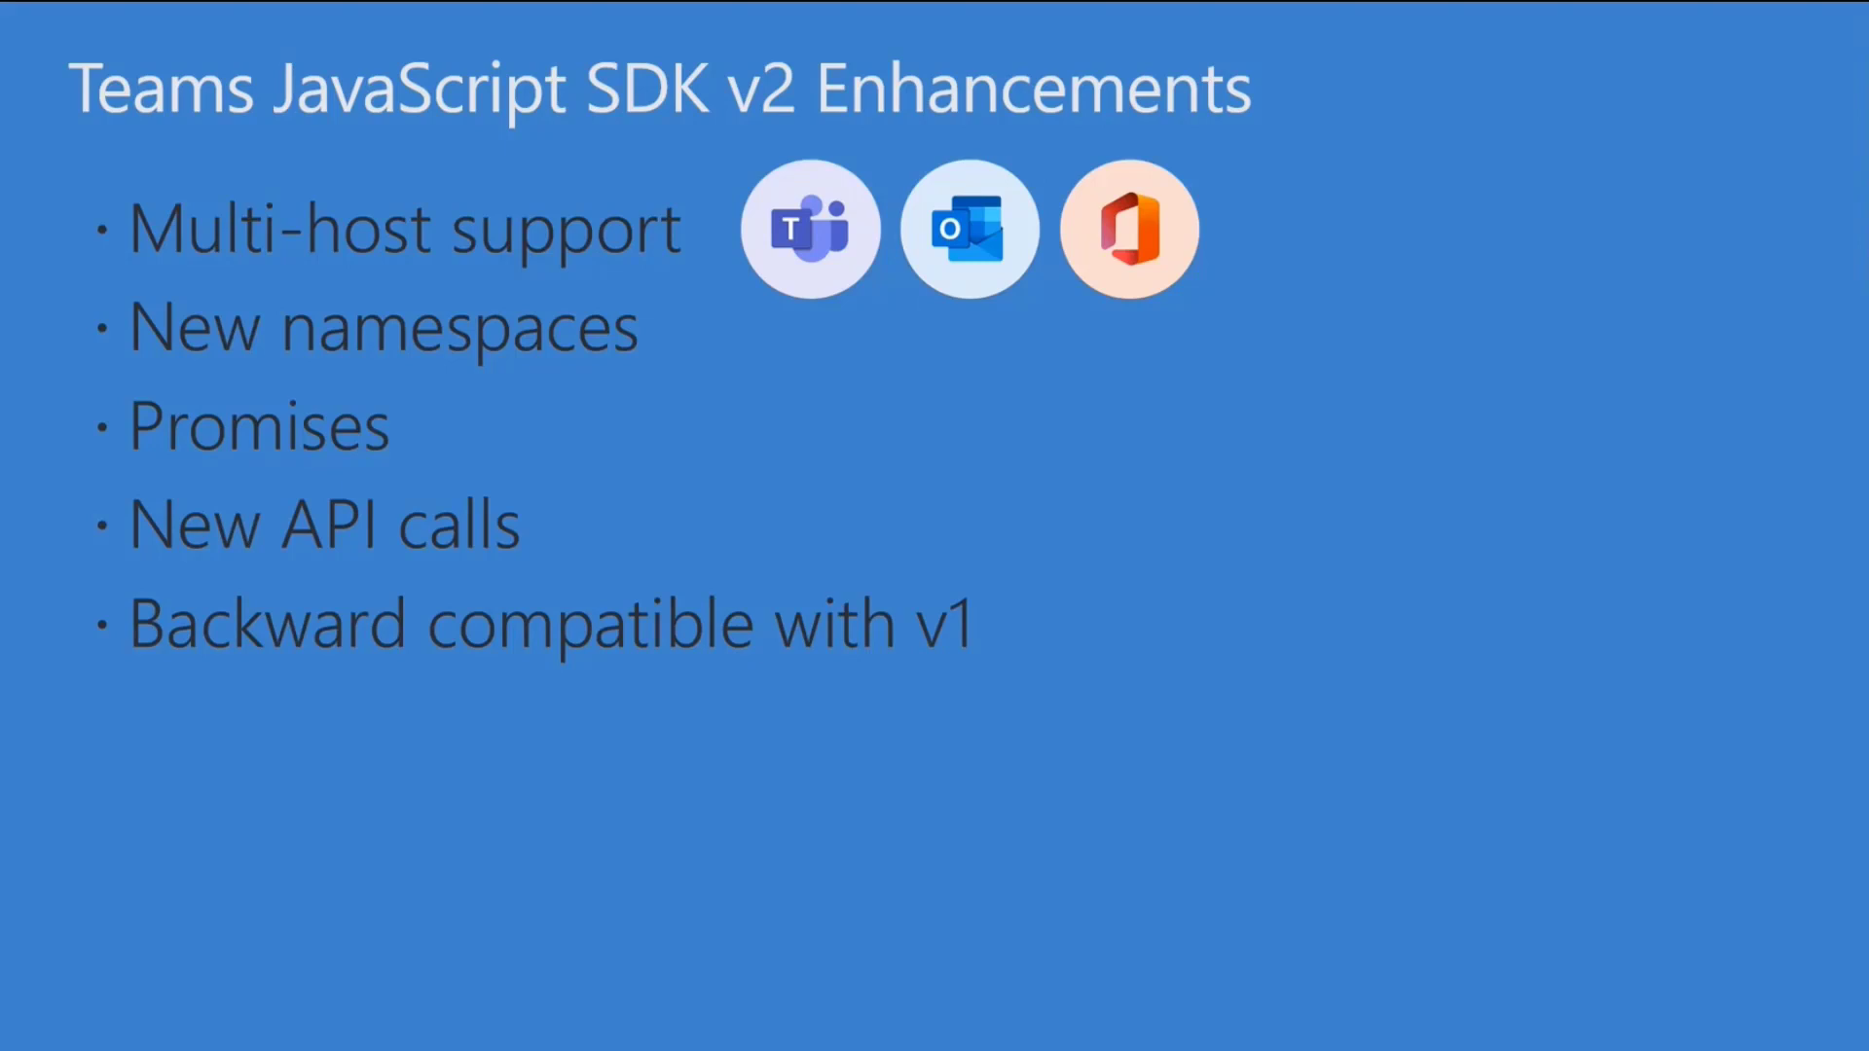
# Launch Northwind Orders EXP from the Teams apps flyout and open its My Orders tab.
pyautogui.press('Right')
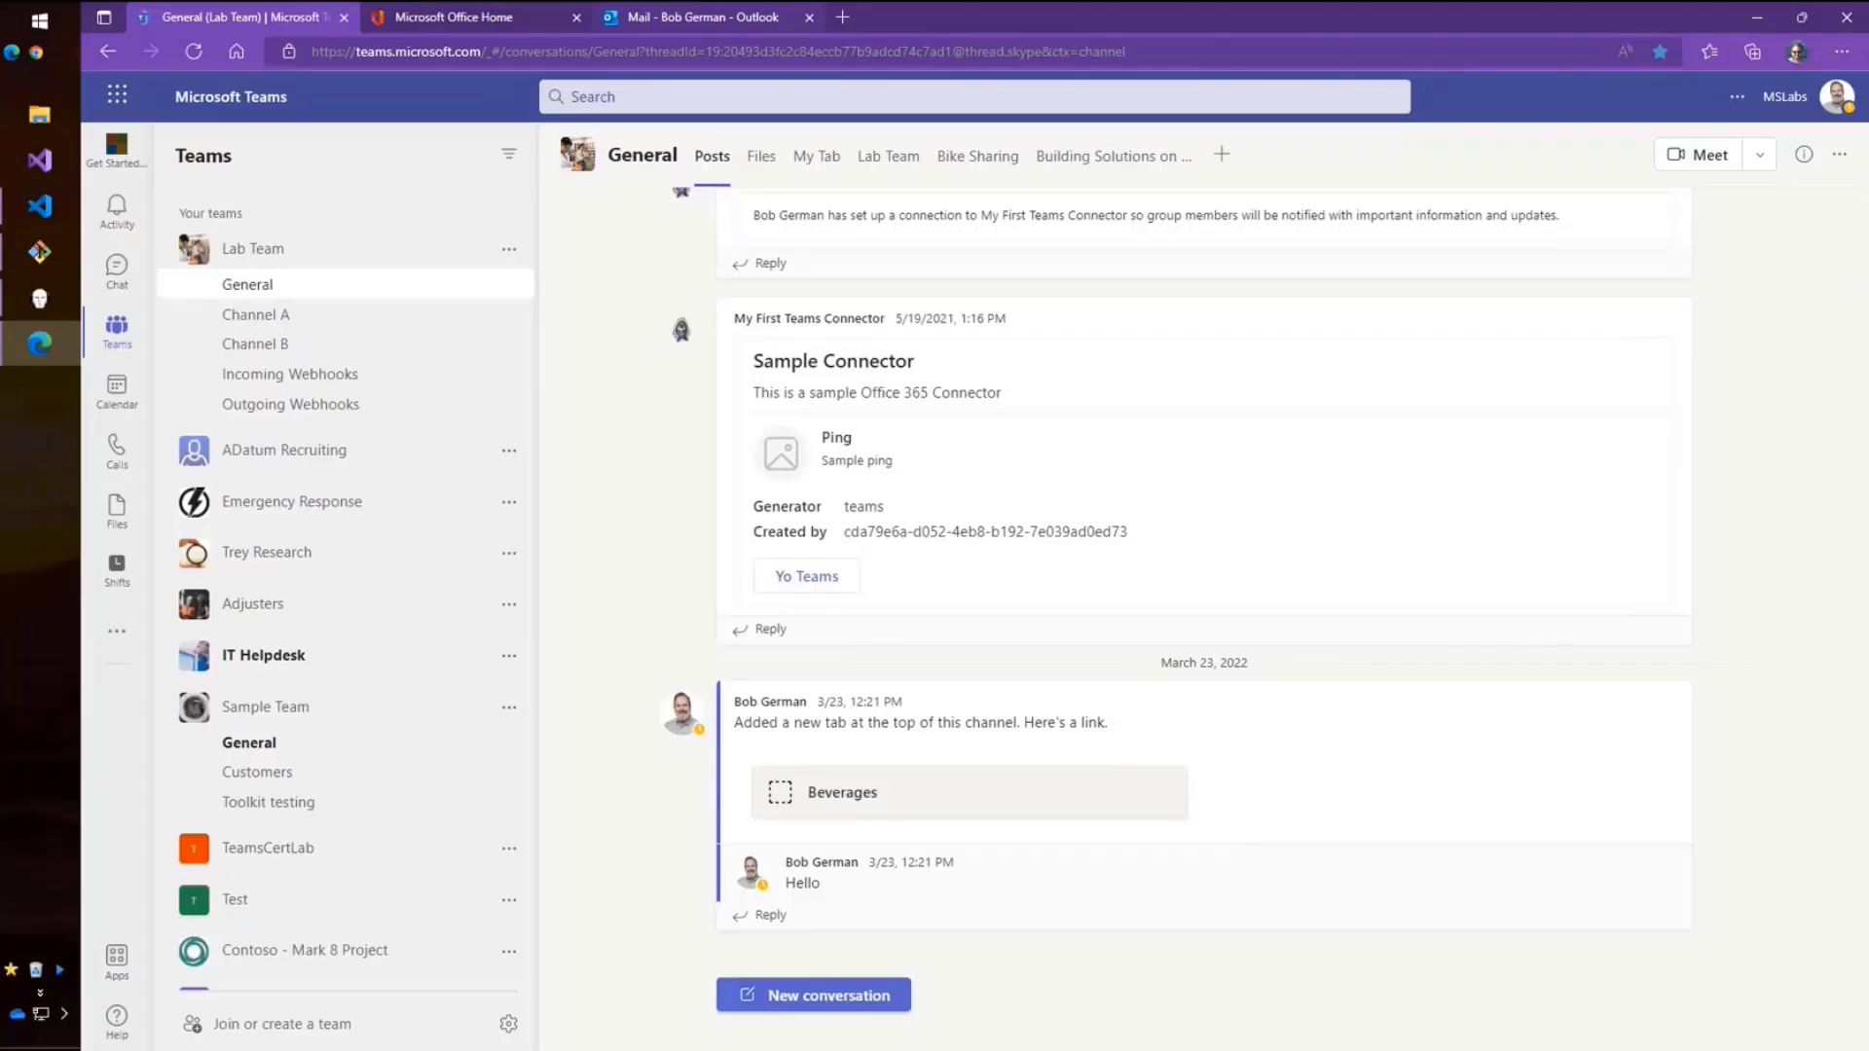
pyautogui.moveTo(615, 387)
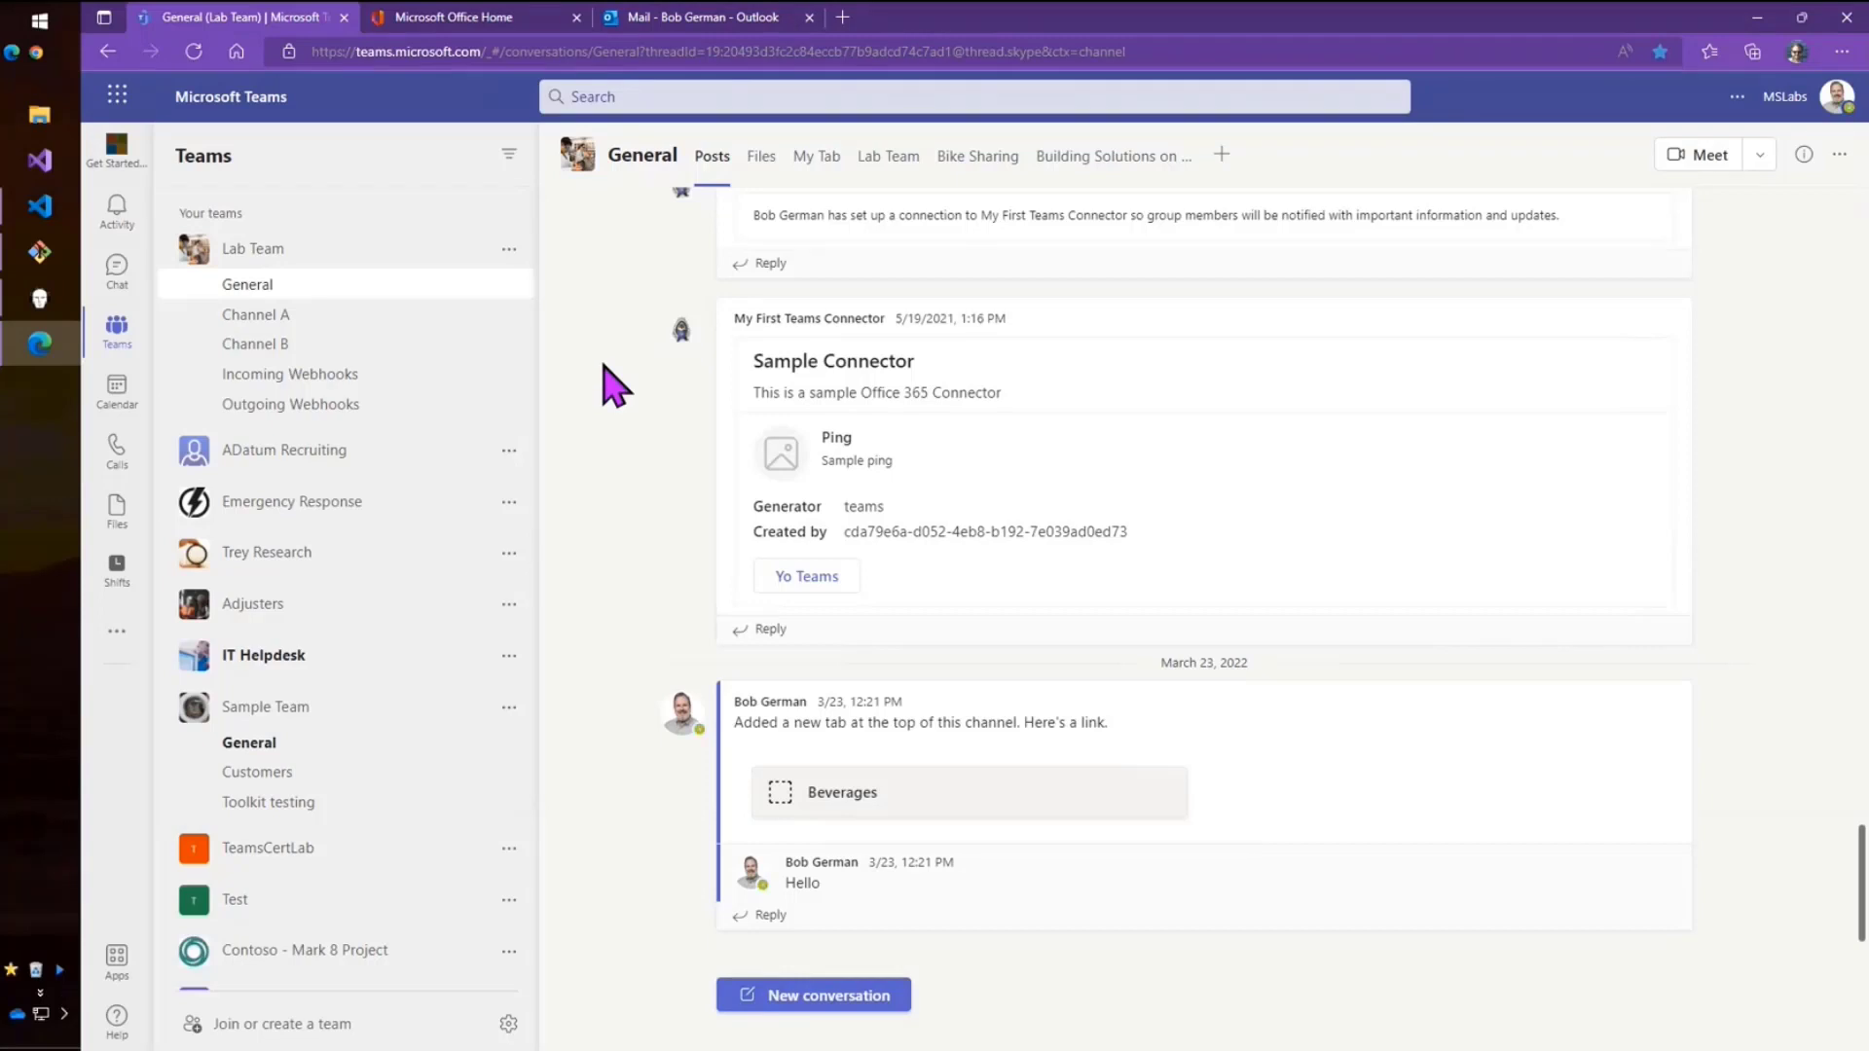
pyautogui.moveTo(227, 513)
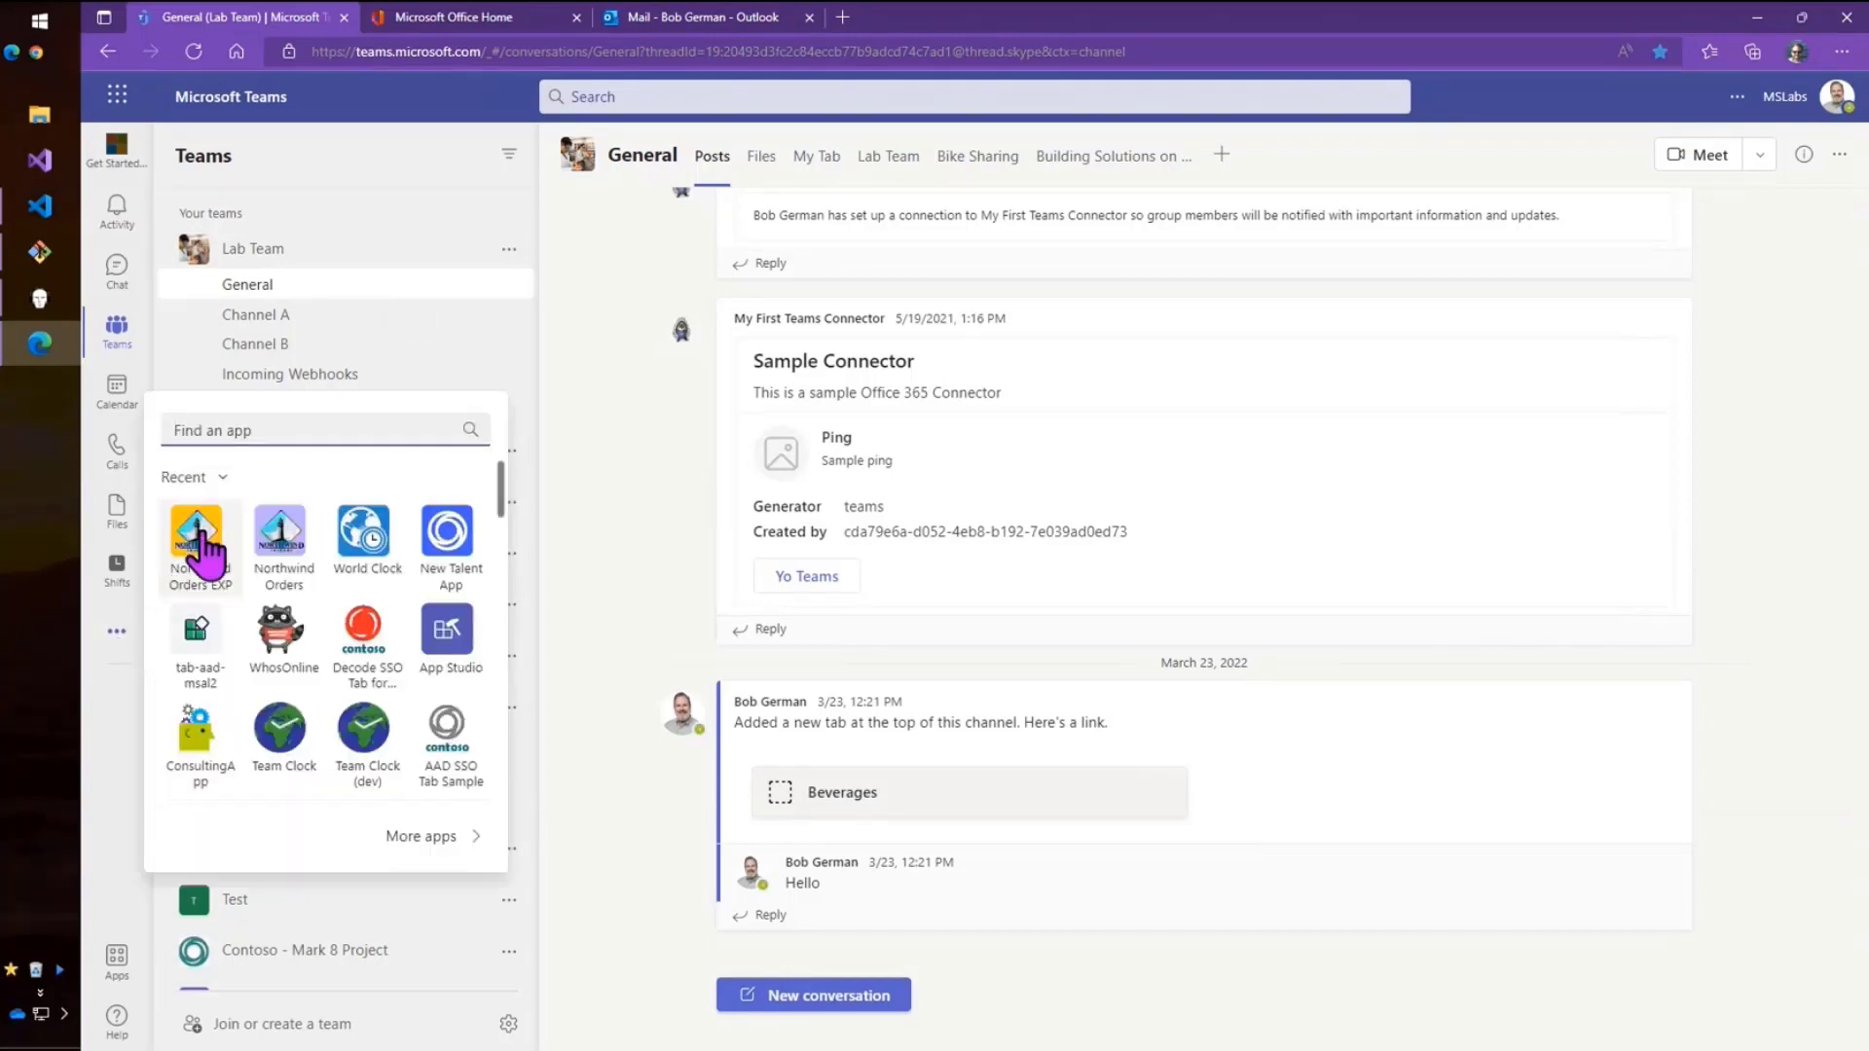
pyautogui.click(199, 536)
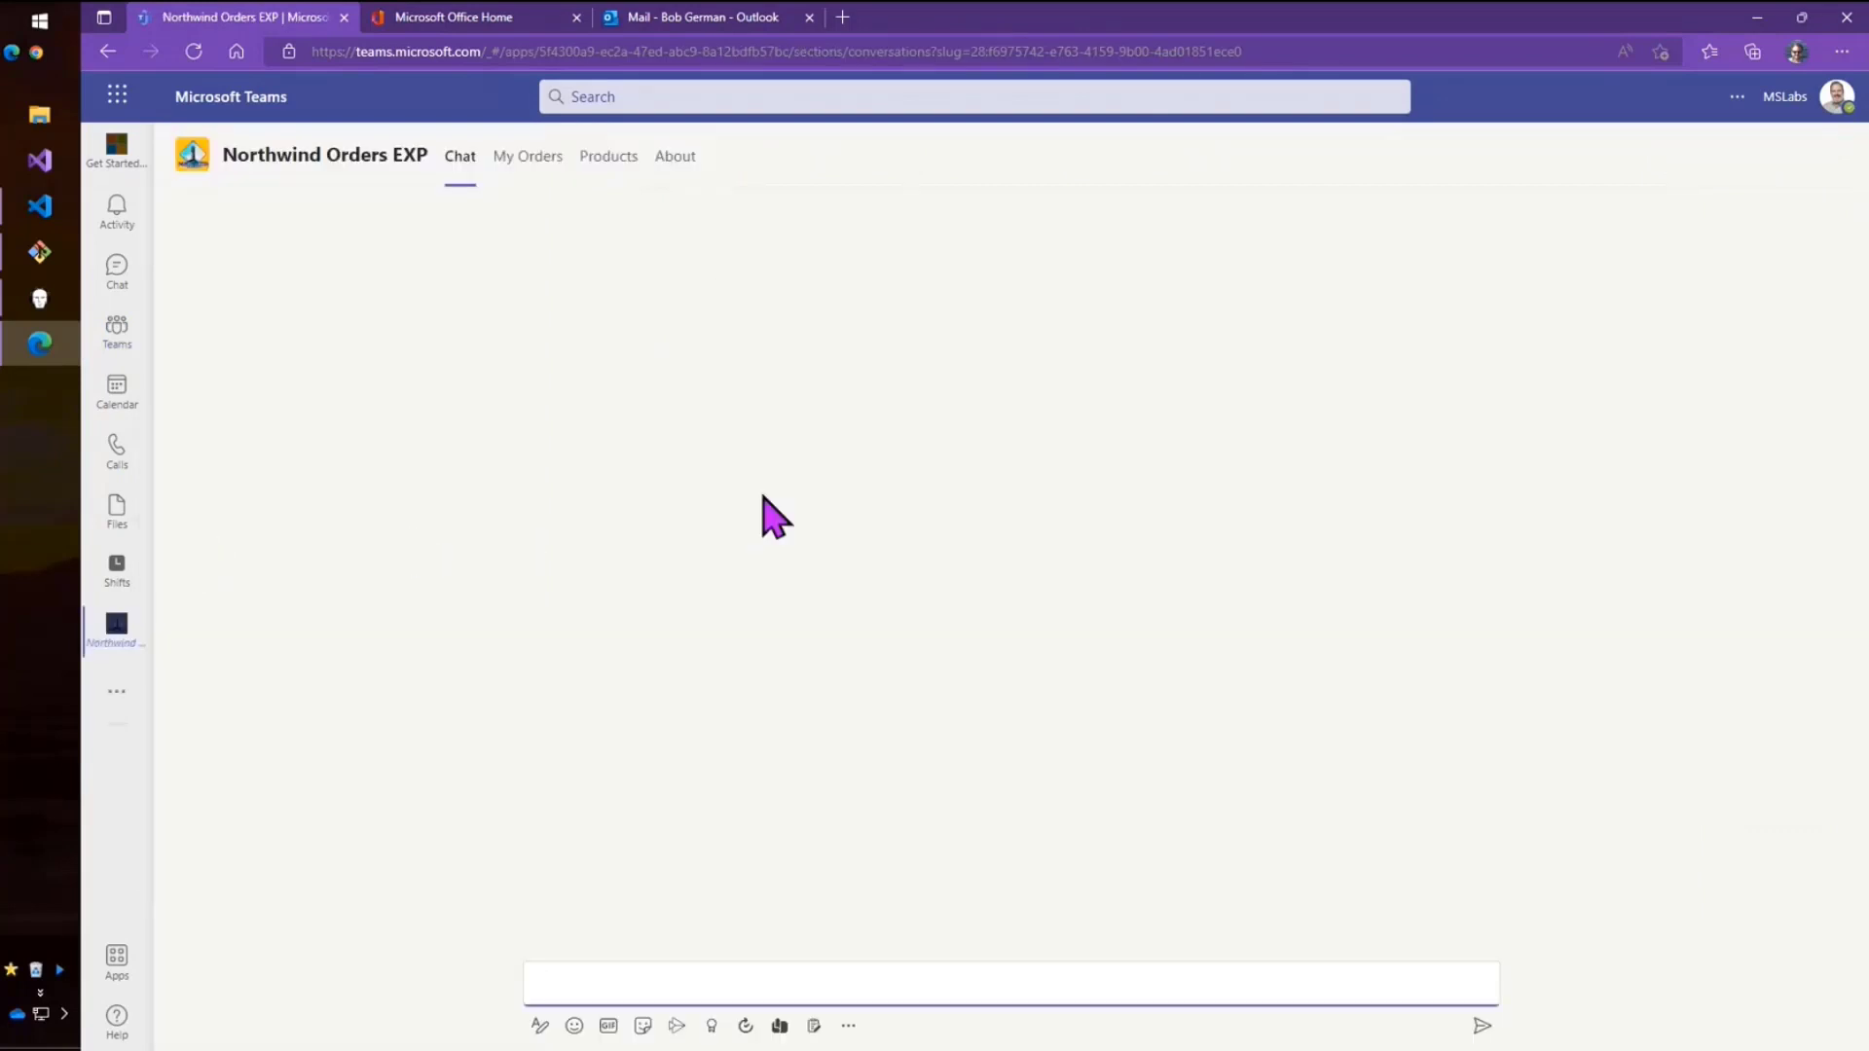
pyautogui.click(527, 156)
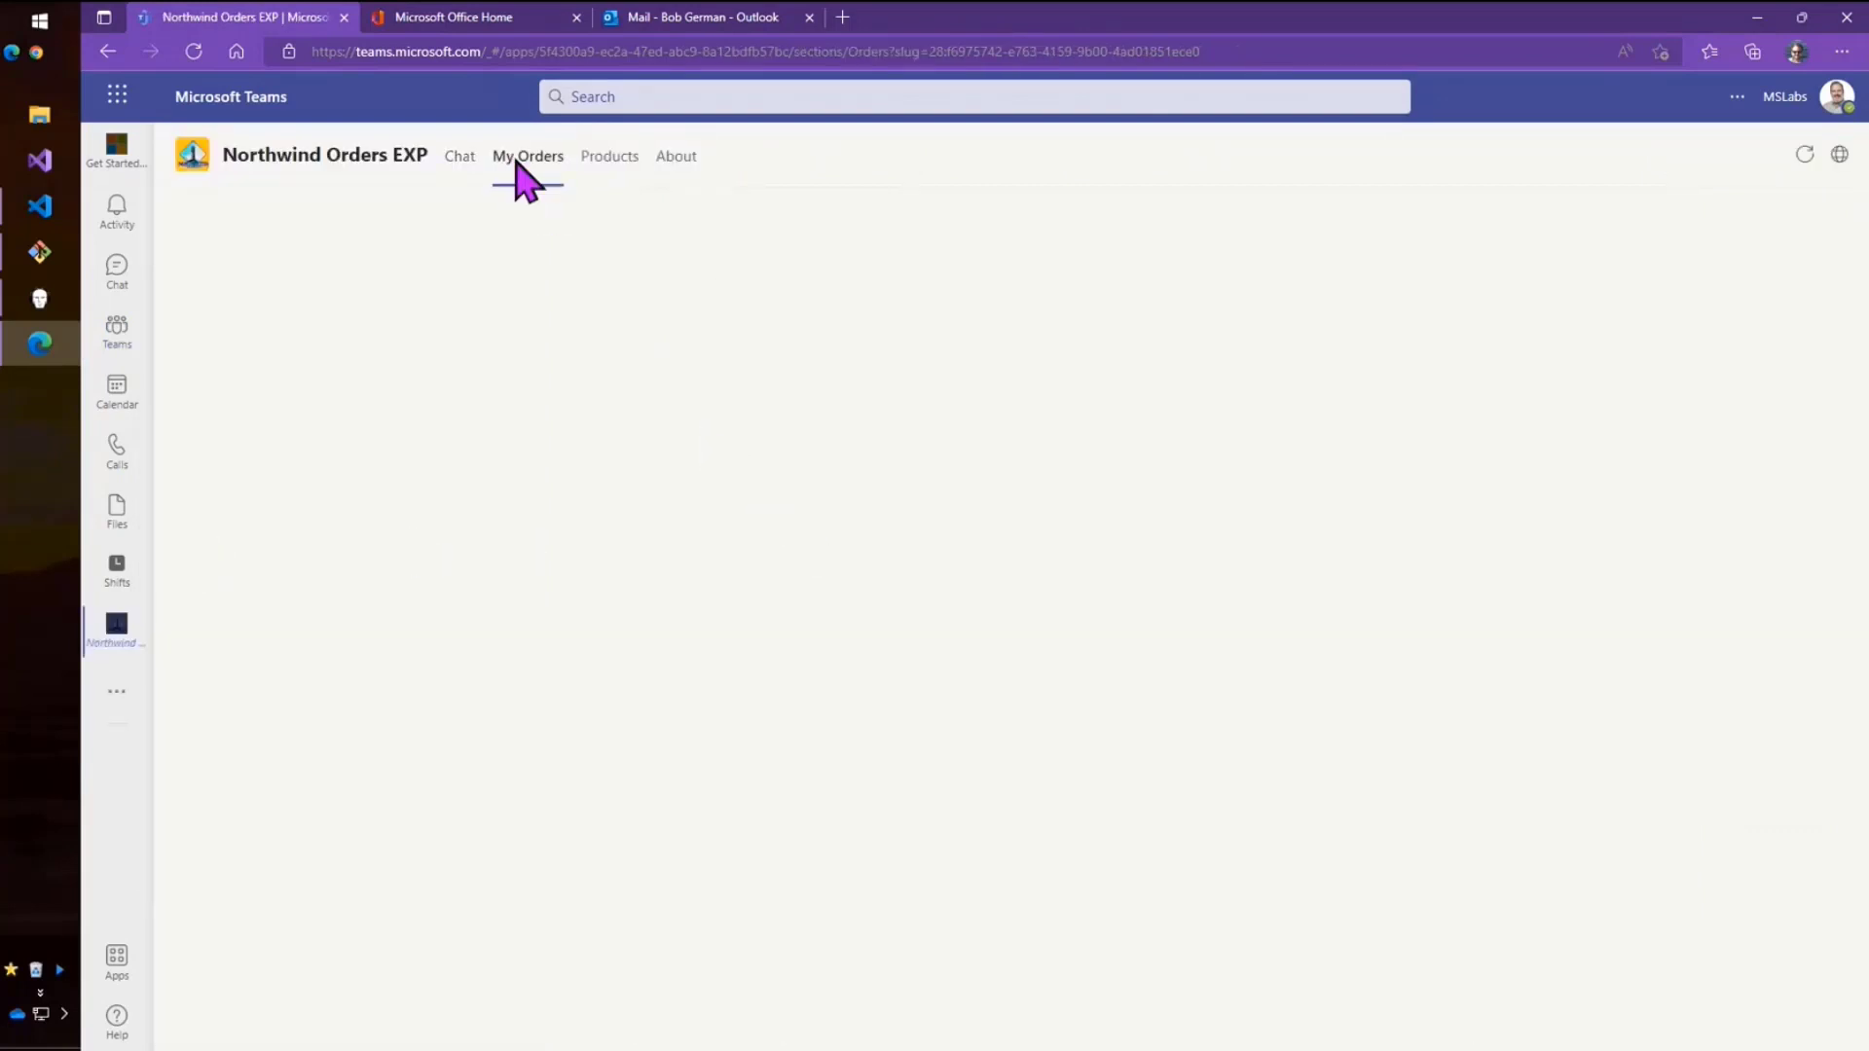
pyautogui.click(527, 156)
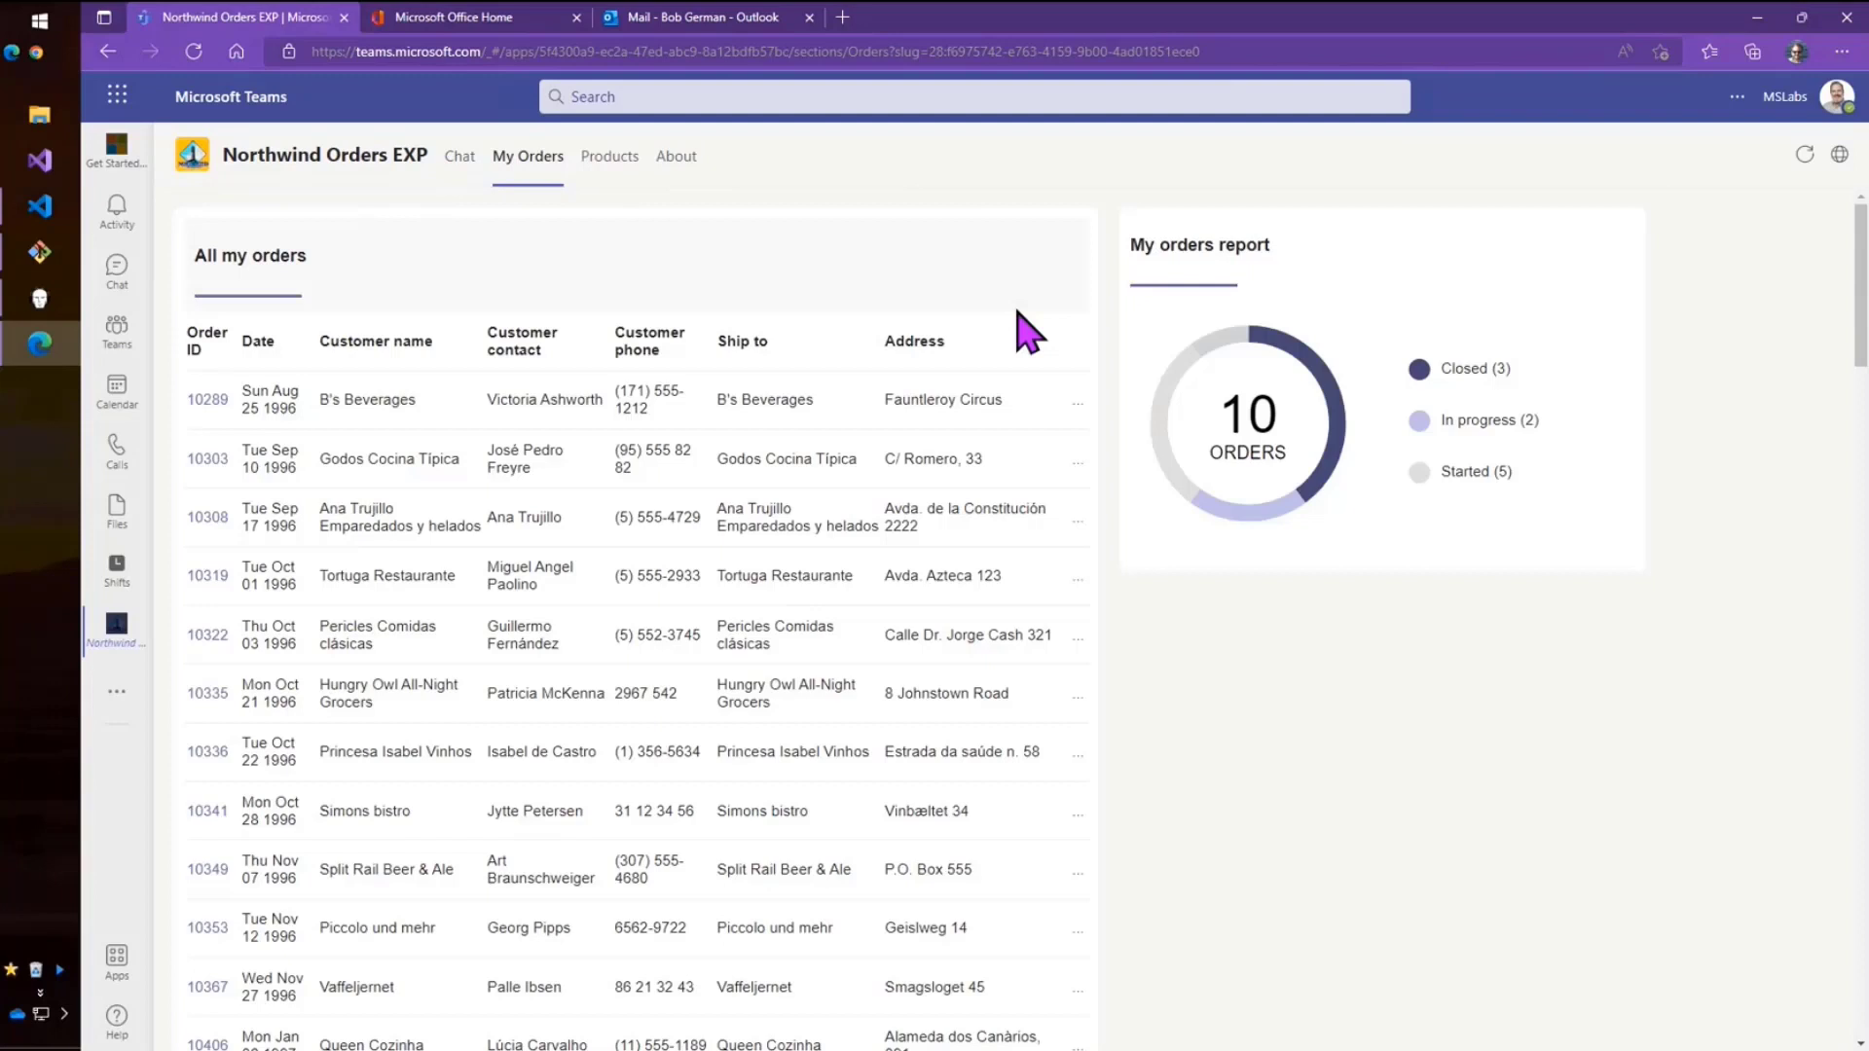
pyautogui.moveTo(786, 281)
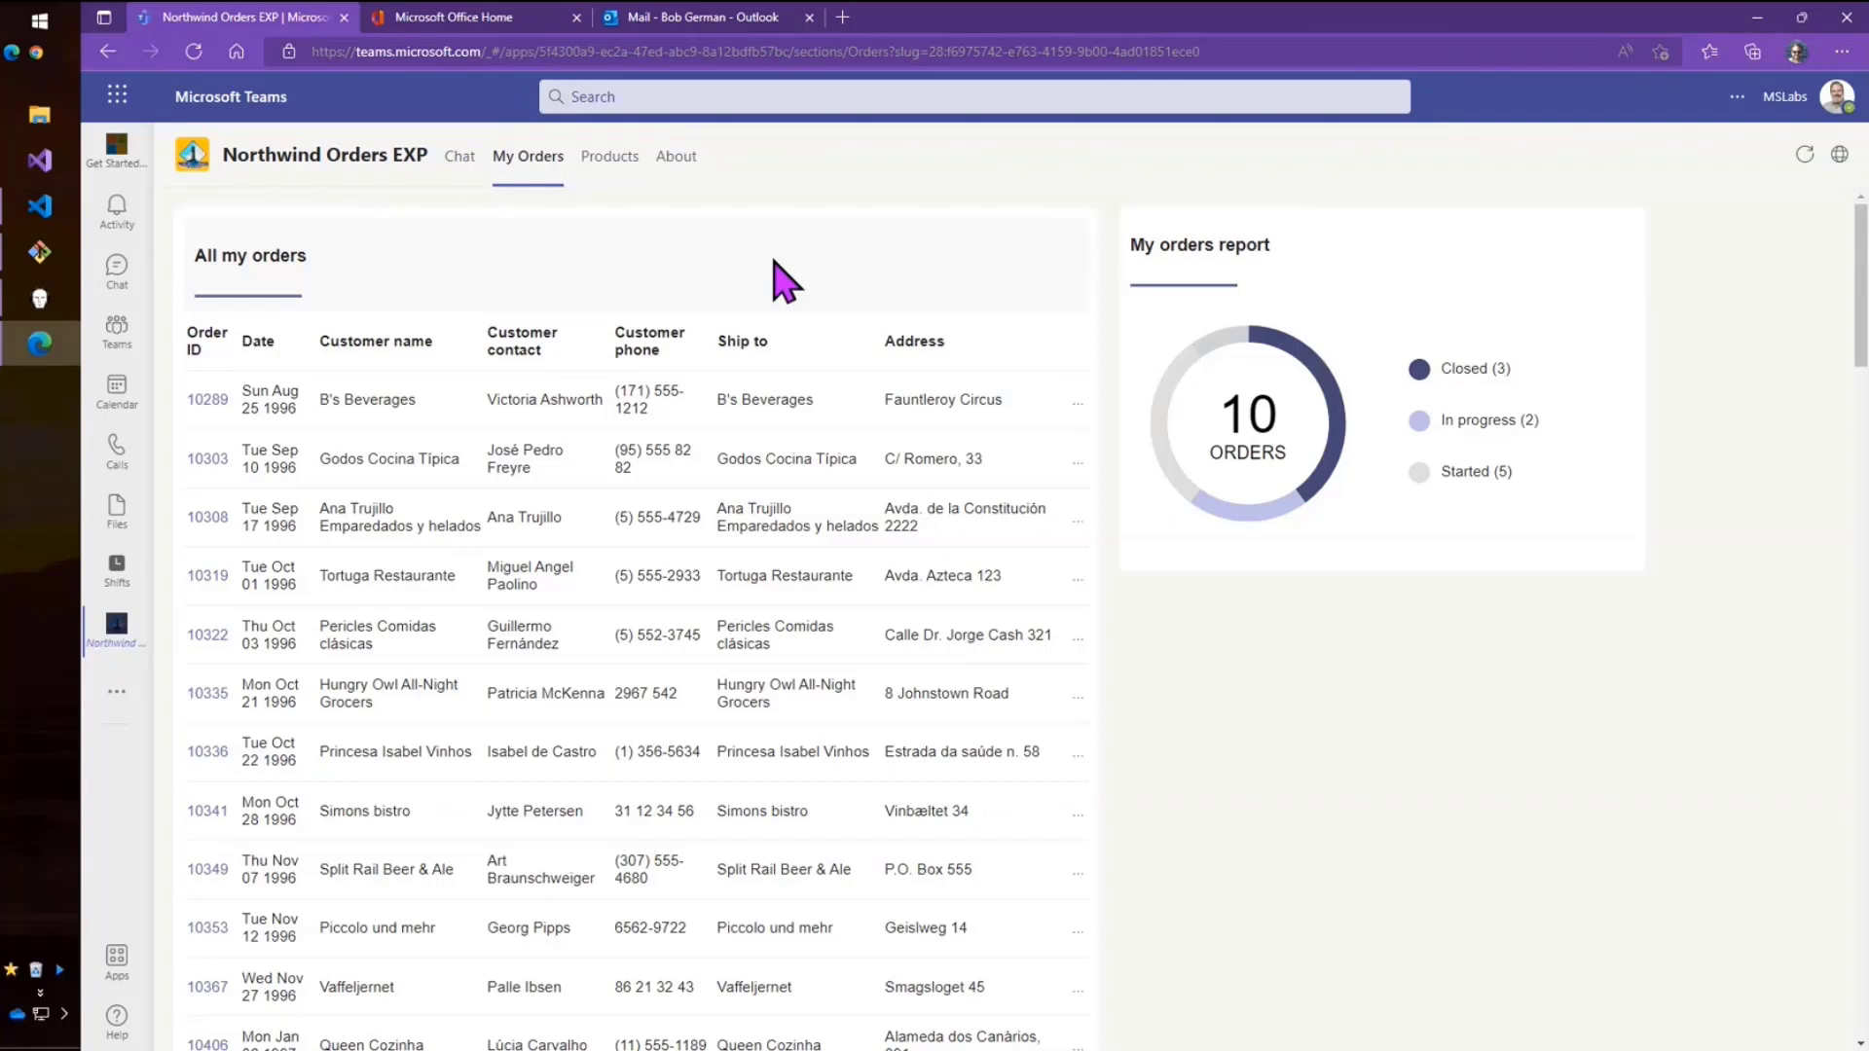
pyautogui.moveTo(472, 227)
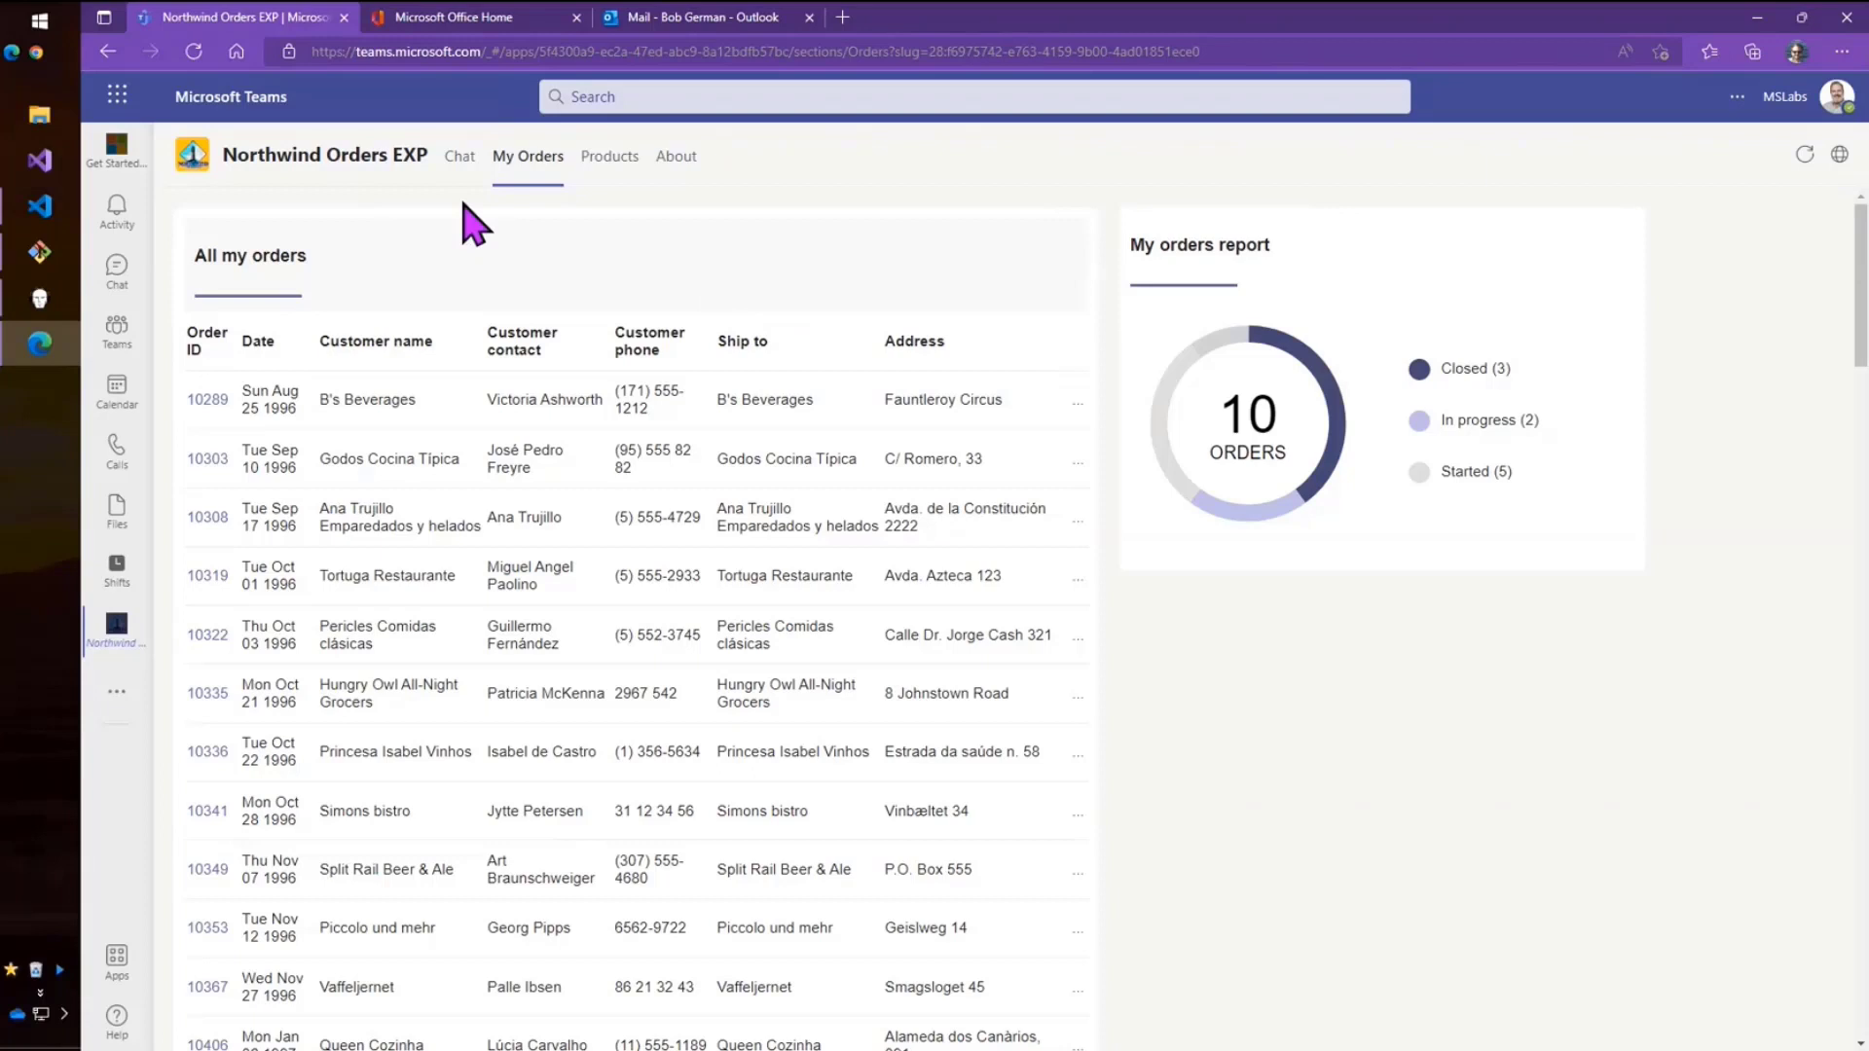
pyautogui.moveTo(352, 575)
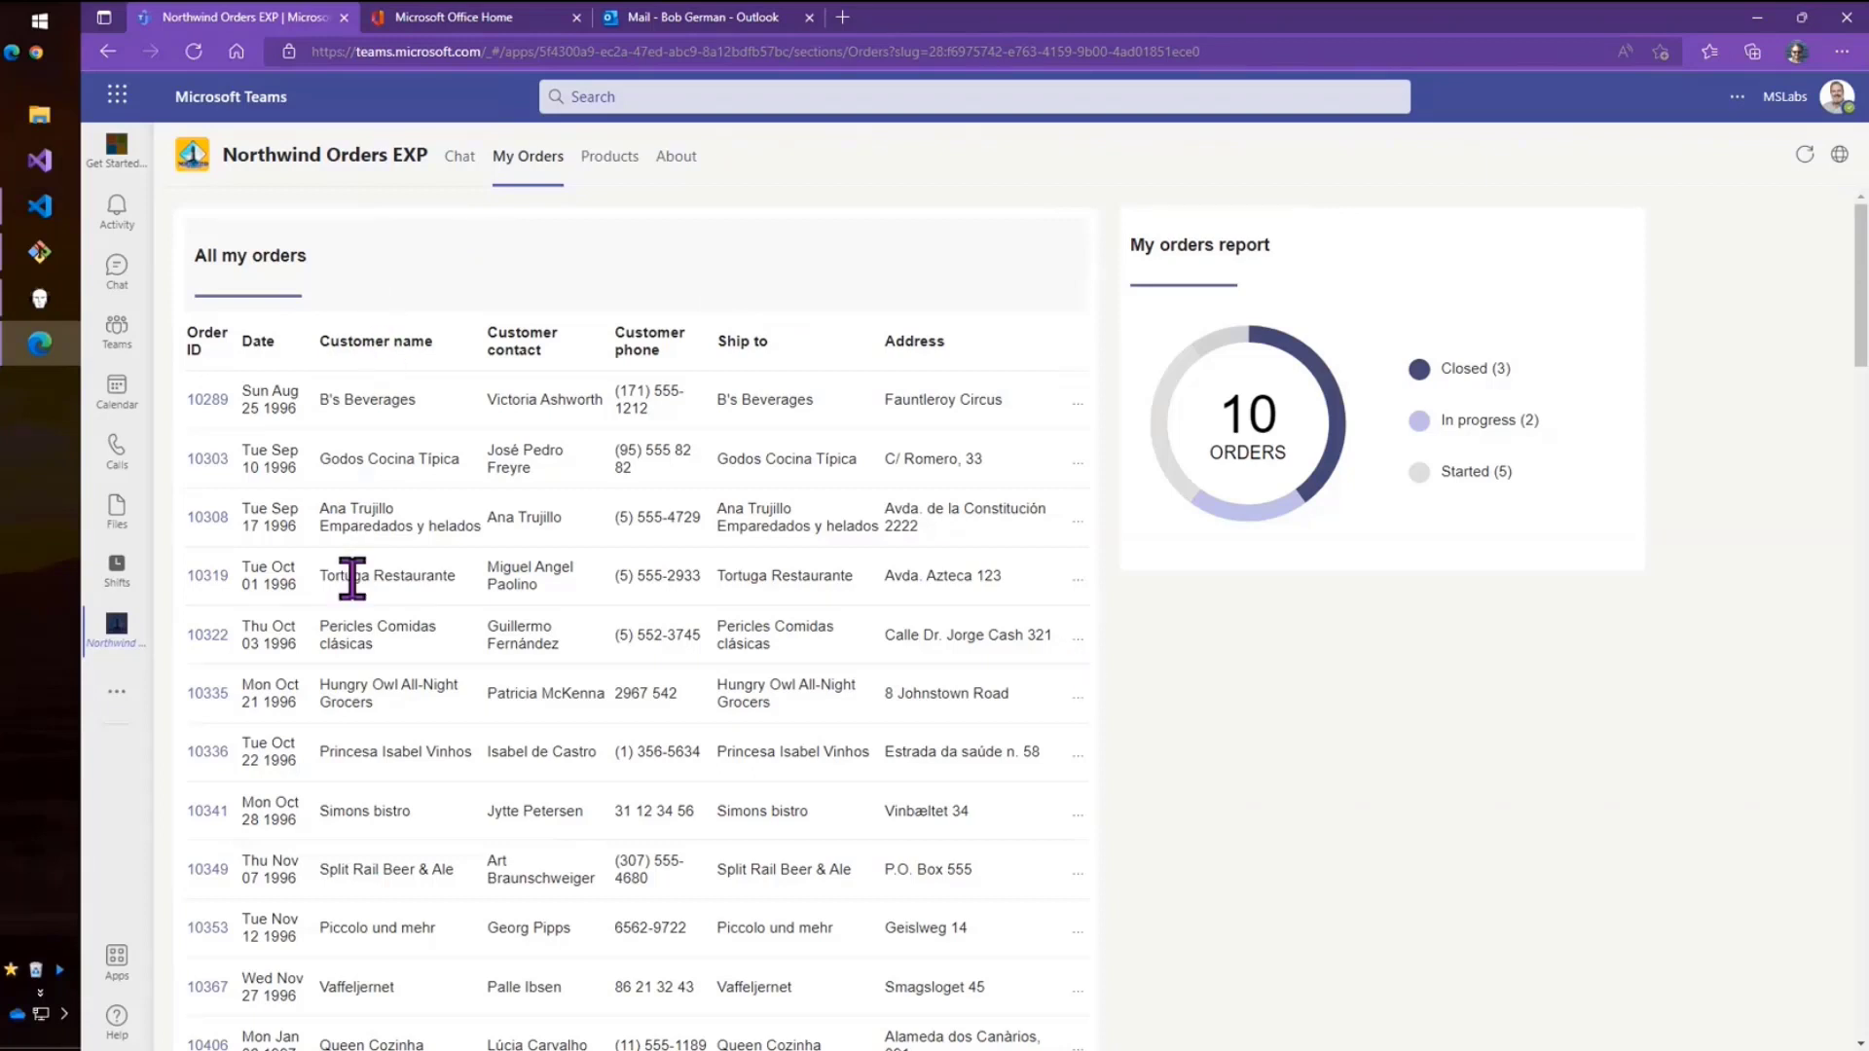
pyautogui.moveTo(536, 298)
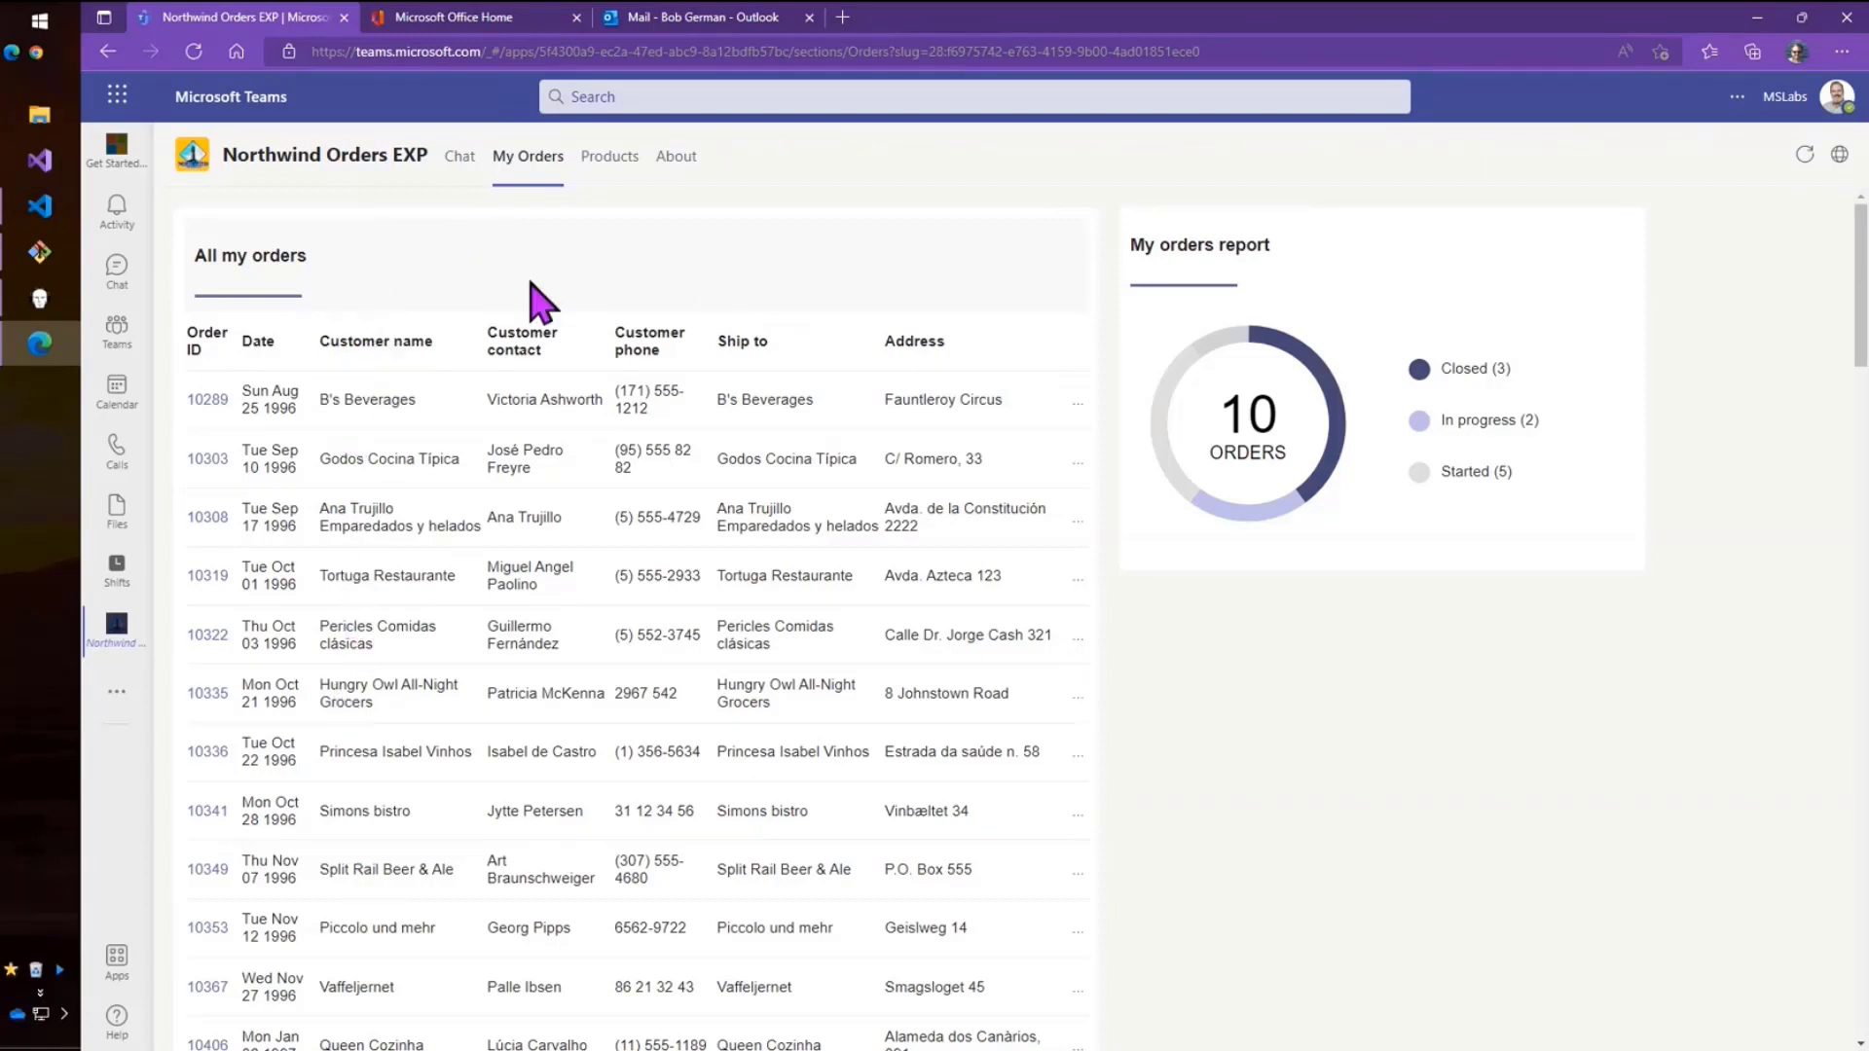
pyautogui.moveTo(715, 322)
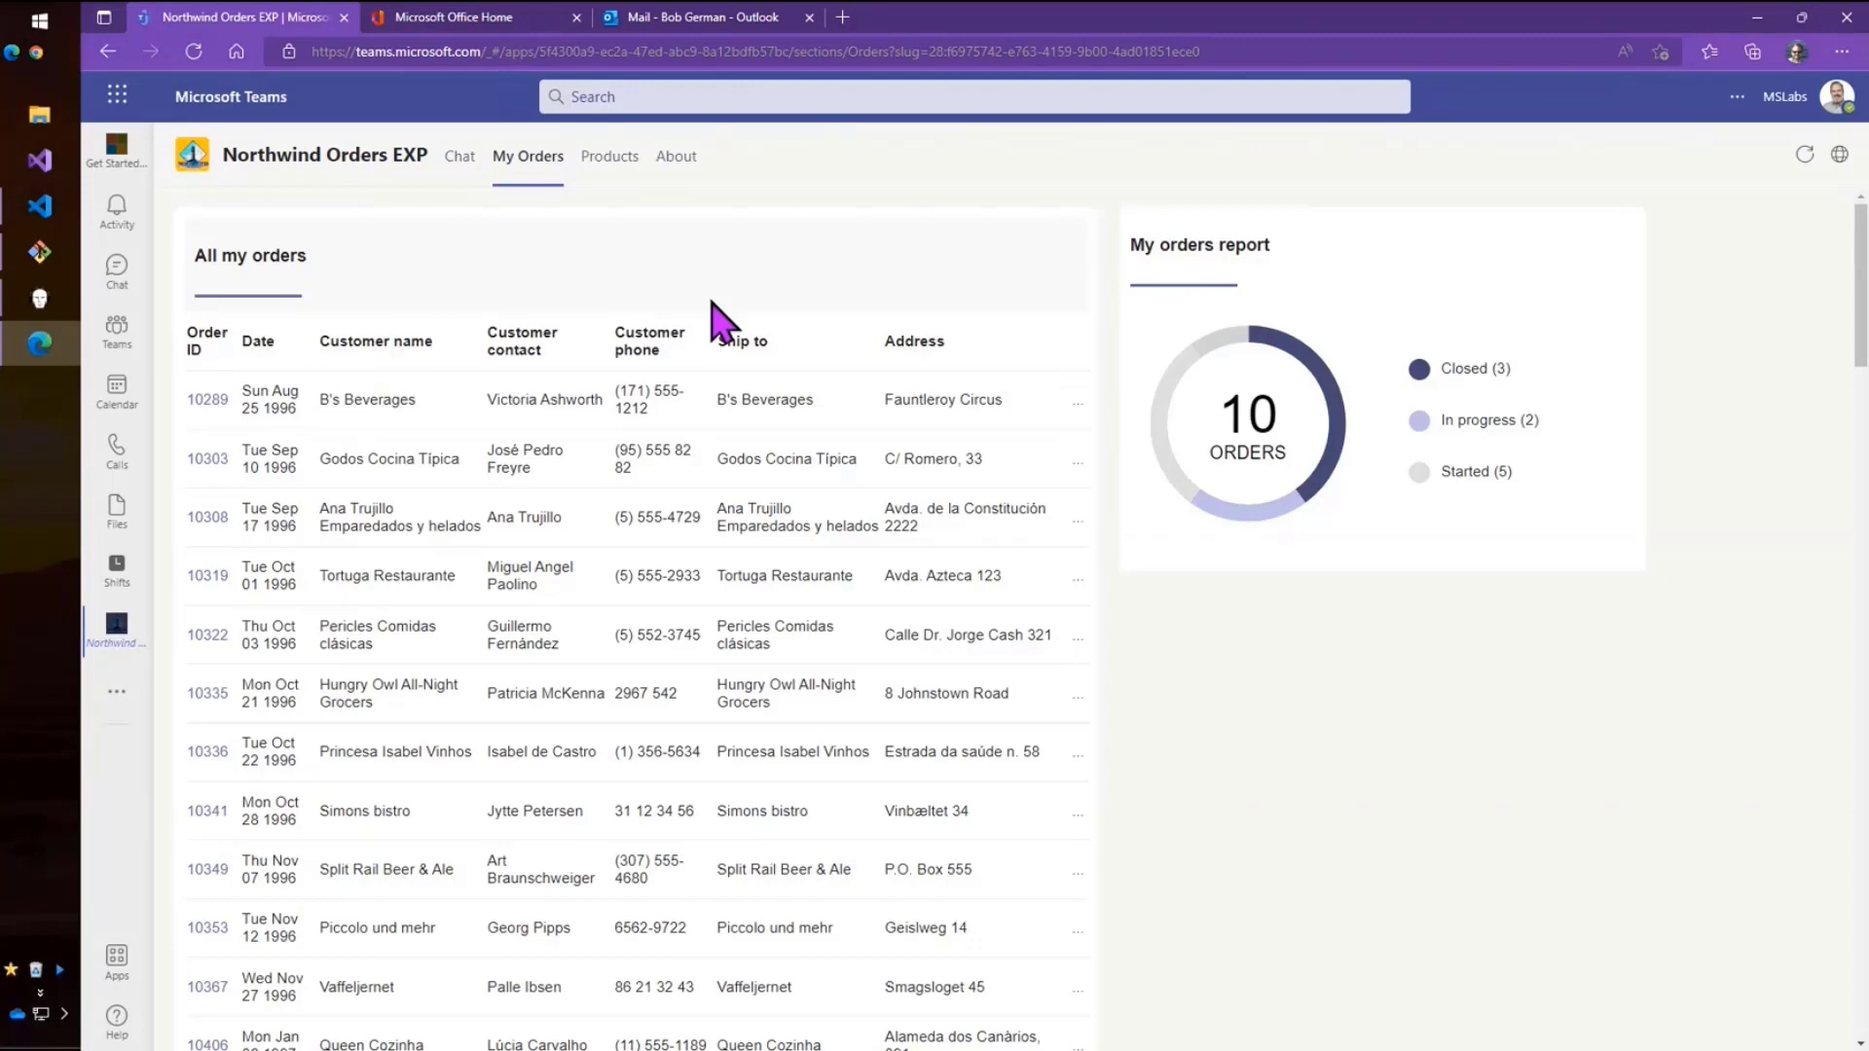
pyautogui.click(607, 156)
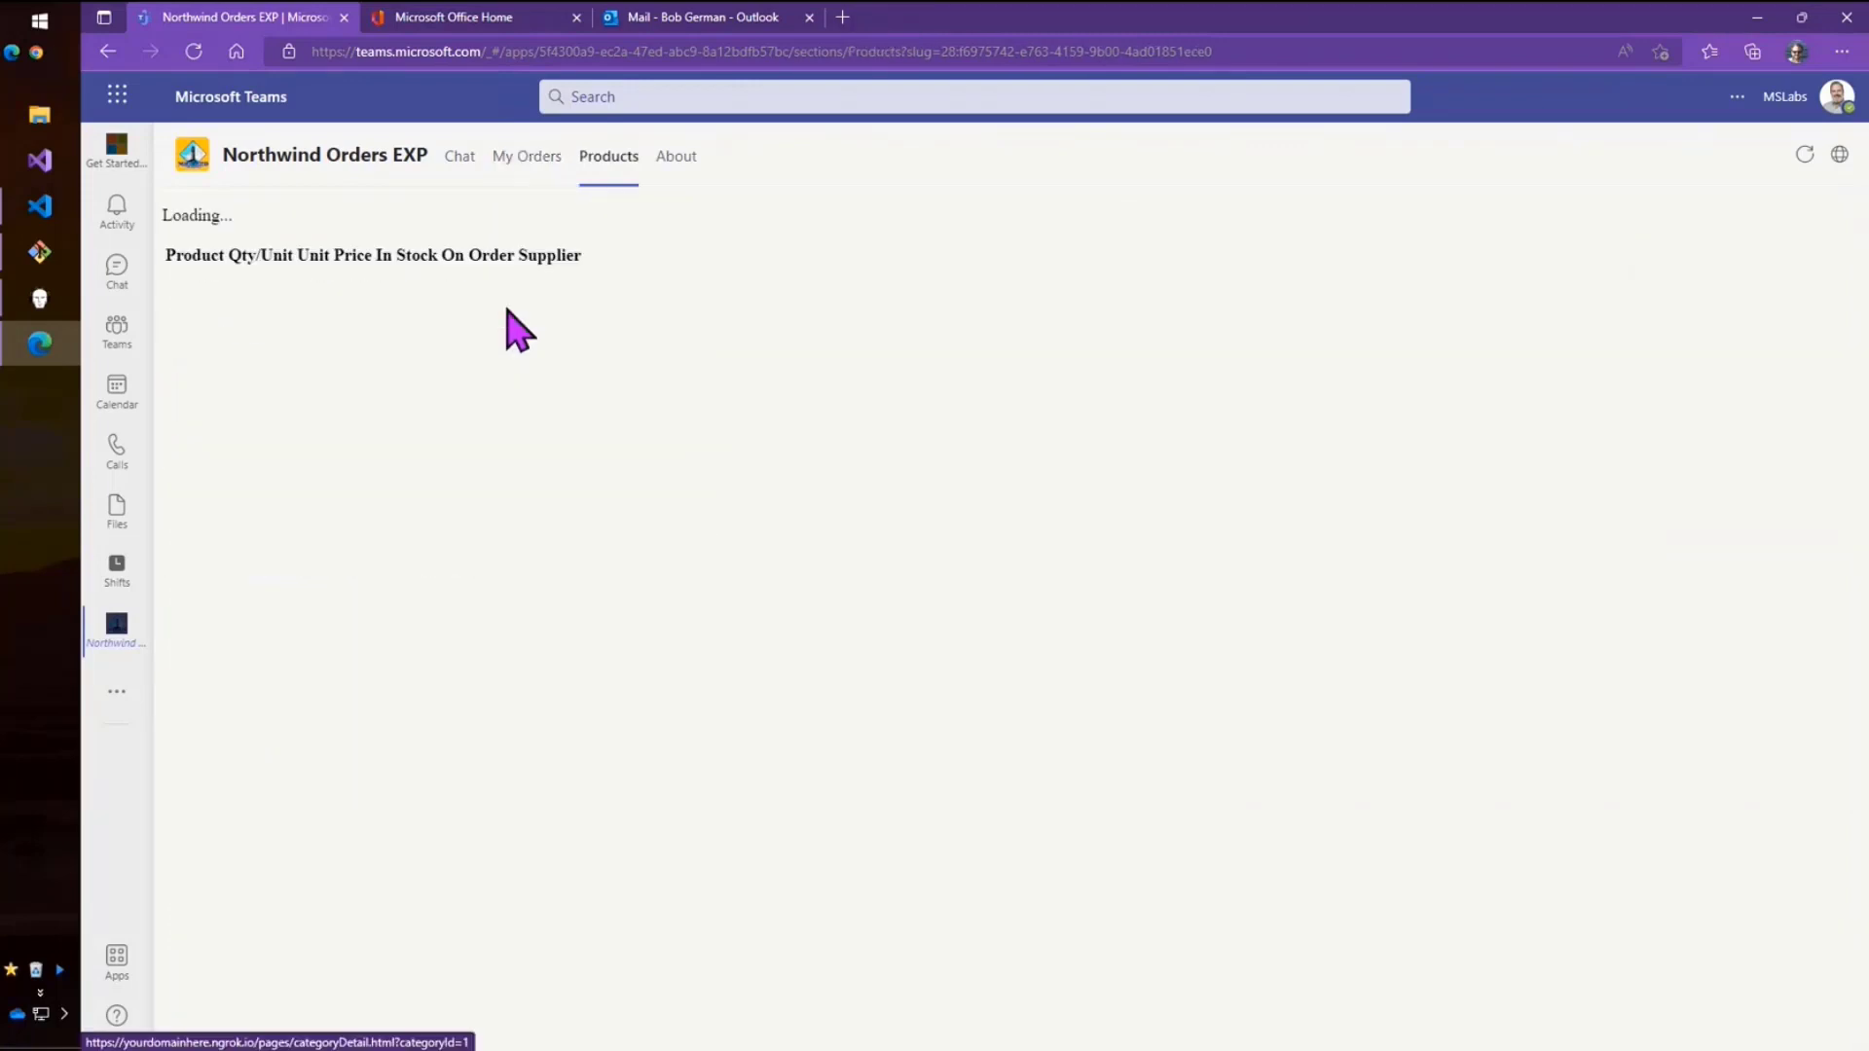
pyautogui.click(527, 155)
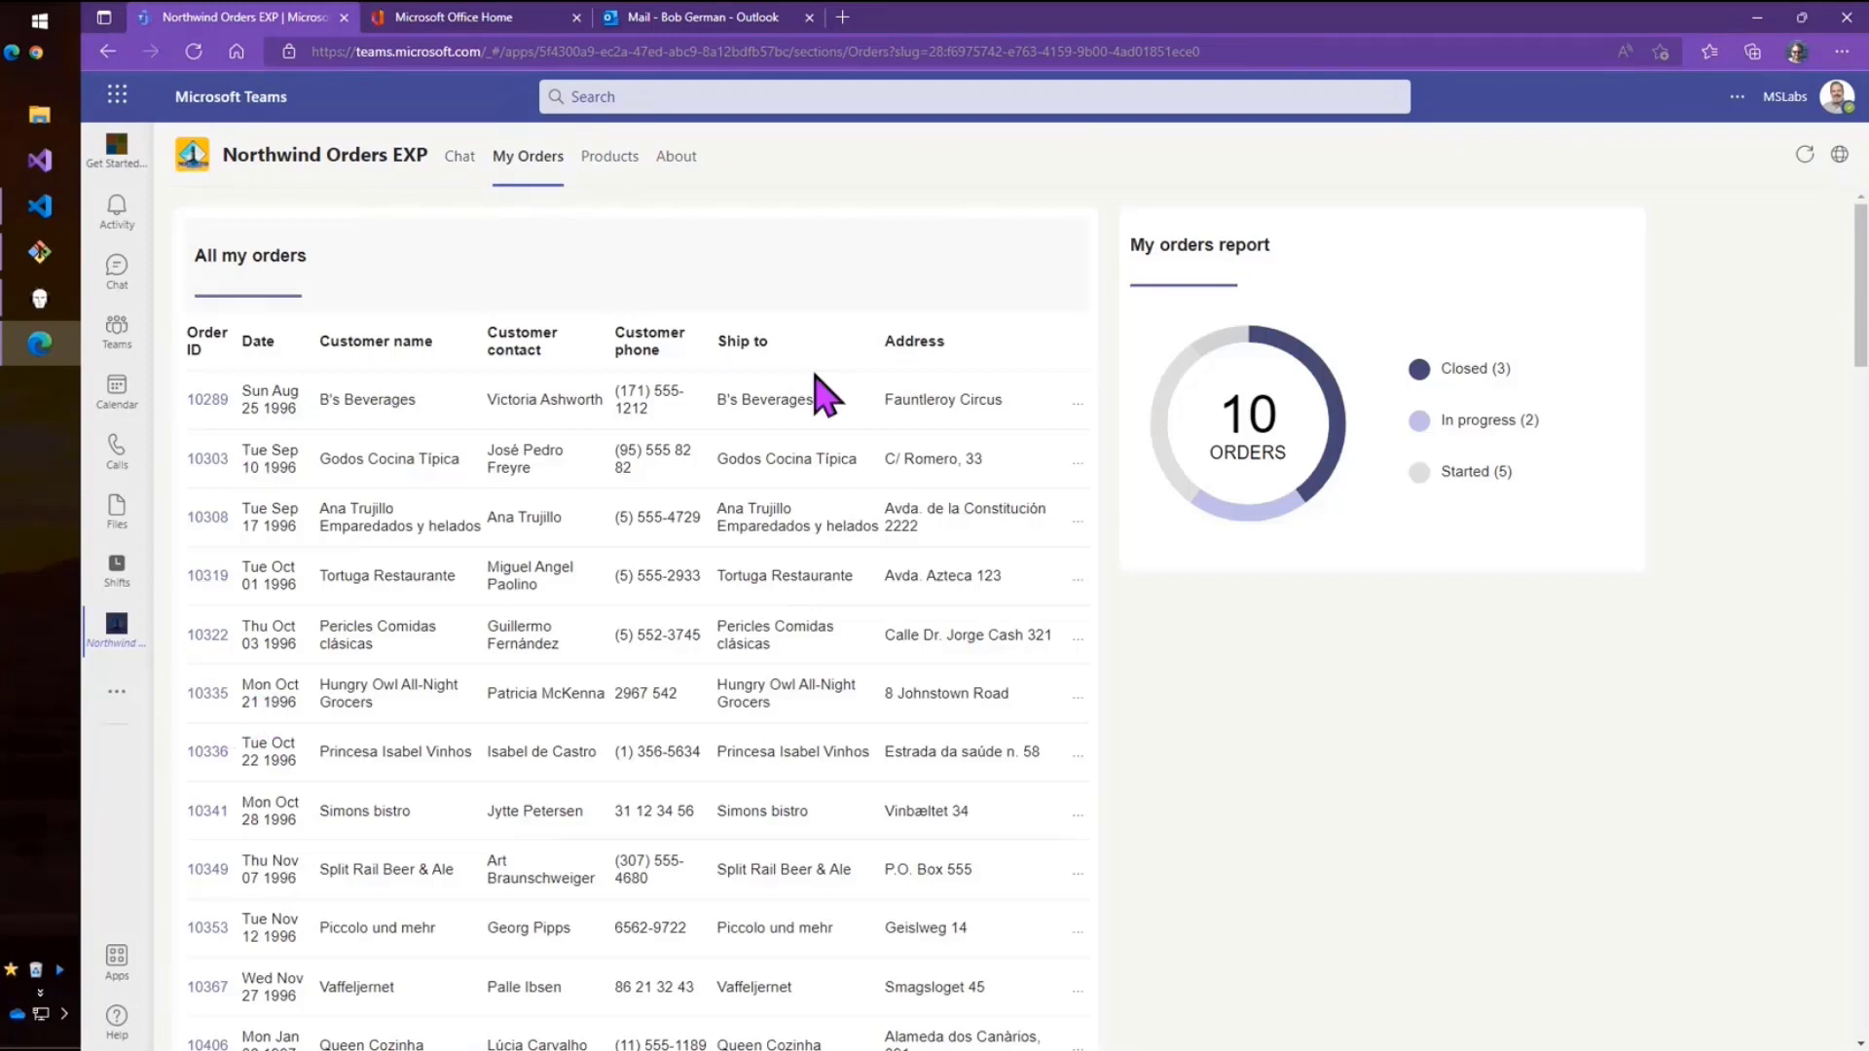
pyautogui.moveTo(399, 340)
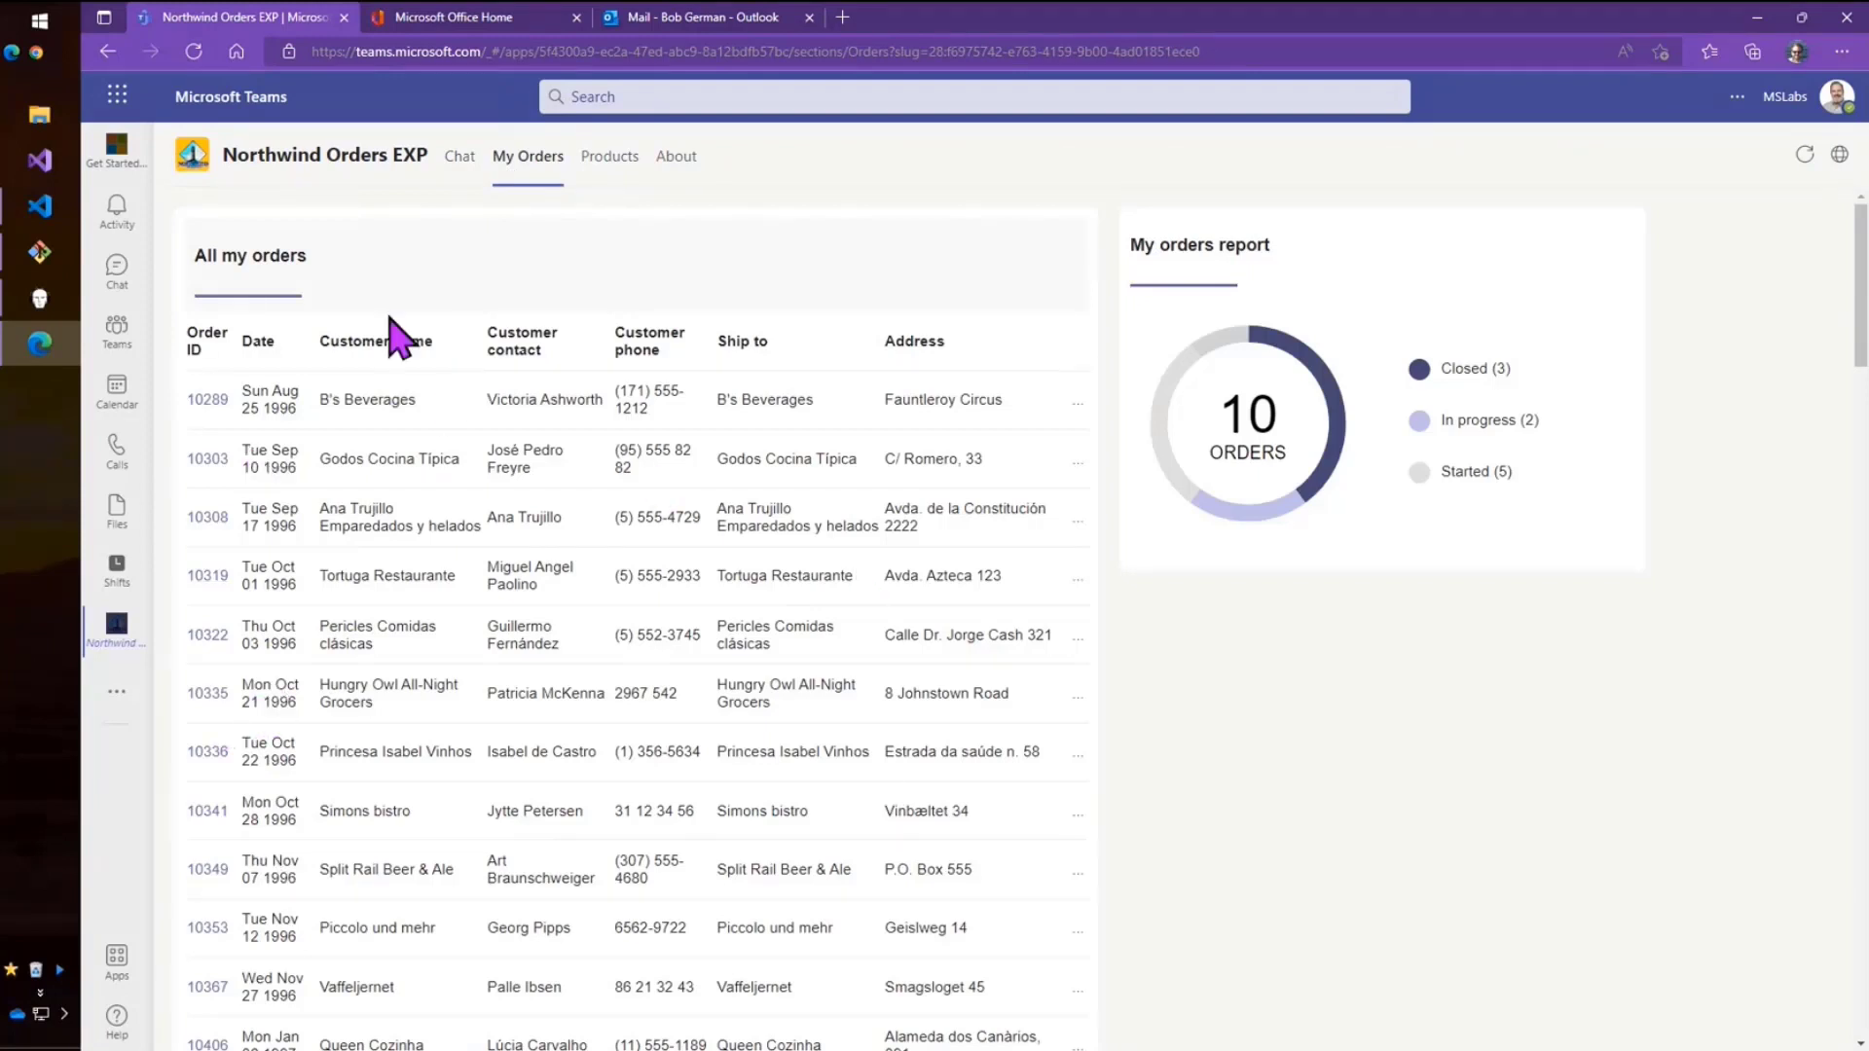
pyautogui.moveTo(652, 41)
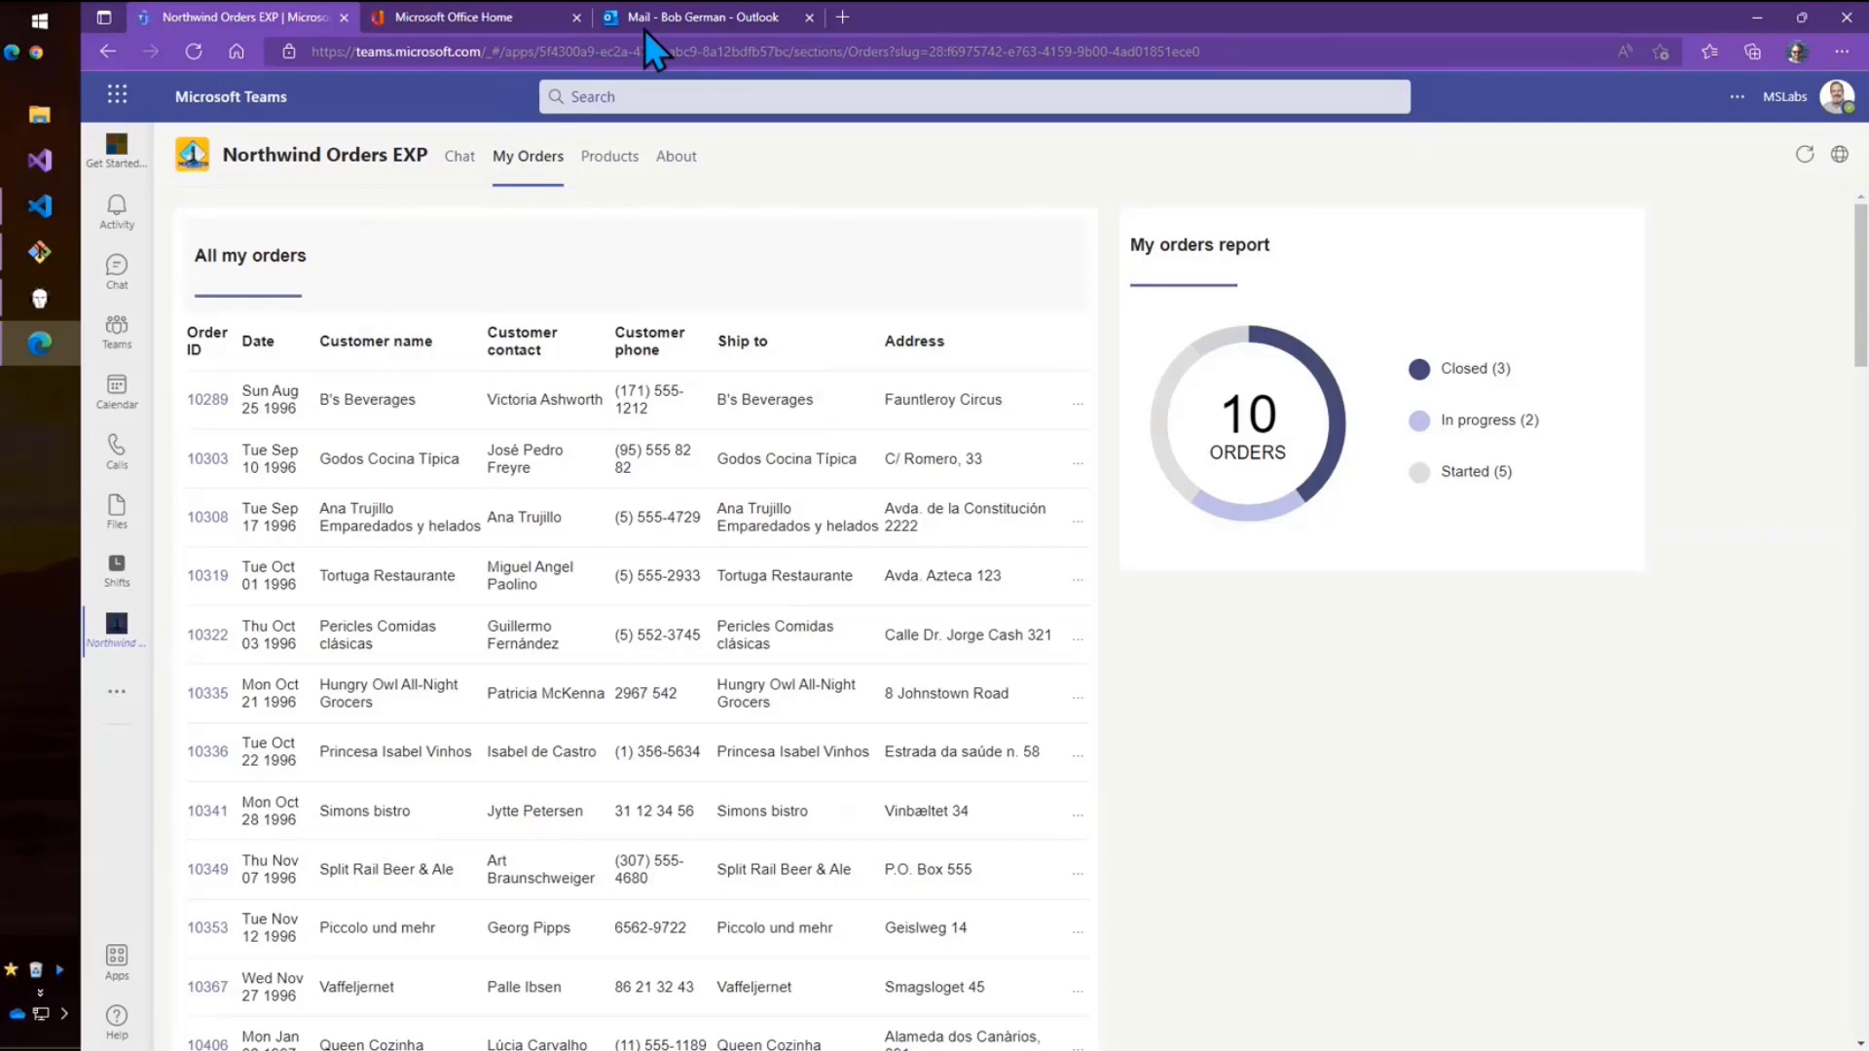
pyautogui.moveTo(482, 34)
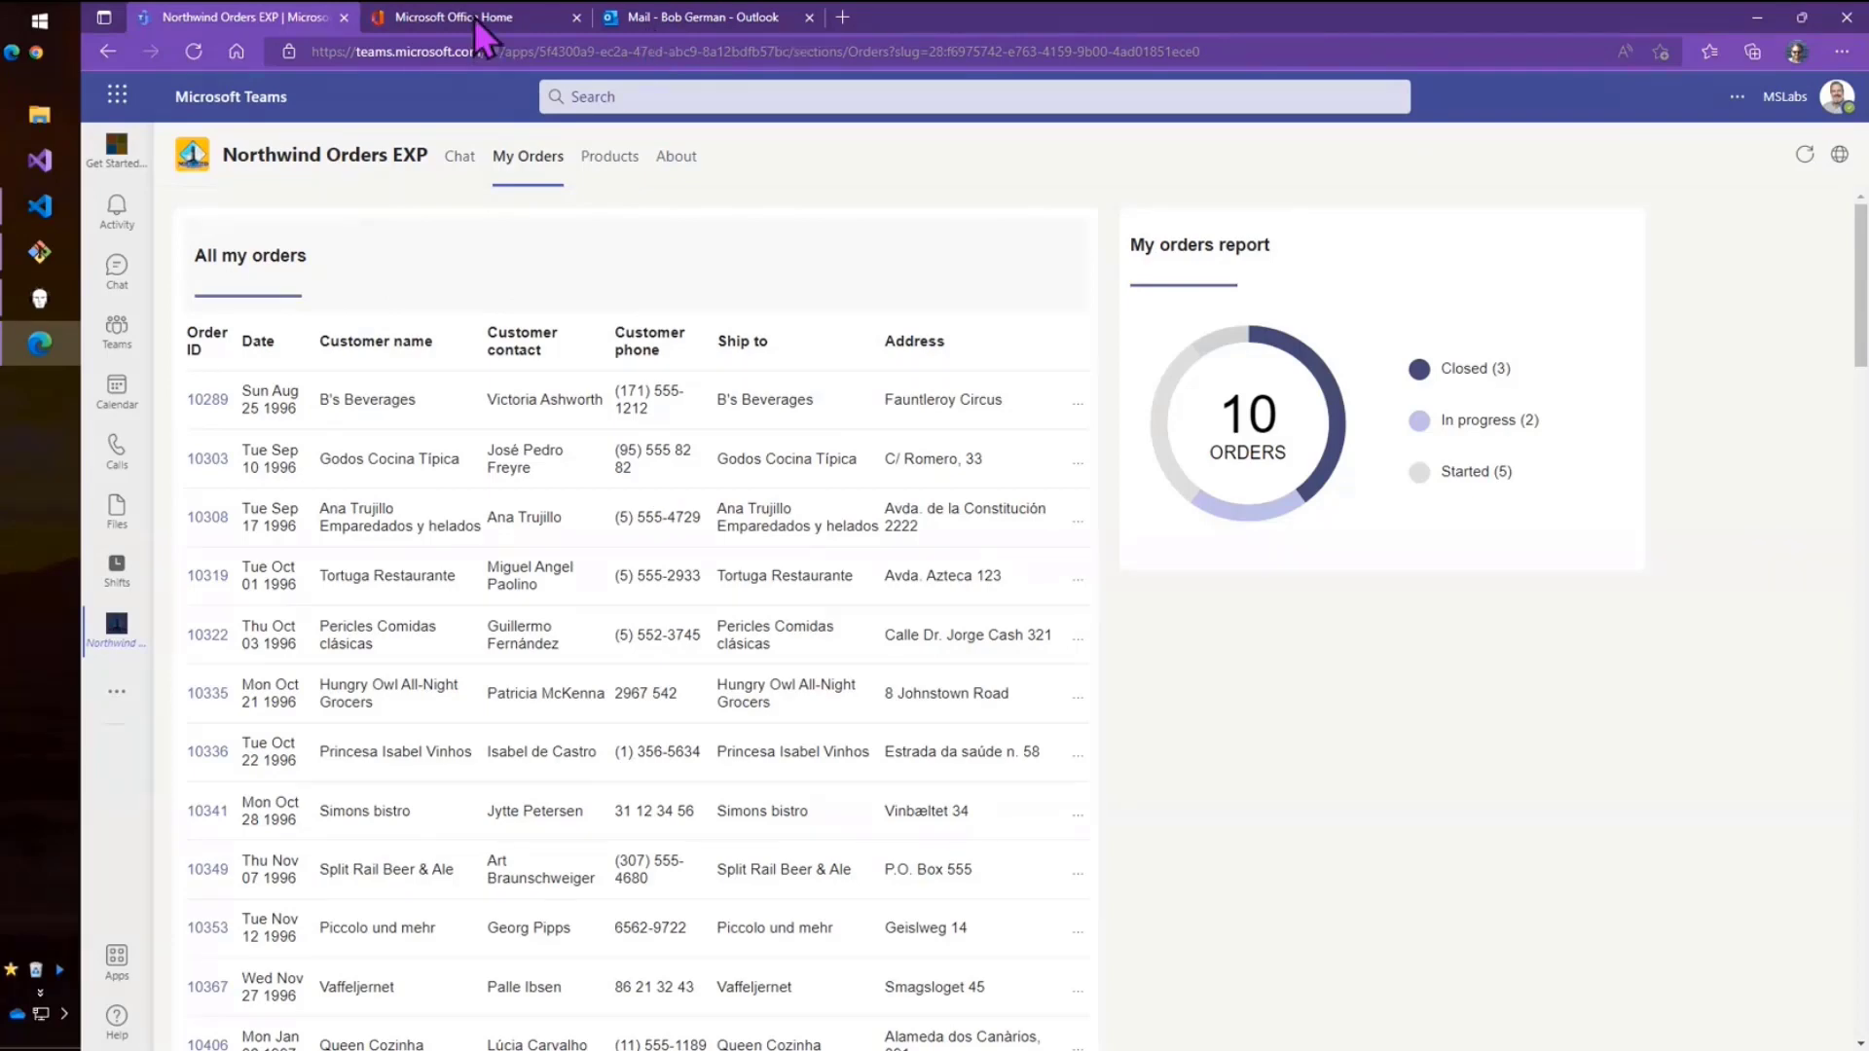
# On the Office Home tab, launch Northwind Orders EXP from the Apps list.
pyautogui.click(466, 16)
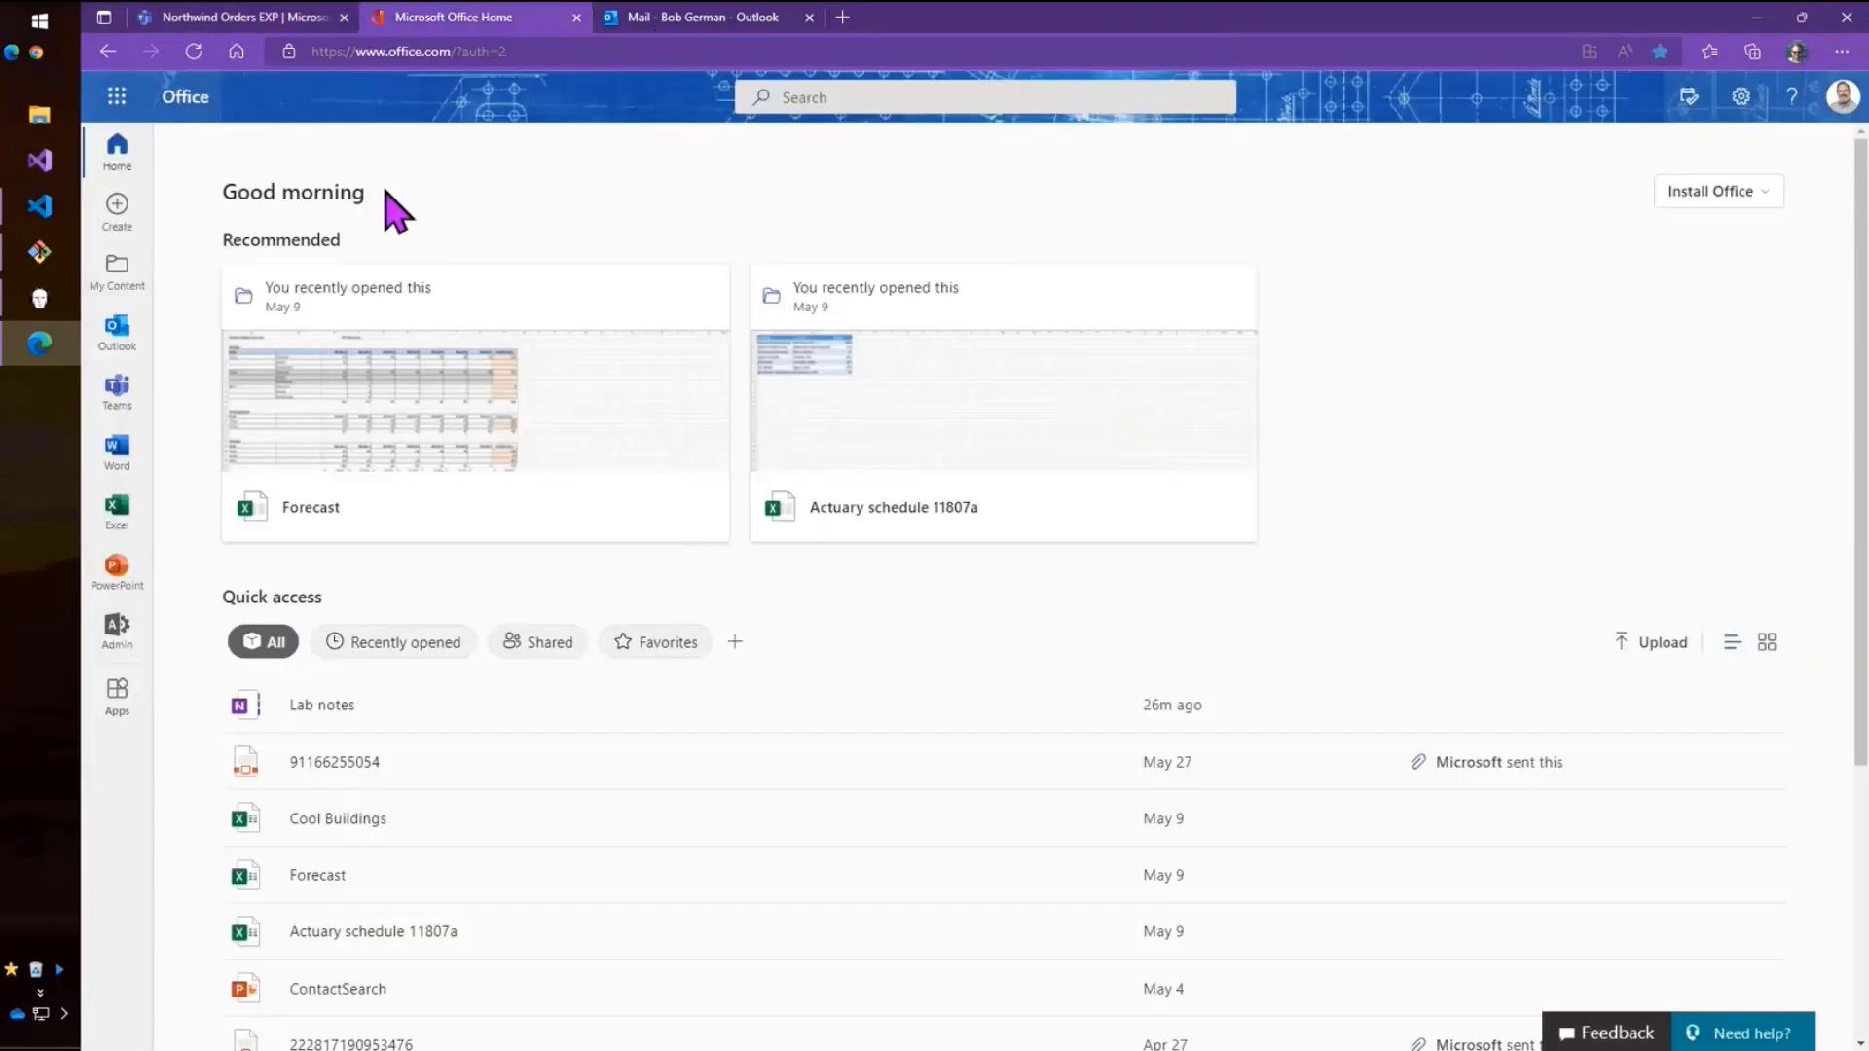
pyautogui.moveTo(347, 296)
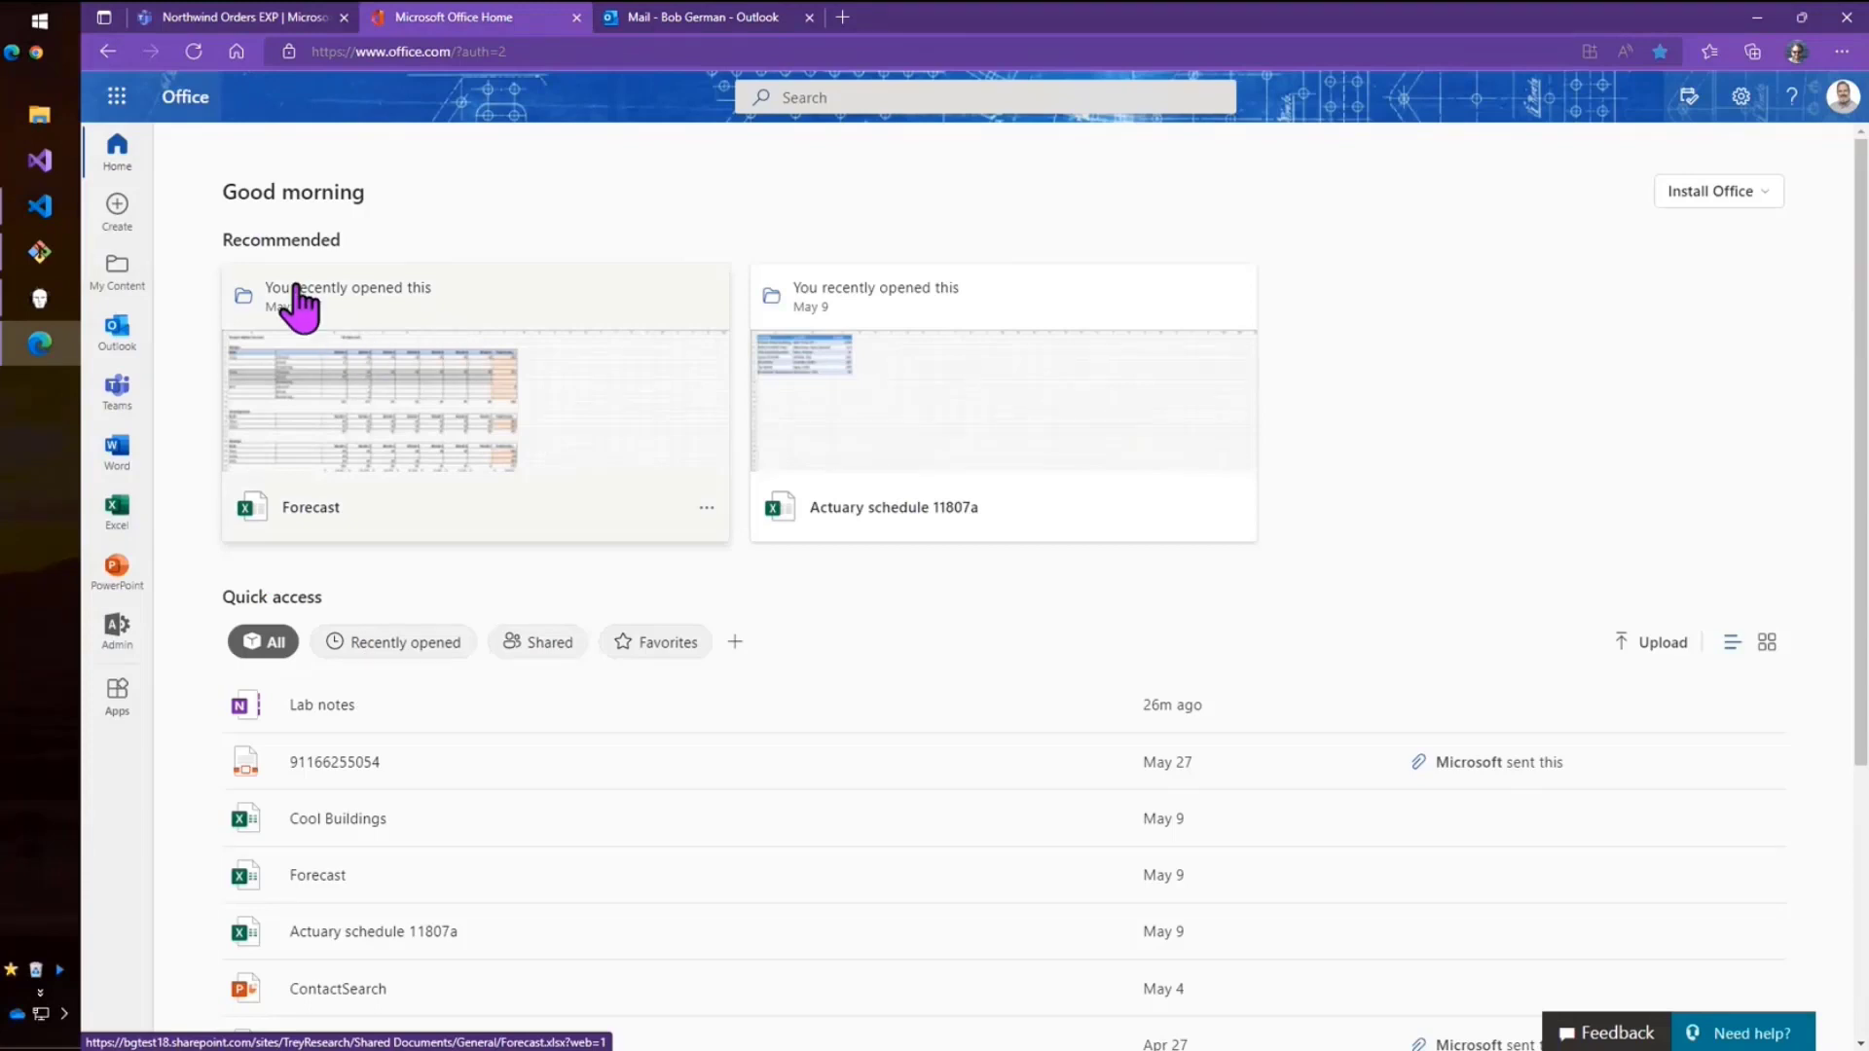
pyautogui.moveTo(548, 781)
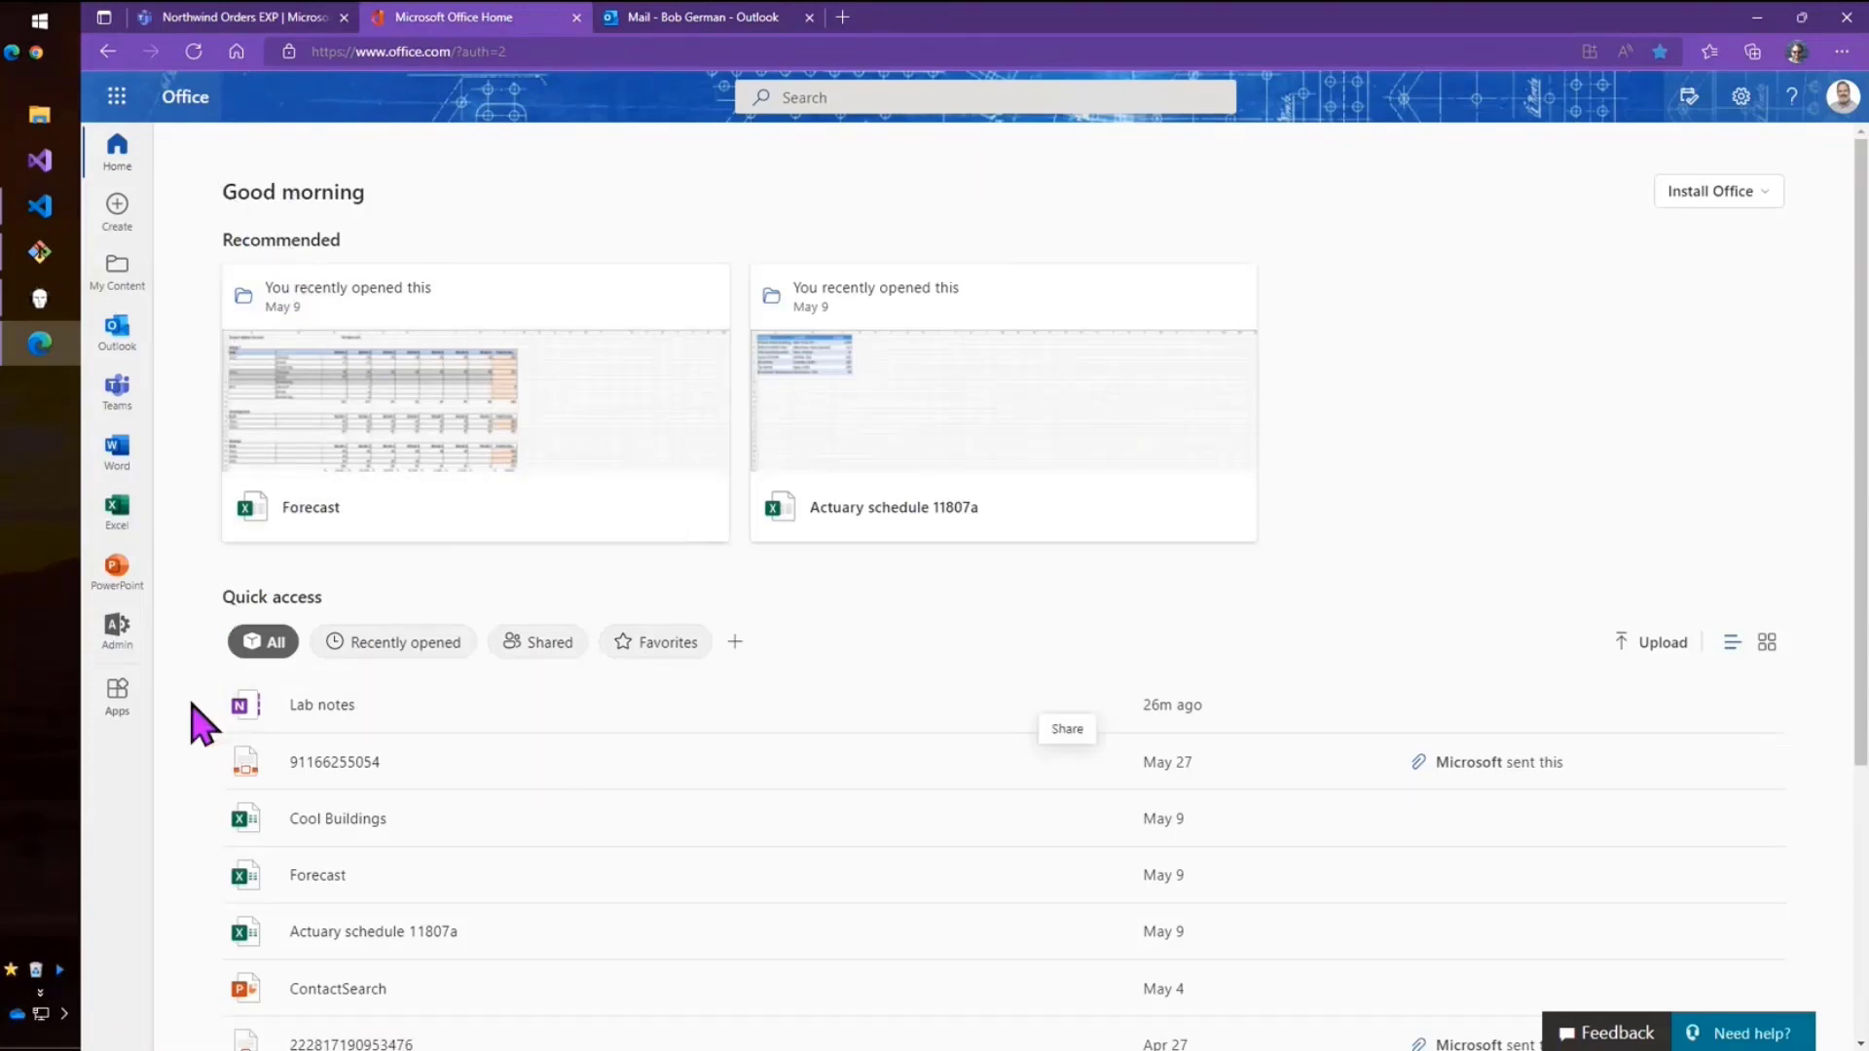
pyautogui.moveTo(110, 626)
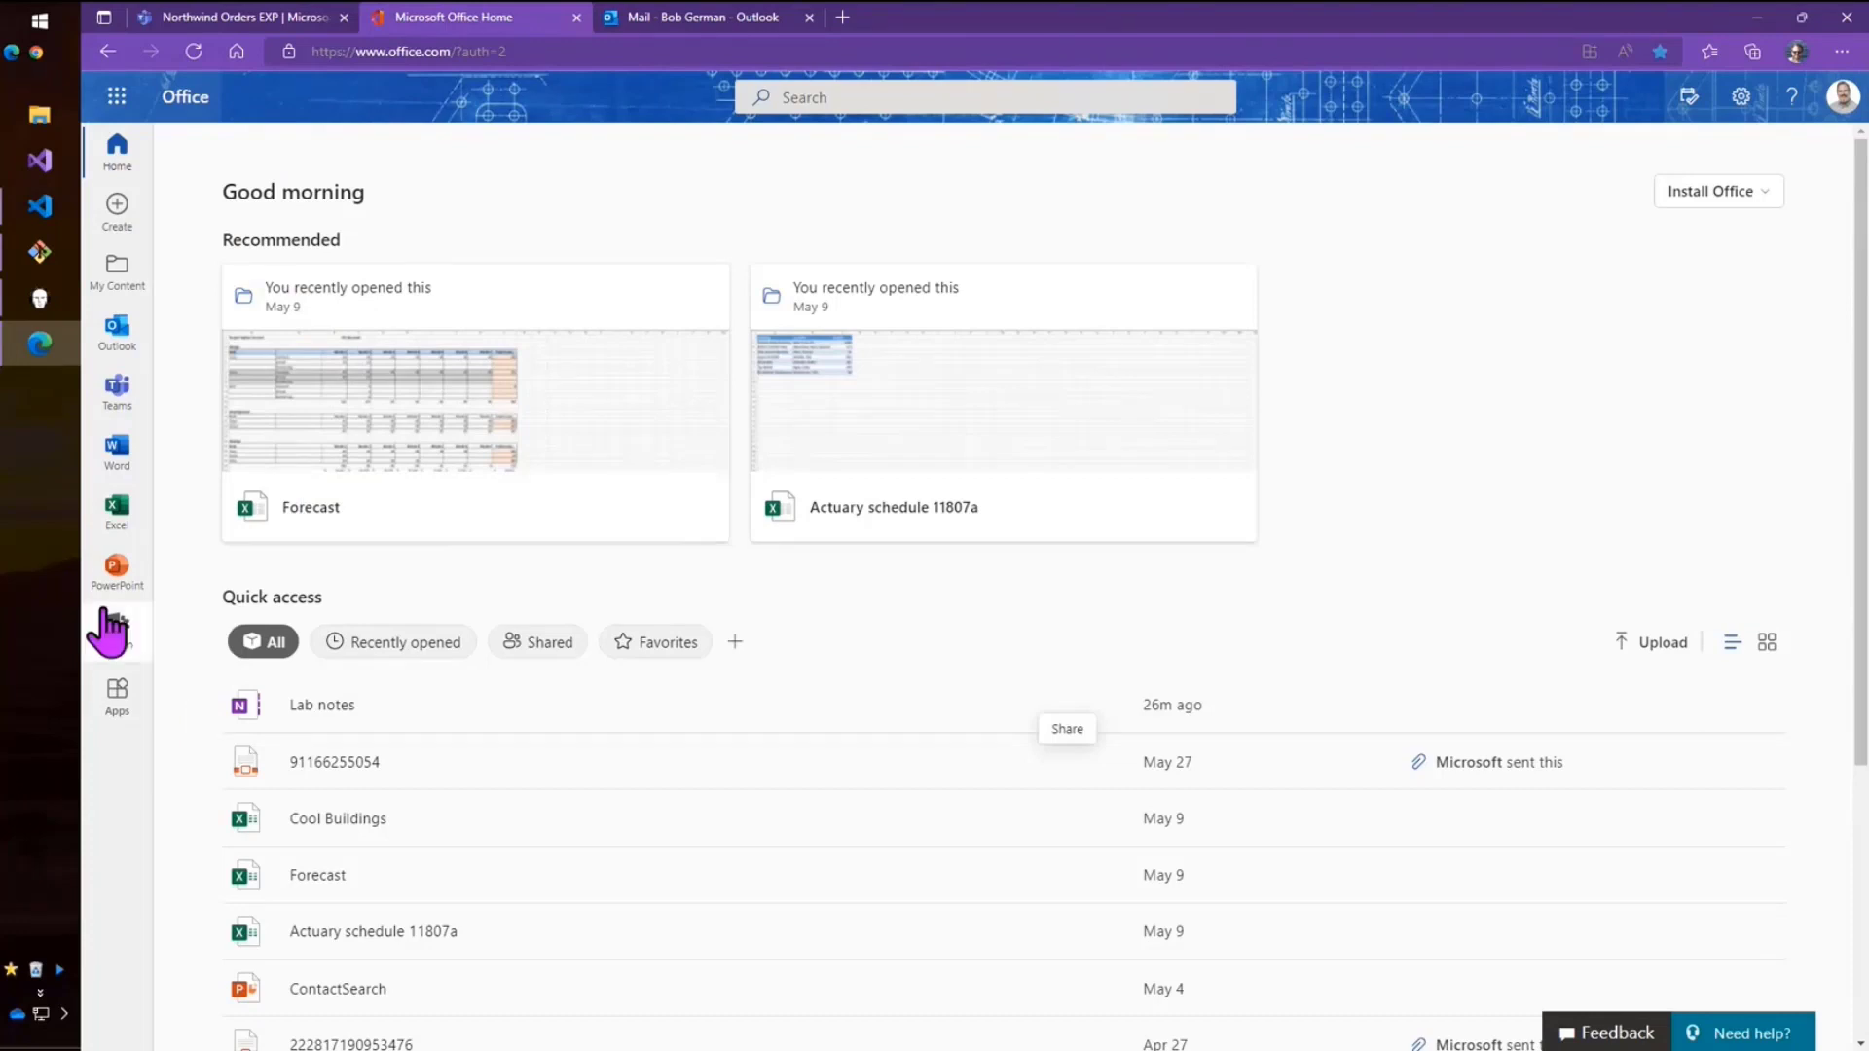
pyautogui.moveTo(135, 805)
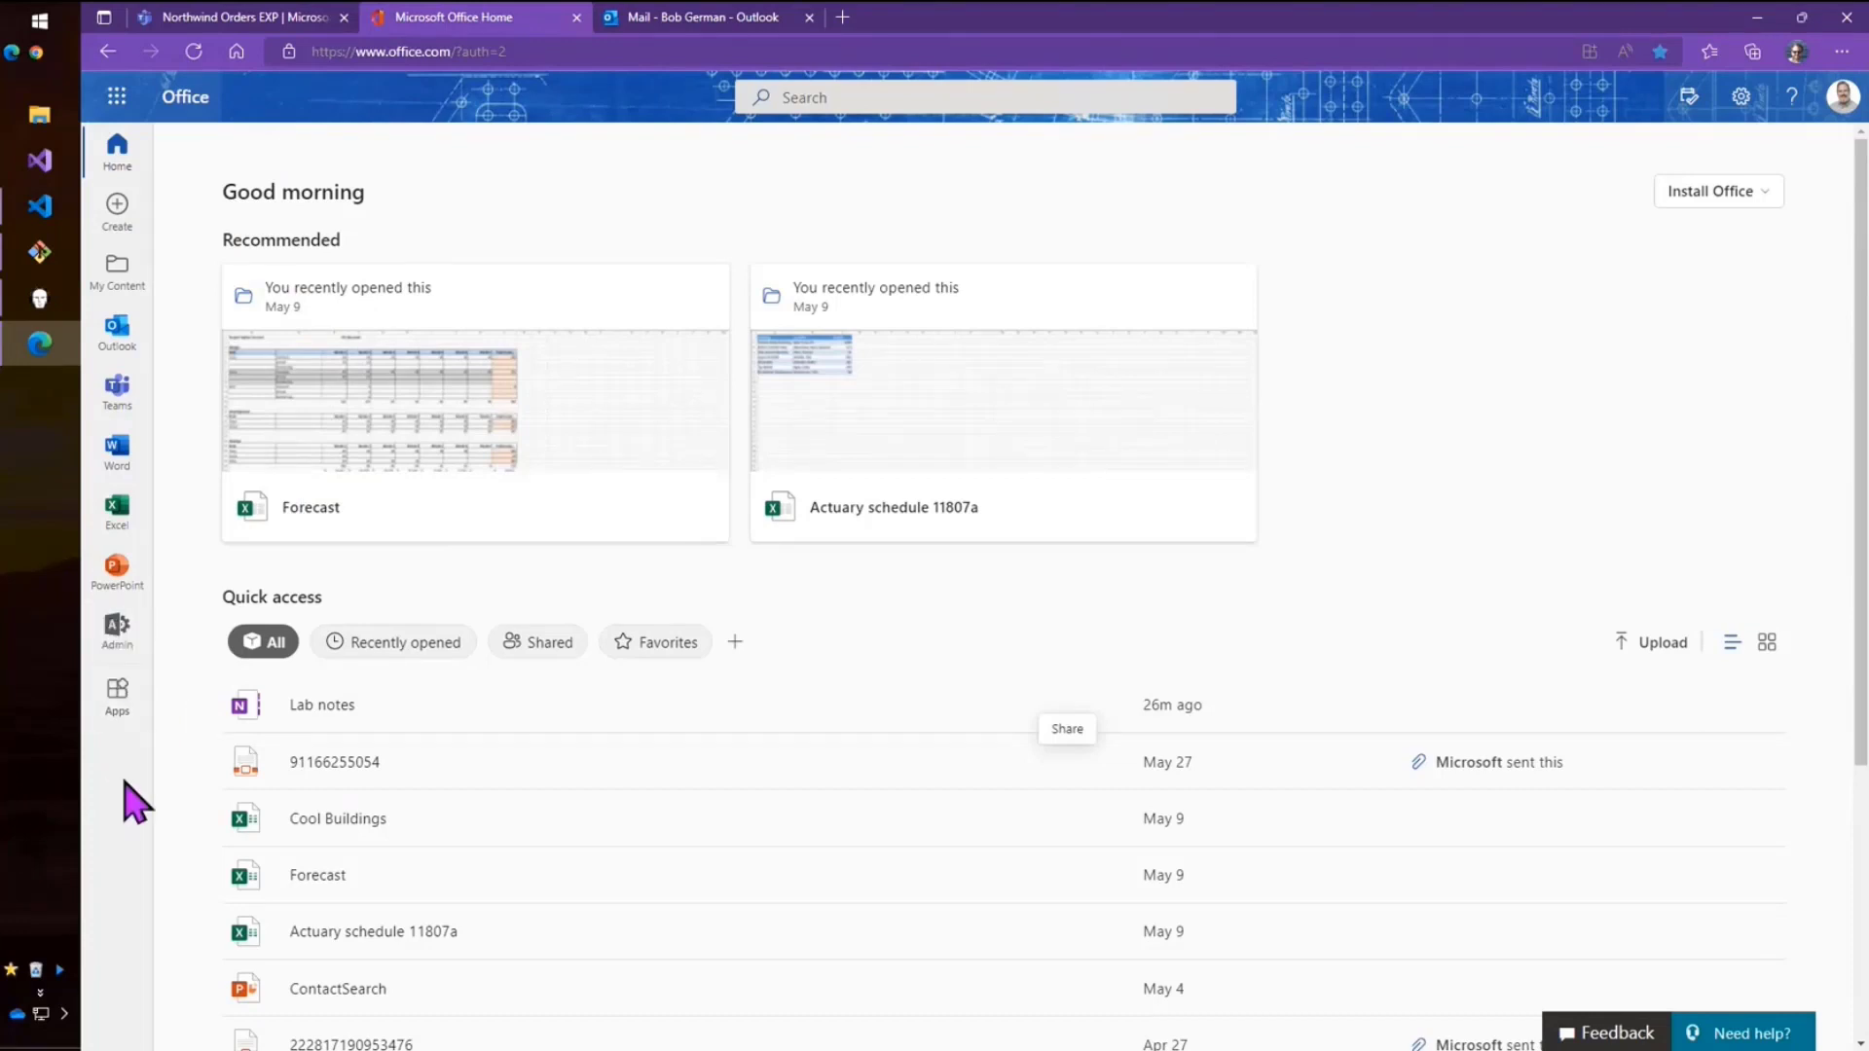
pyautogui.click(116, 691)
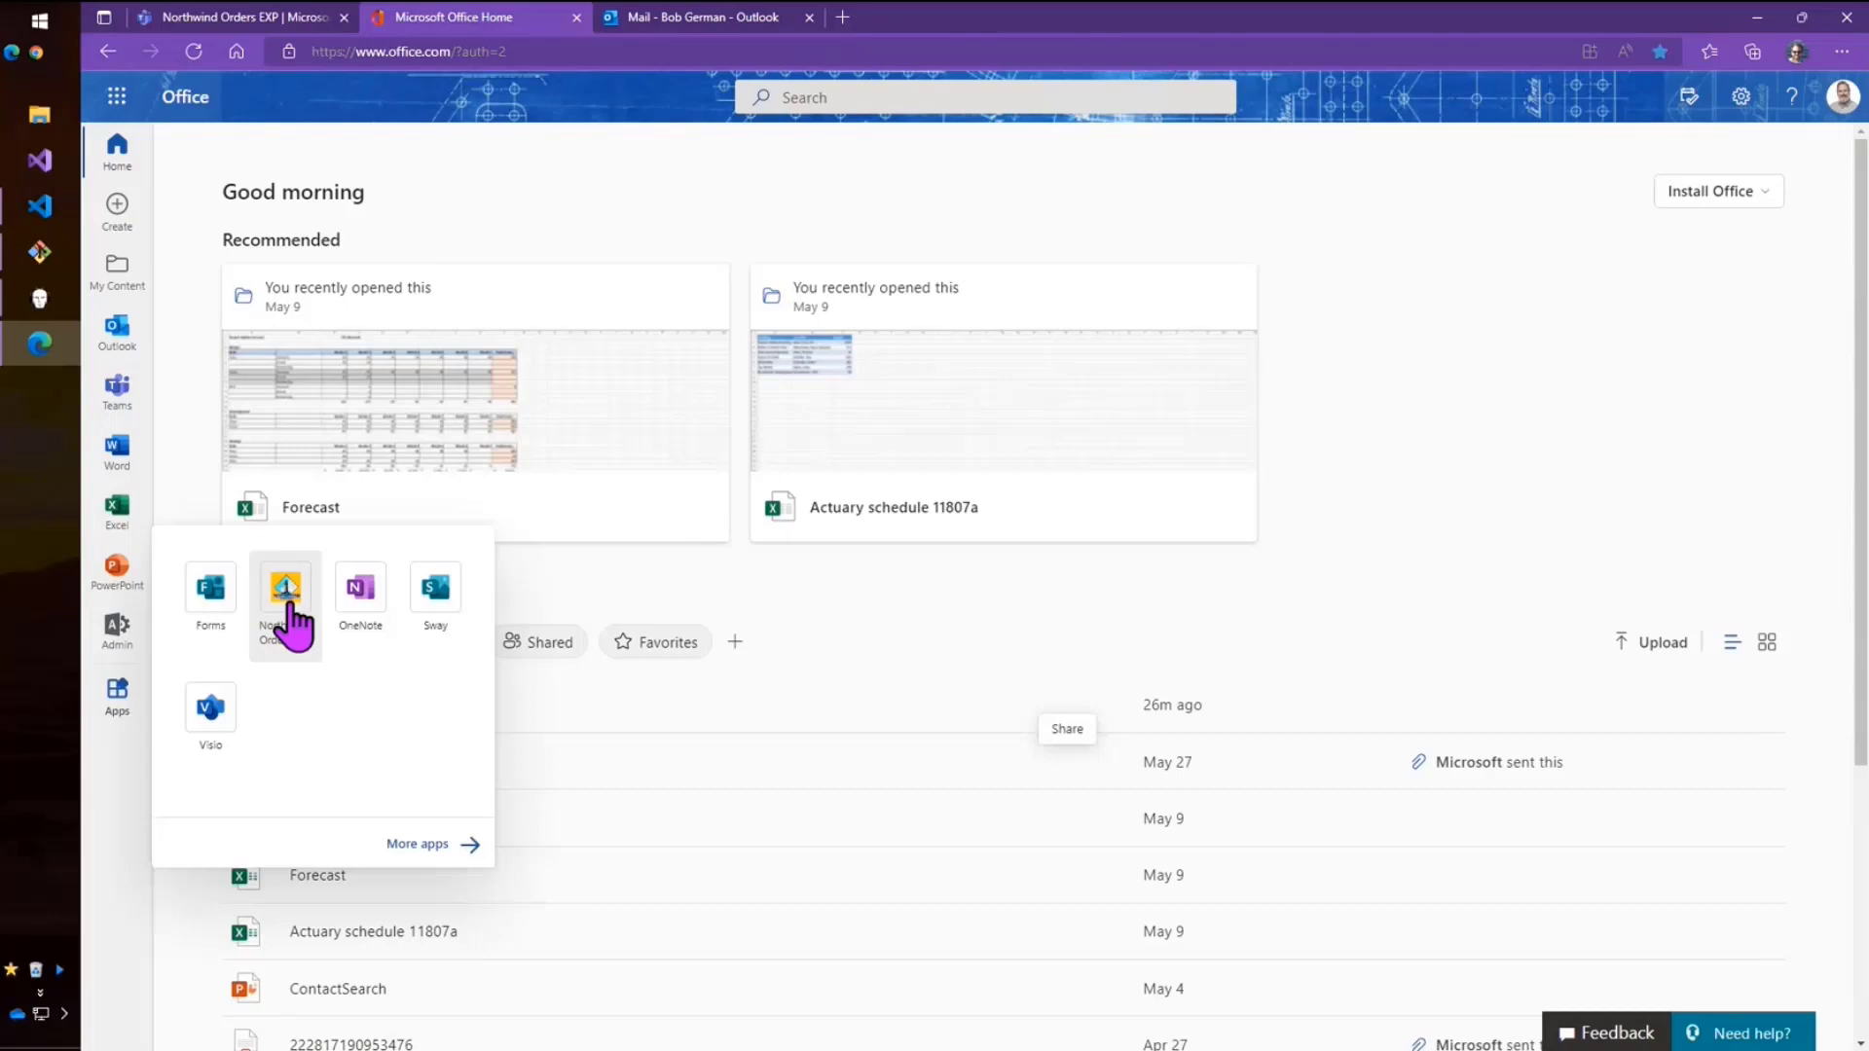
pyautogui.click(283, 605)
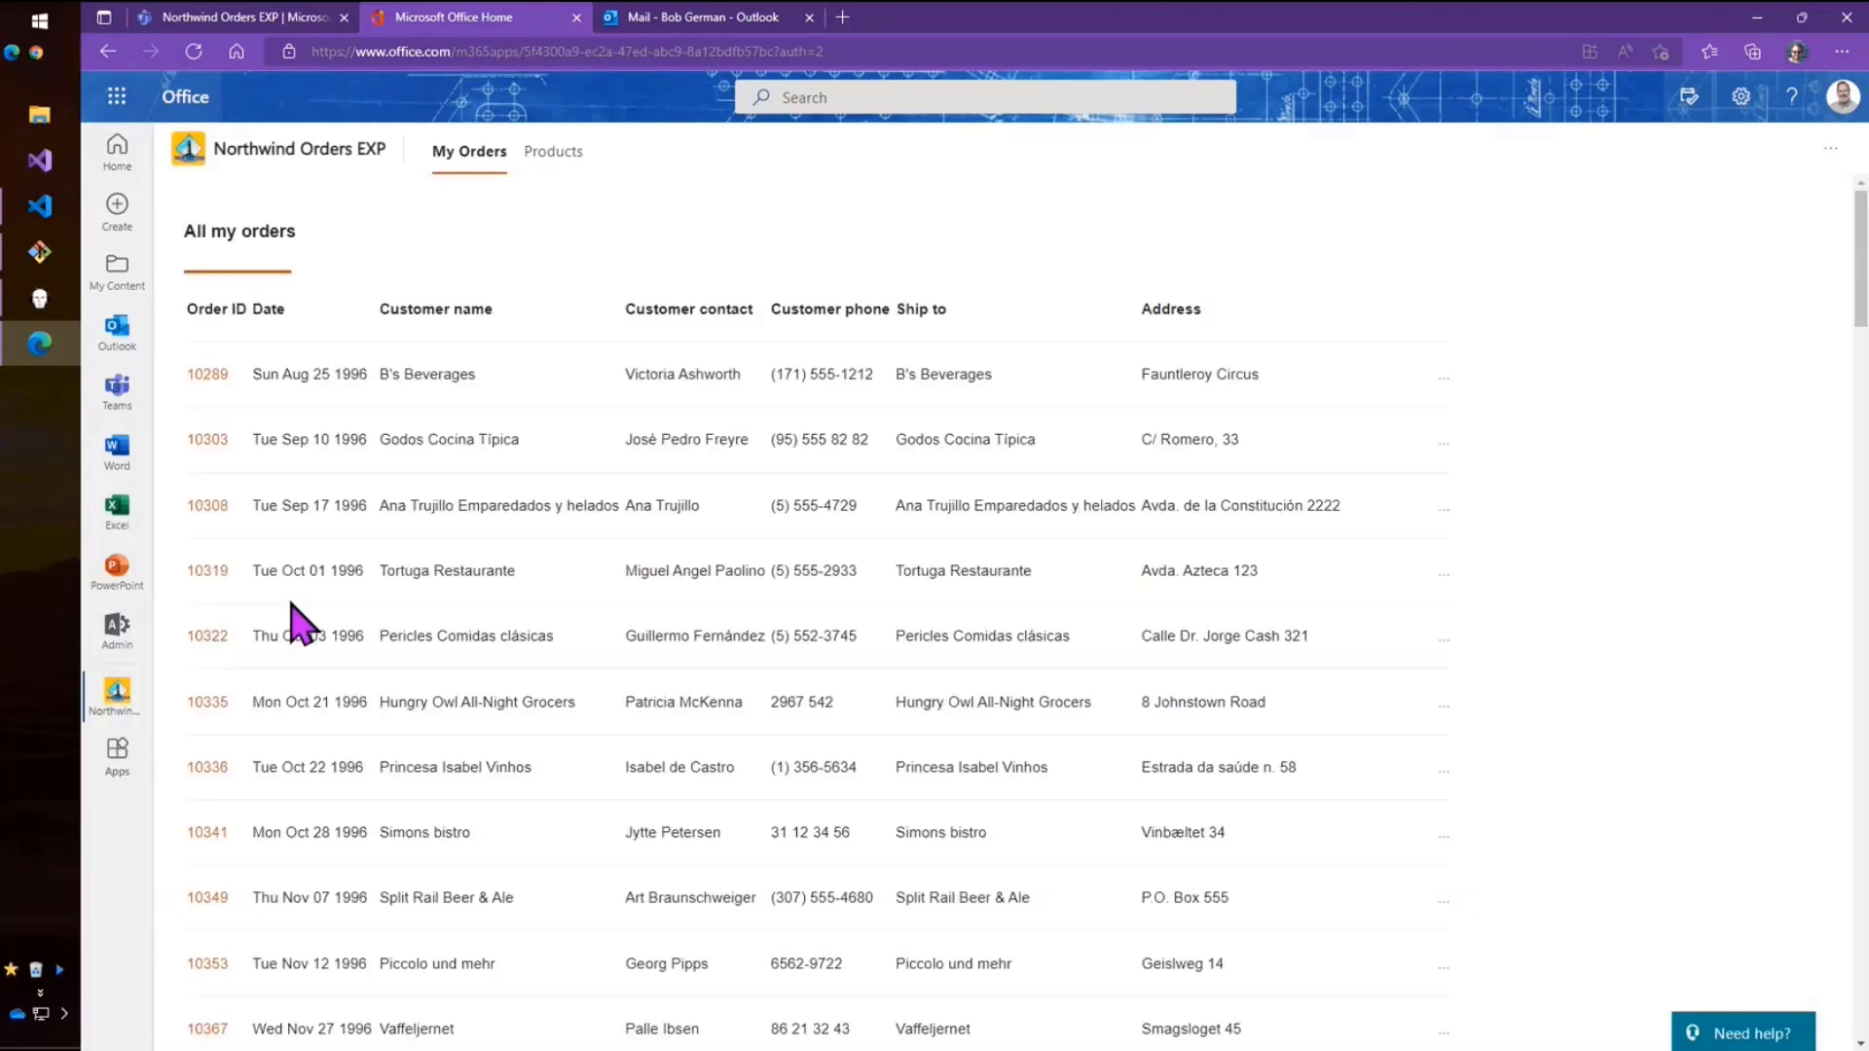
pyautogui.moveTo(381, 620)
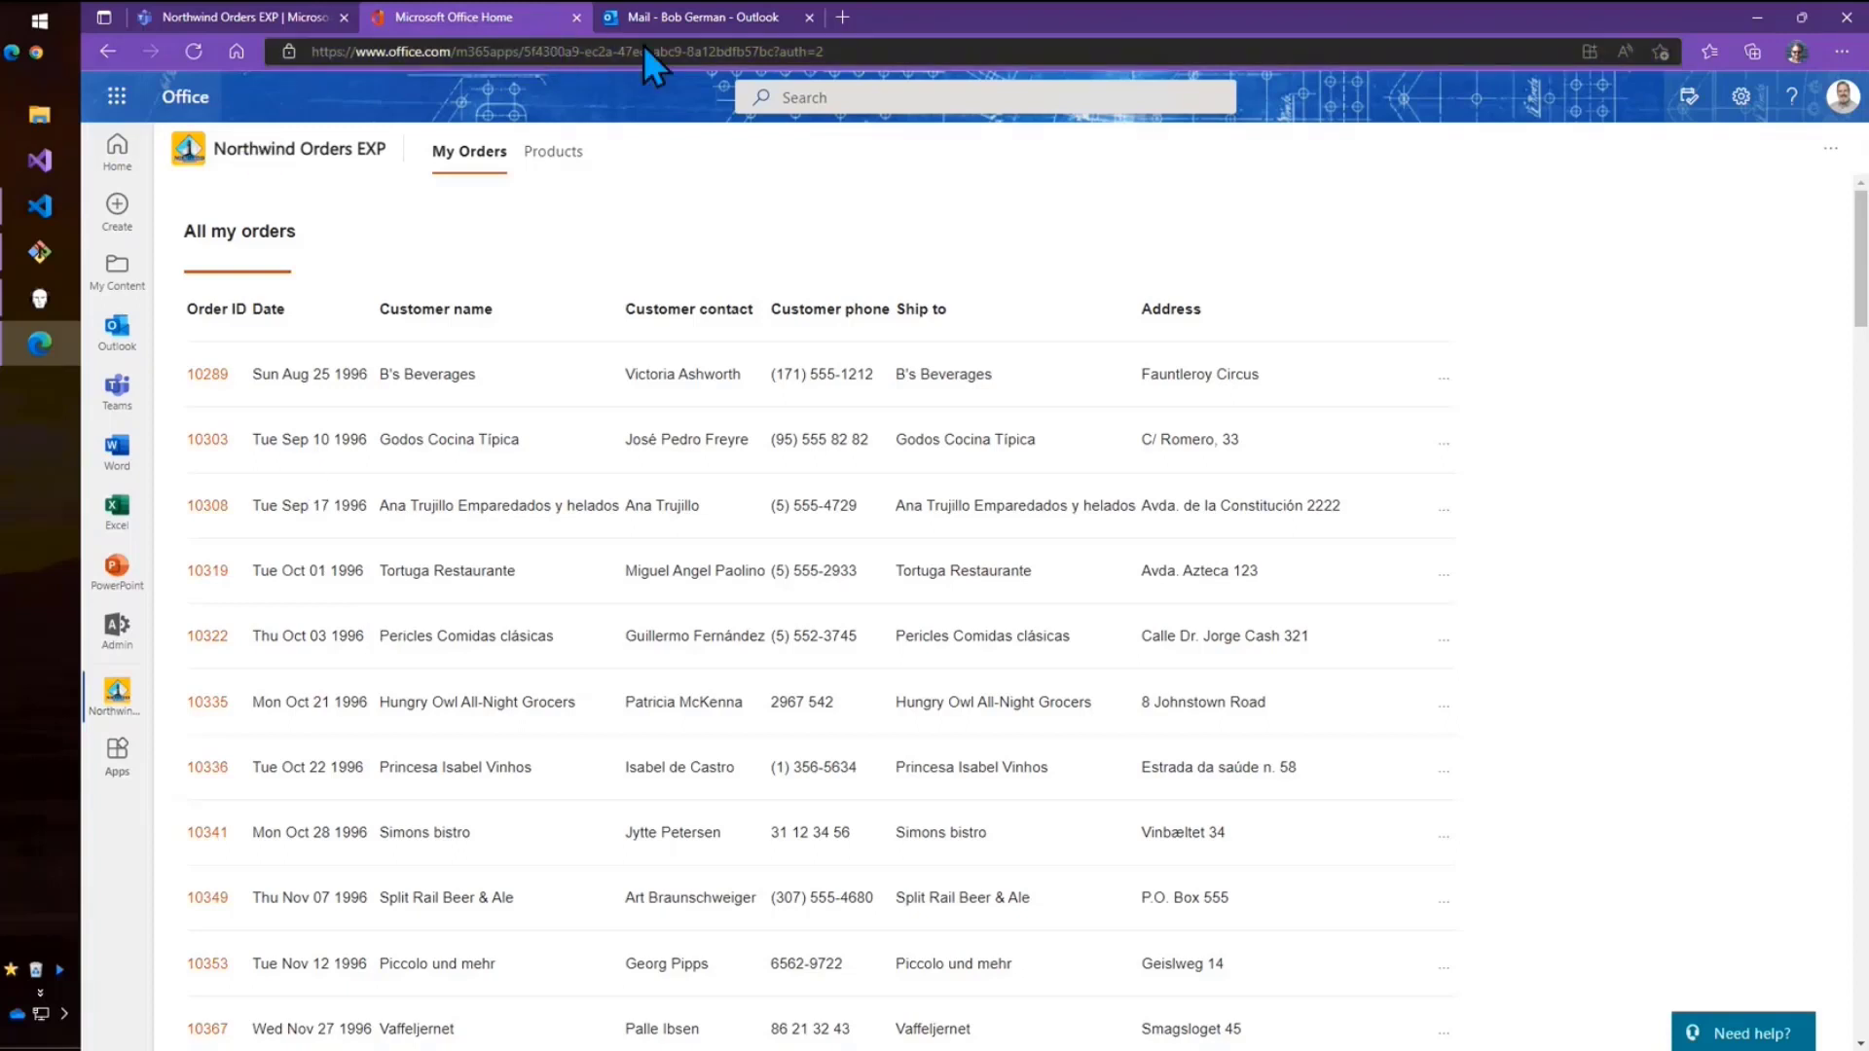
pyautogui.moveTo(1299, 30)
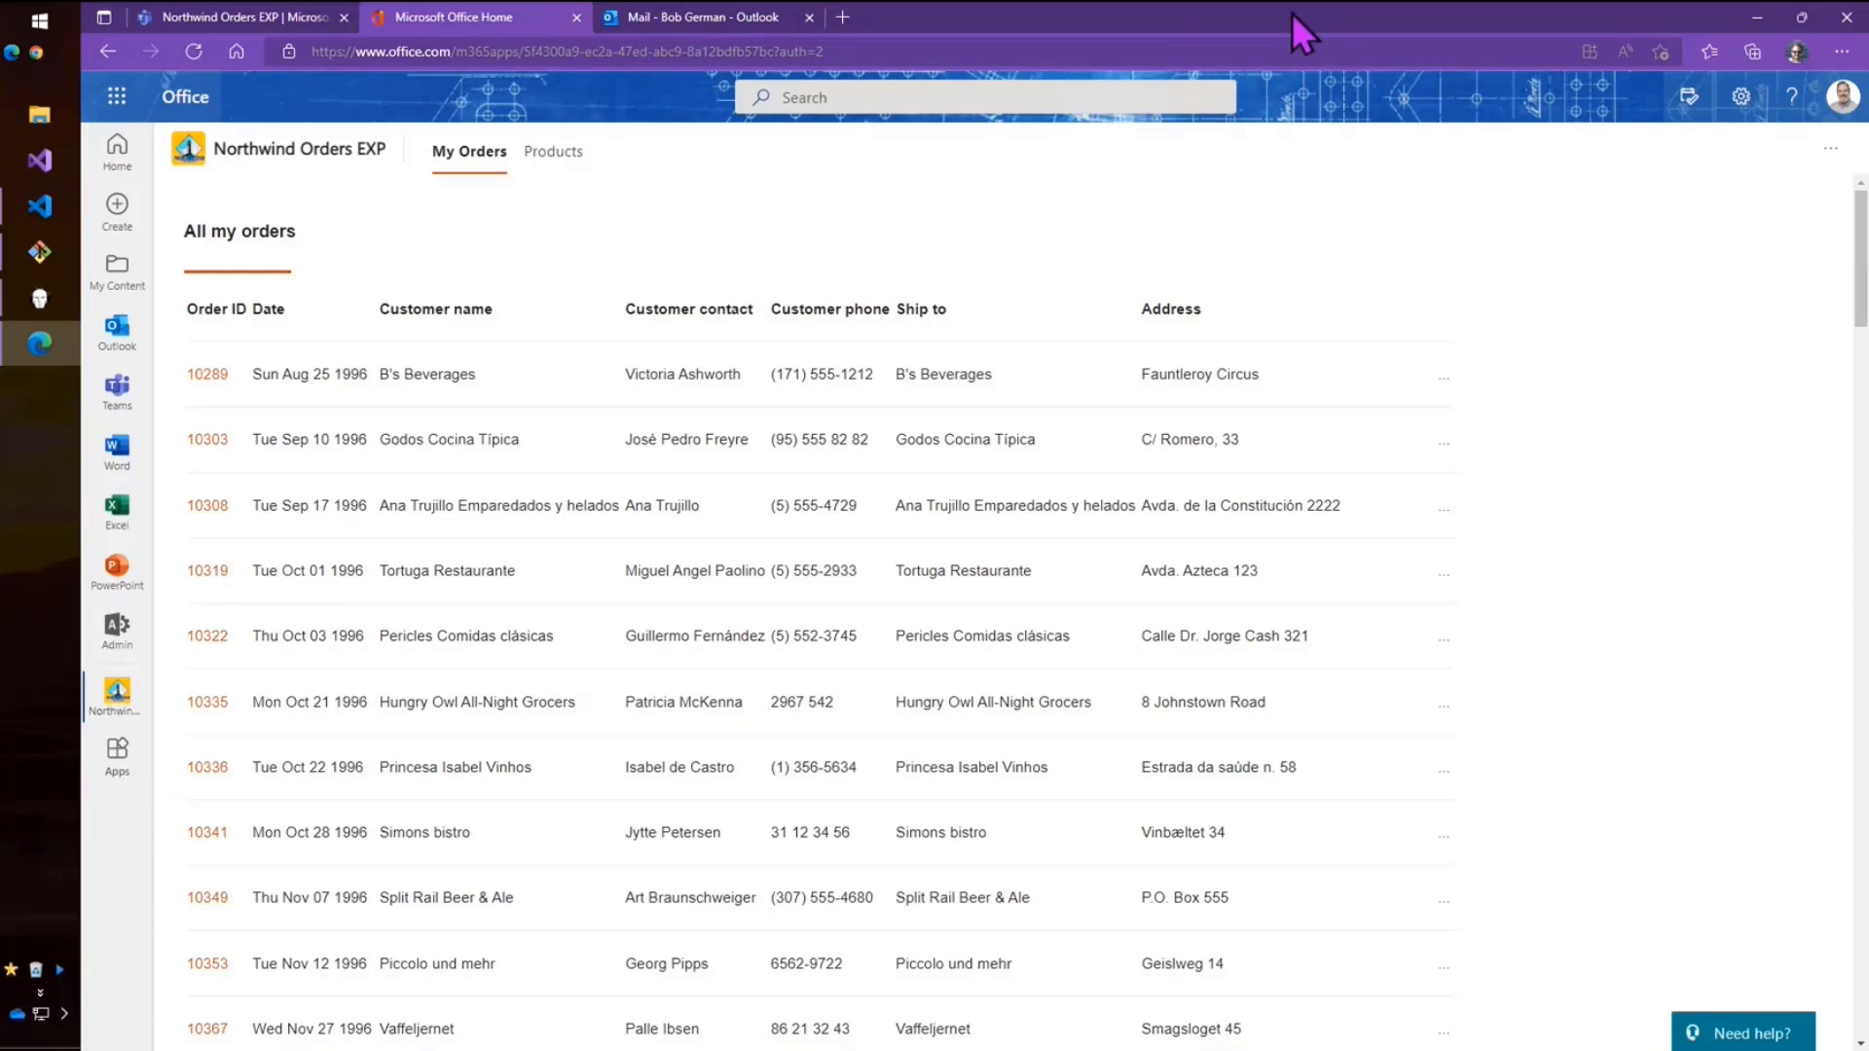
pyautogui.click(699, 16)
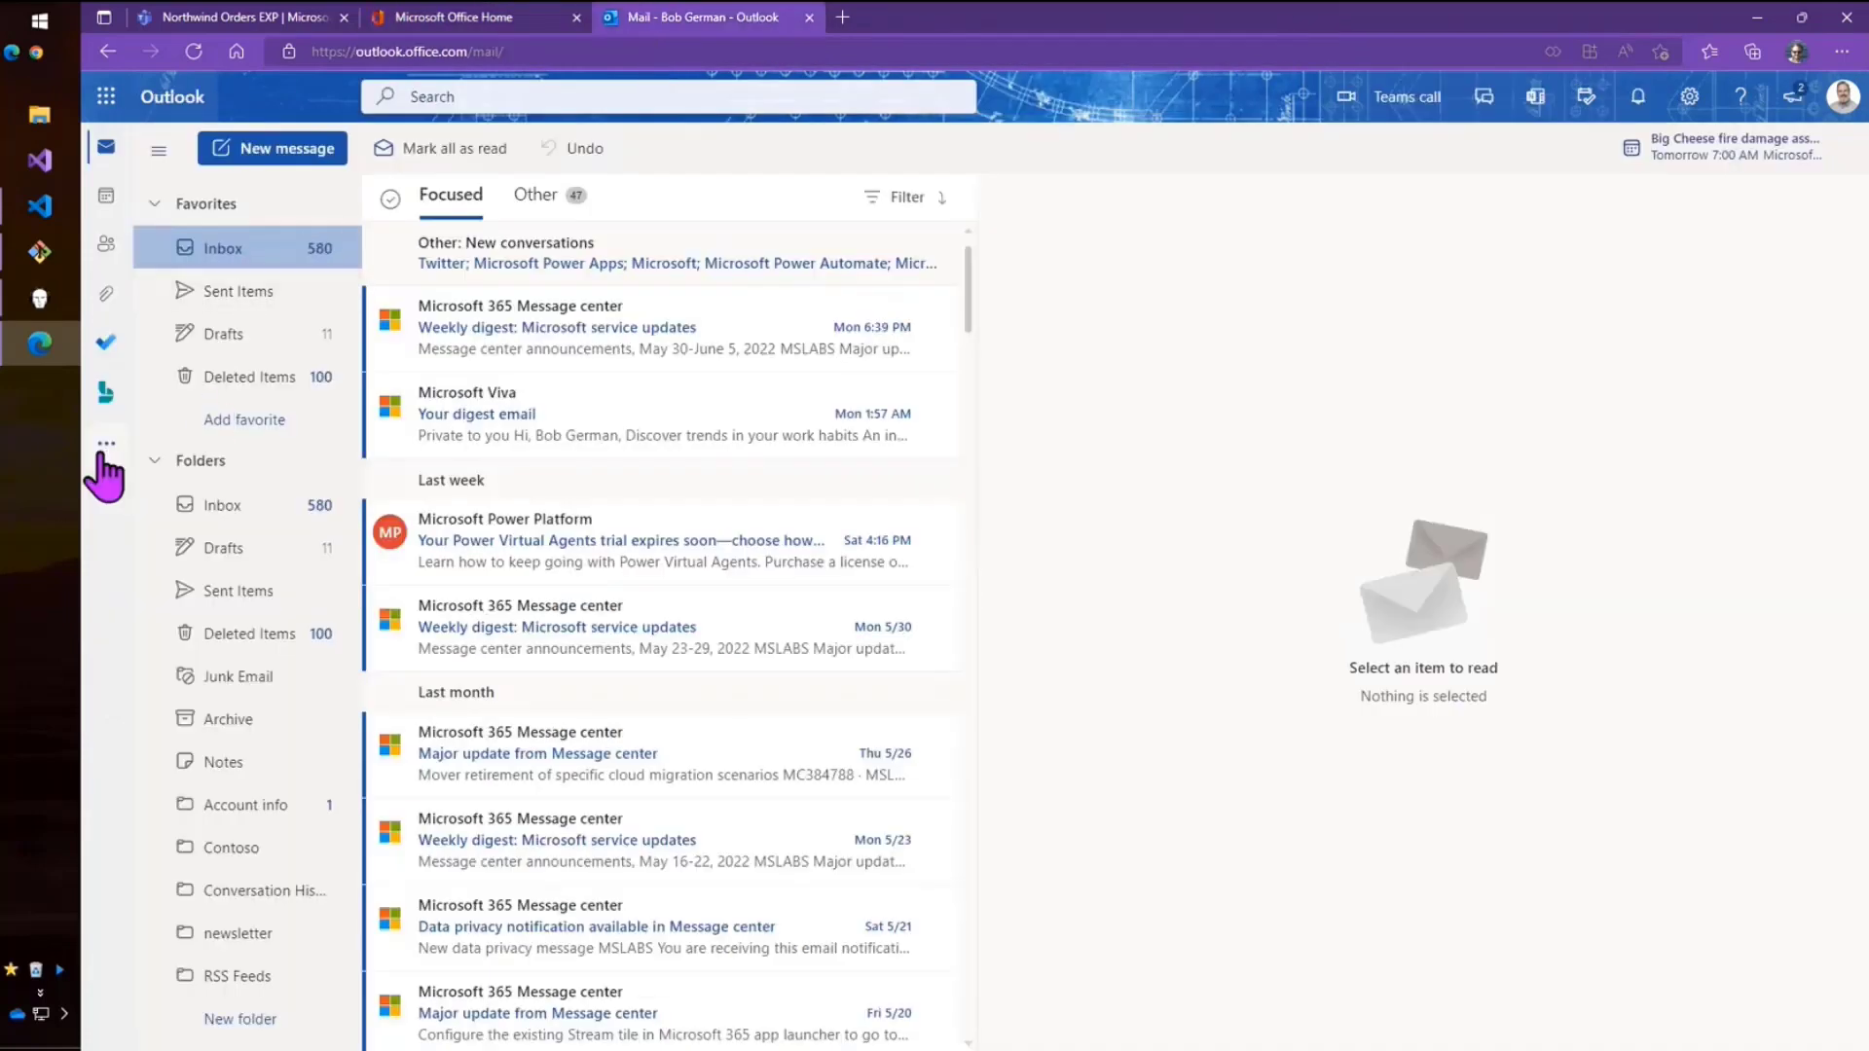
pyautogui.click(106, 444)
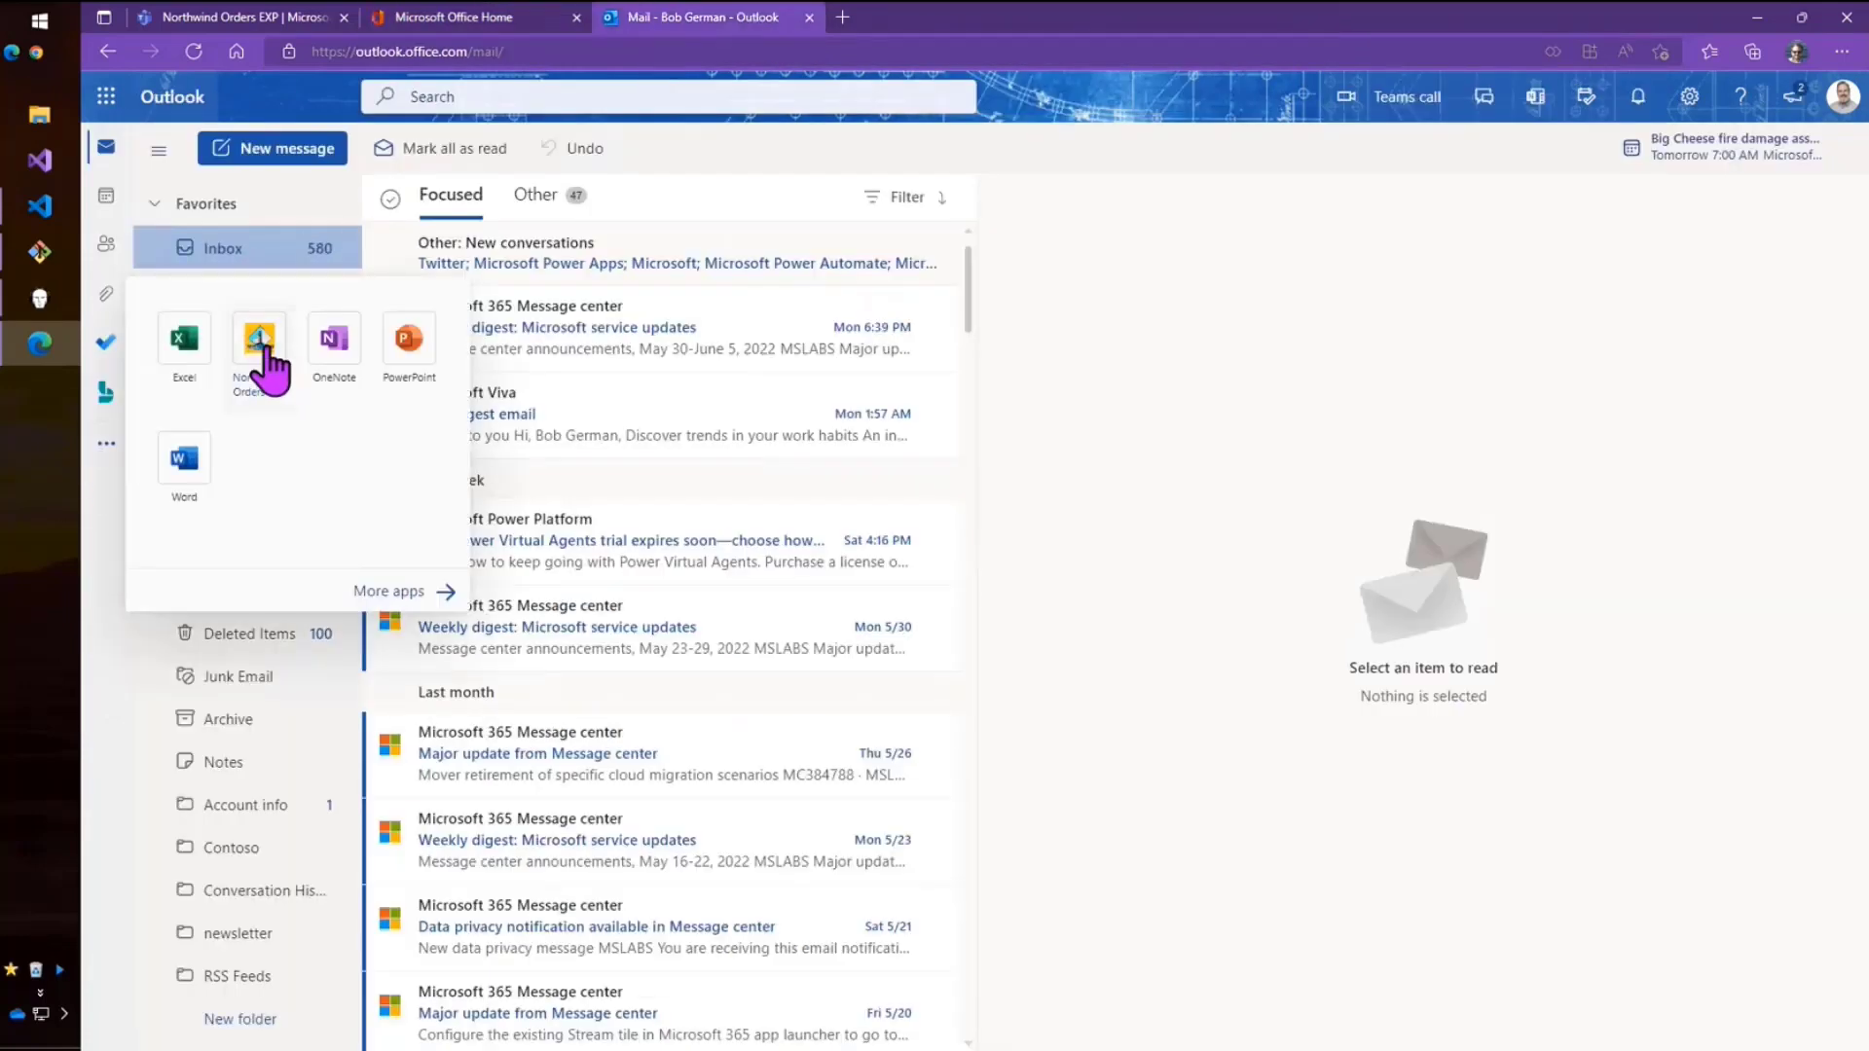
pyautogui.click(259, 342)
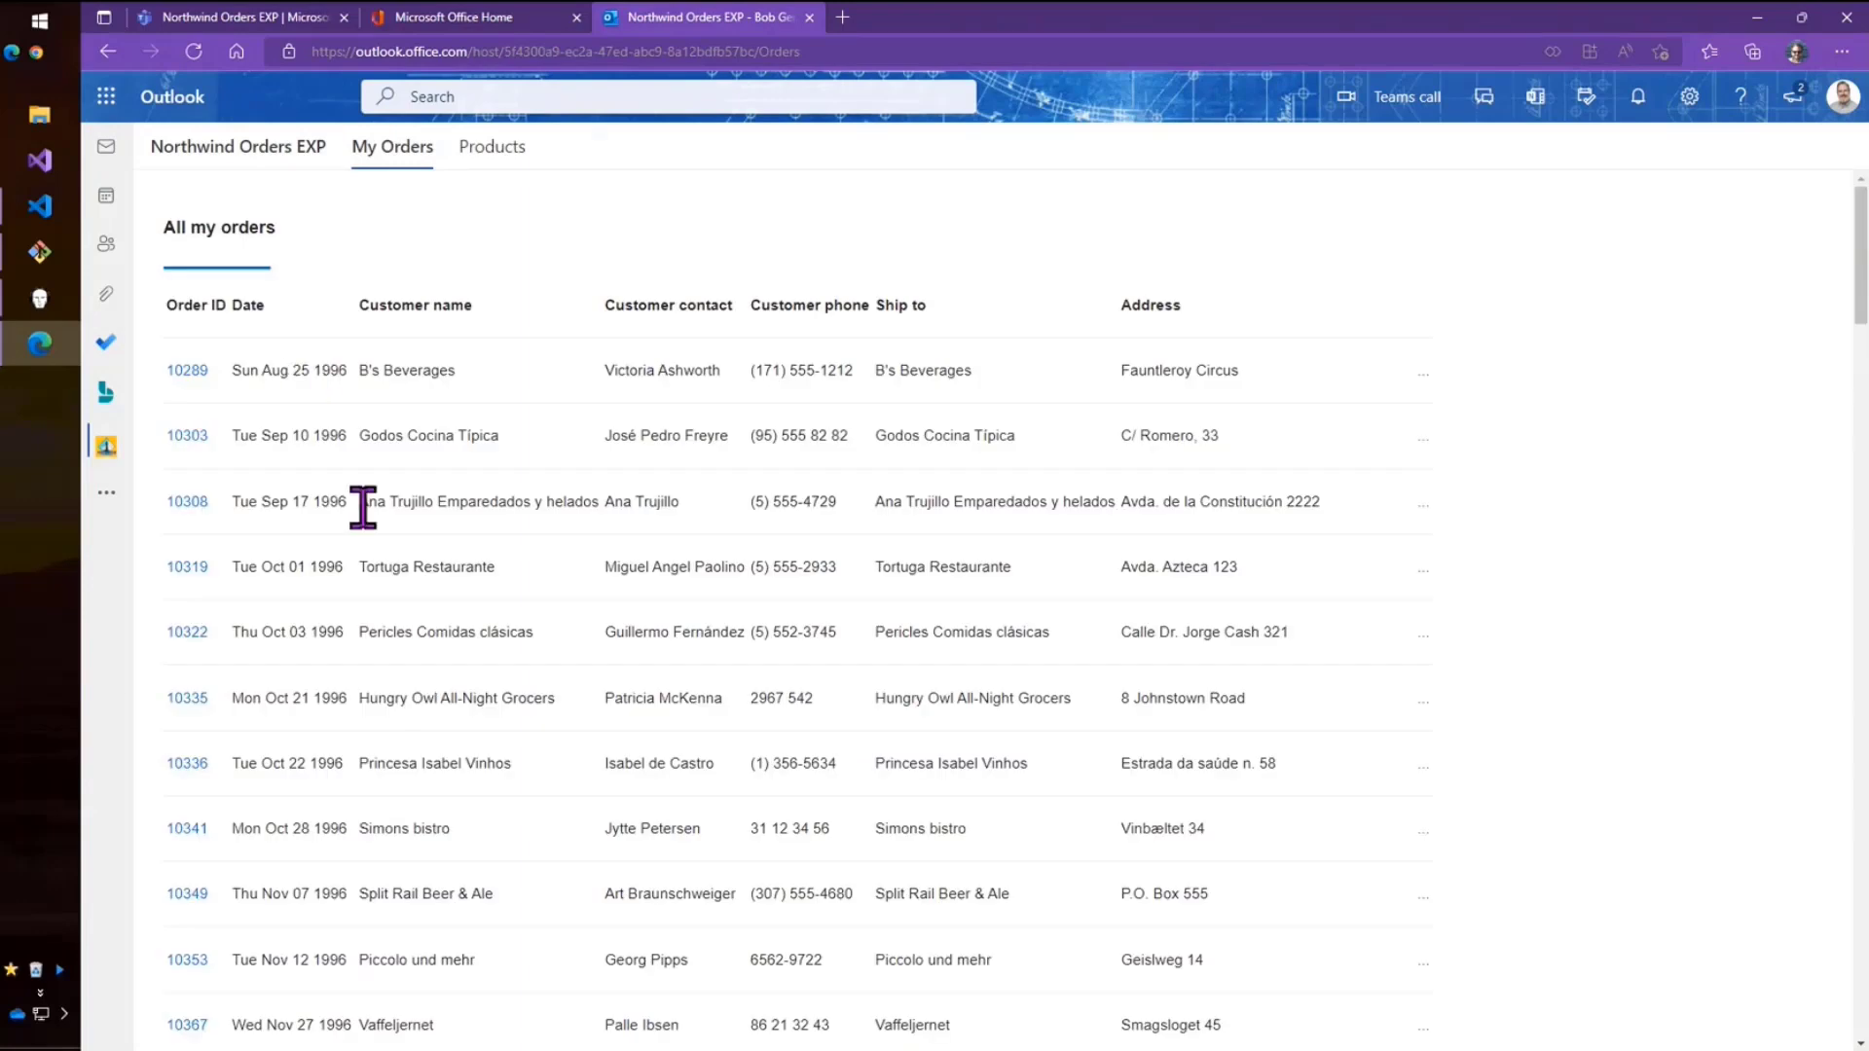
pyautogui.click(187, 435)
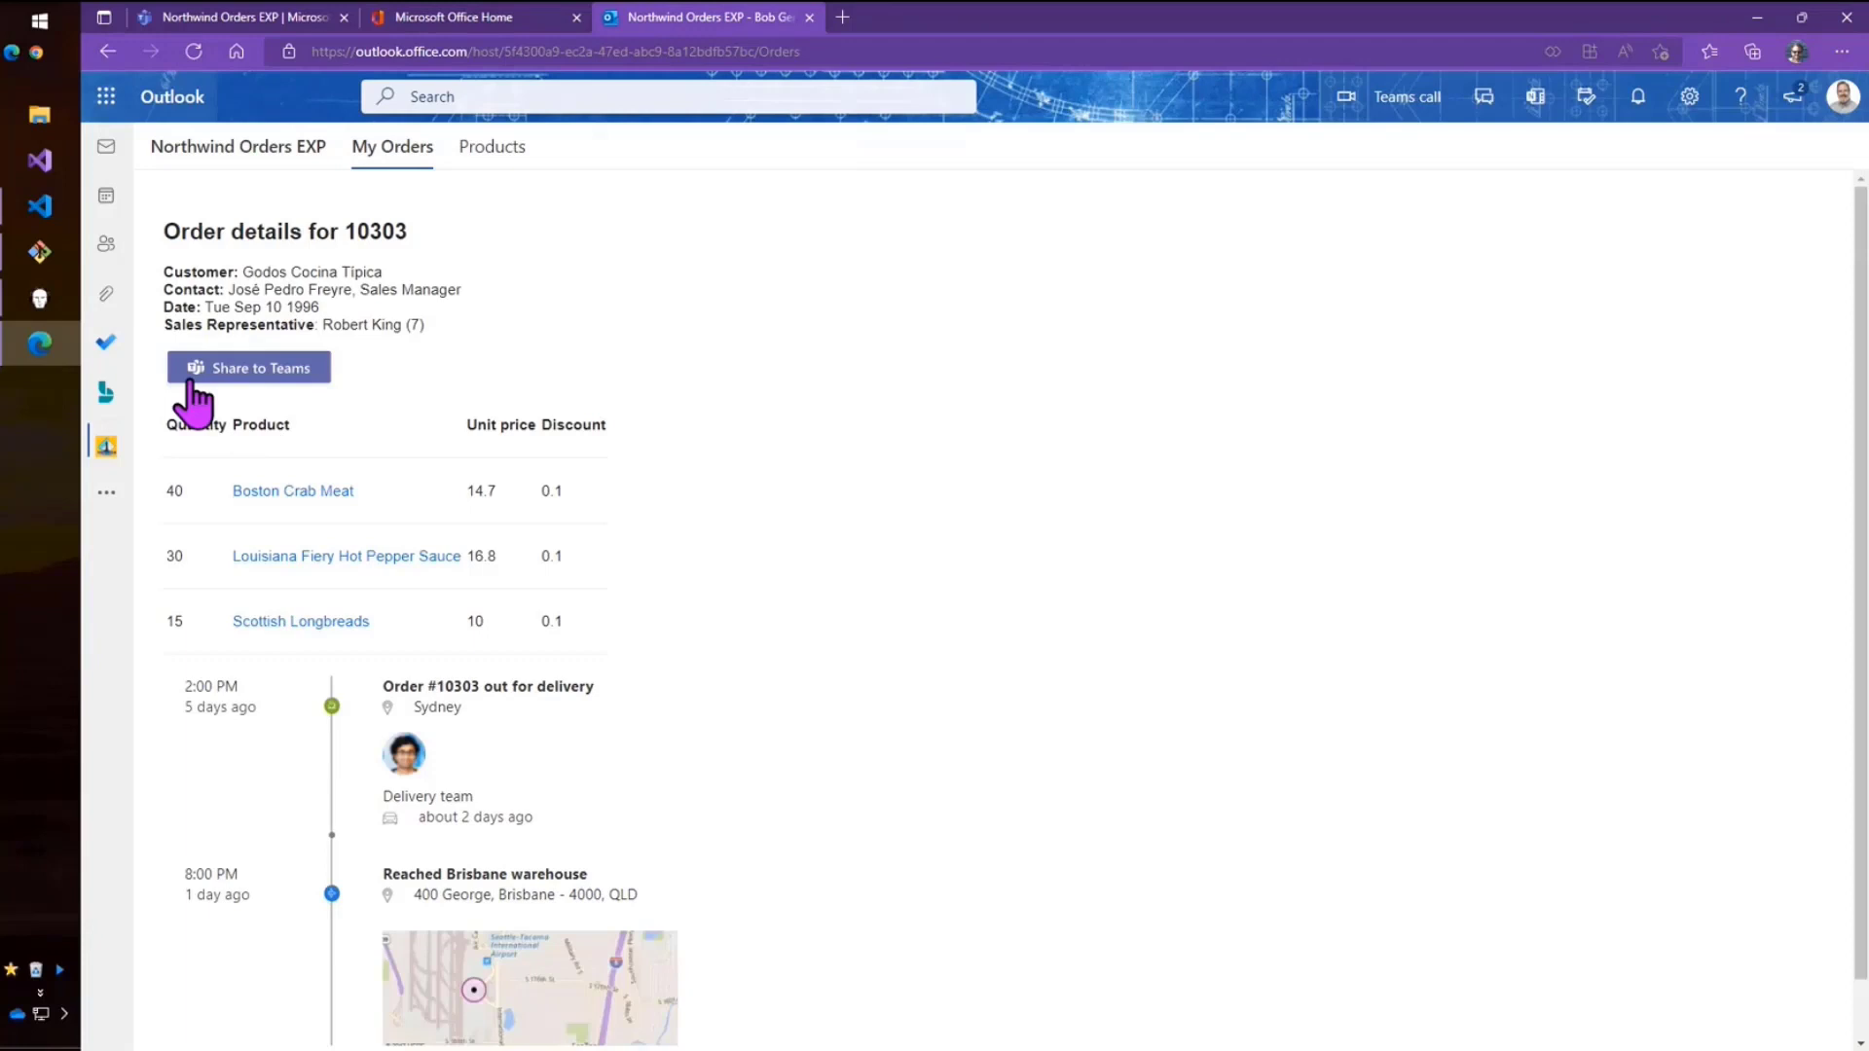
pyautogui.moveTo(392, 166)
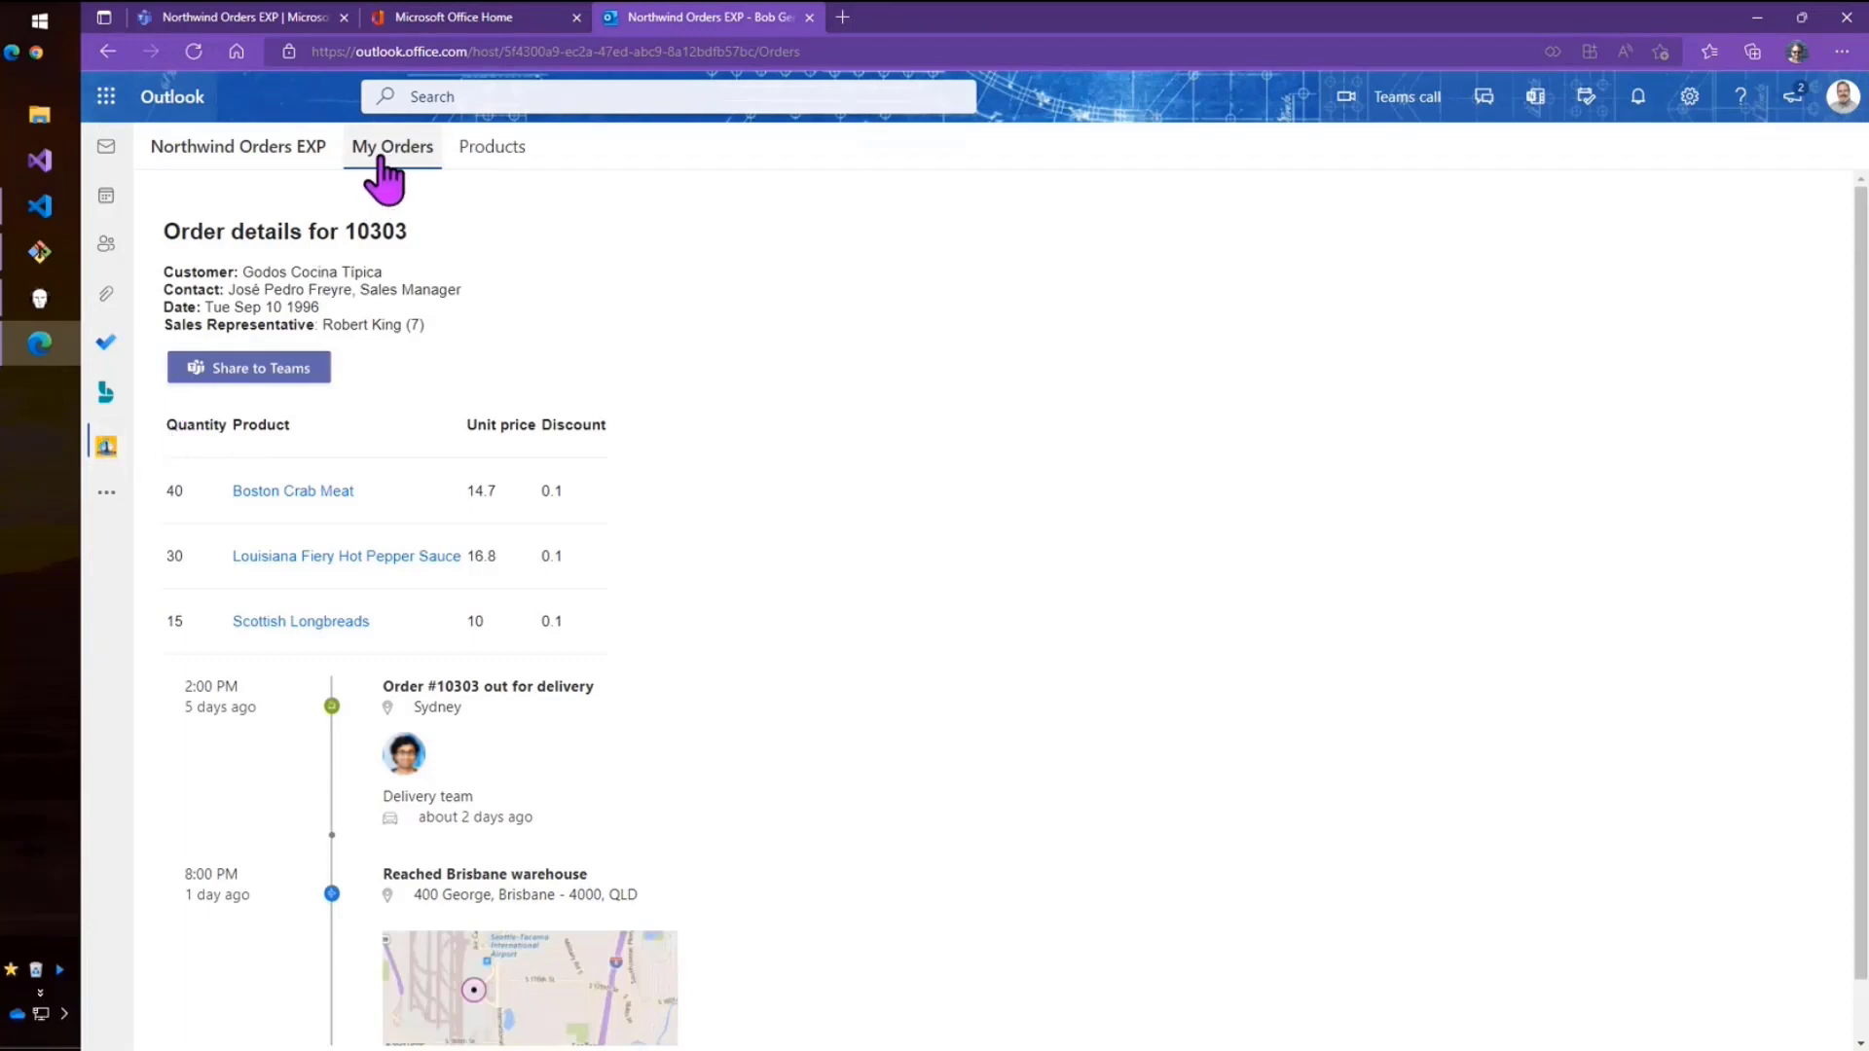
pyautogui.moveTo(145, 177)
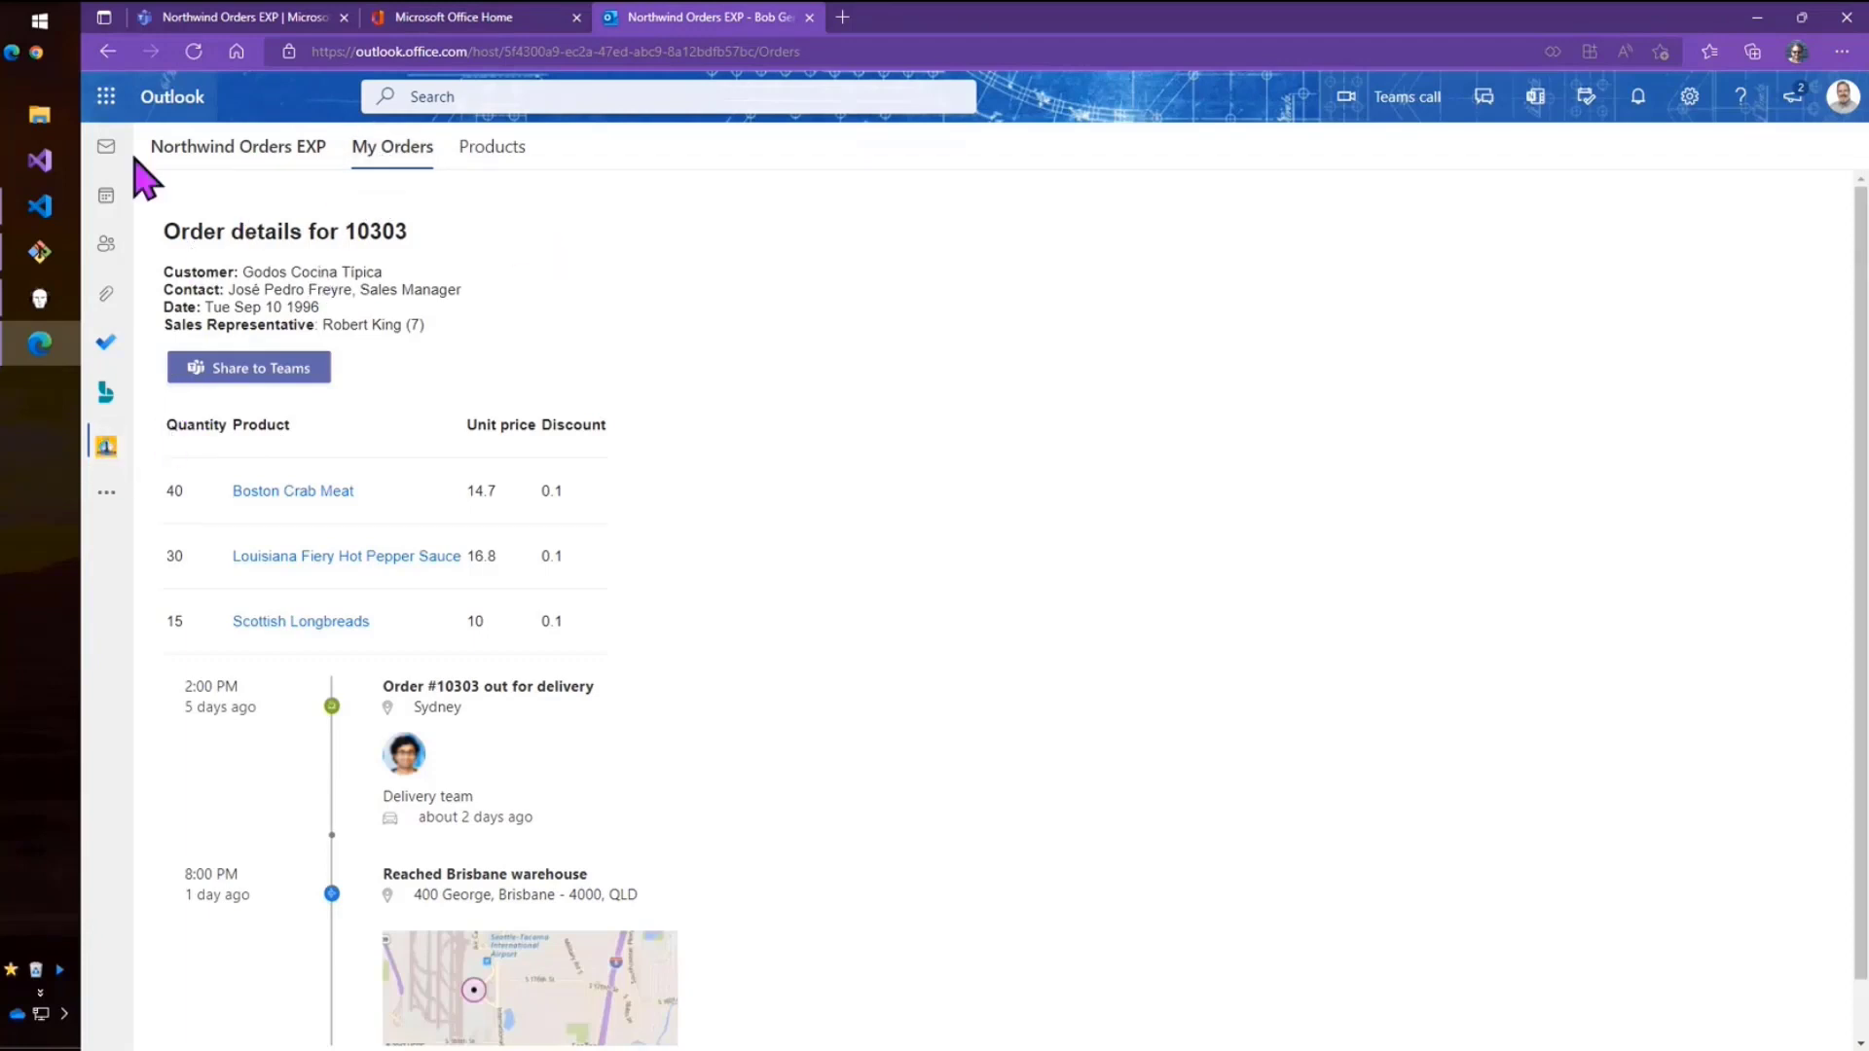
pyautogui.click(105, 146)
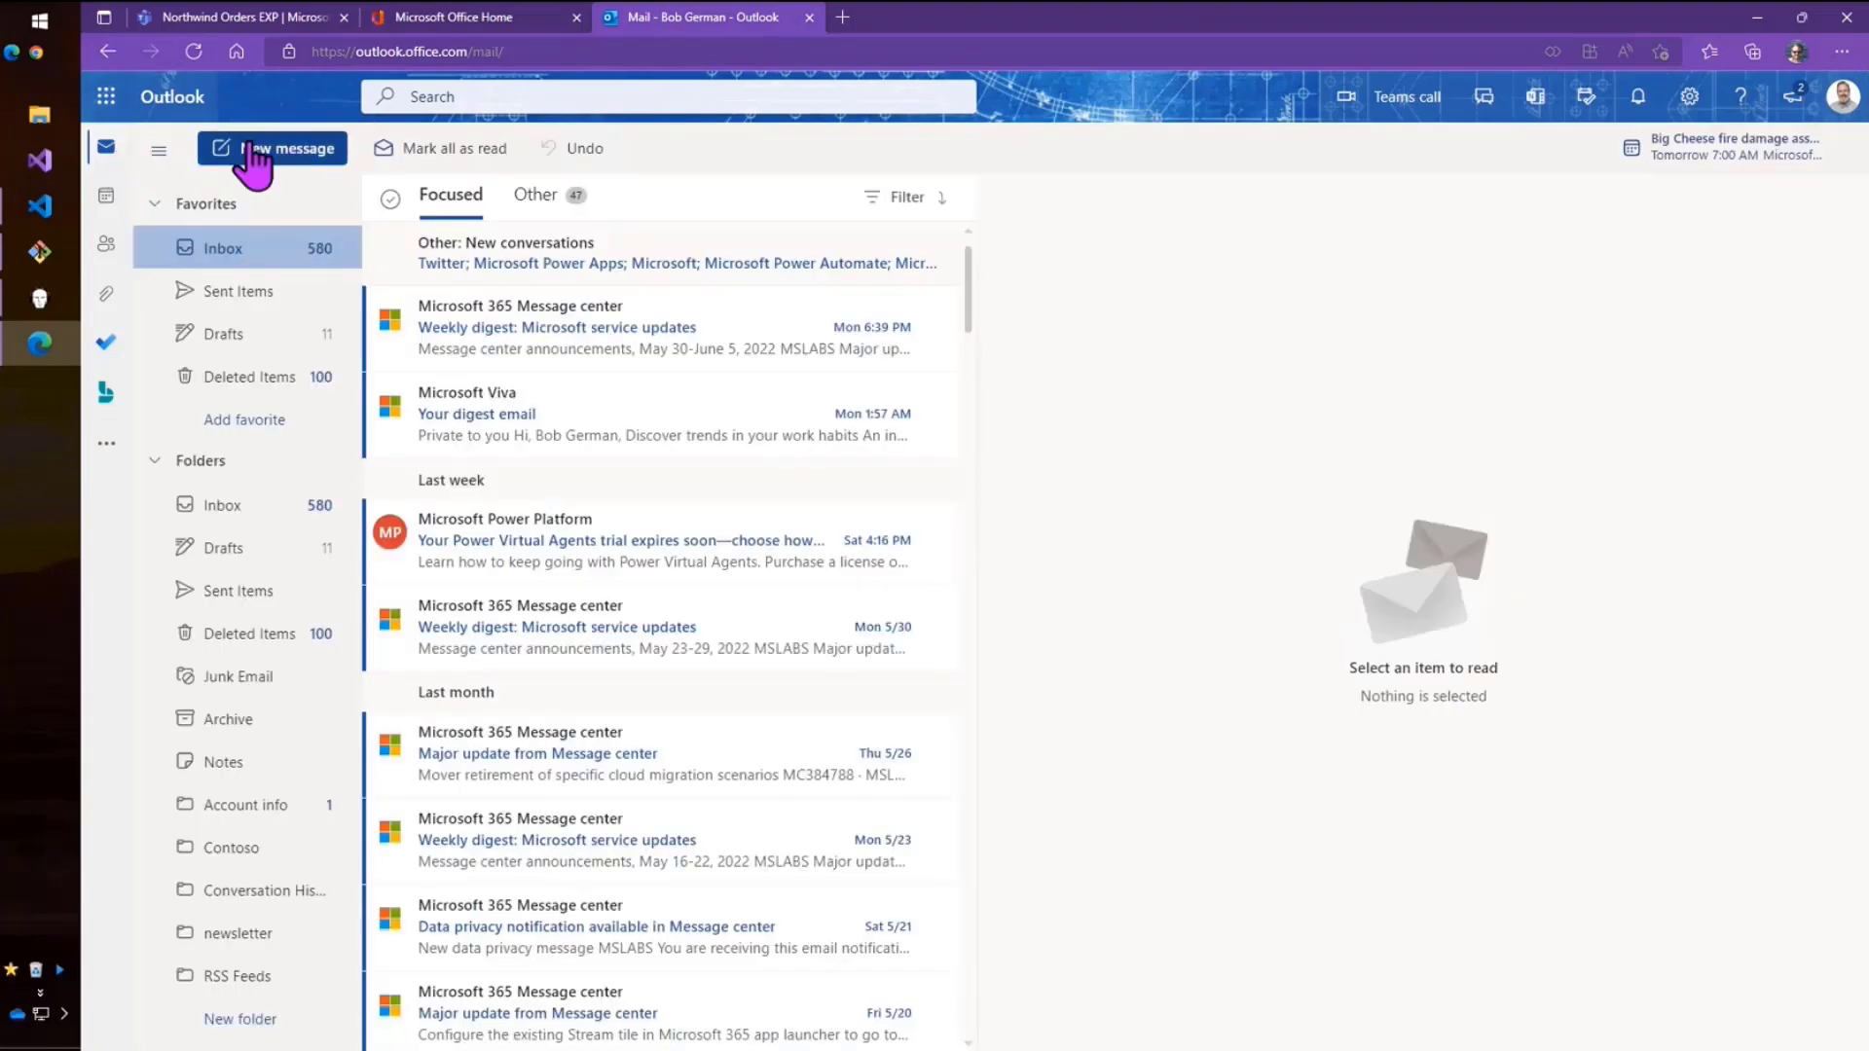
pyautogui.moveTo(298, 161)
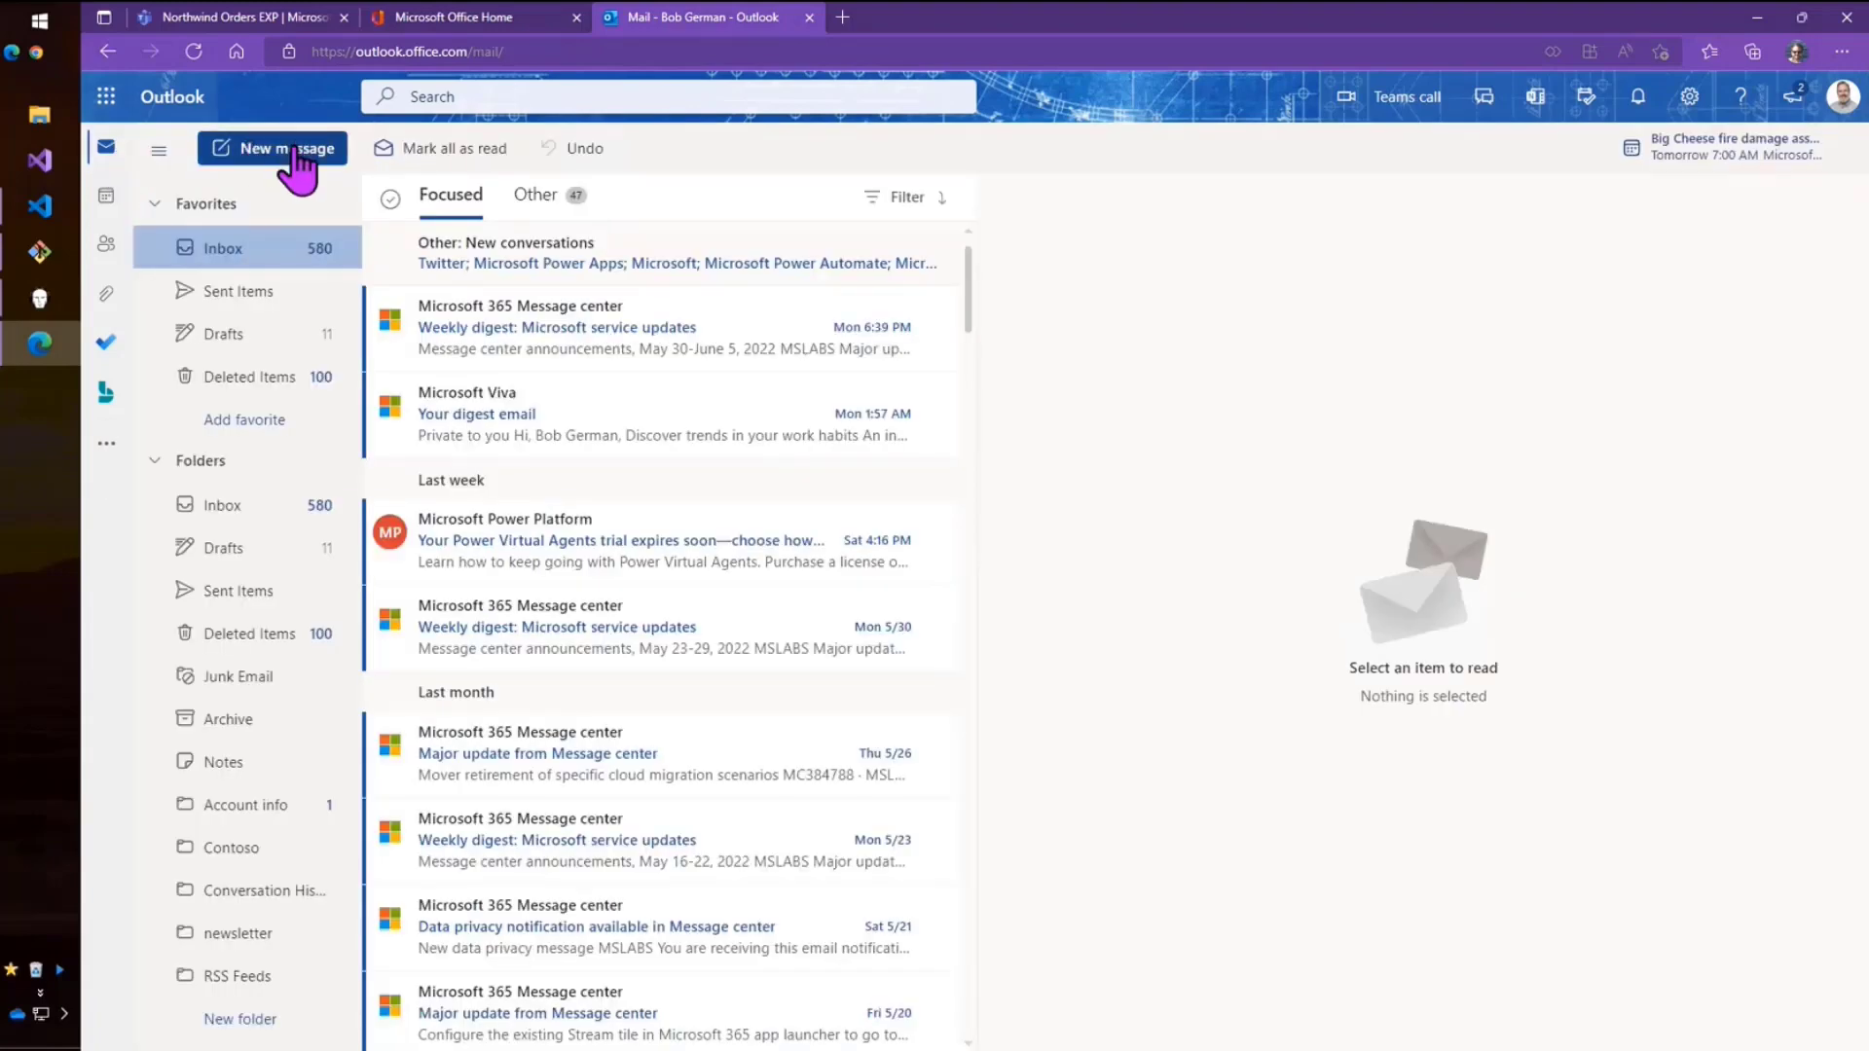
# Draft a new message to Katie Jordan with the subject 'Please check inventory'.
pyautogui.click(285, 148)
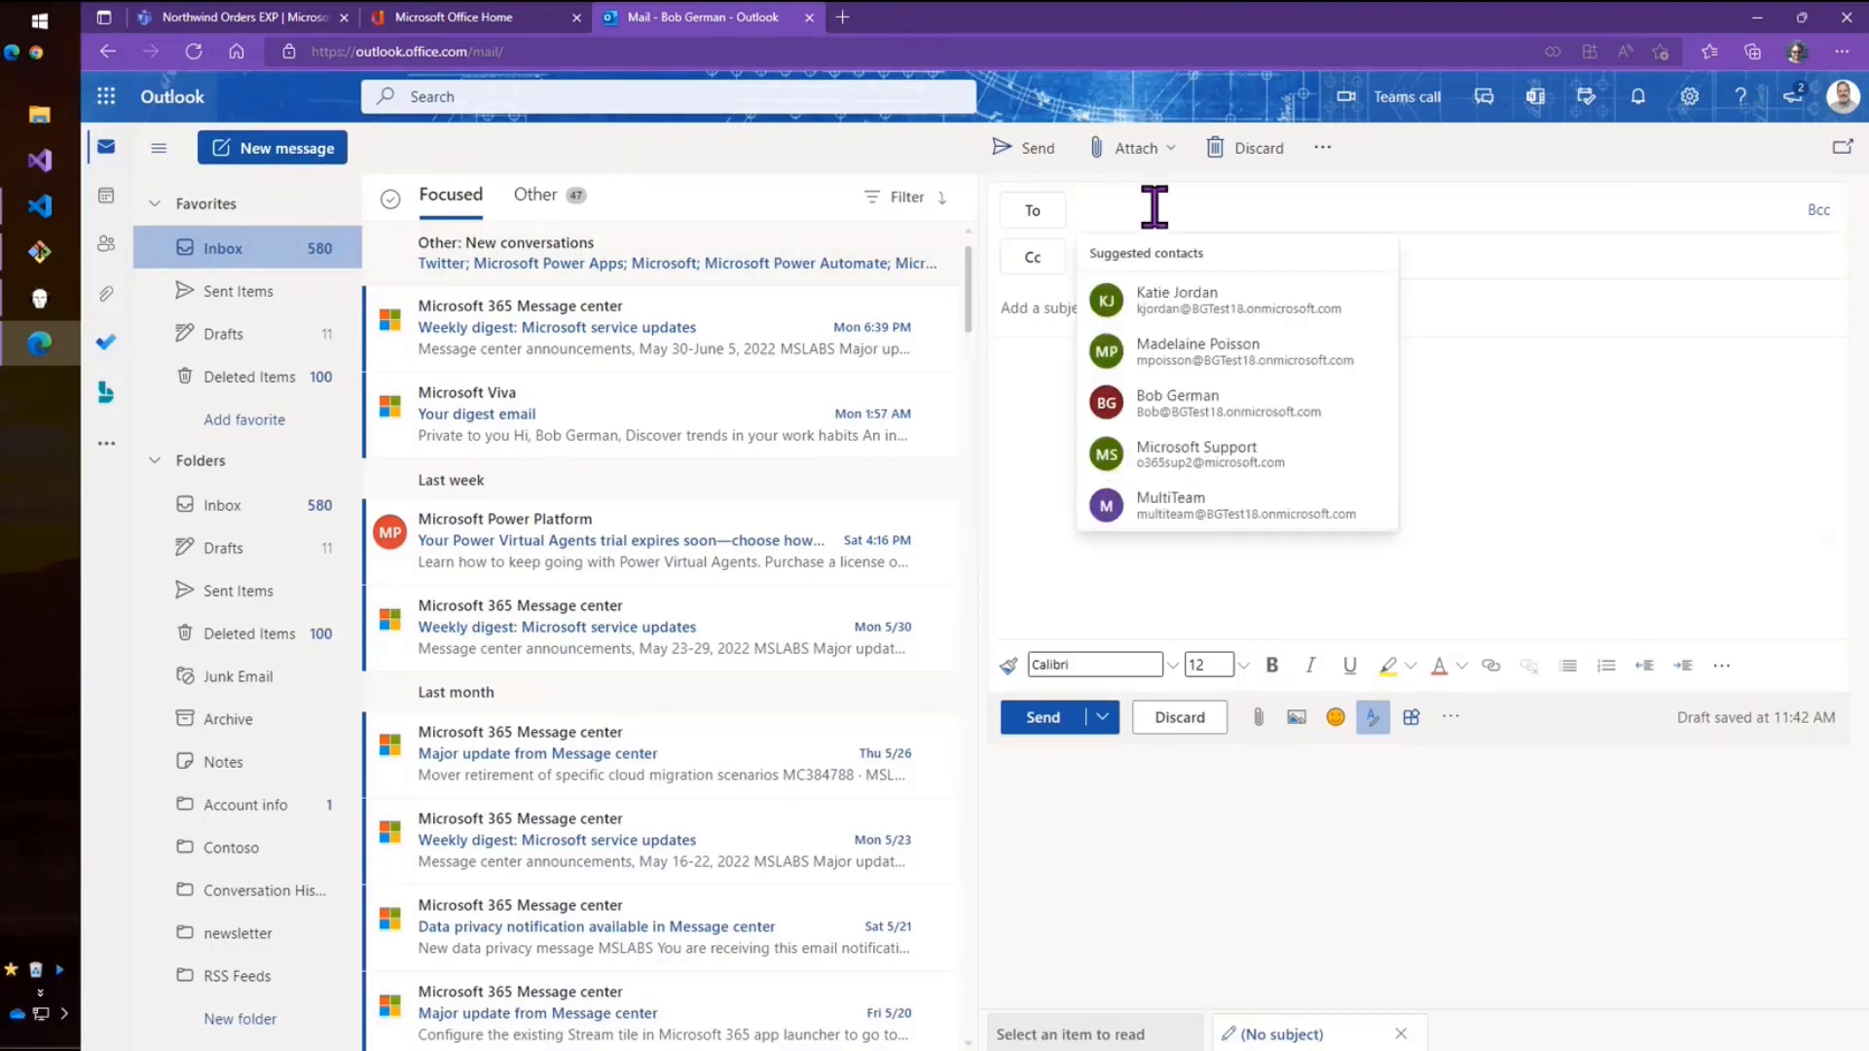
pyautogui.click(1177, 293)
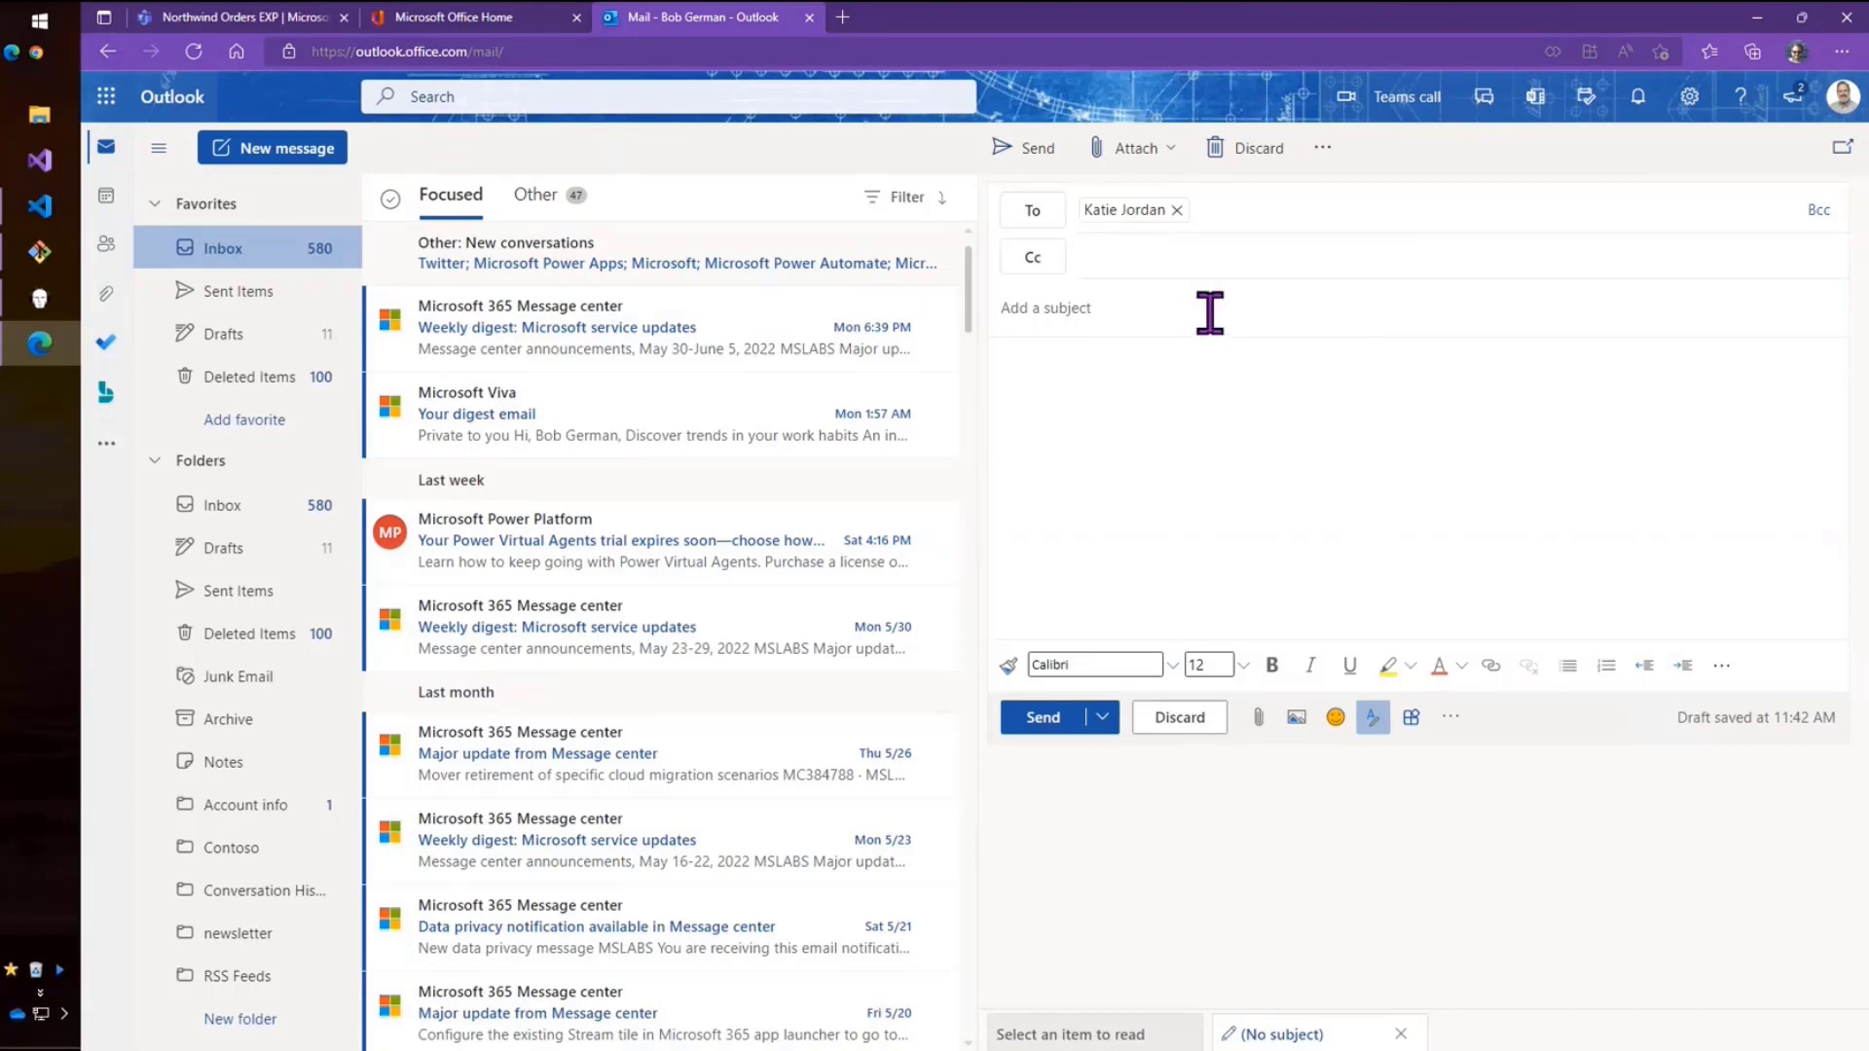
pyautogui.write('Please ch')
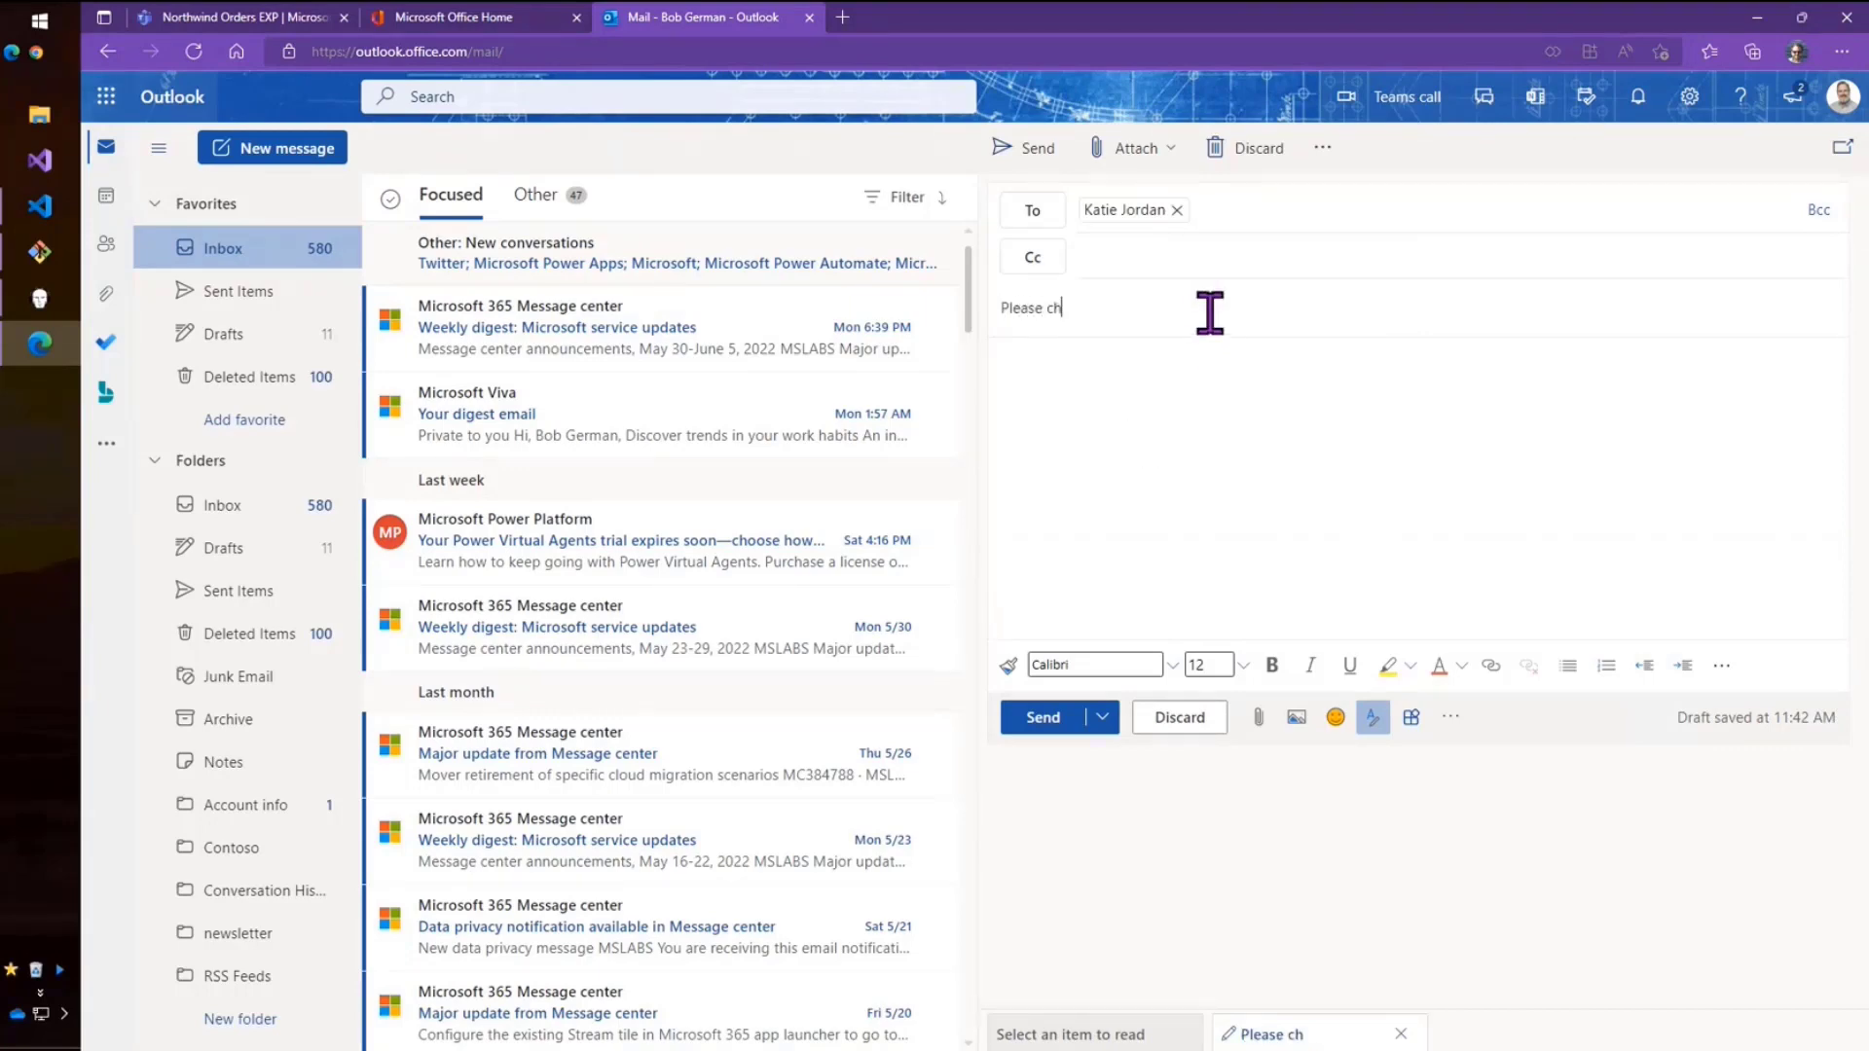
pyautogui.write('eck inventory')
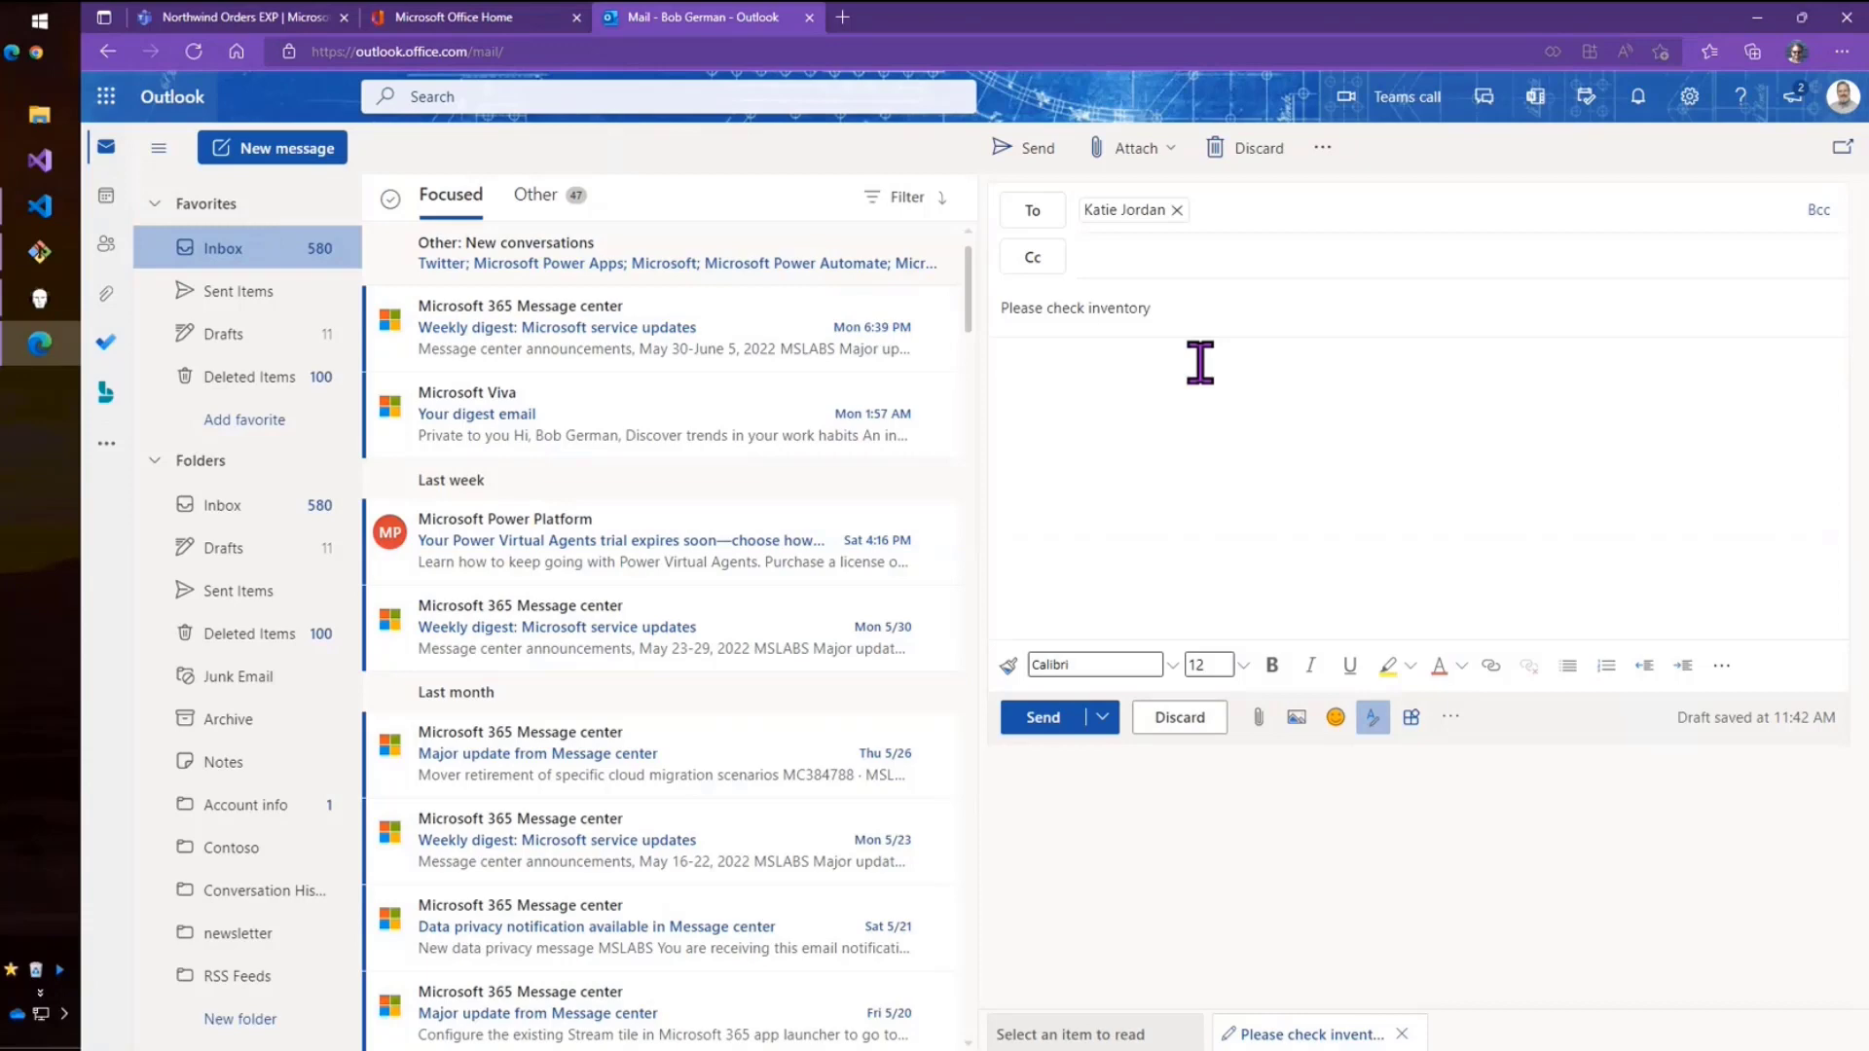
pyautogui.click(1001, 363)
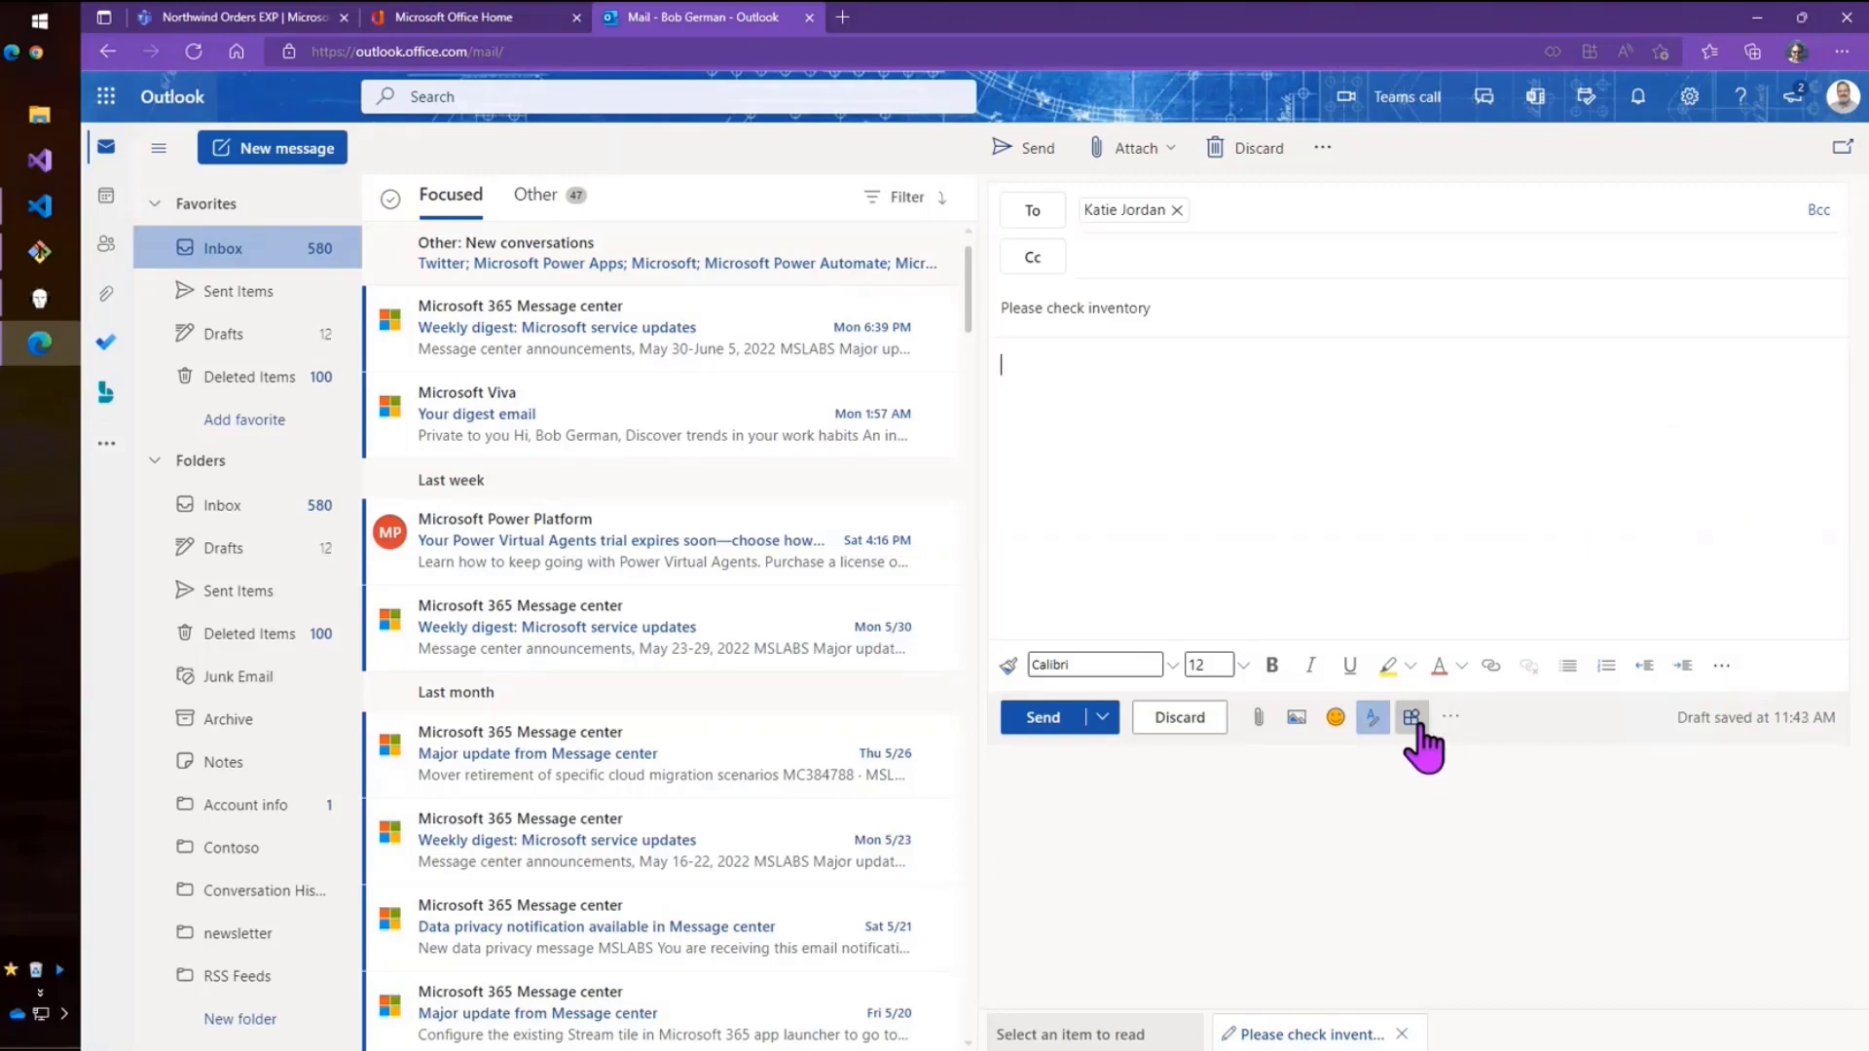
# Insert the Aniseed Syrup stock form from Northwind Orders EXP after searching 'a'.
pyautogui.click(1412, 716)
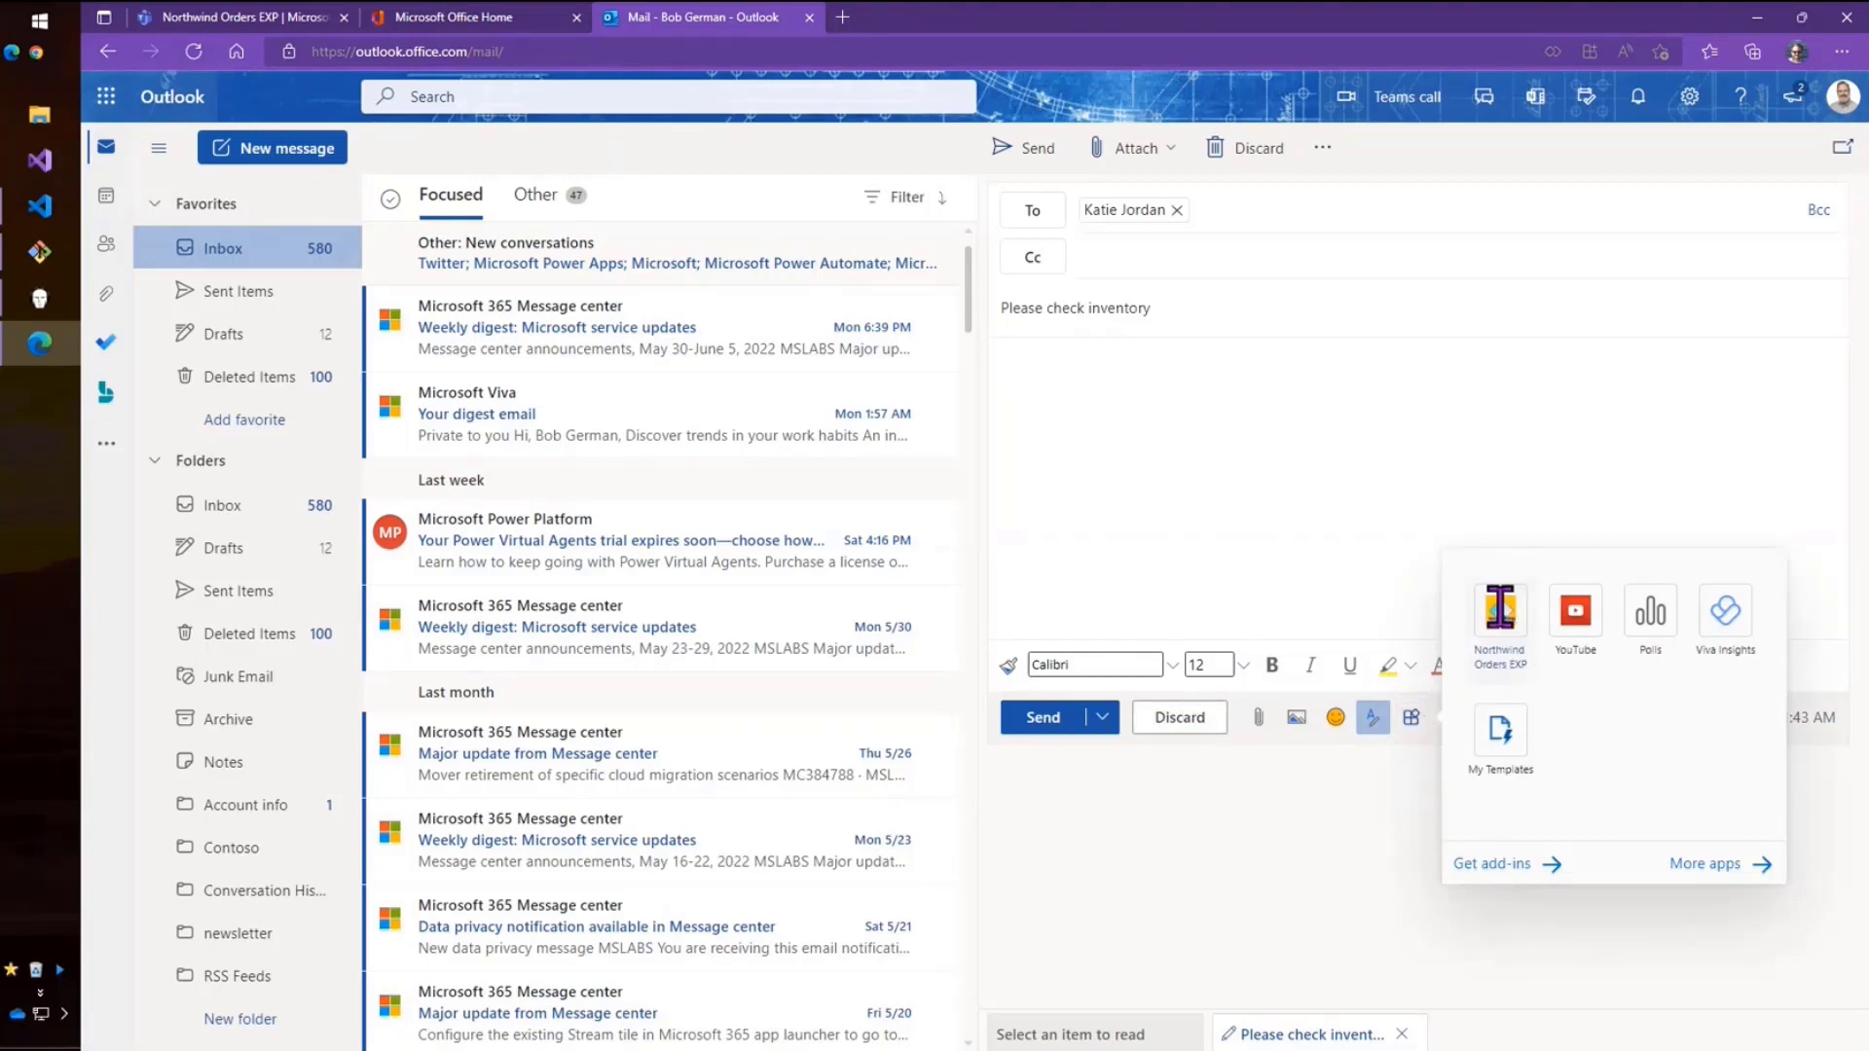
pyautogui.click(1500, 611)
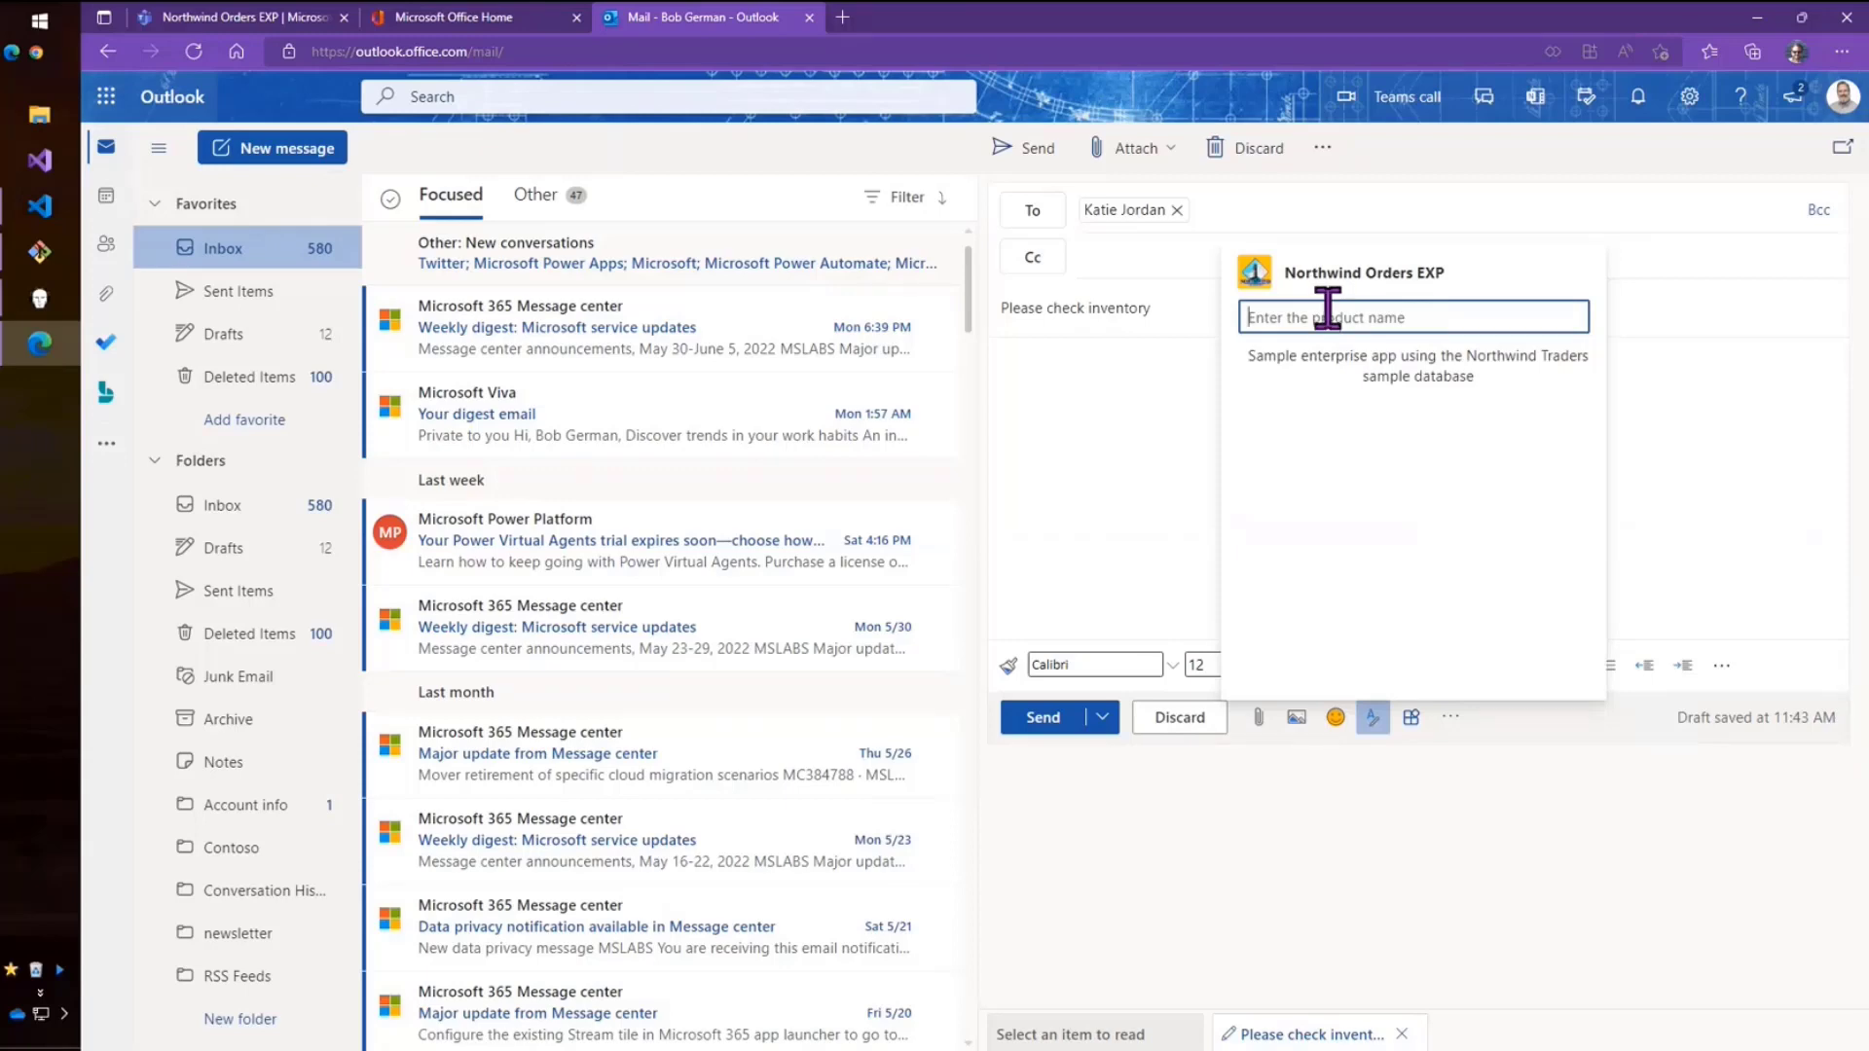
pyautogui.write('a')
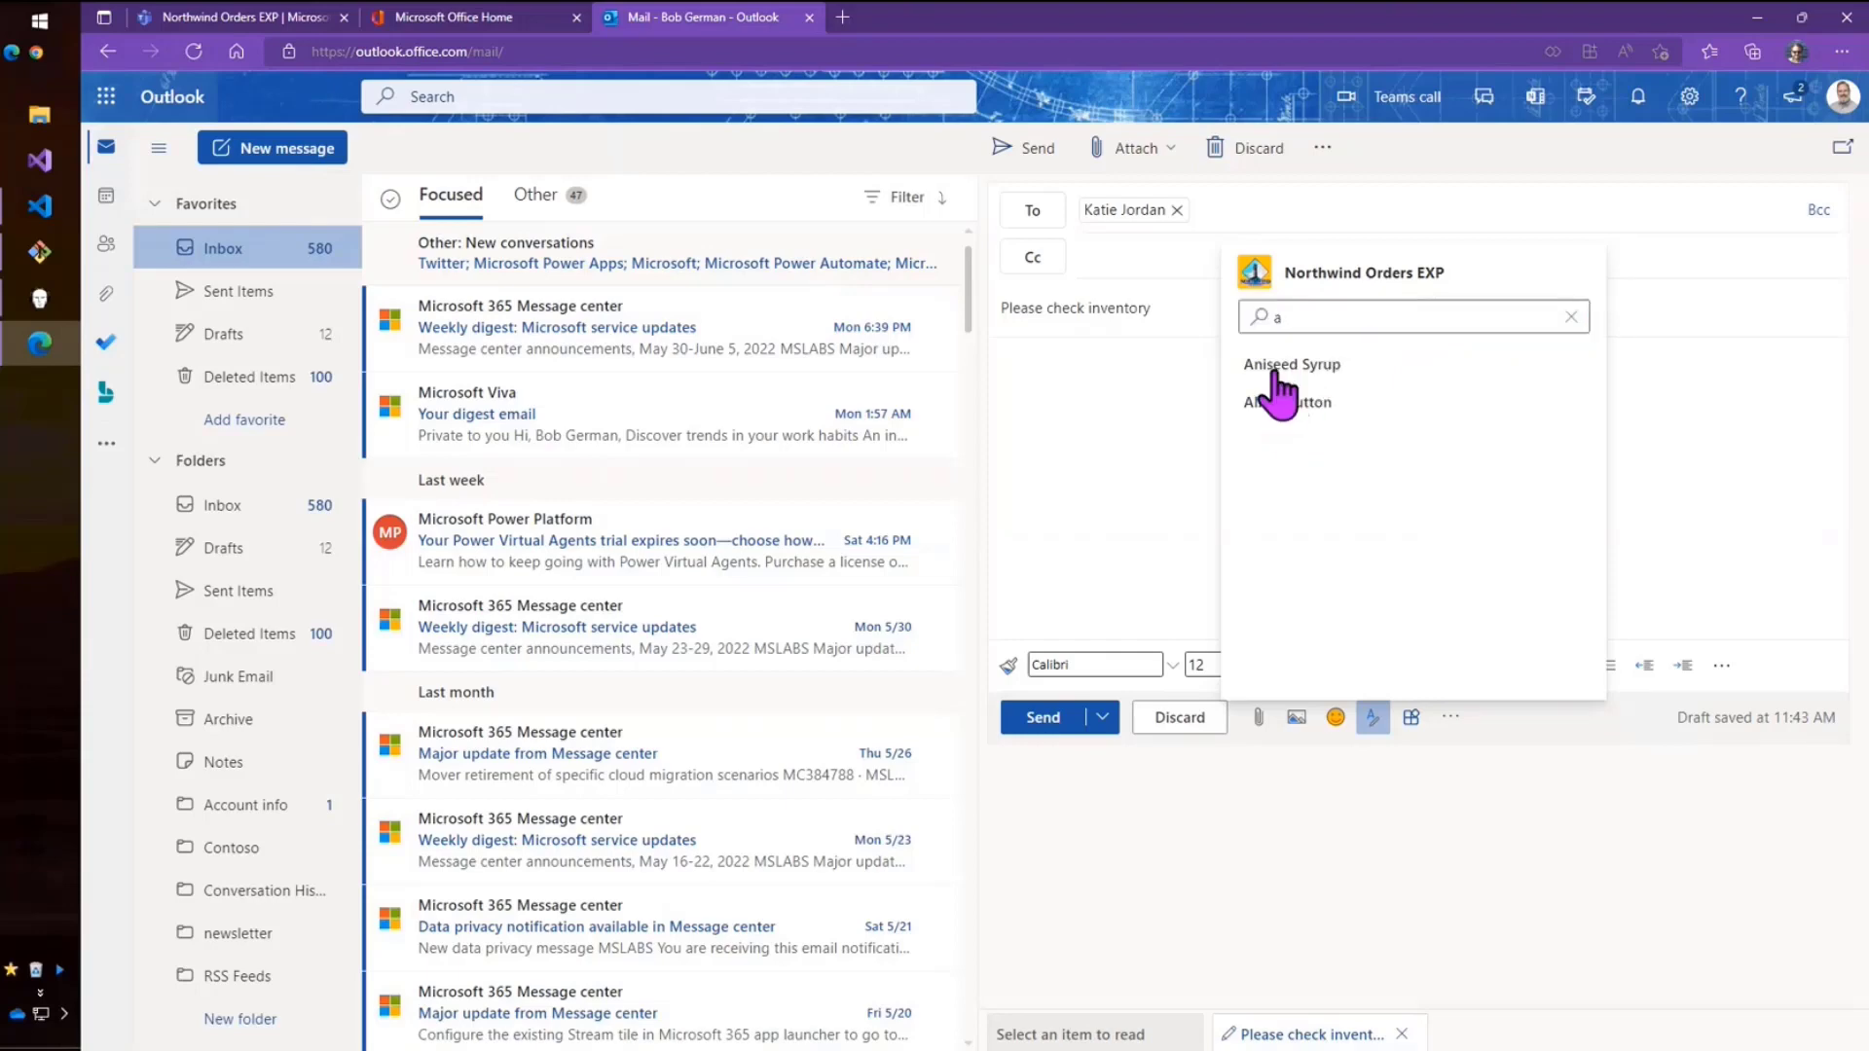
pyautogui.click(1291, 363)
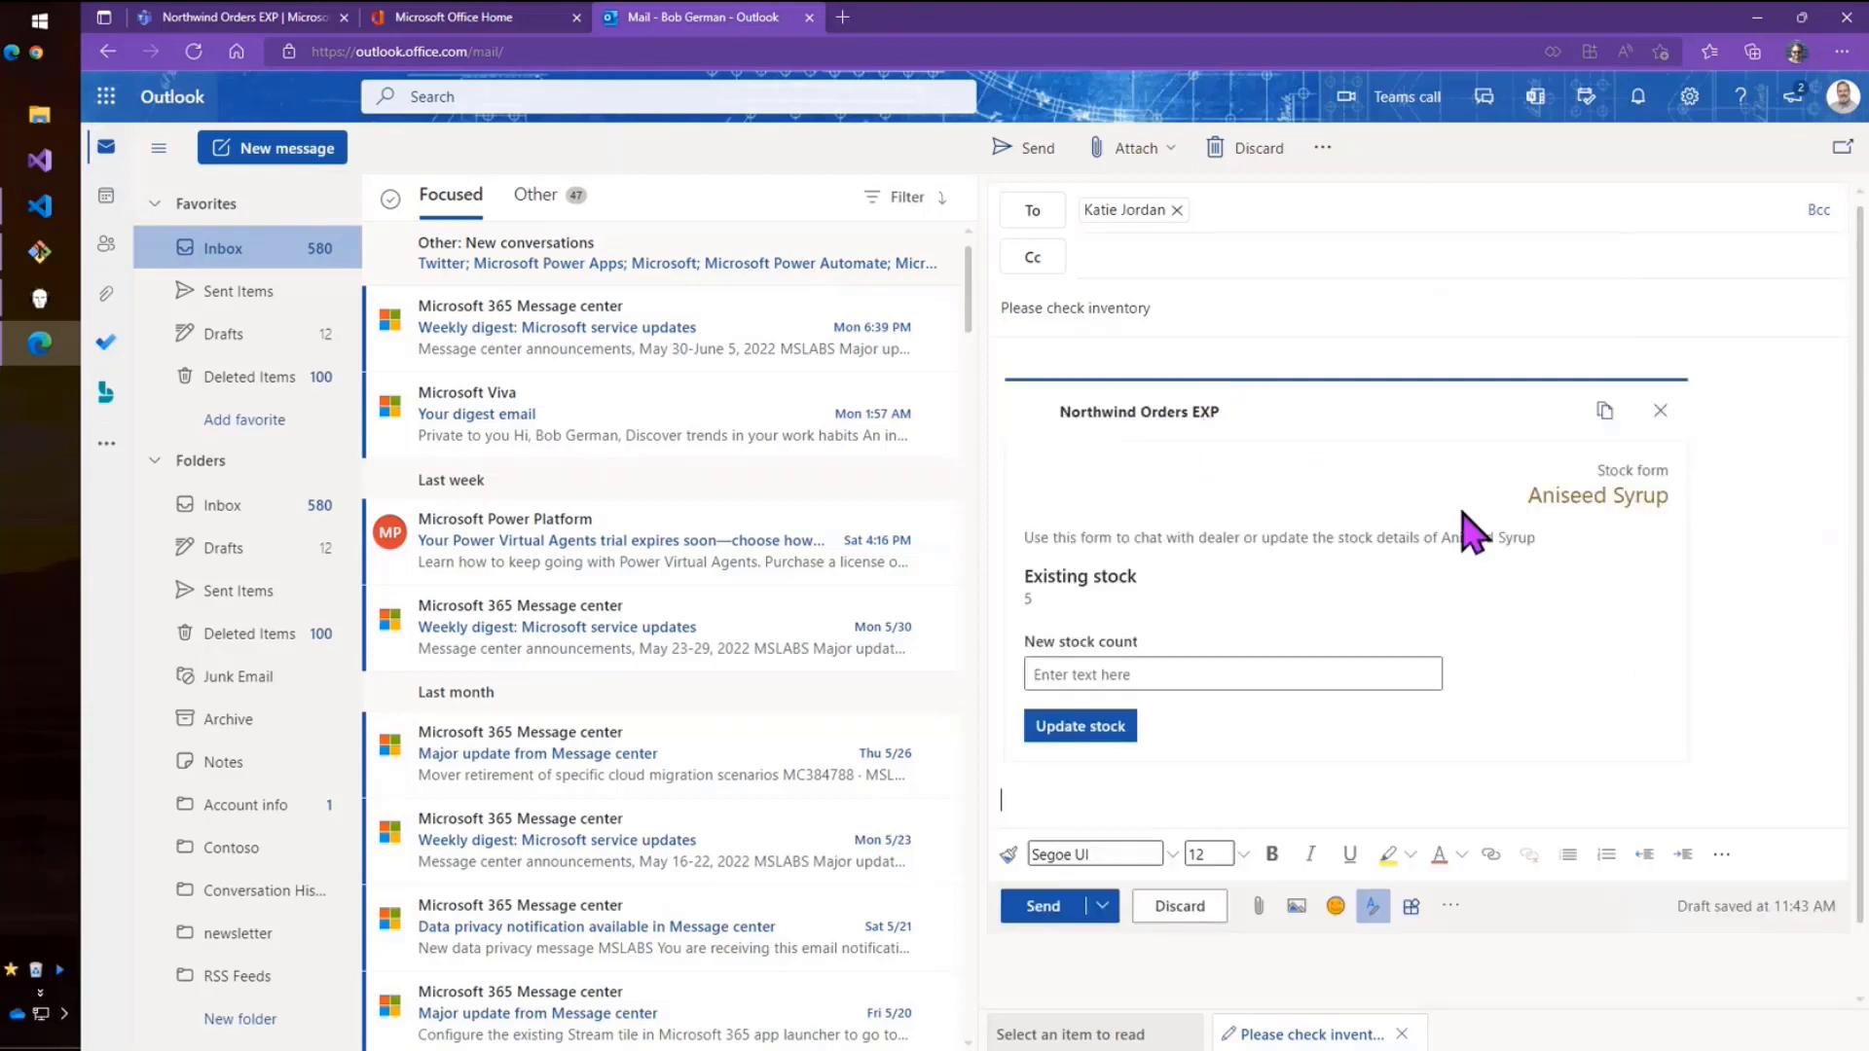
pyautogui.moveTo(1449, 546)
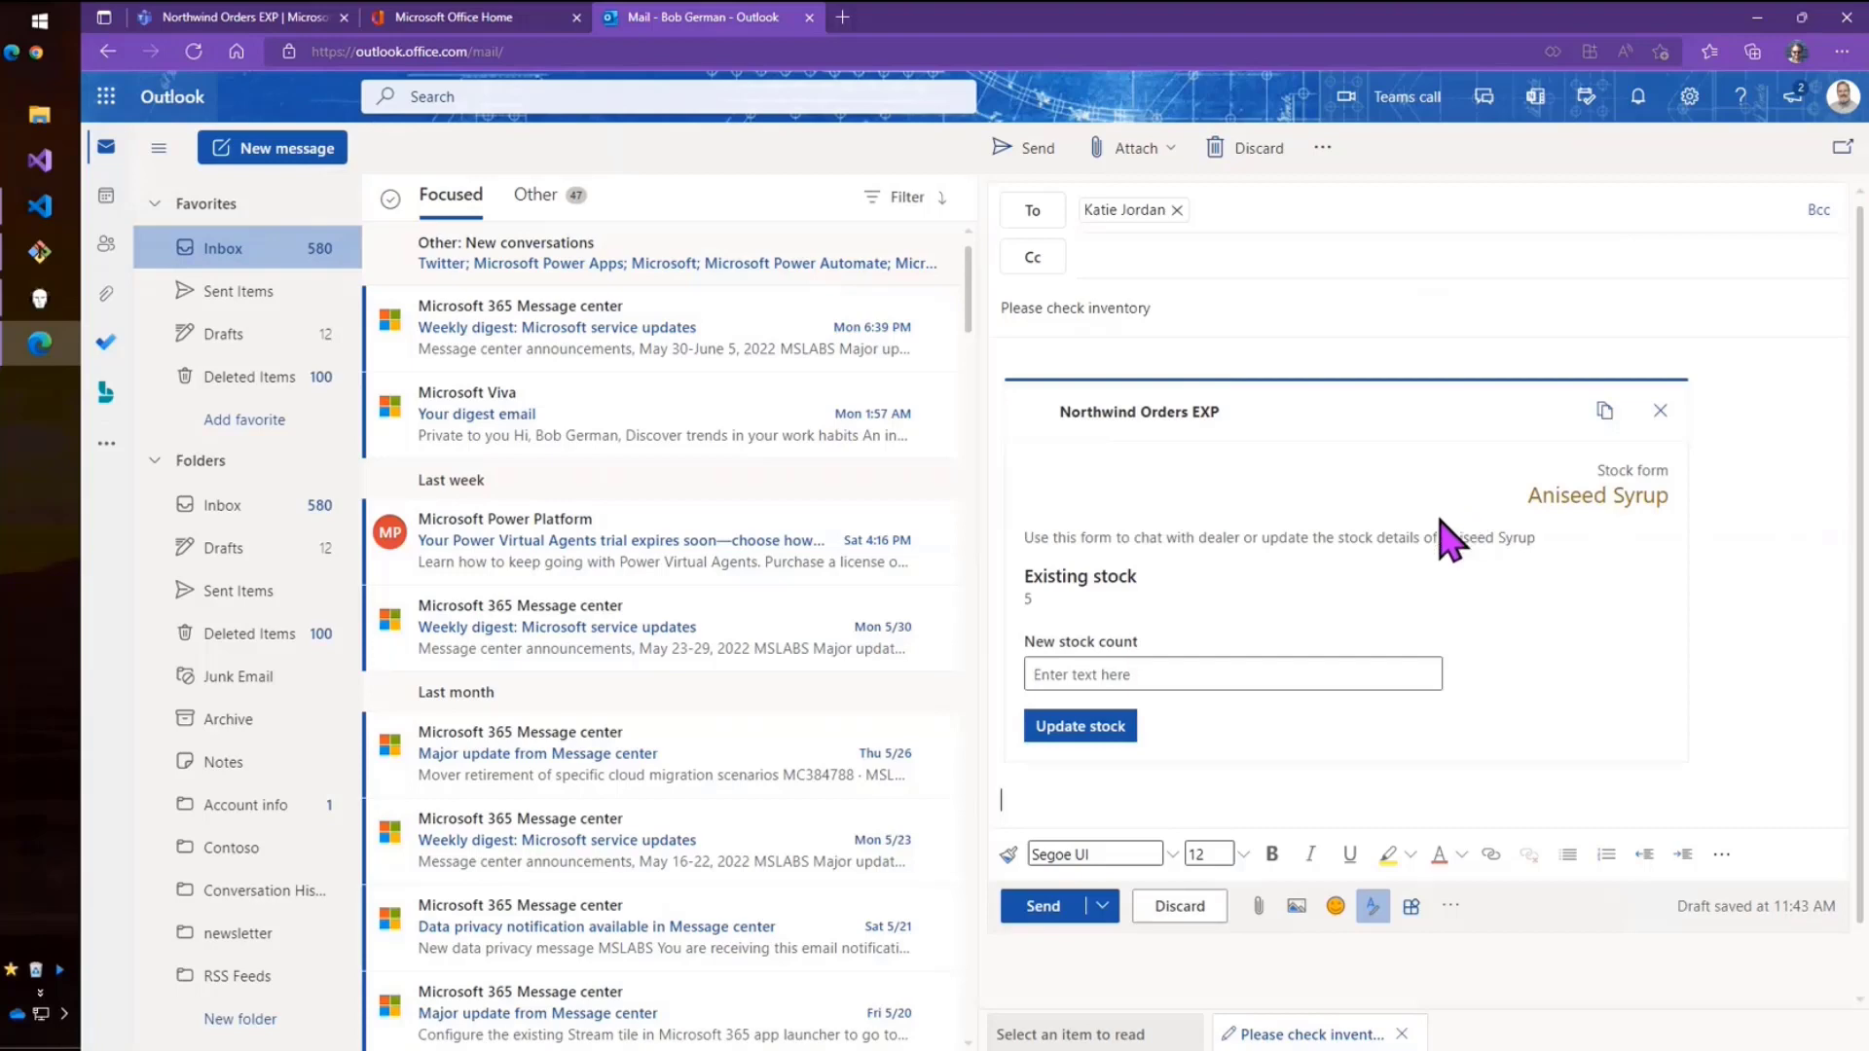
# Enter a new stock count of 100 and submit the form.
pyautogui.click(1231, 673)
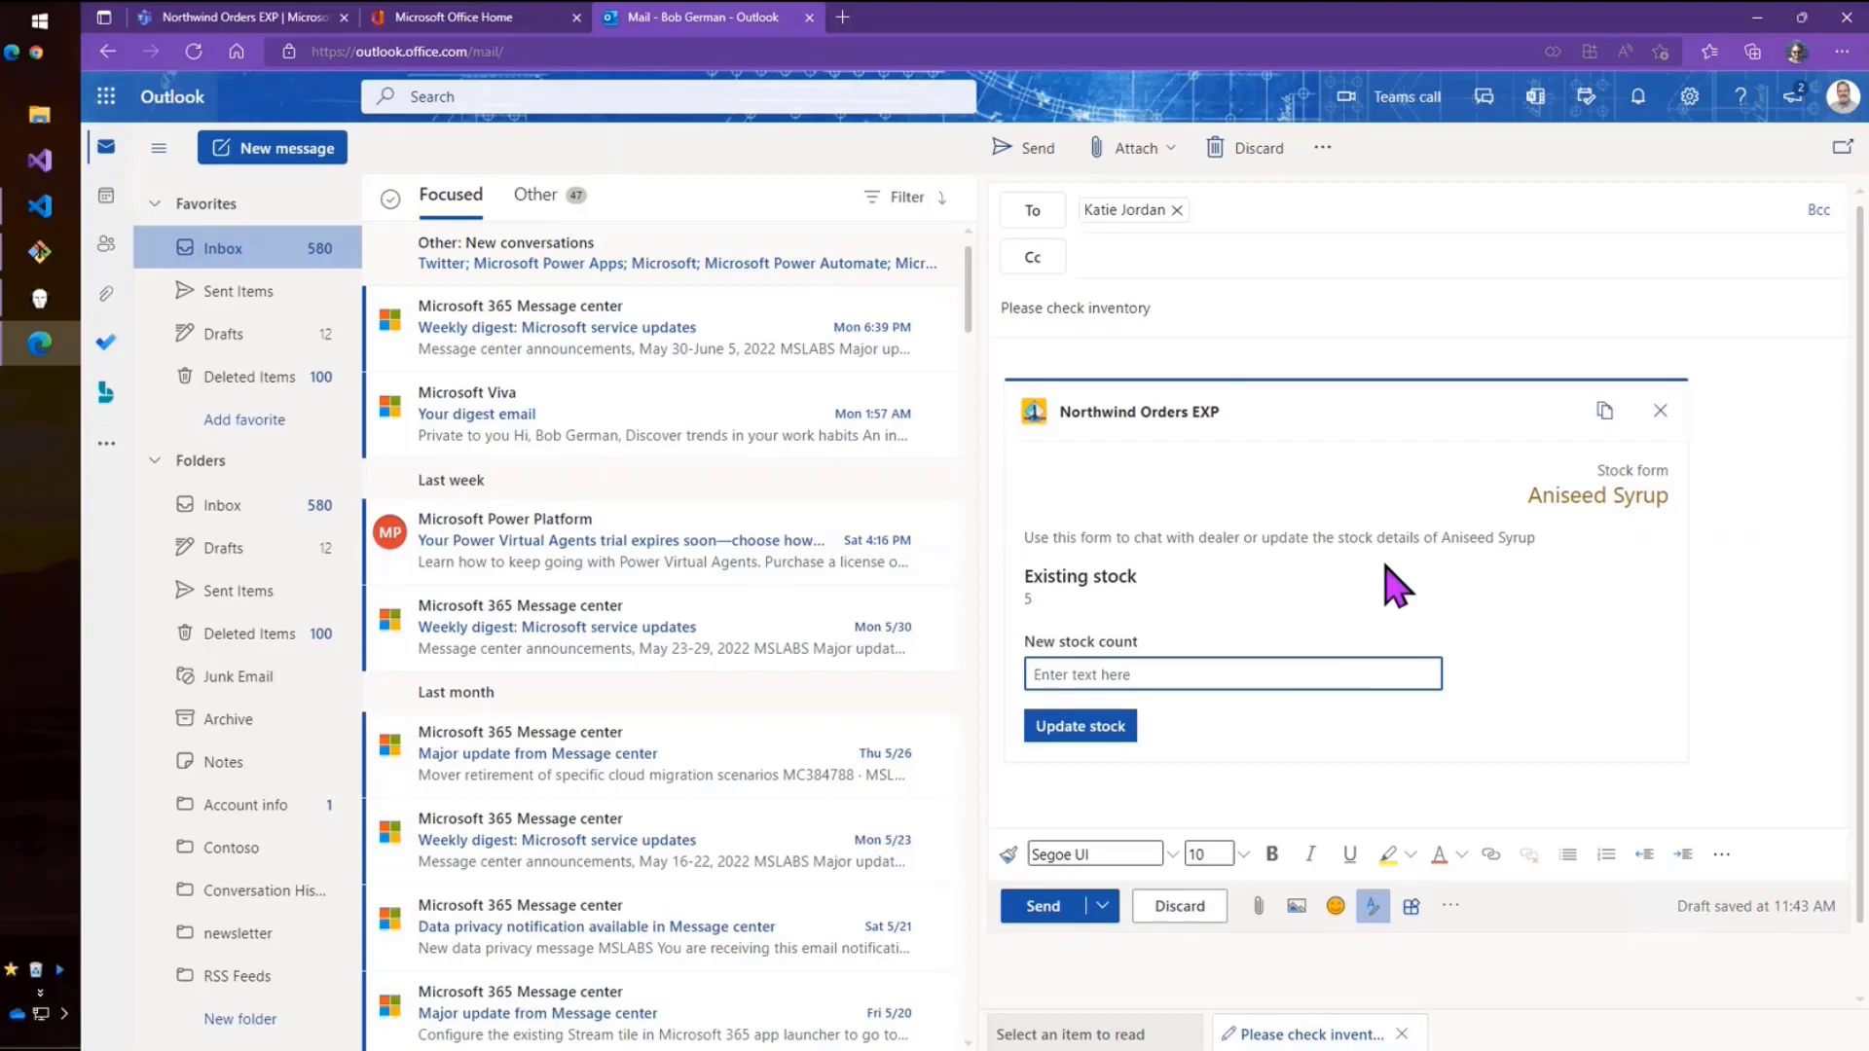
pyautogui.write('100')
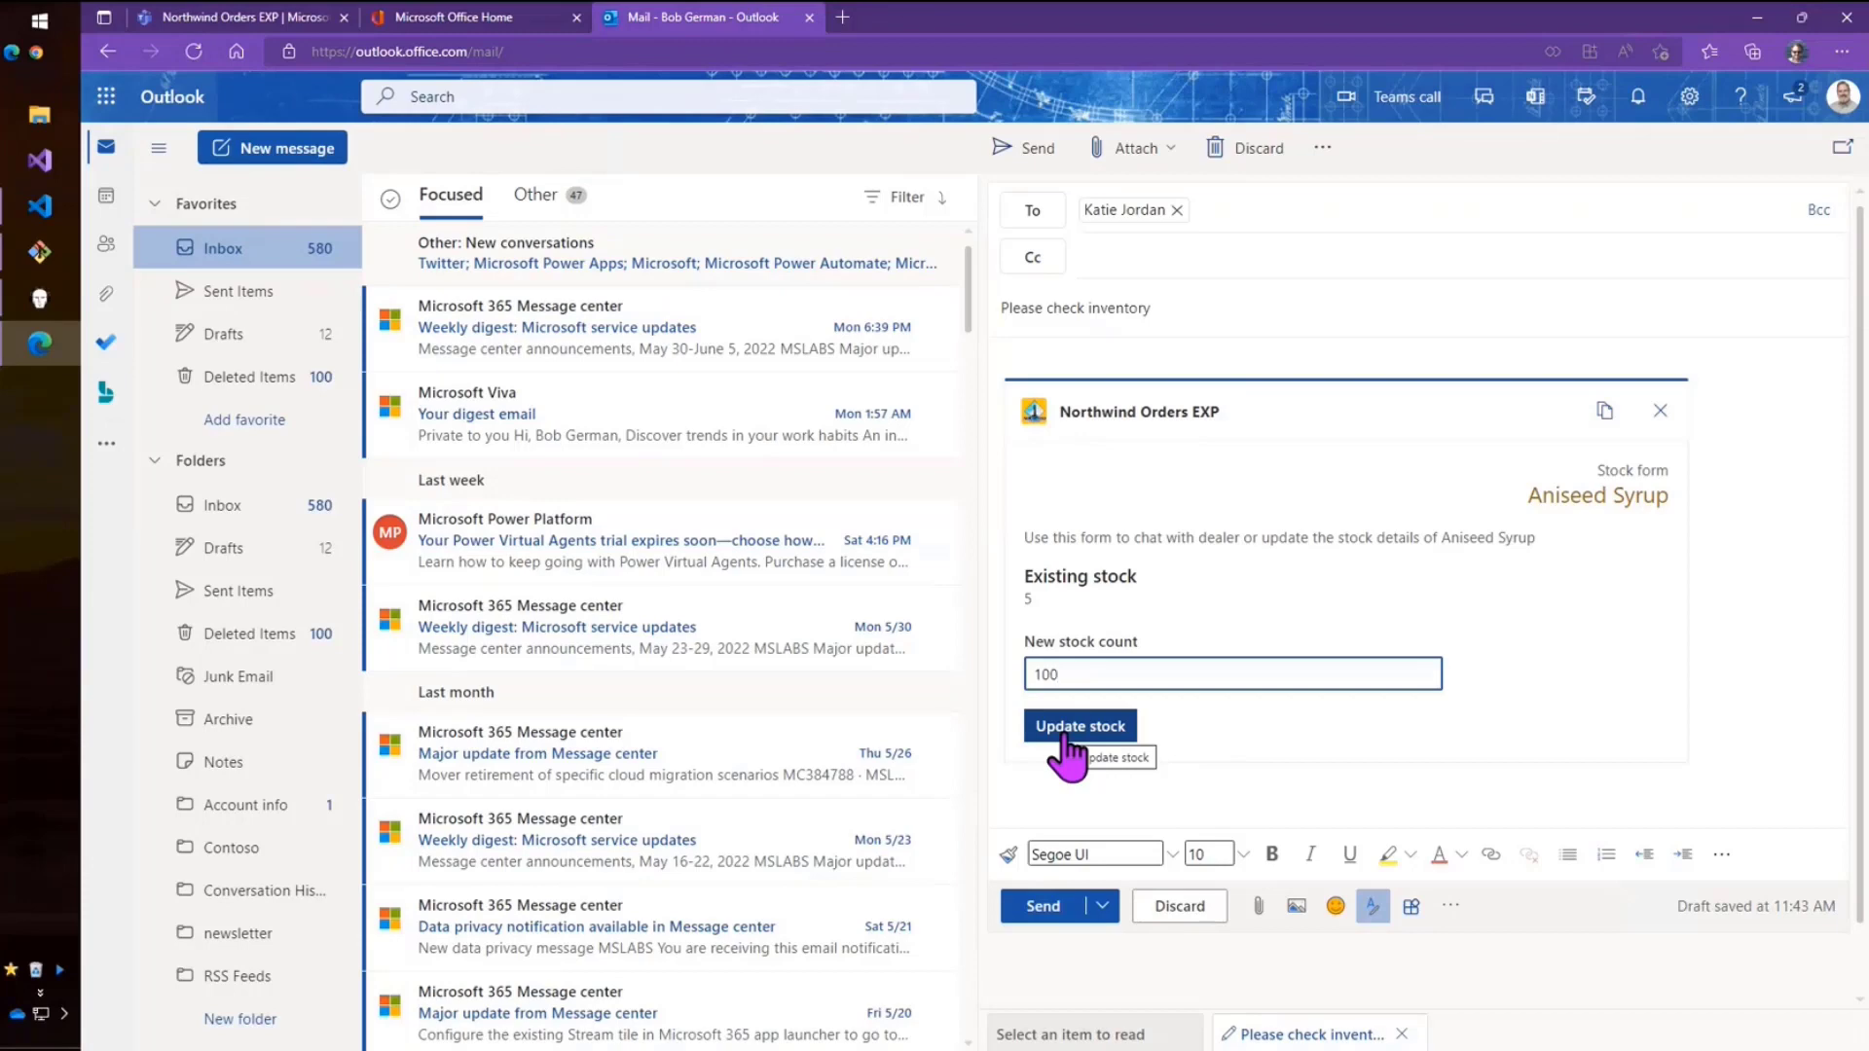
pyautogui.click(1079, 726)
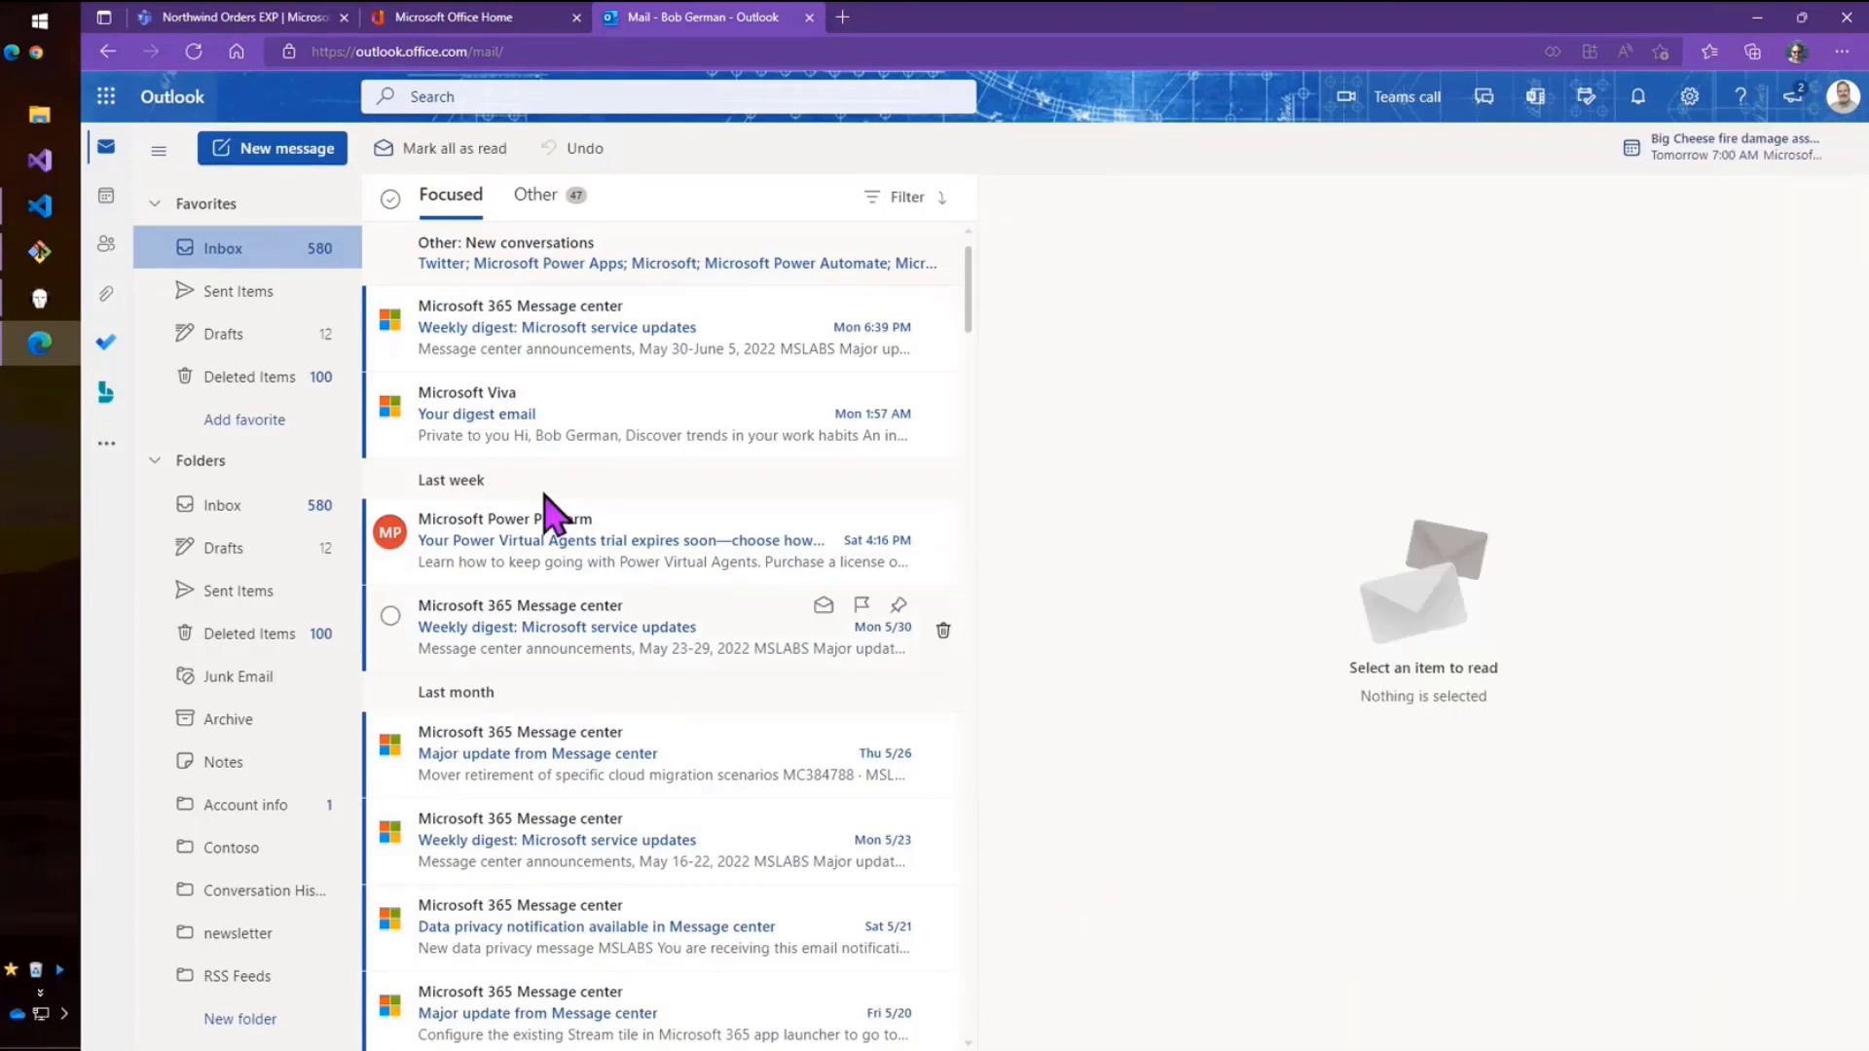
# Update Aniseed Syrup stock to 100 on the sent 'Please check inventory' message, then return to Inbox.
pyautogui.click(239, 291)
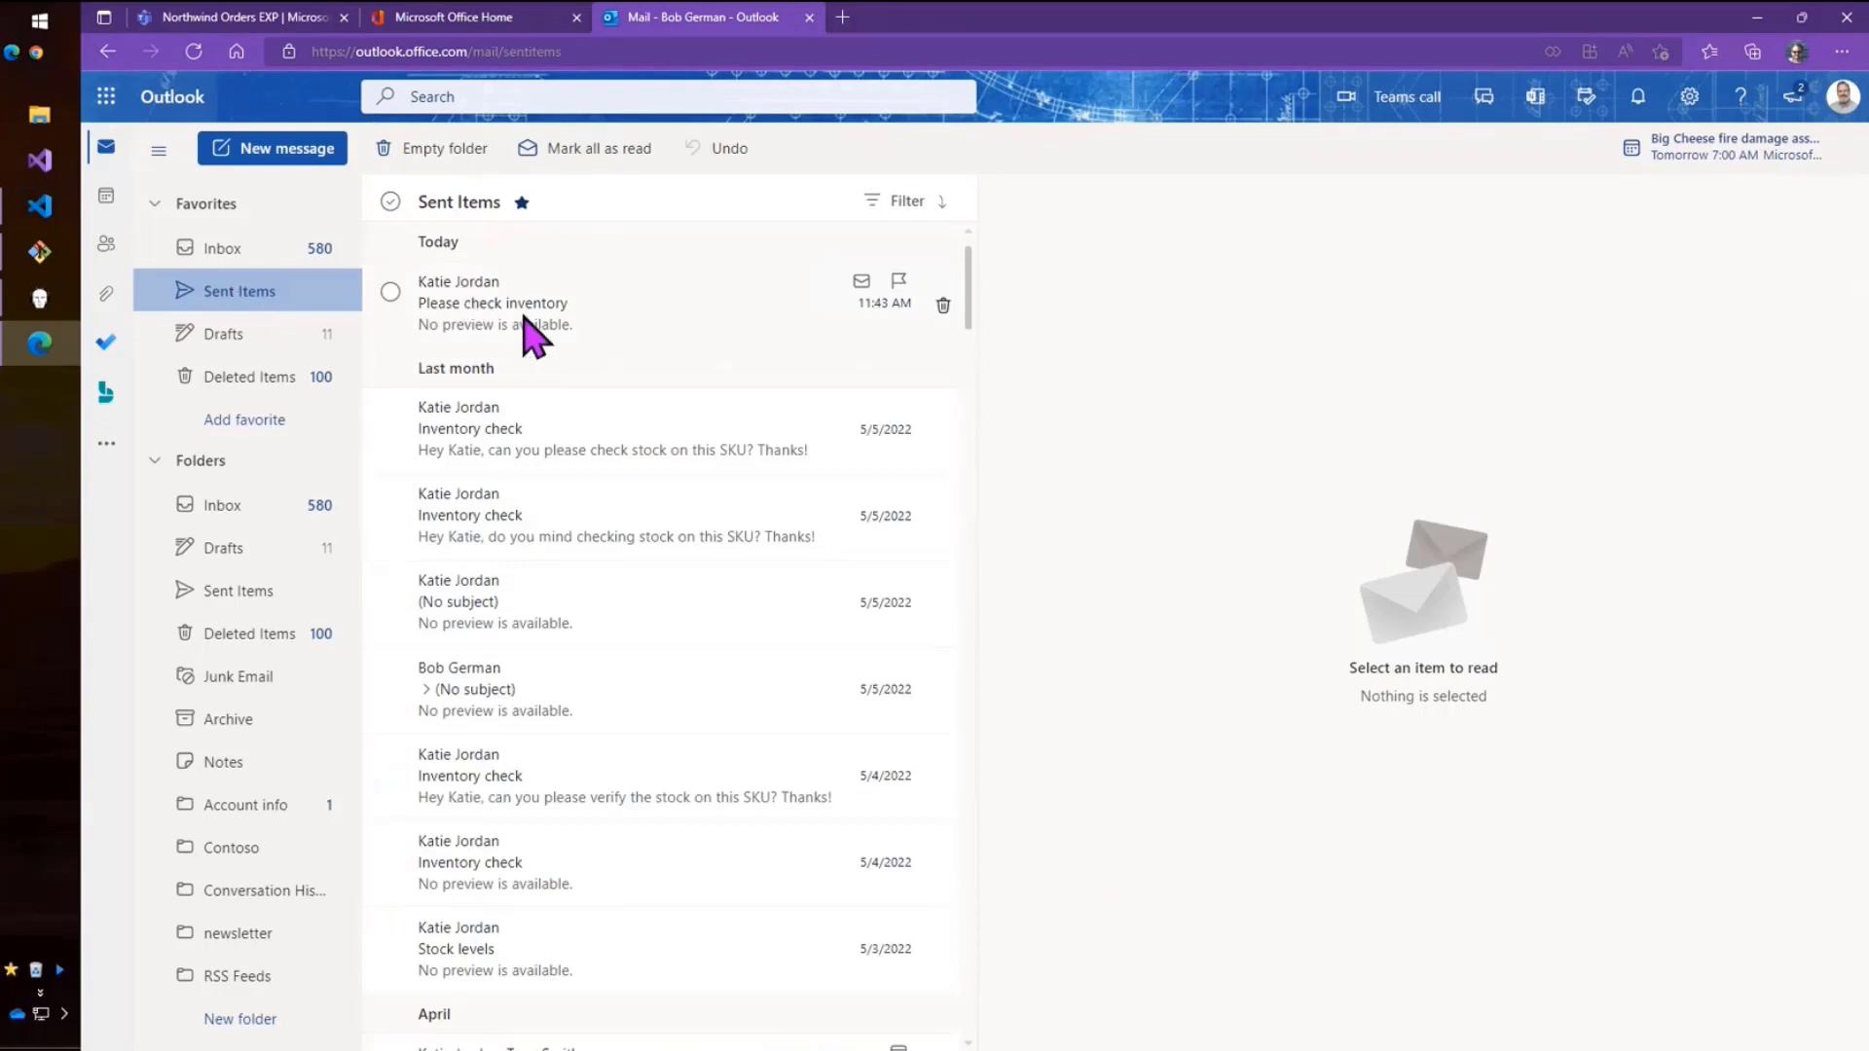
pyautogui.click(492, 303)
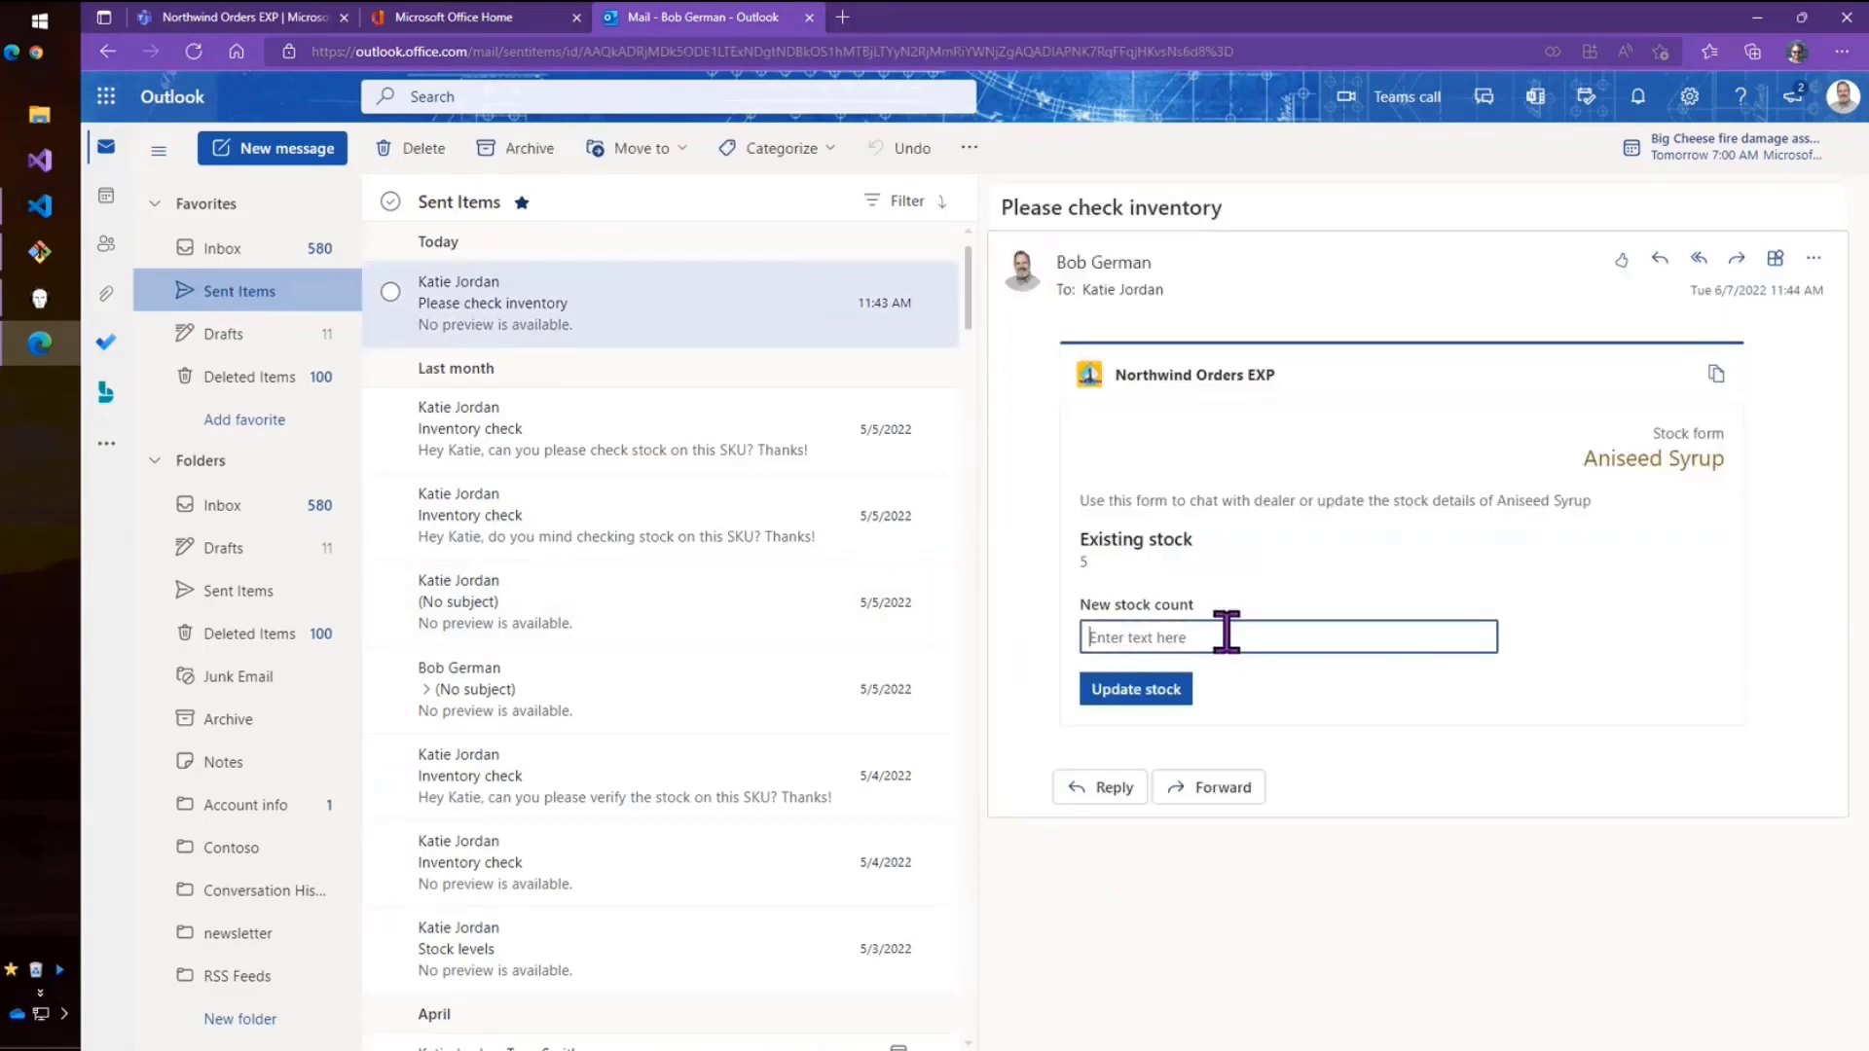
pyautogui.write('100')
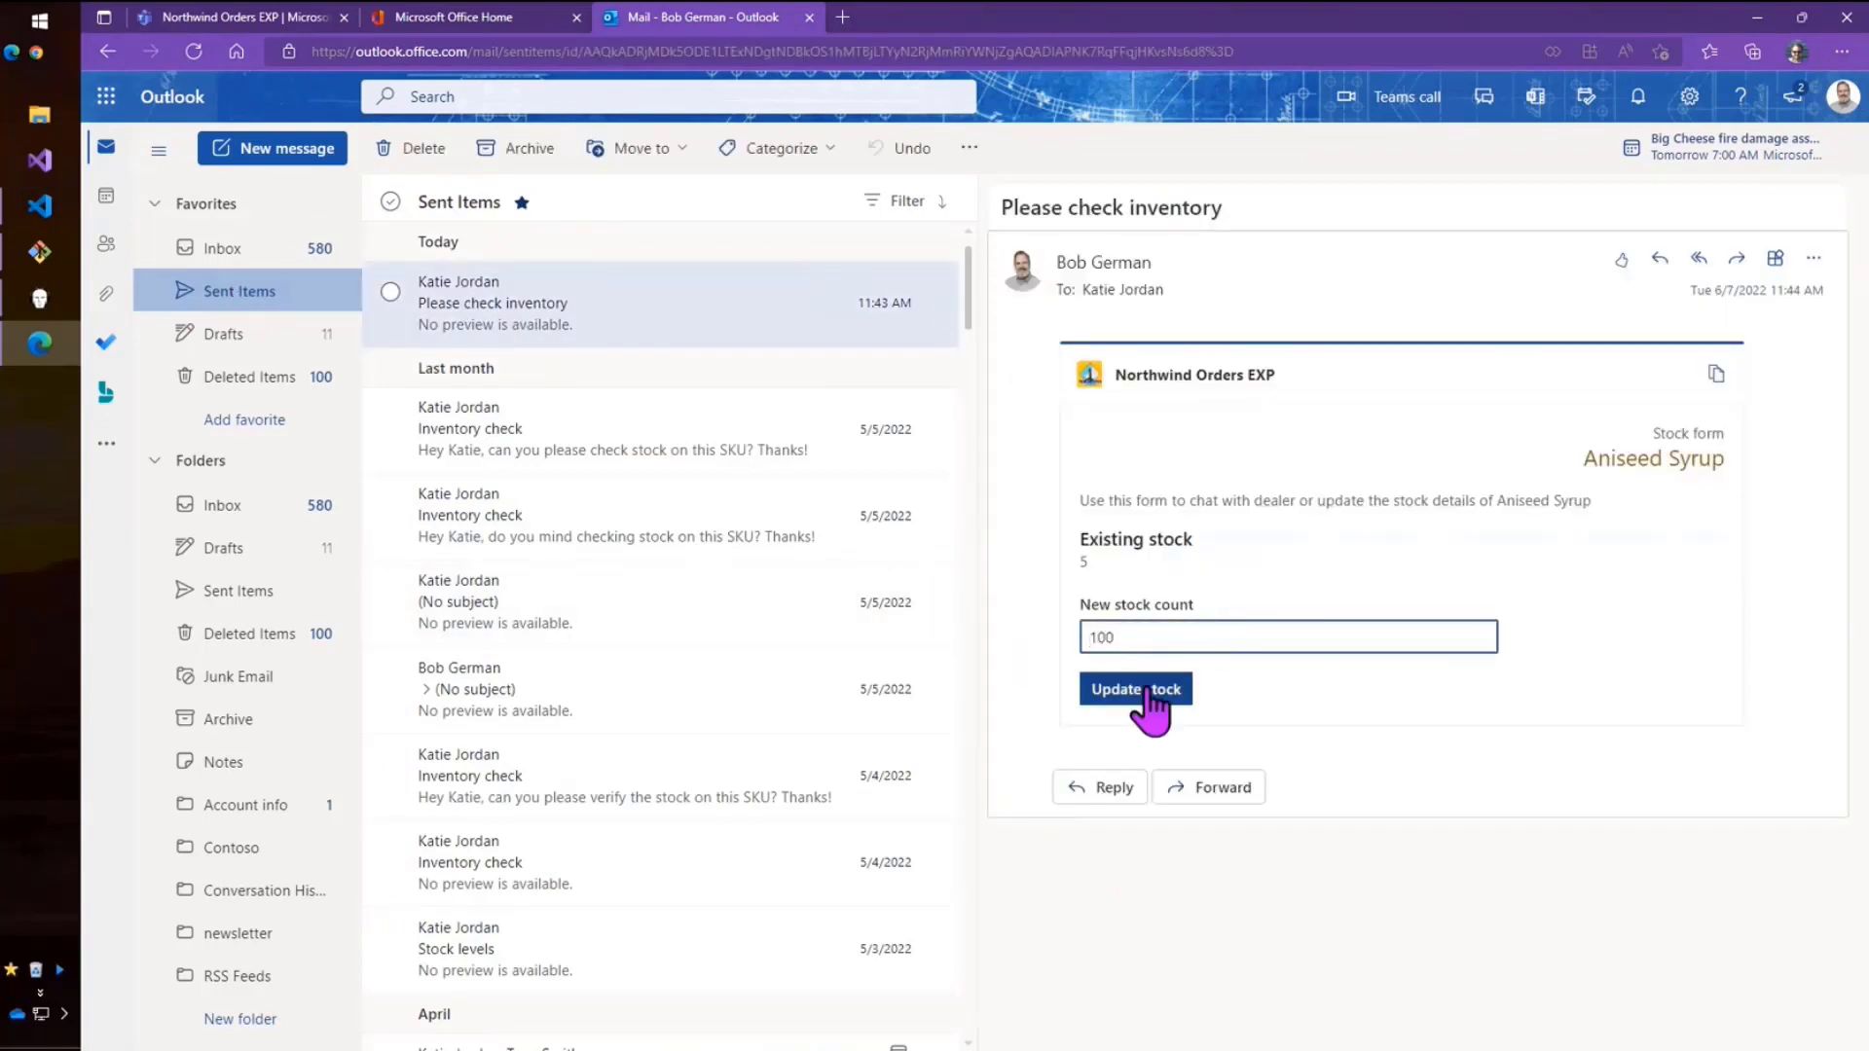
pyautogui.click(1133, 689)
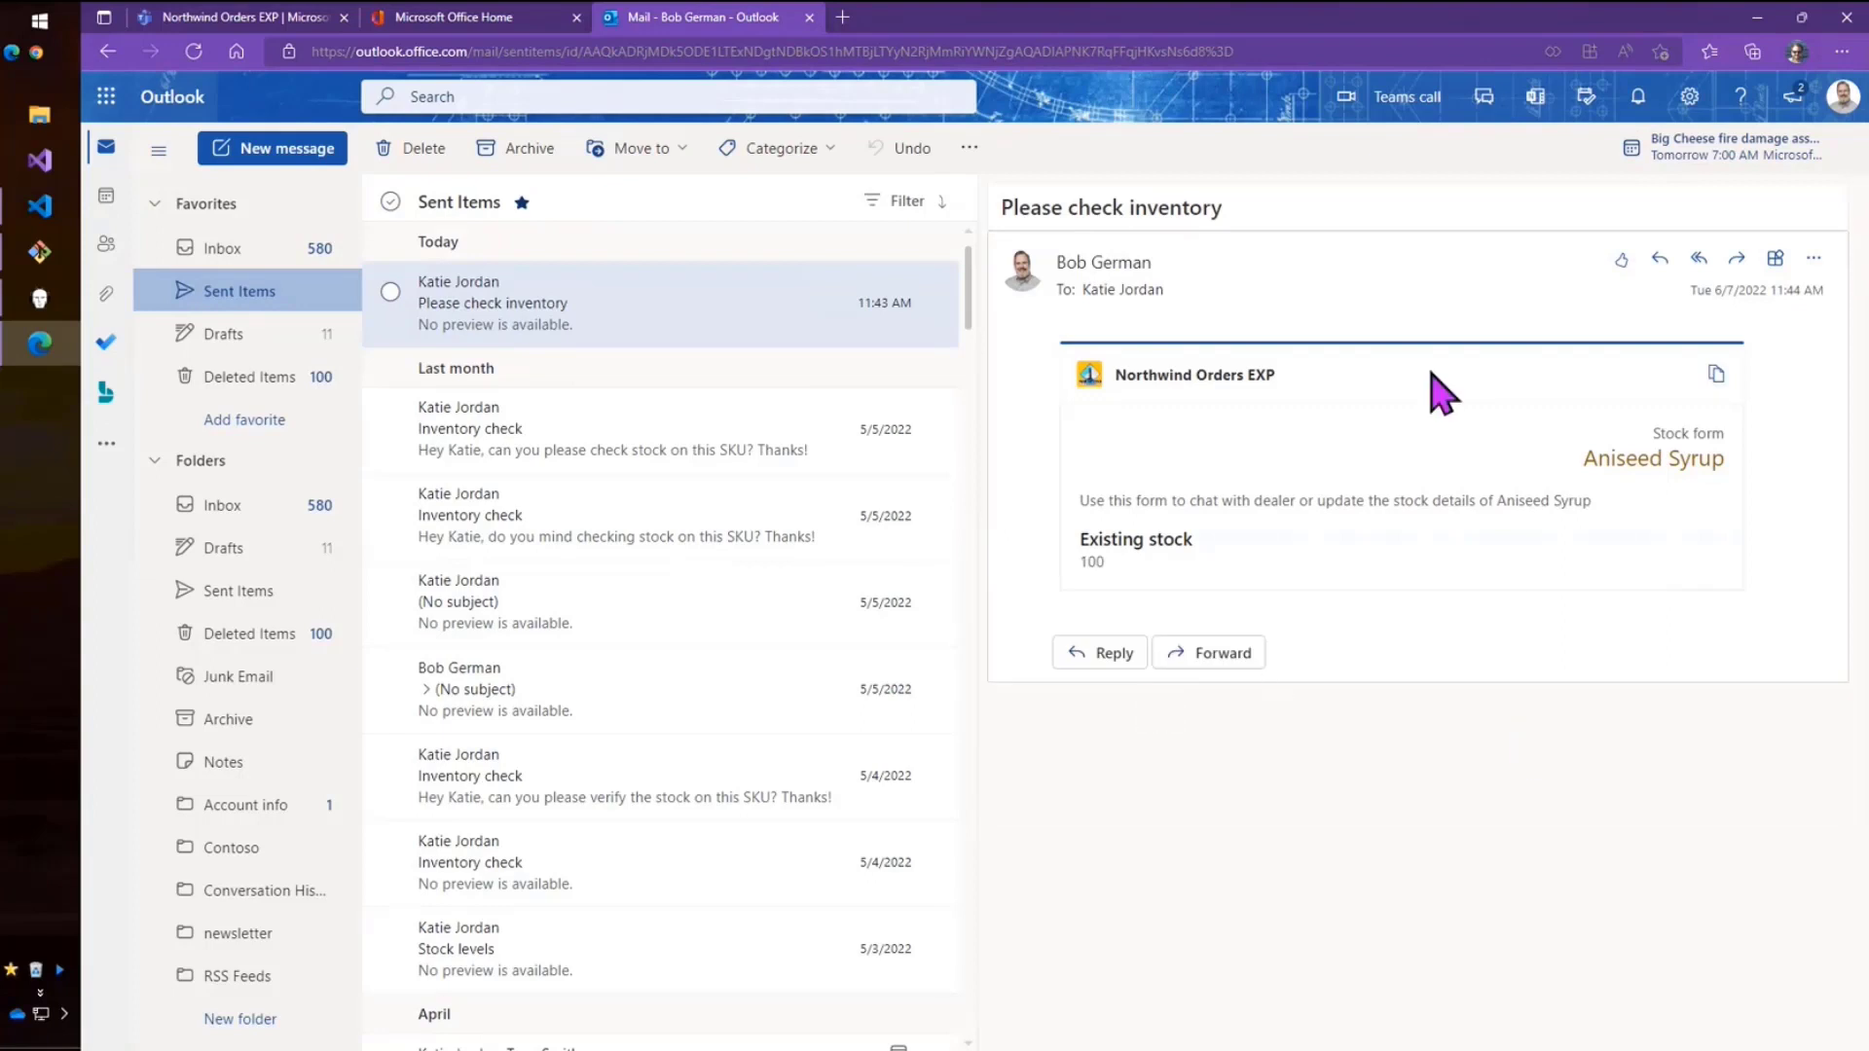
pyautogui.moveTo(1547, 506)
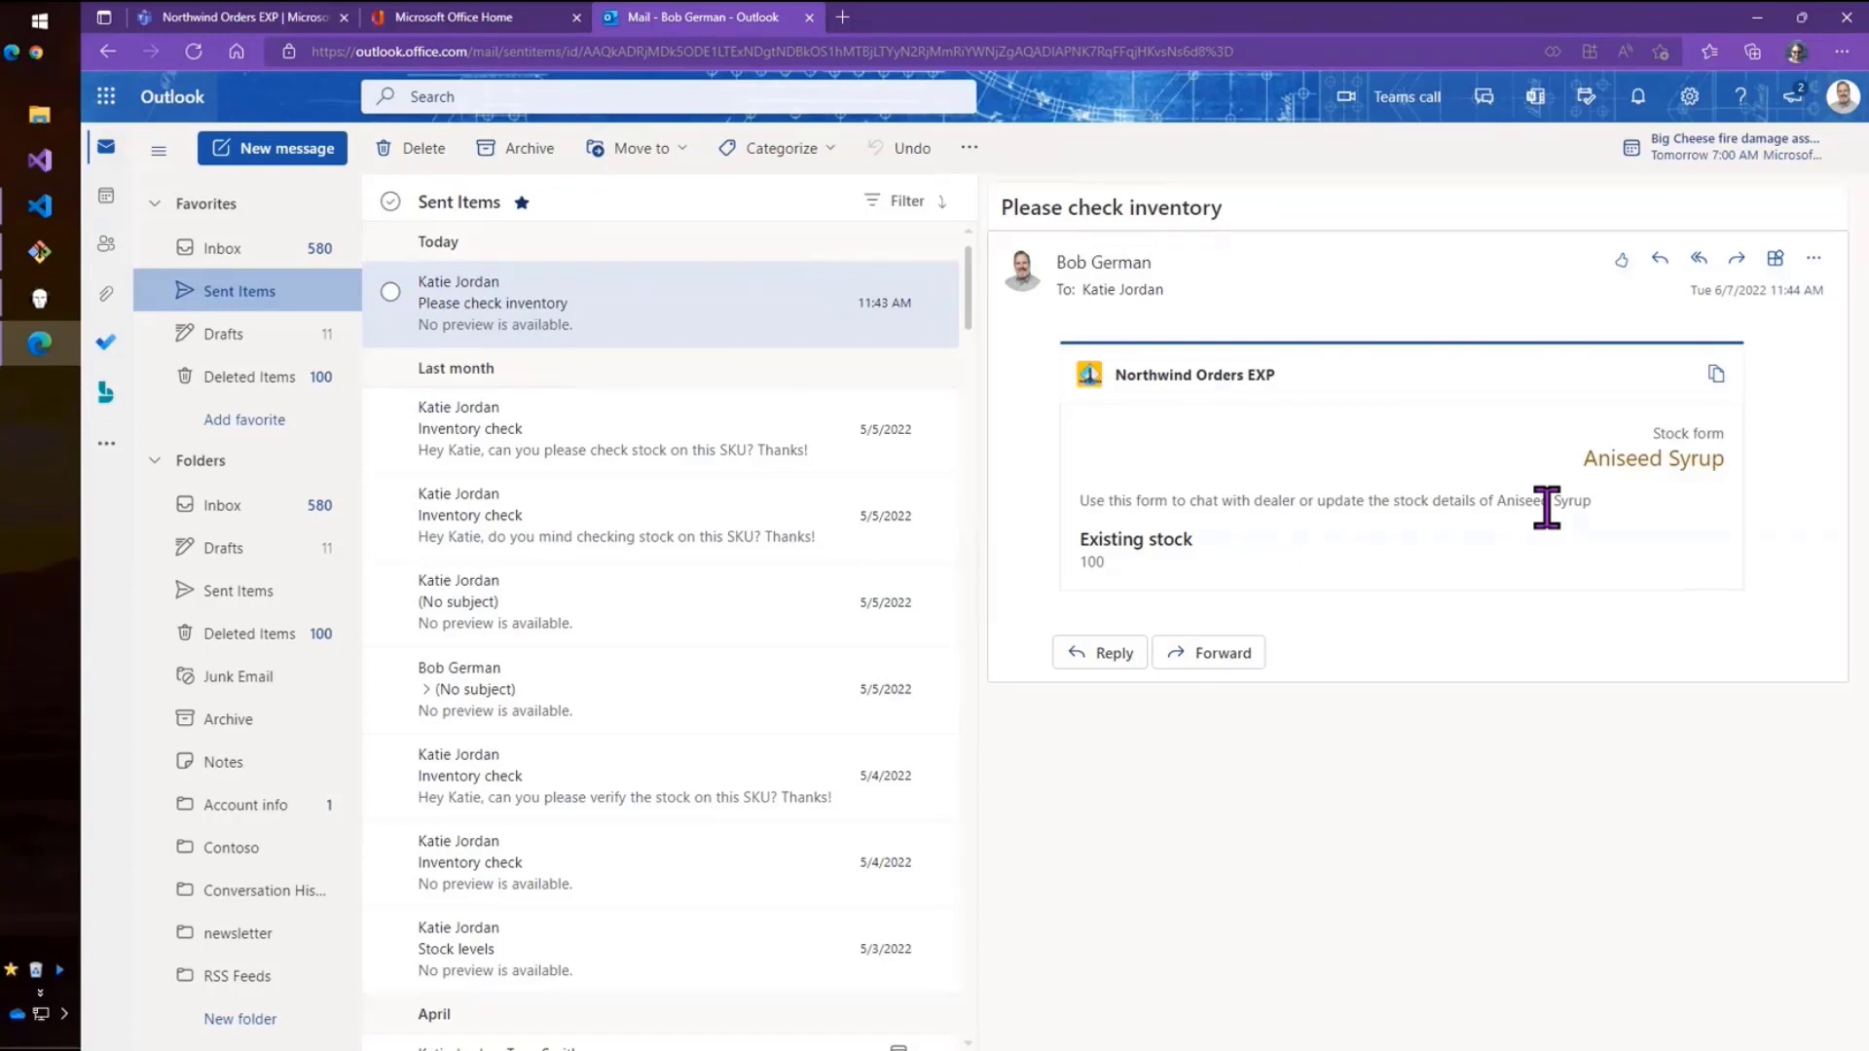
pyautogui.moveTo(716, 411)
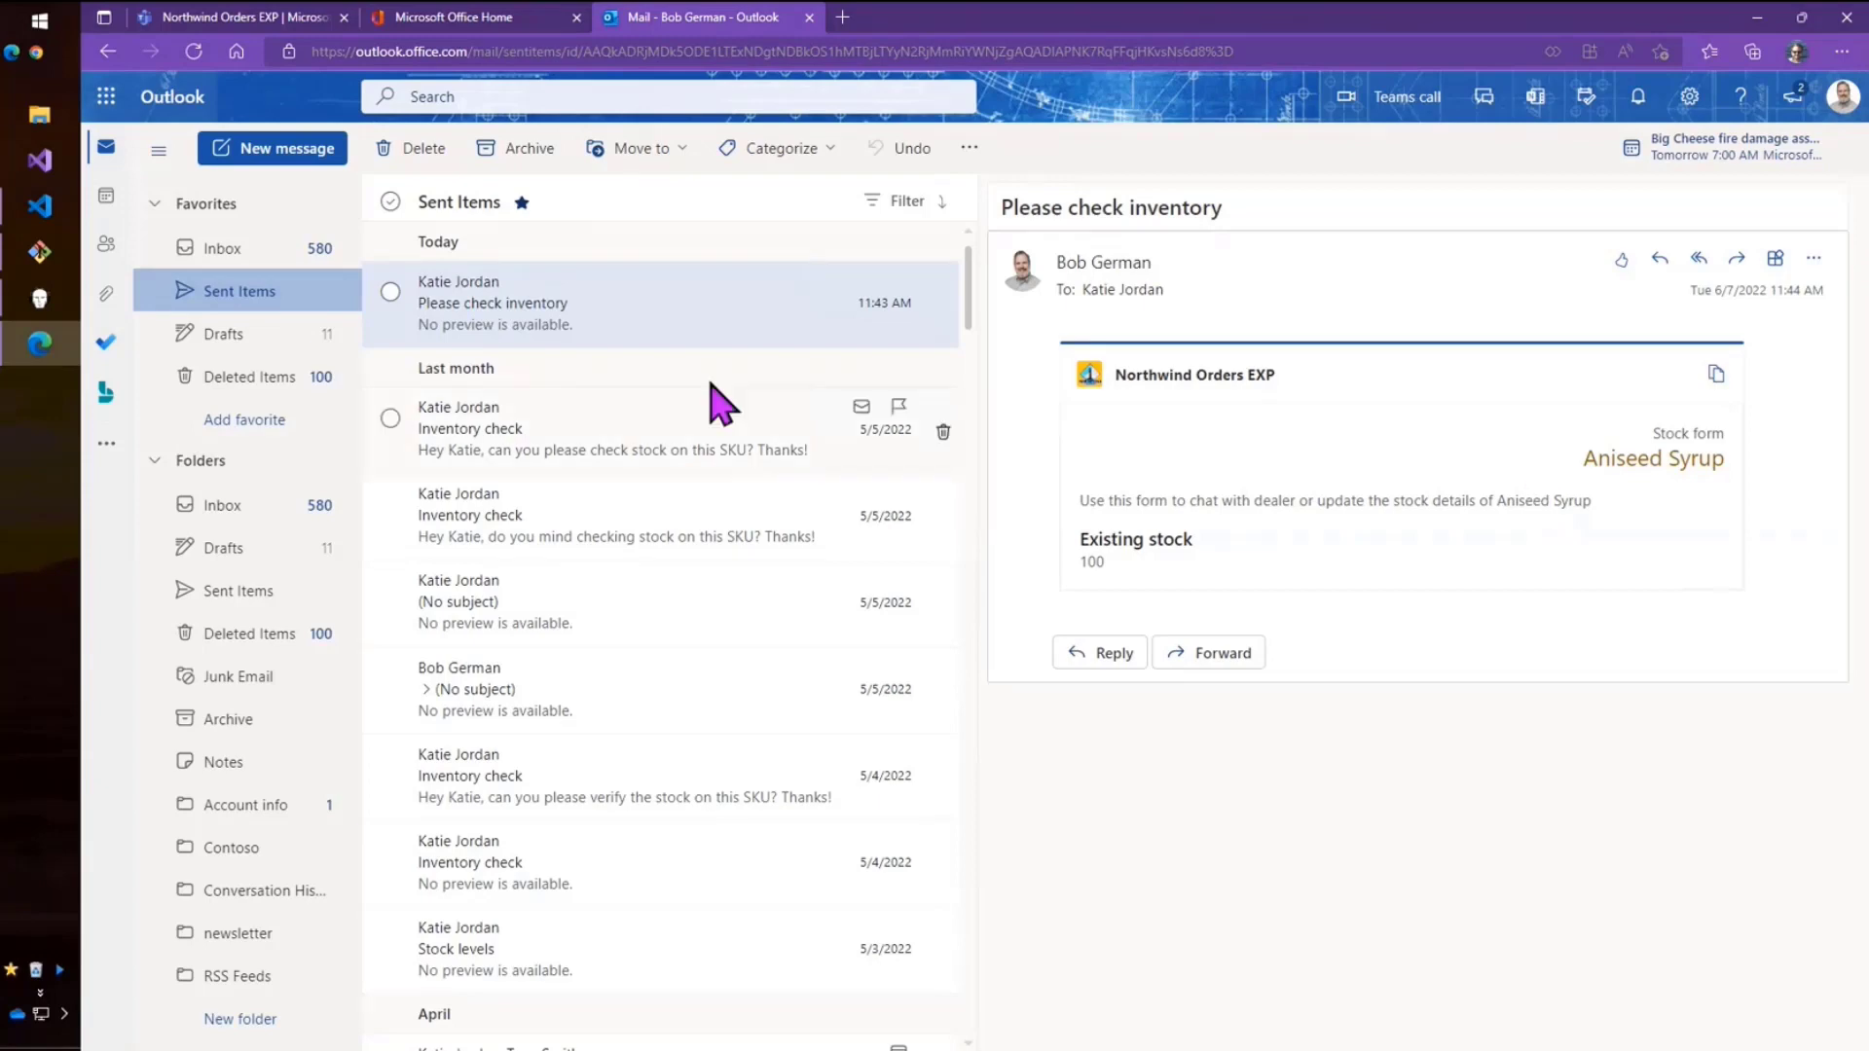
pyautogui.click(222, 249)
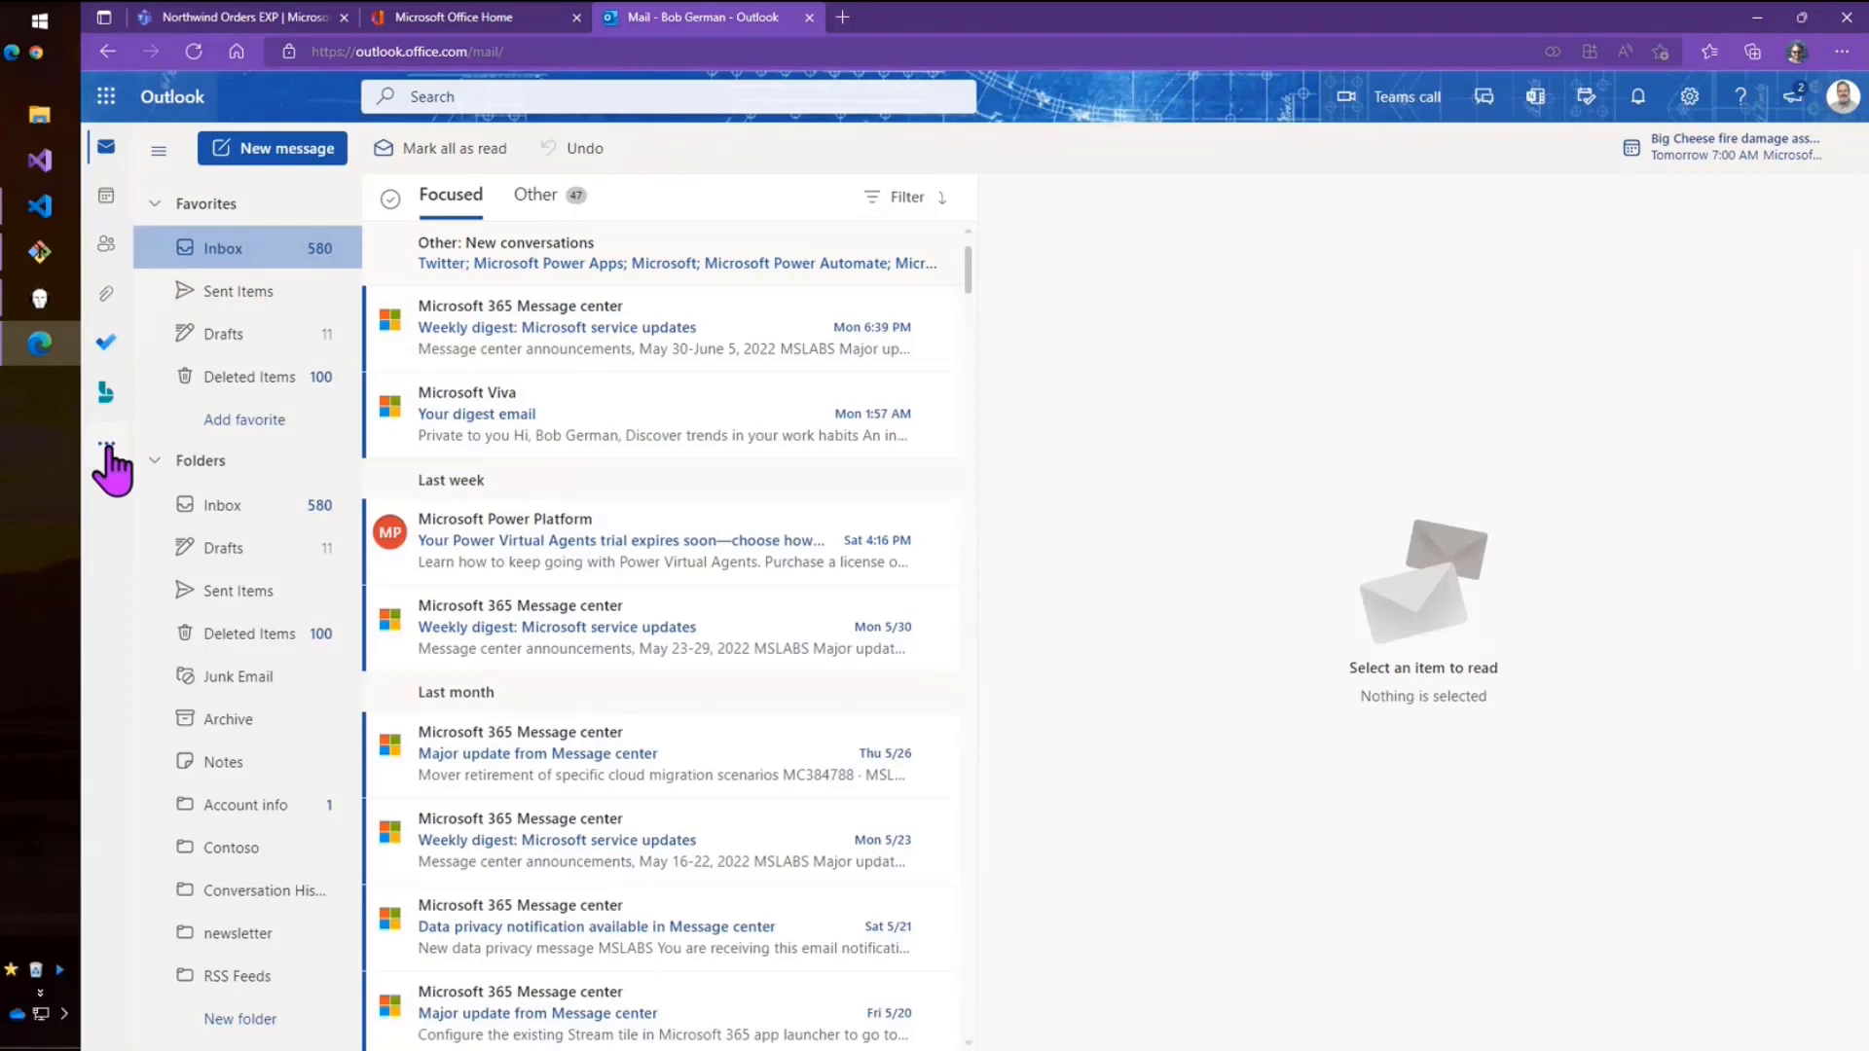
# View the Condiments products in Outlook's Northwind Orders EXP app, then bring up VS Code.
pyautogui.click(106, 446)
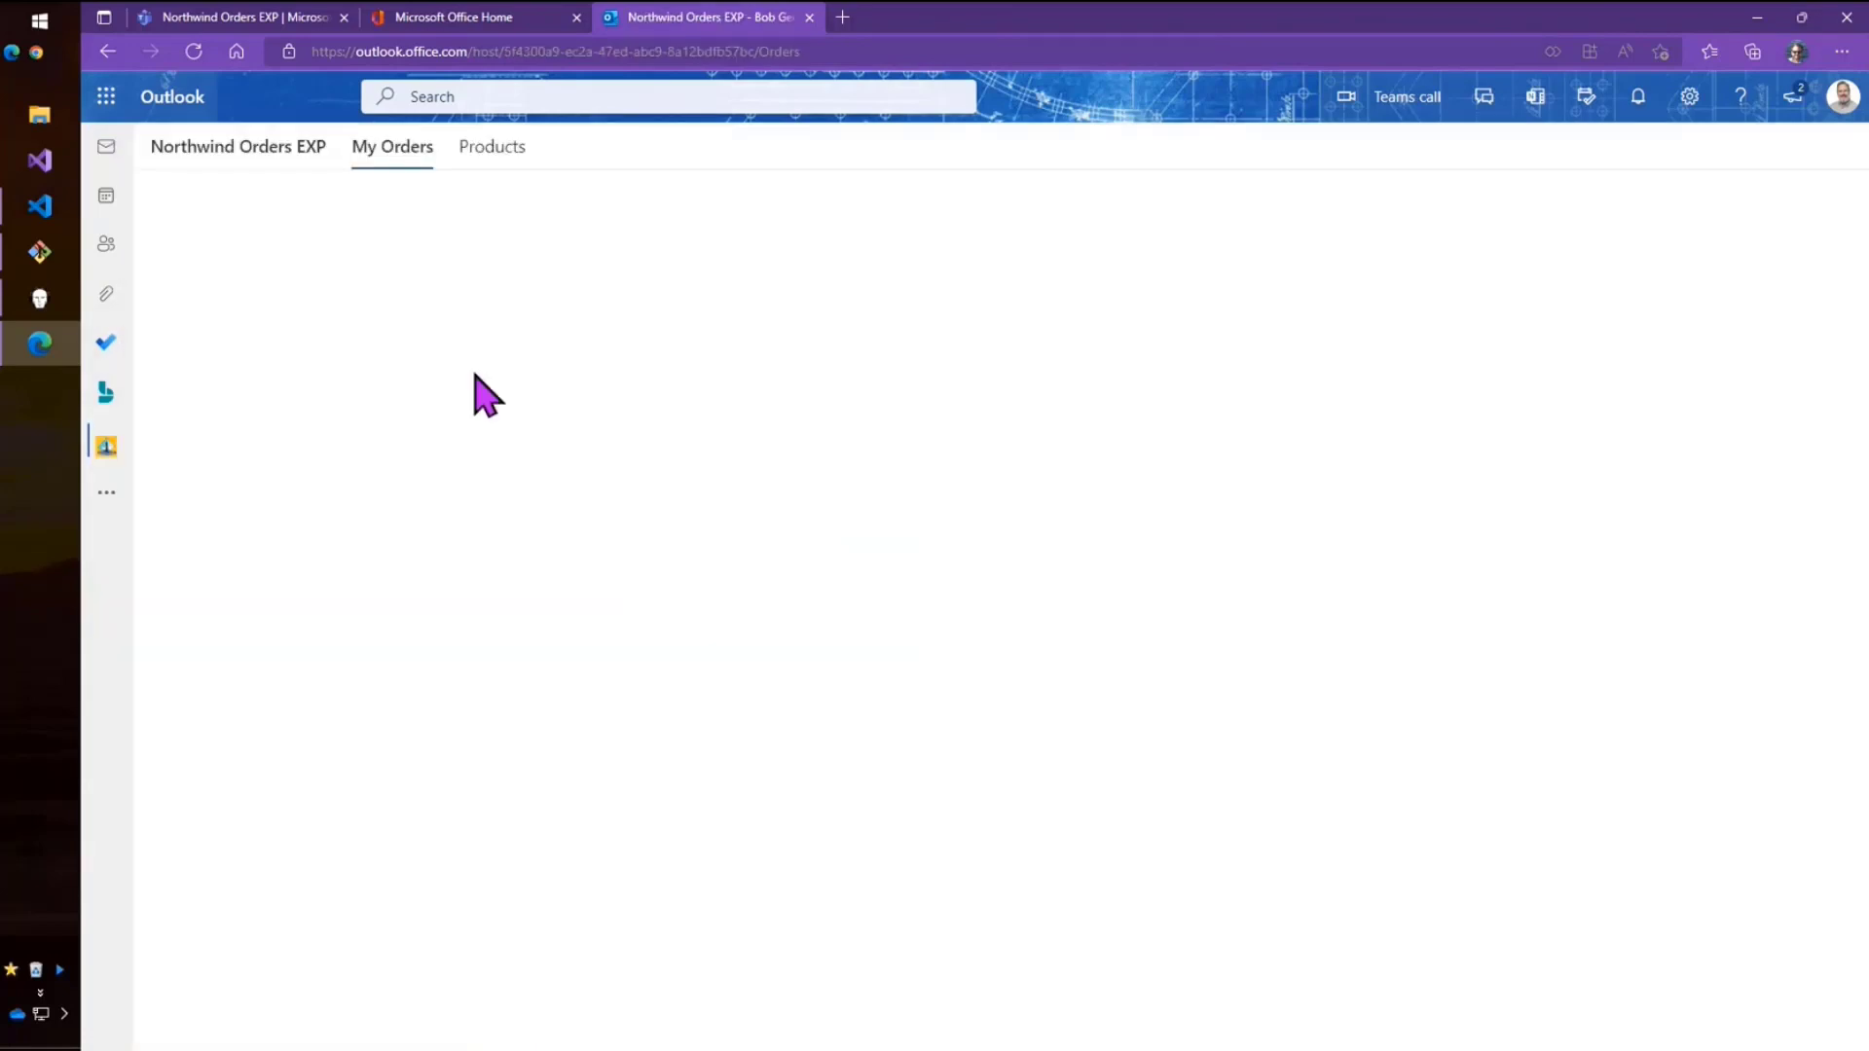
pyautogui.click(491, 145)
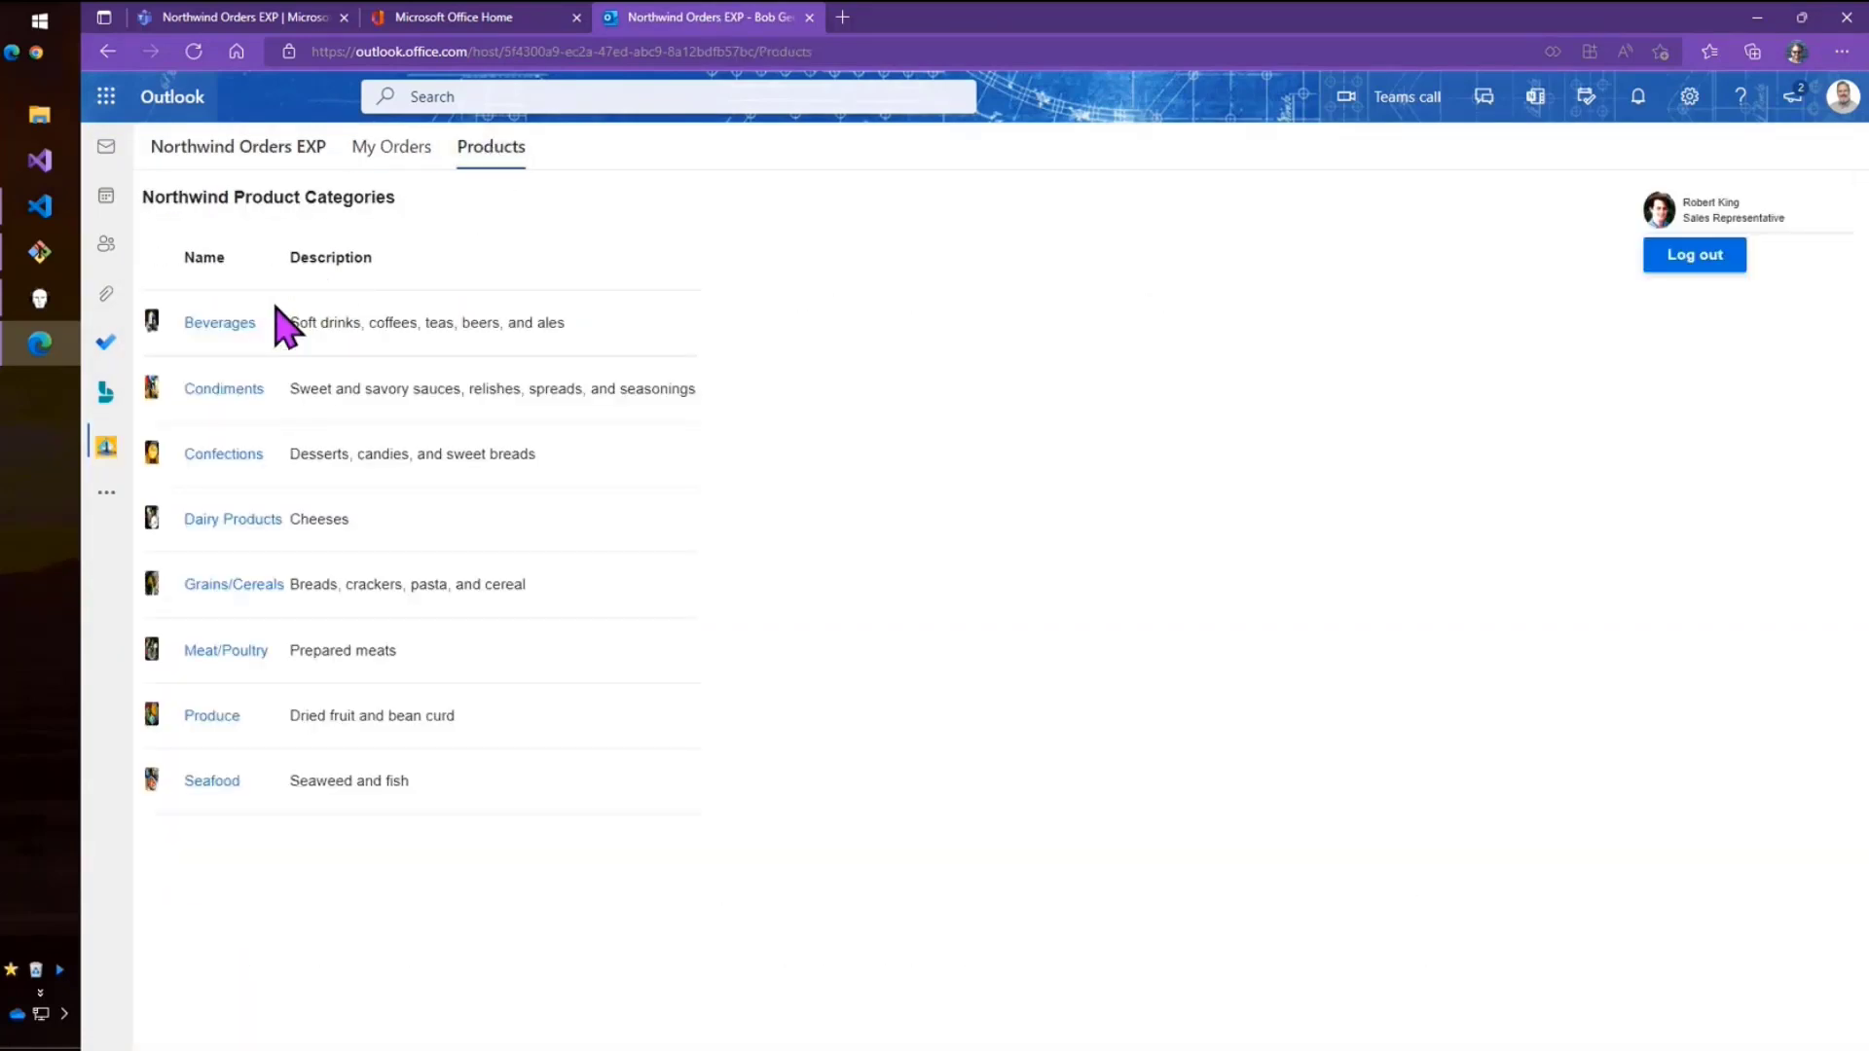
pyautogui.moveTo(232, 519)
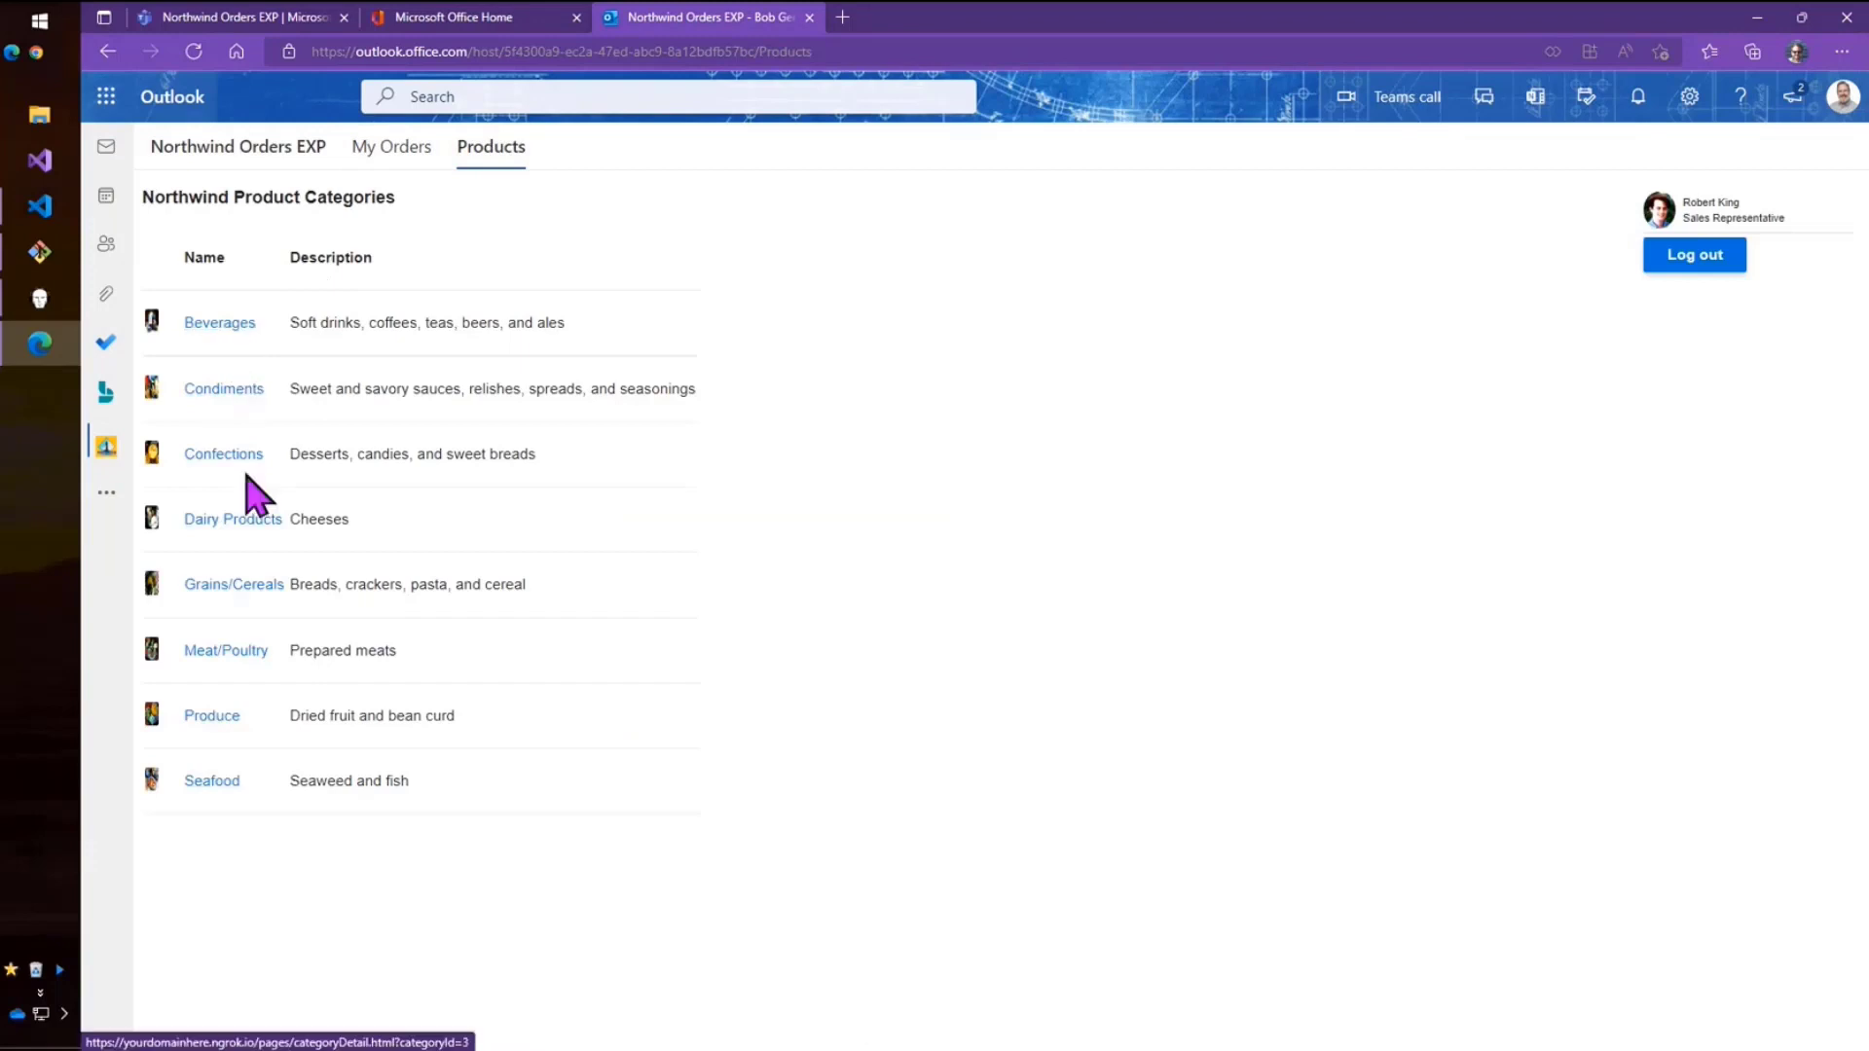
pyautogui.click(223, 453)
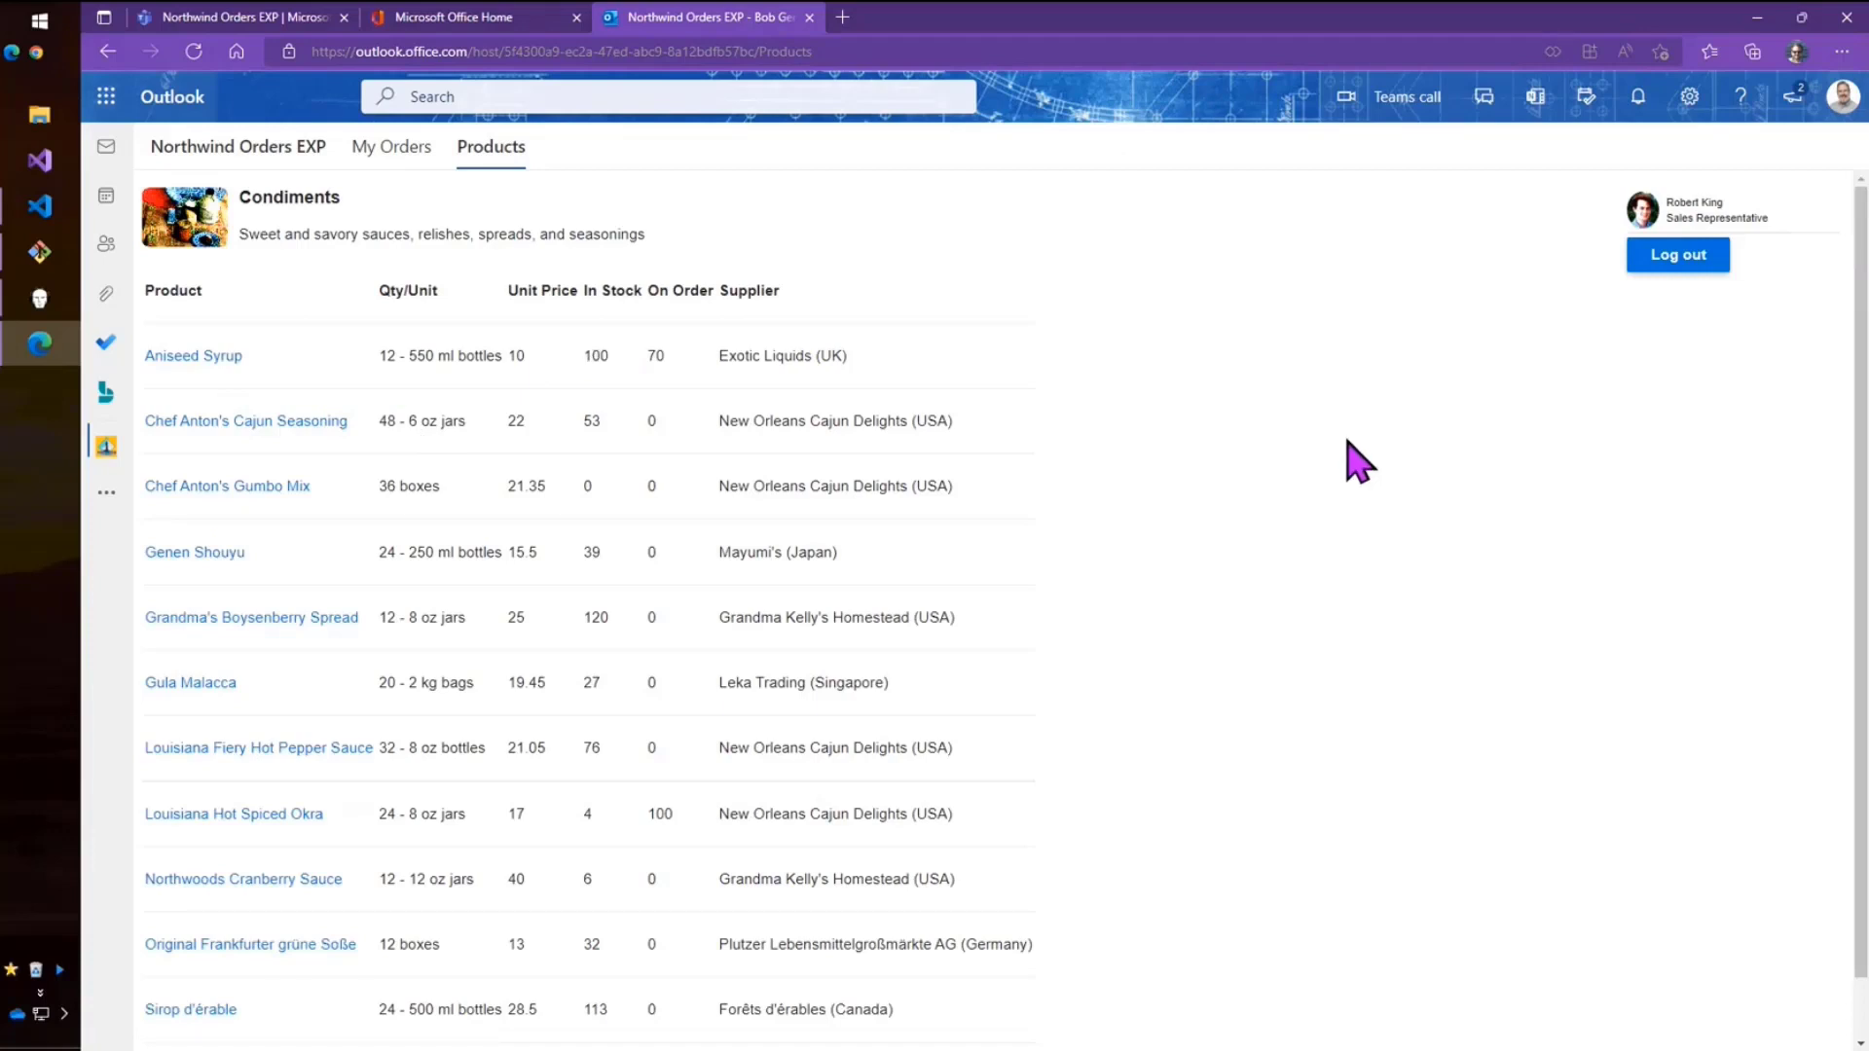
pyautogui.moveTo(42, 239)
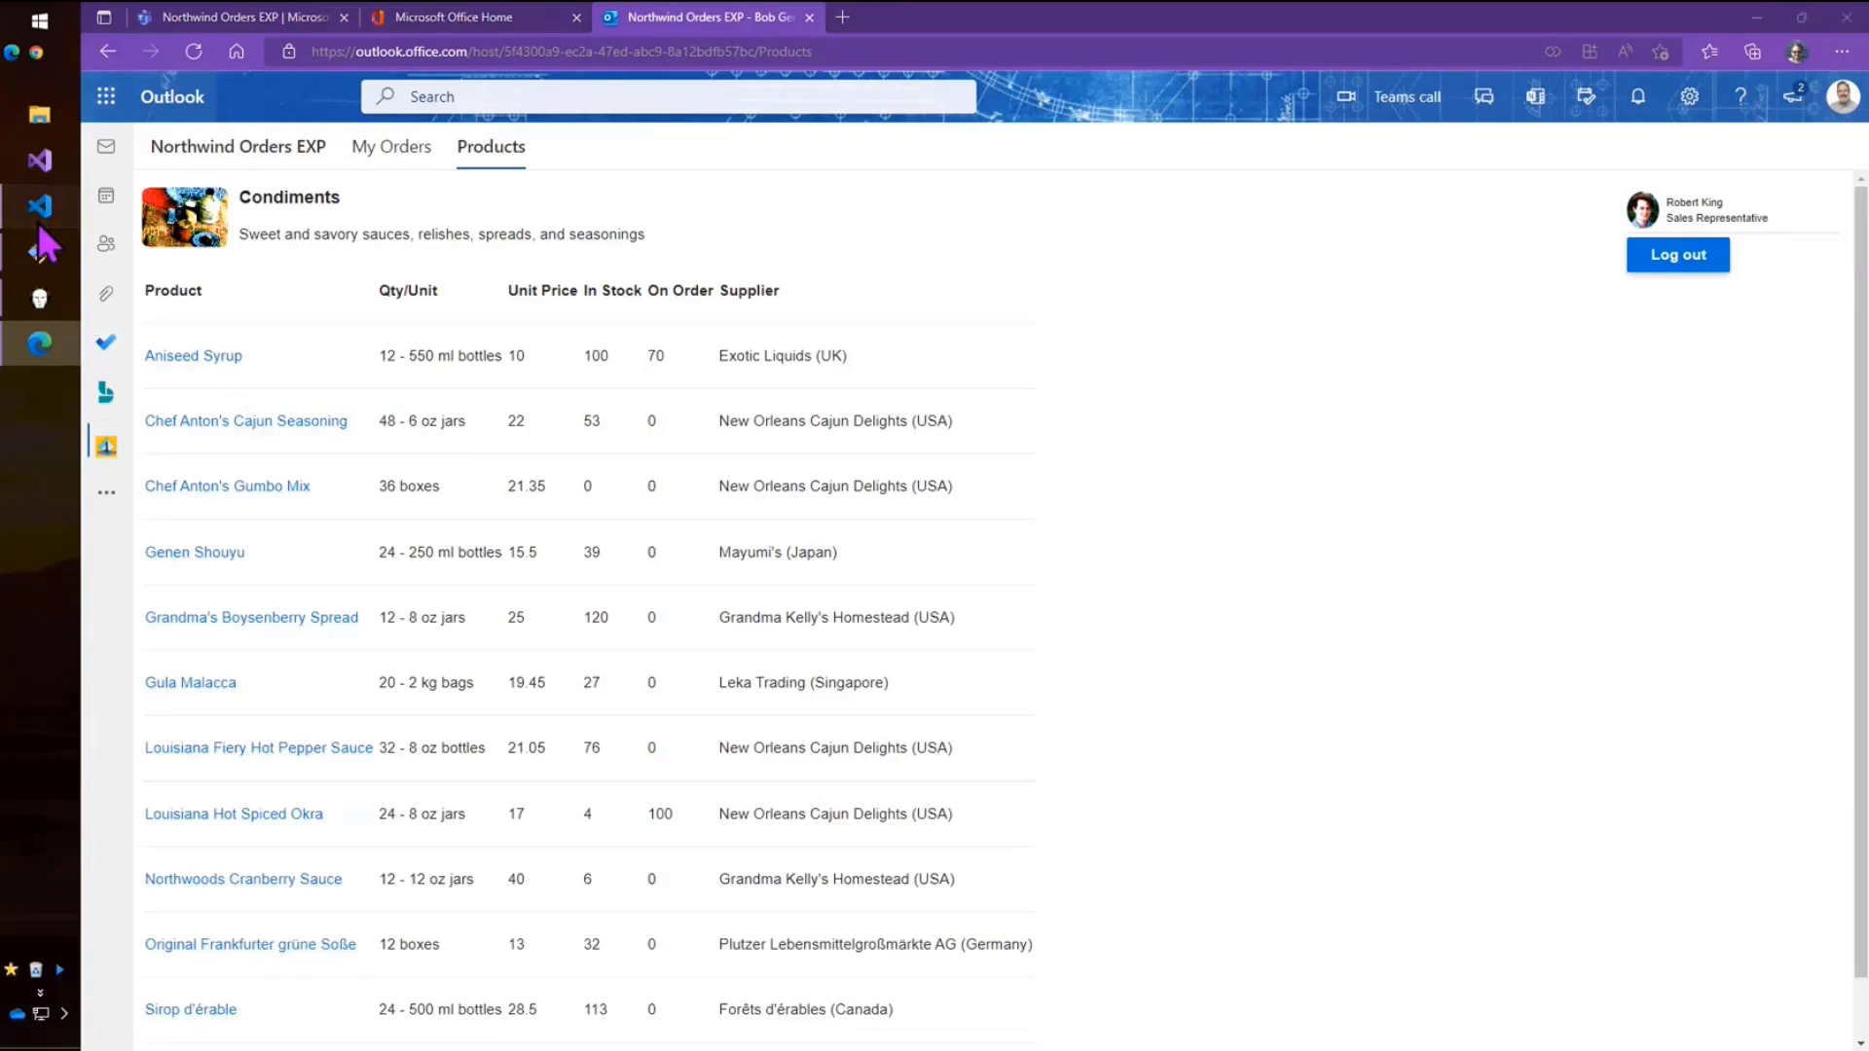
pyautogui.click(39, 206)
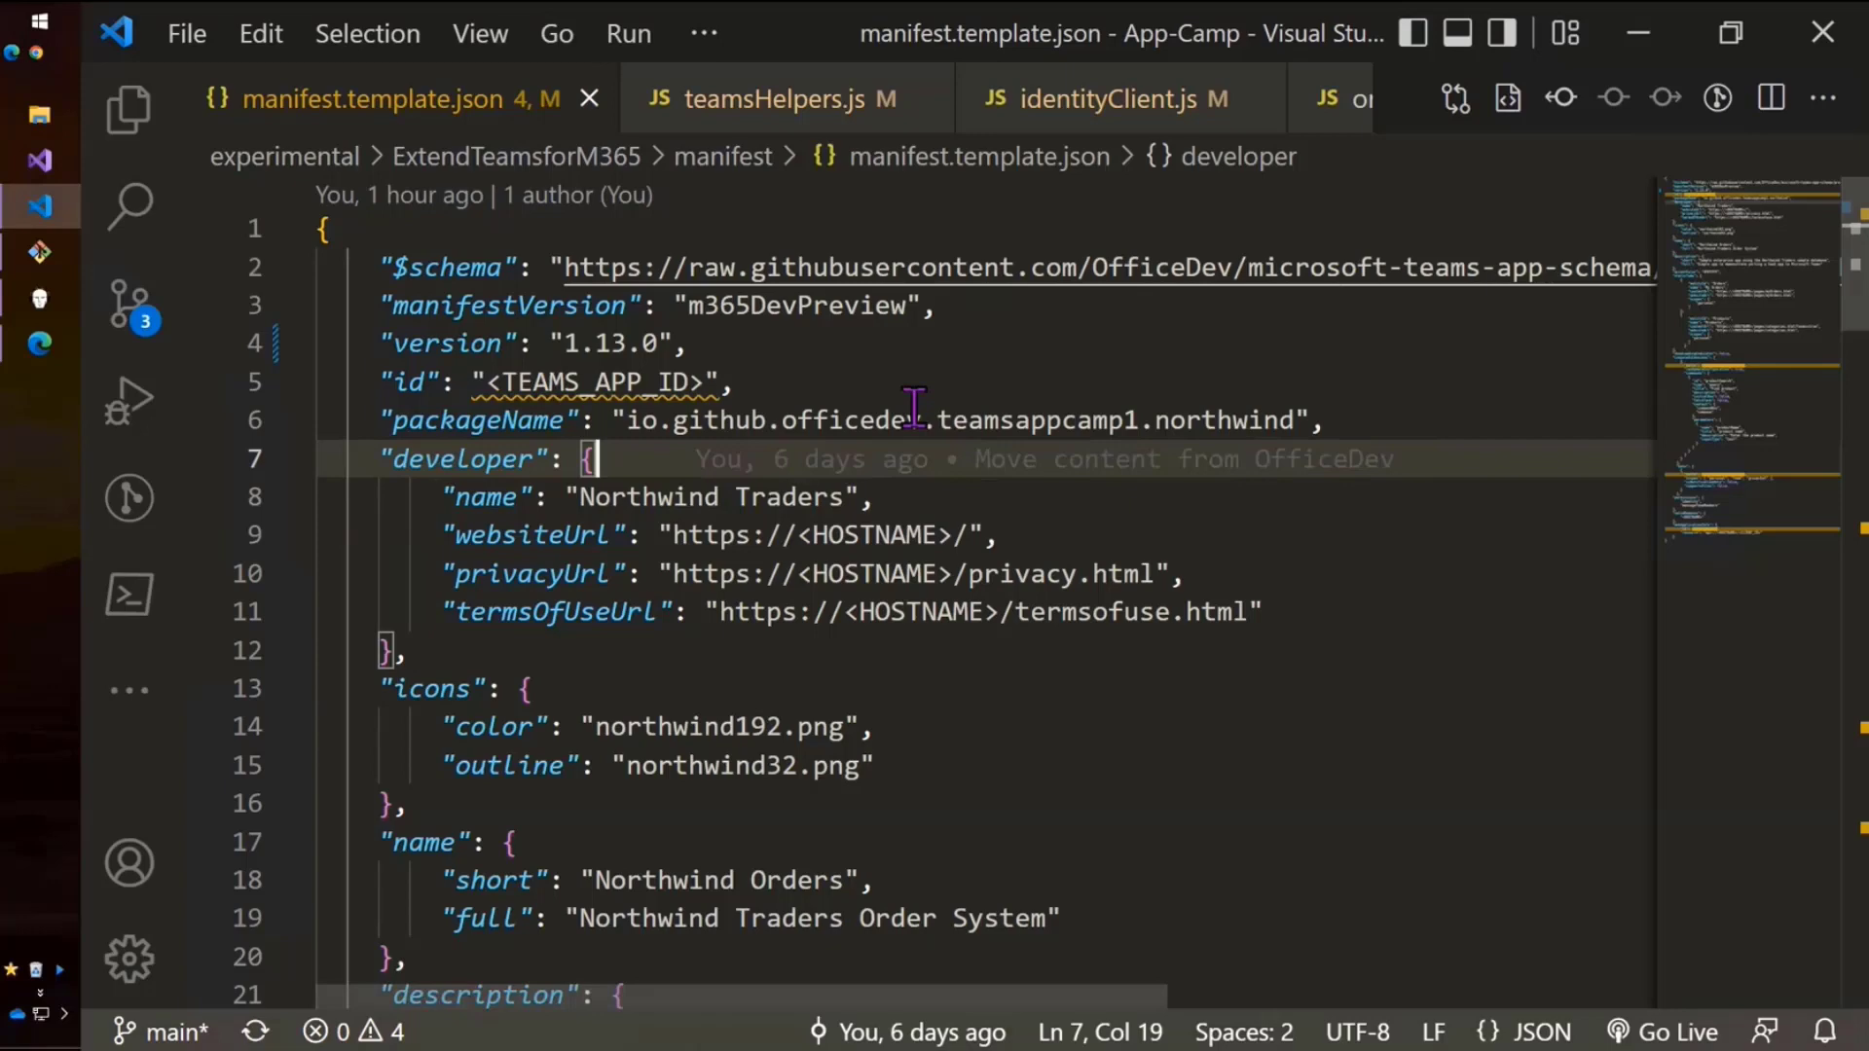
pyautogui.moveTo(912, 381)
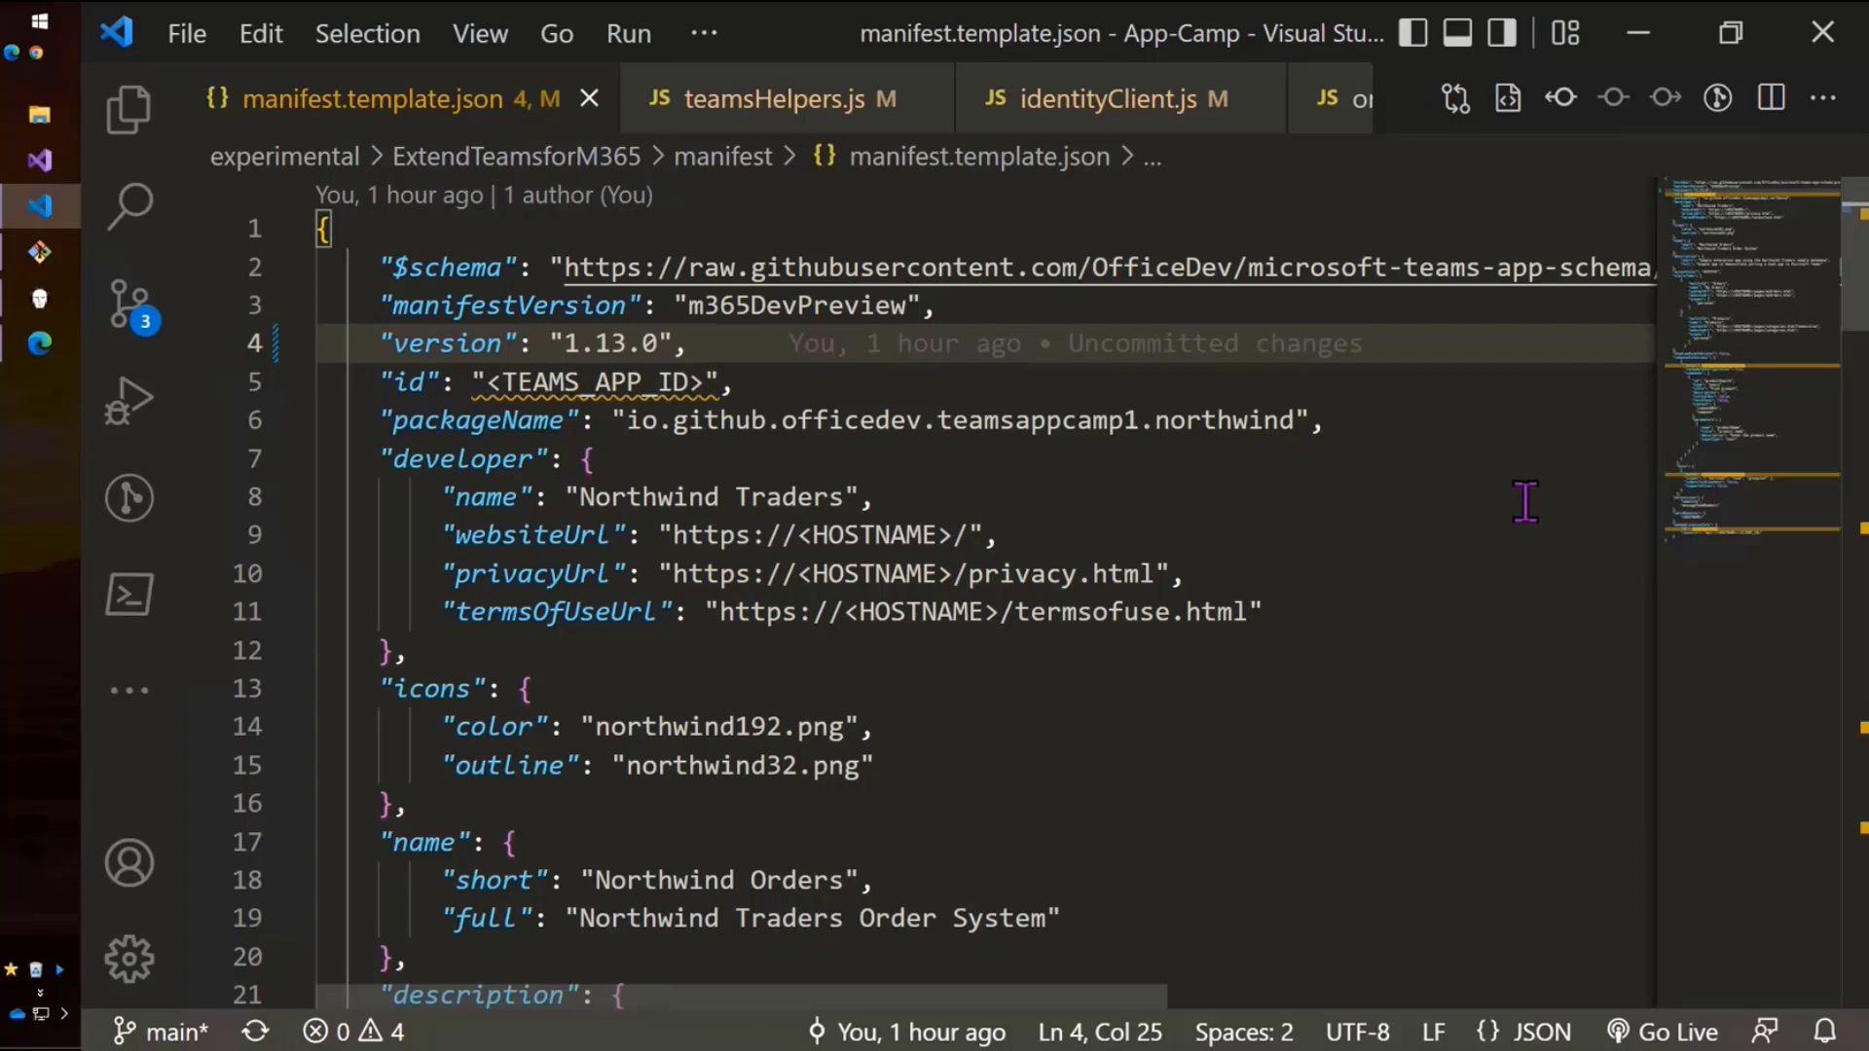
# Review manifest.template.json, then switch to the teamsHelpers.js editor tab.
pyautogui.click(691, 343)
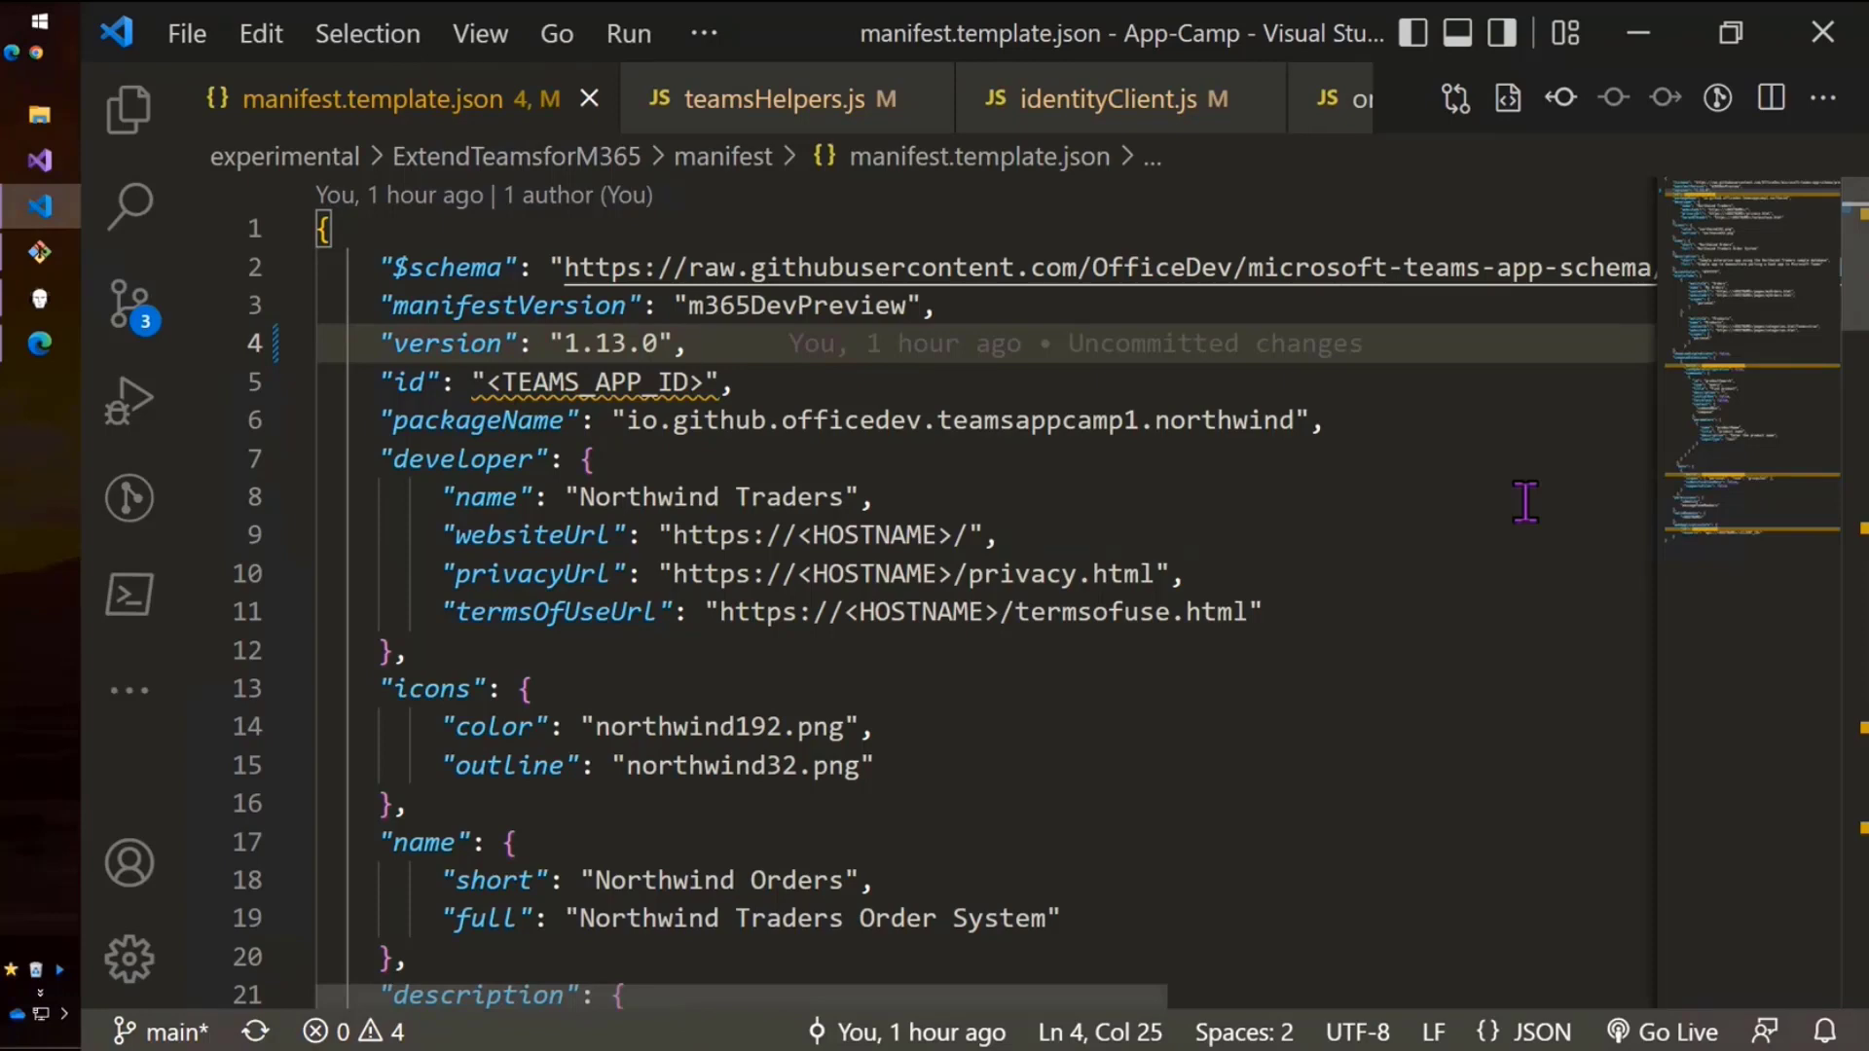
pyautogui.click(691, 344)
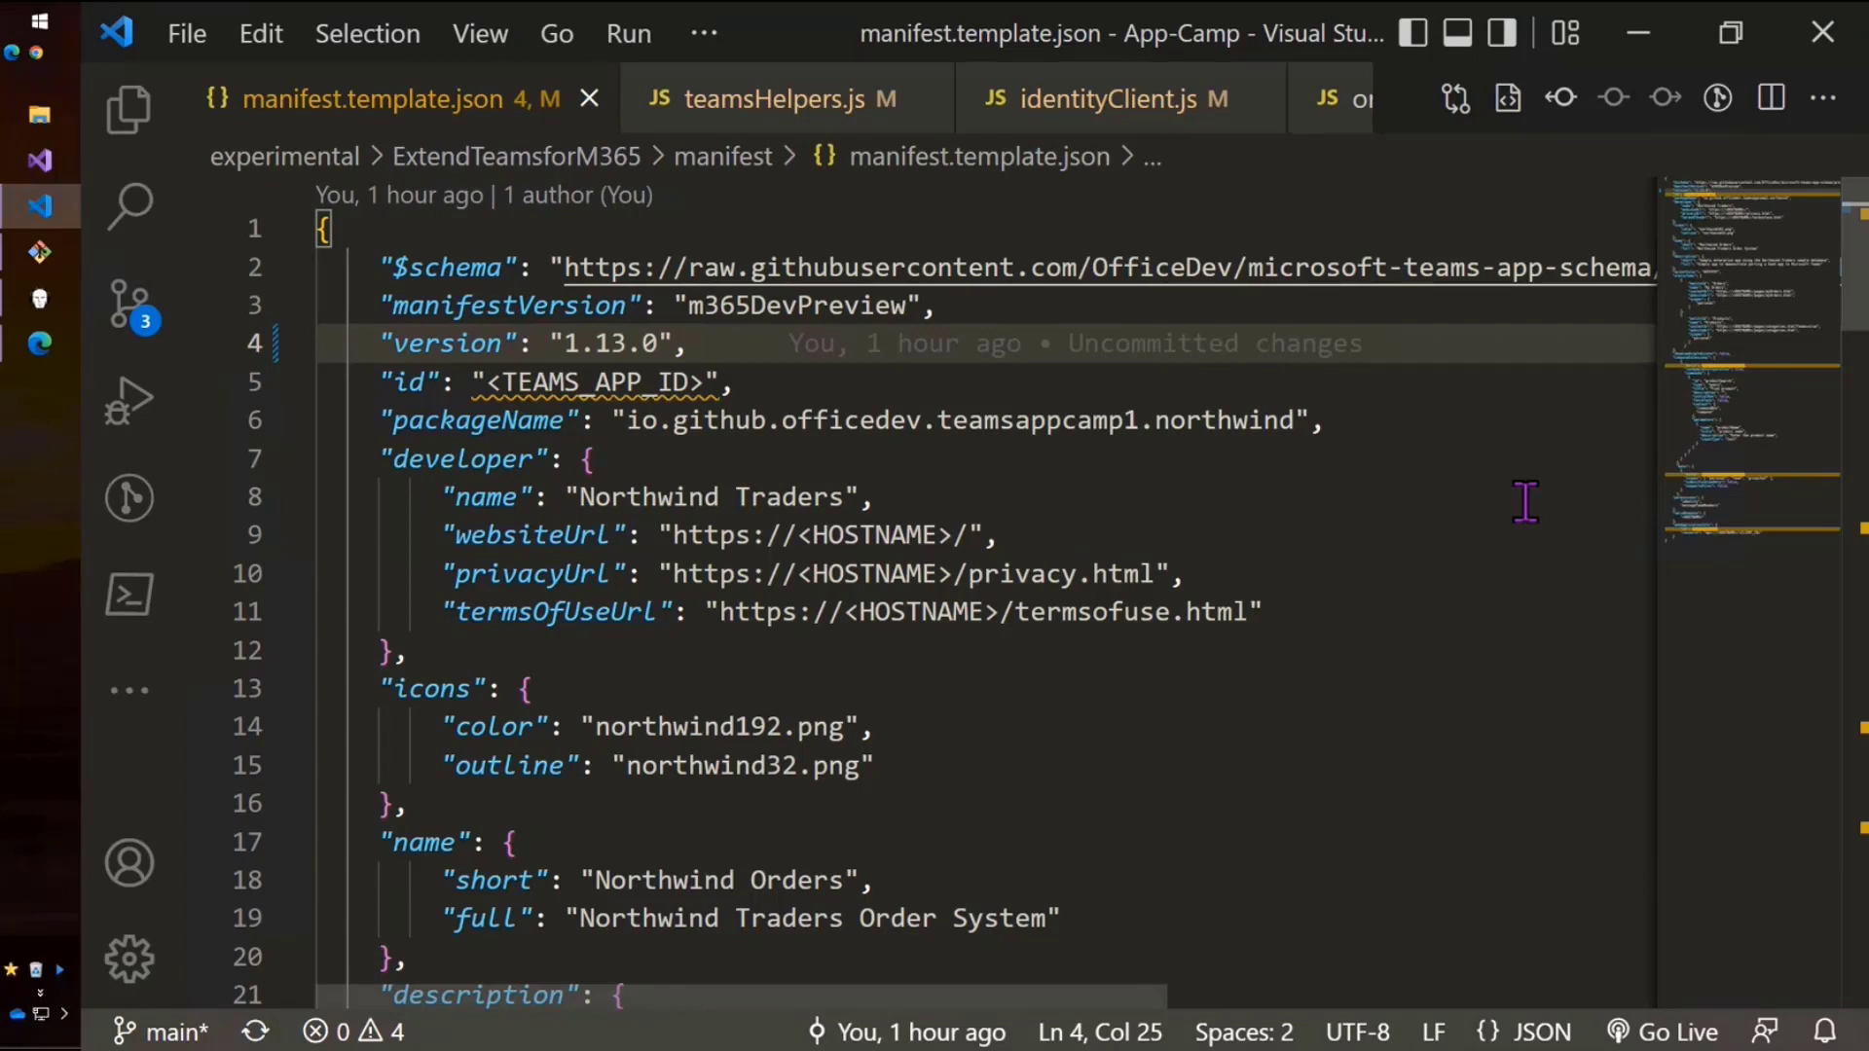
pyautogui.click(691, 344)
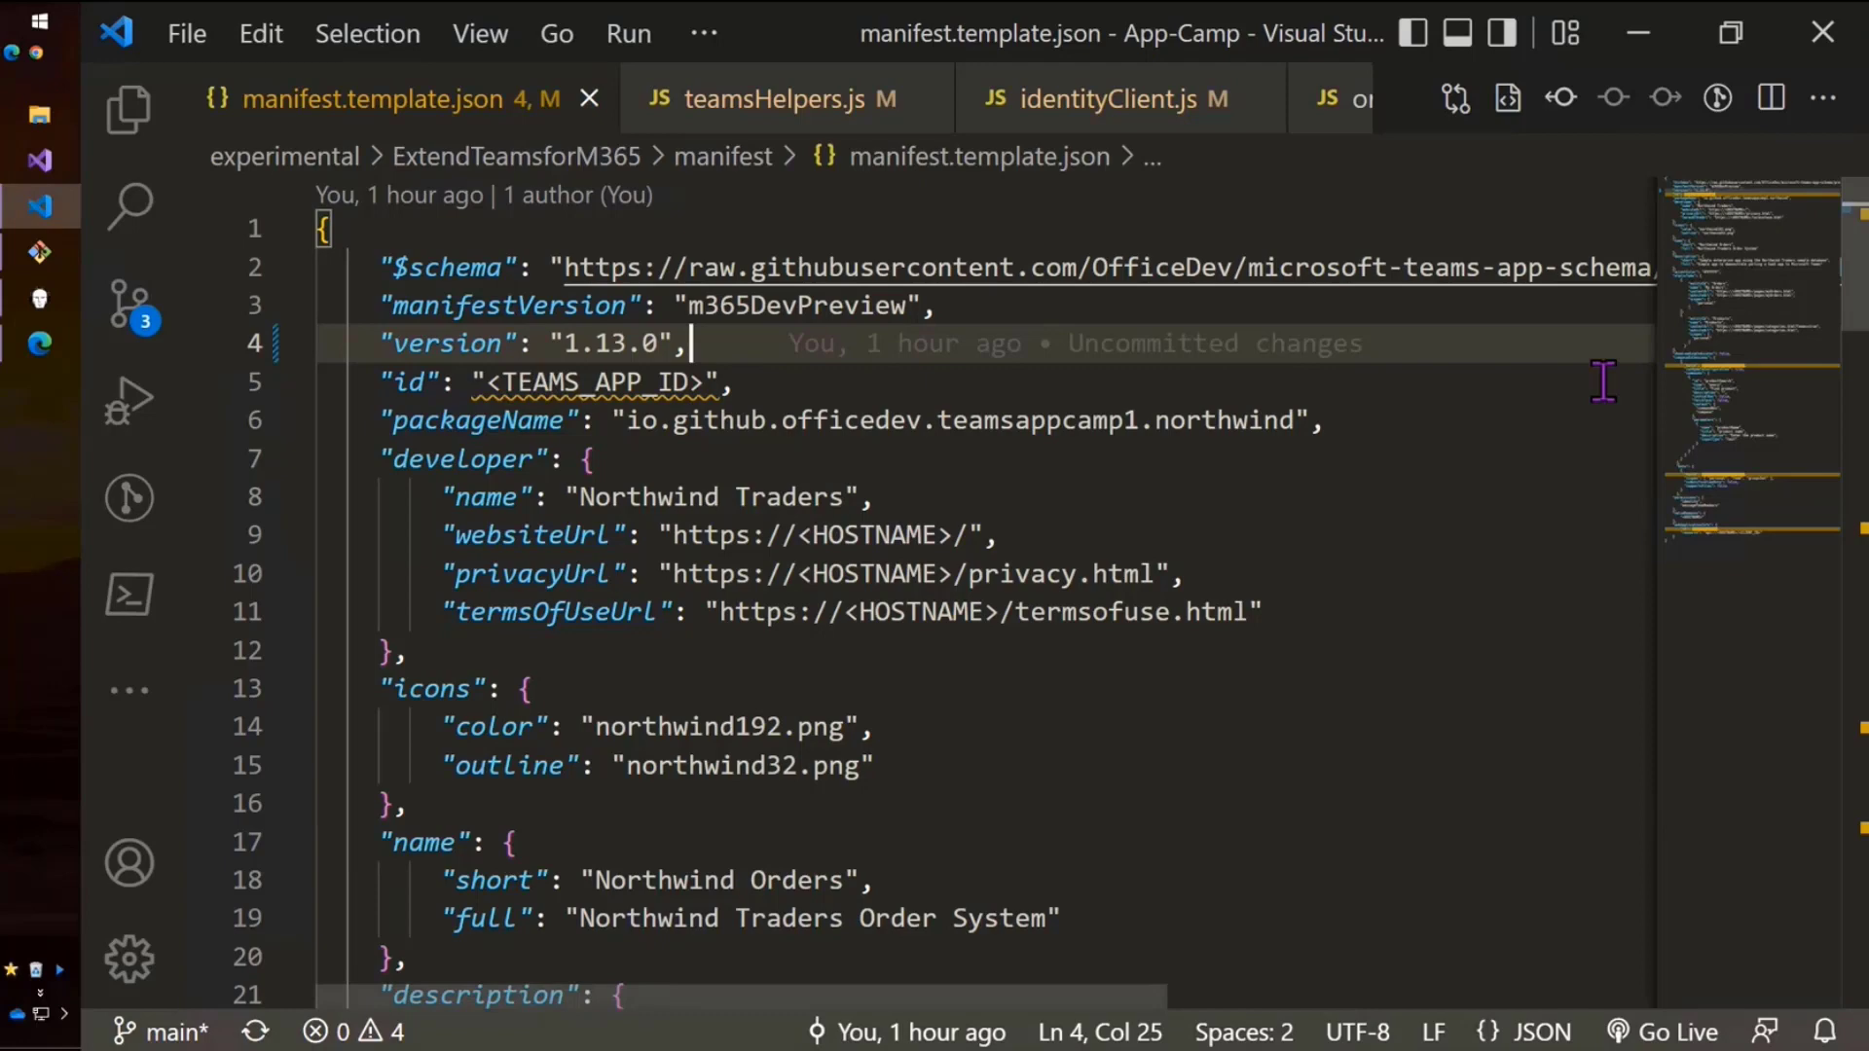
pyautogui.click(772, 100)
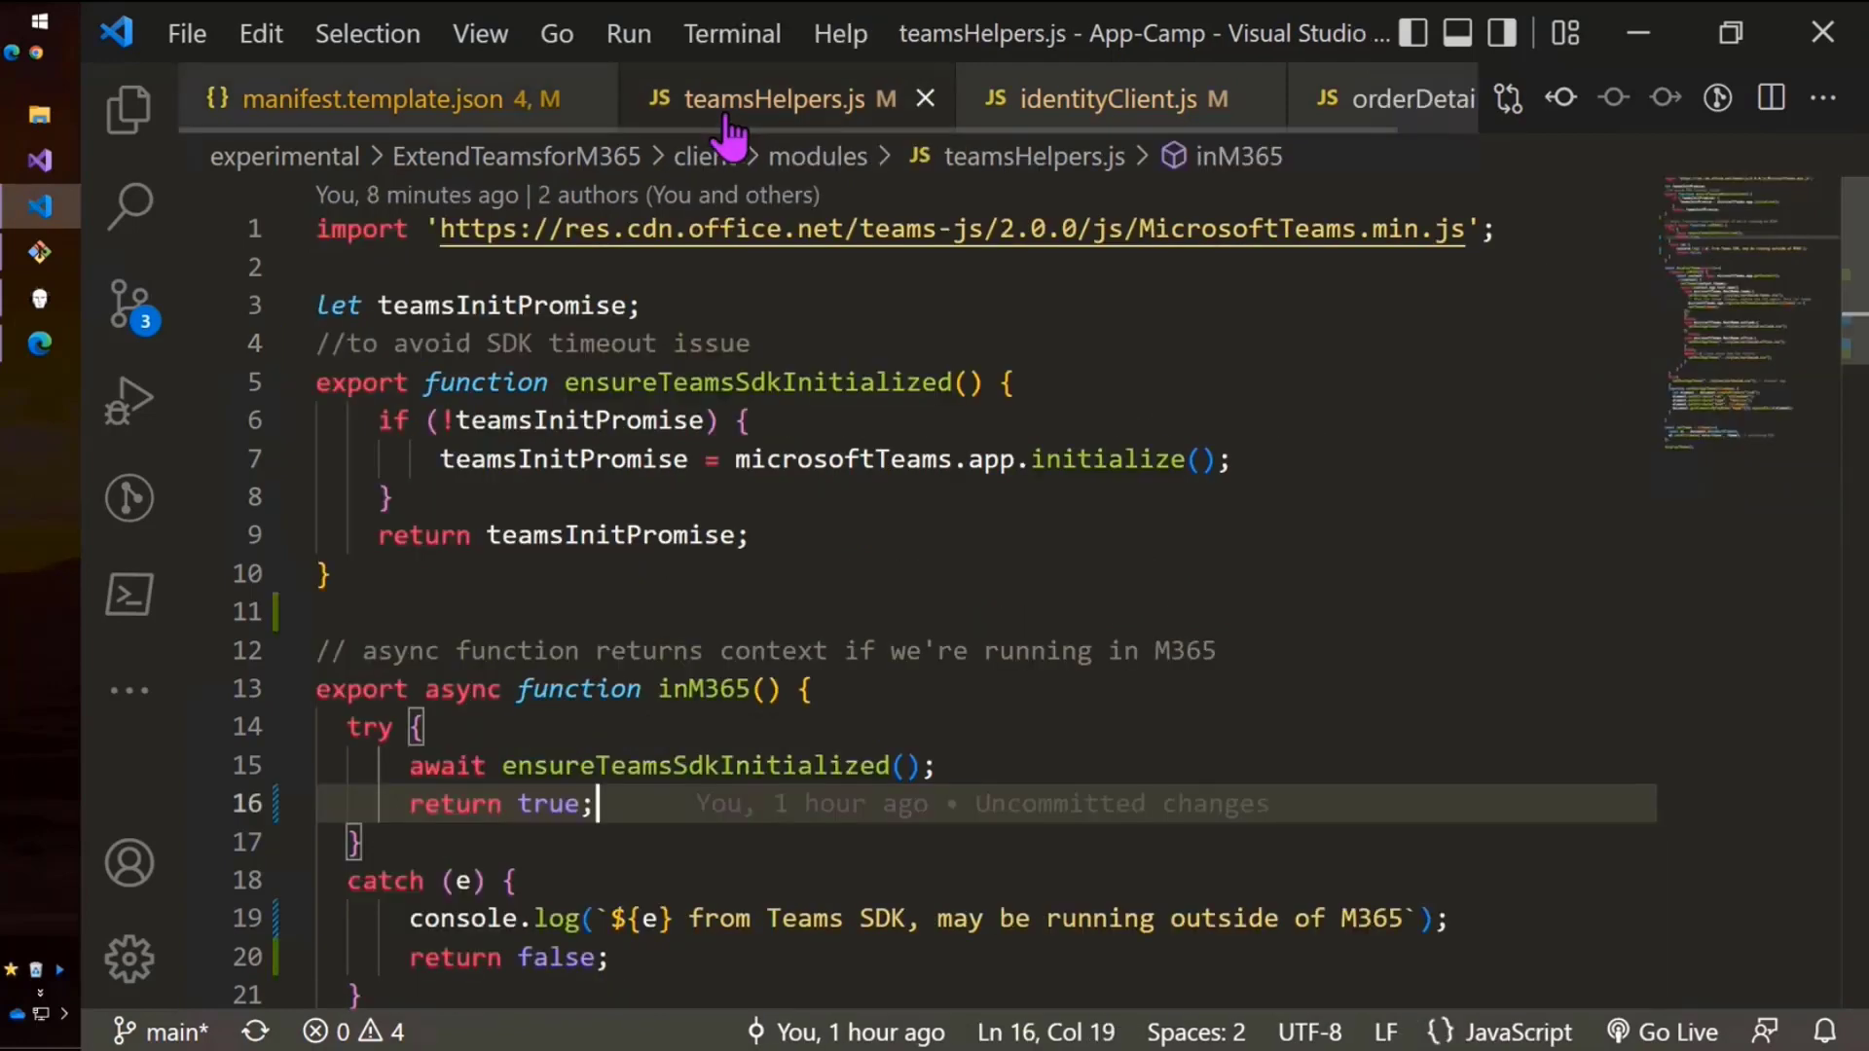
pyautogui.moveTo(1366, 572)
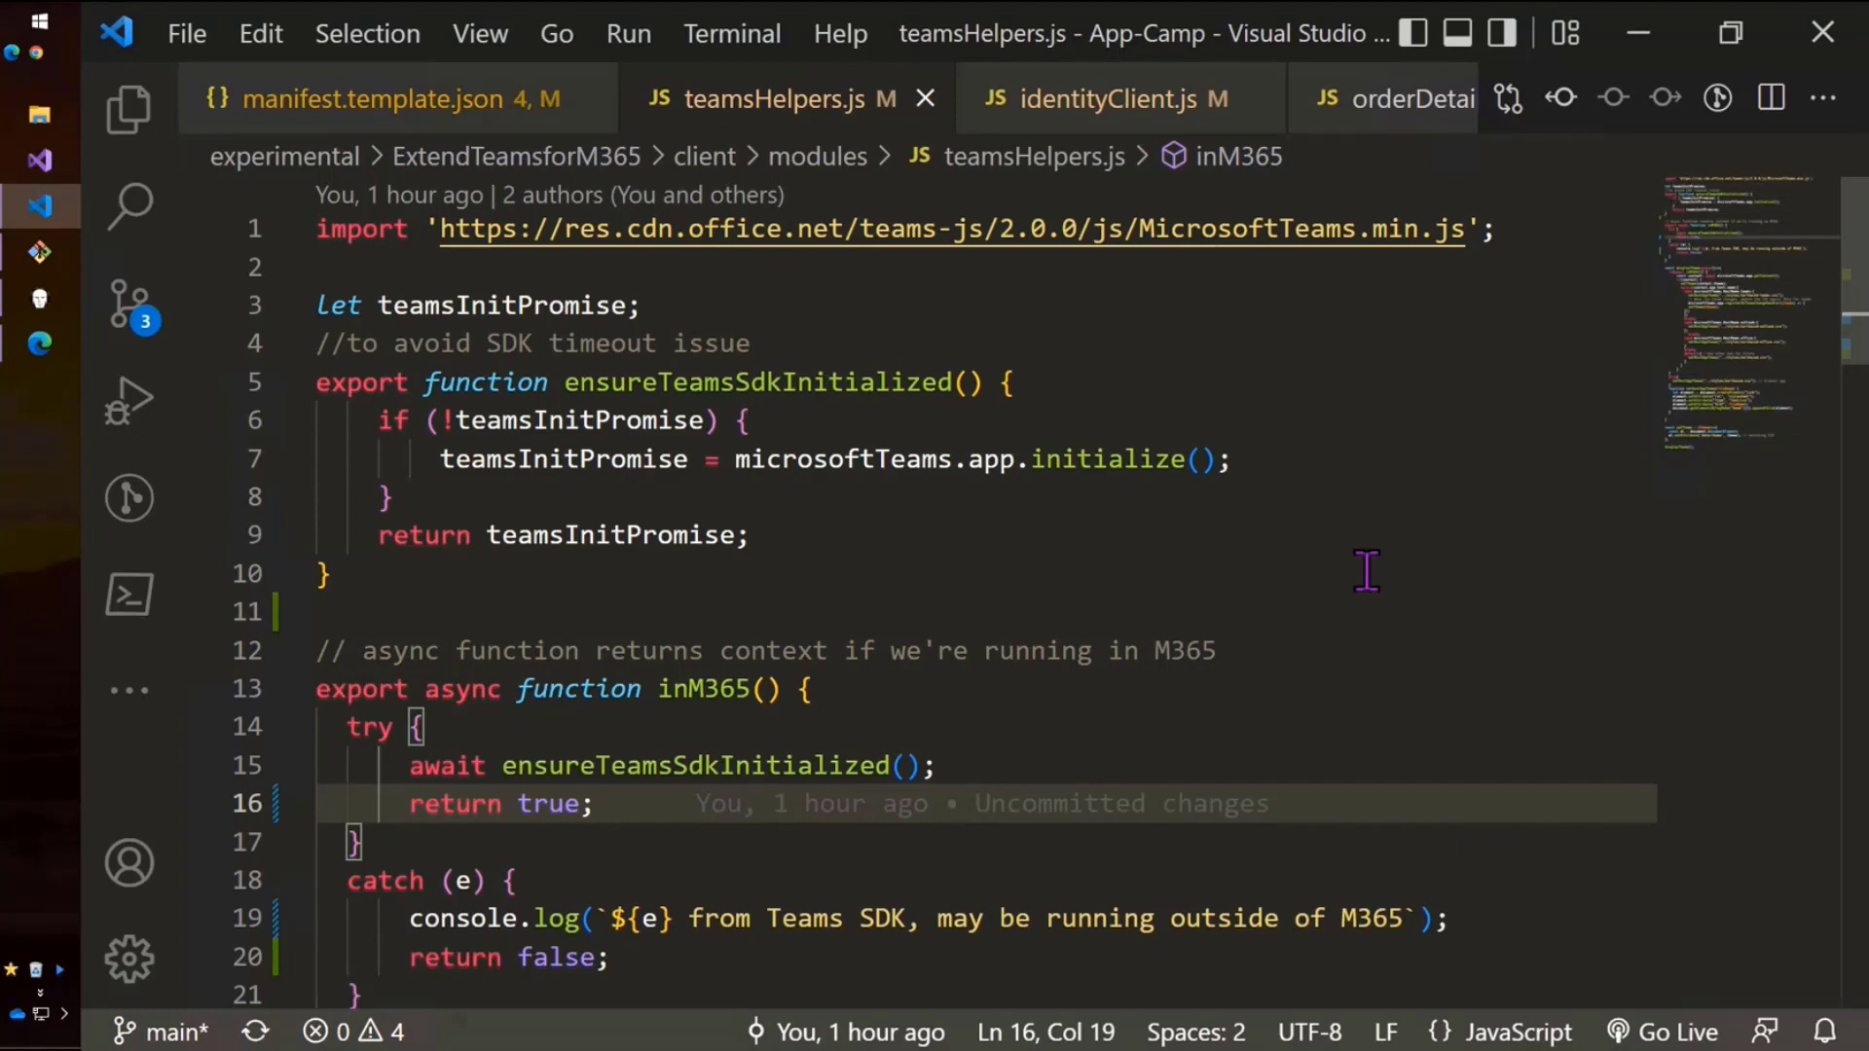
# Scroll teamsHelpers.js down to the displayTheme function at line 24.
pyautogui.click(594, 803)
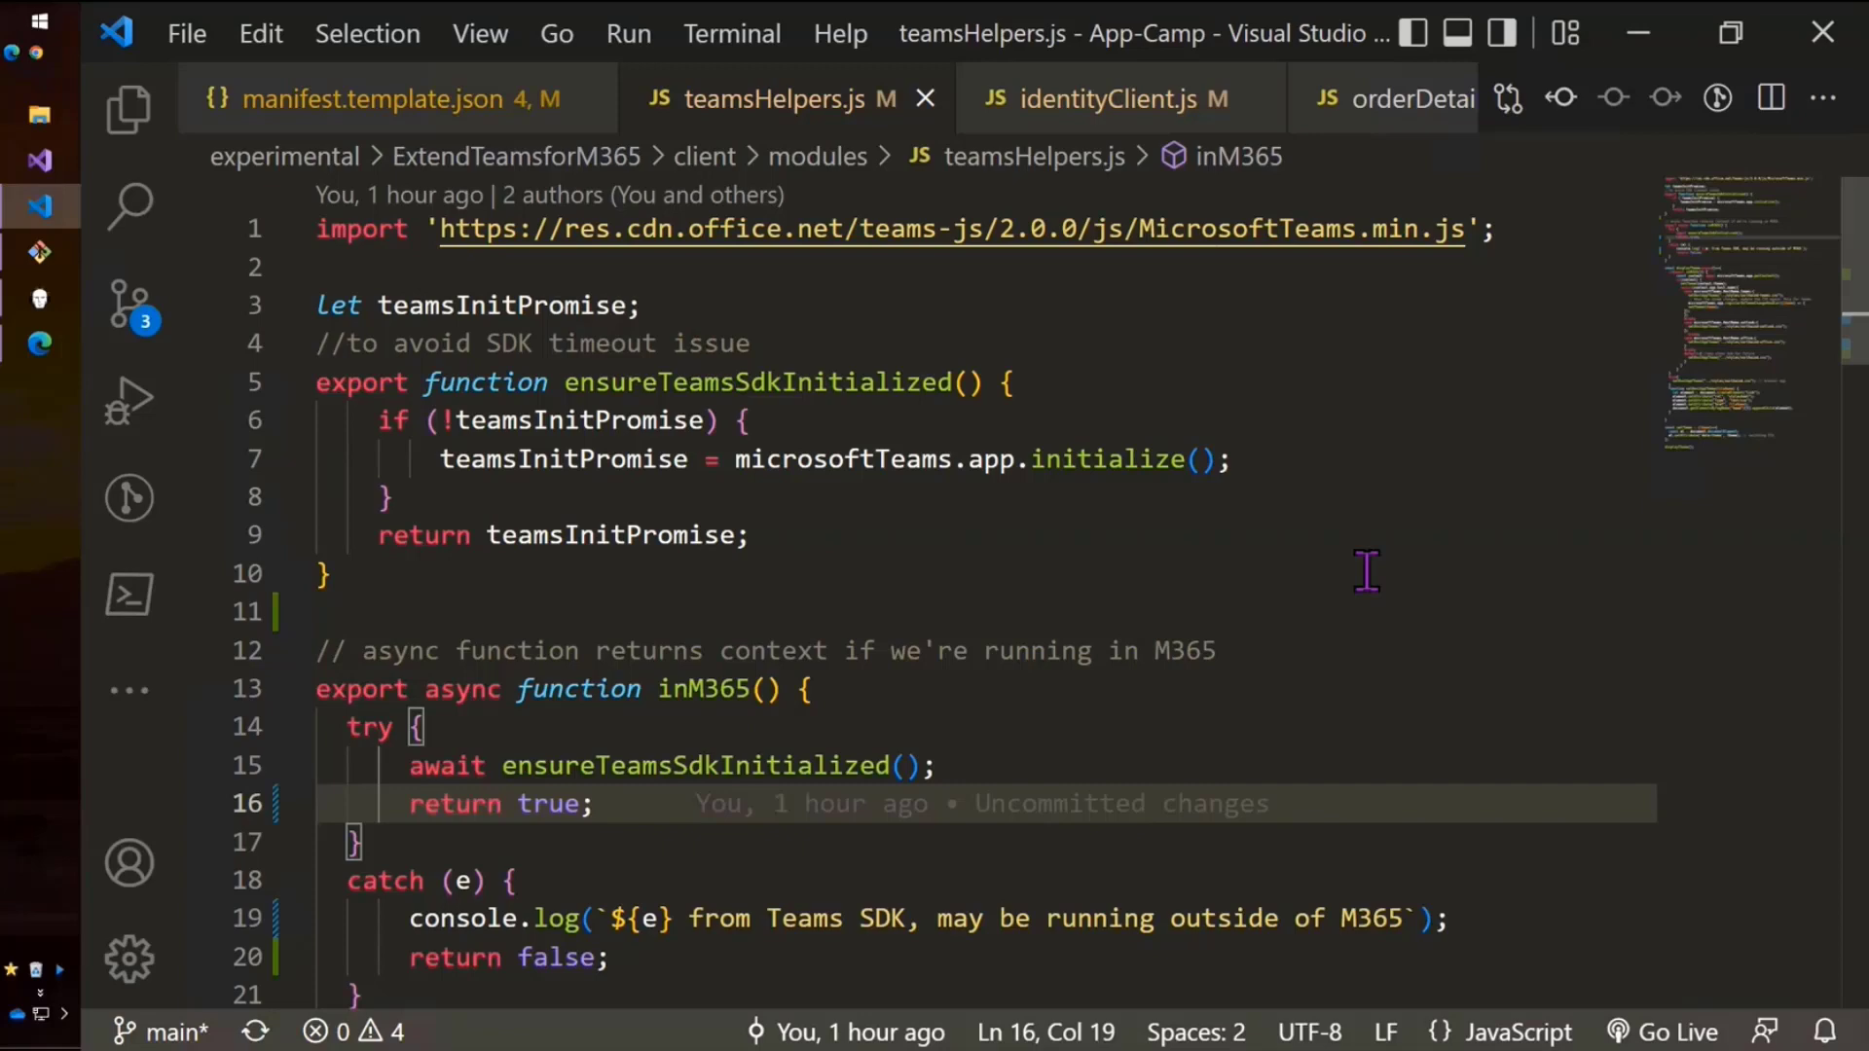
pyautogui.click(596, 803)
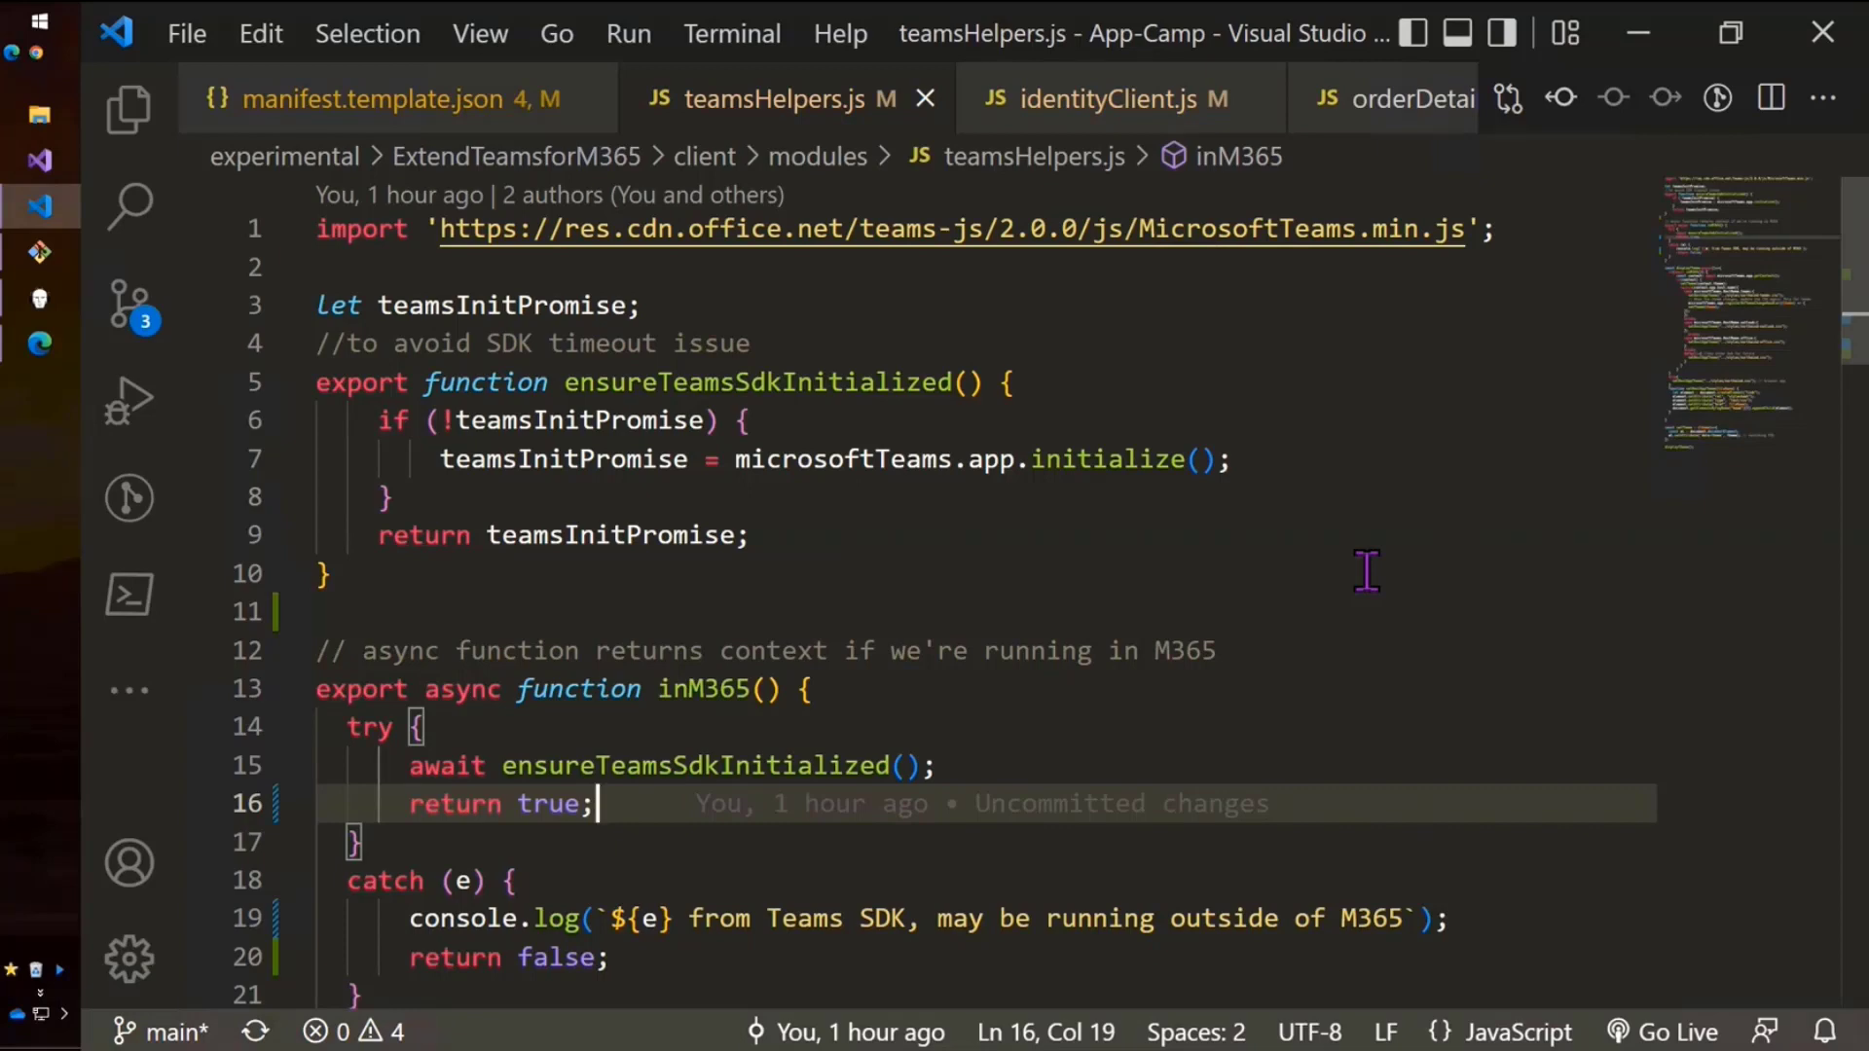
pyautogui.scroll(-3)
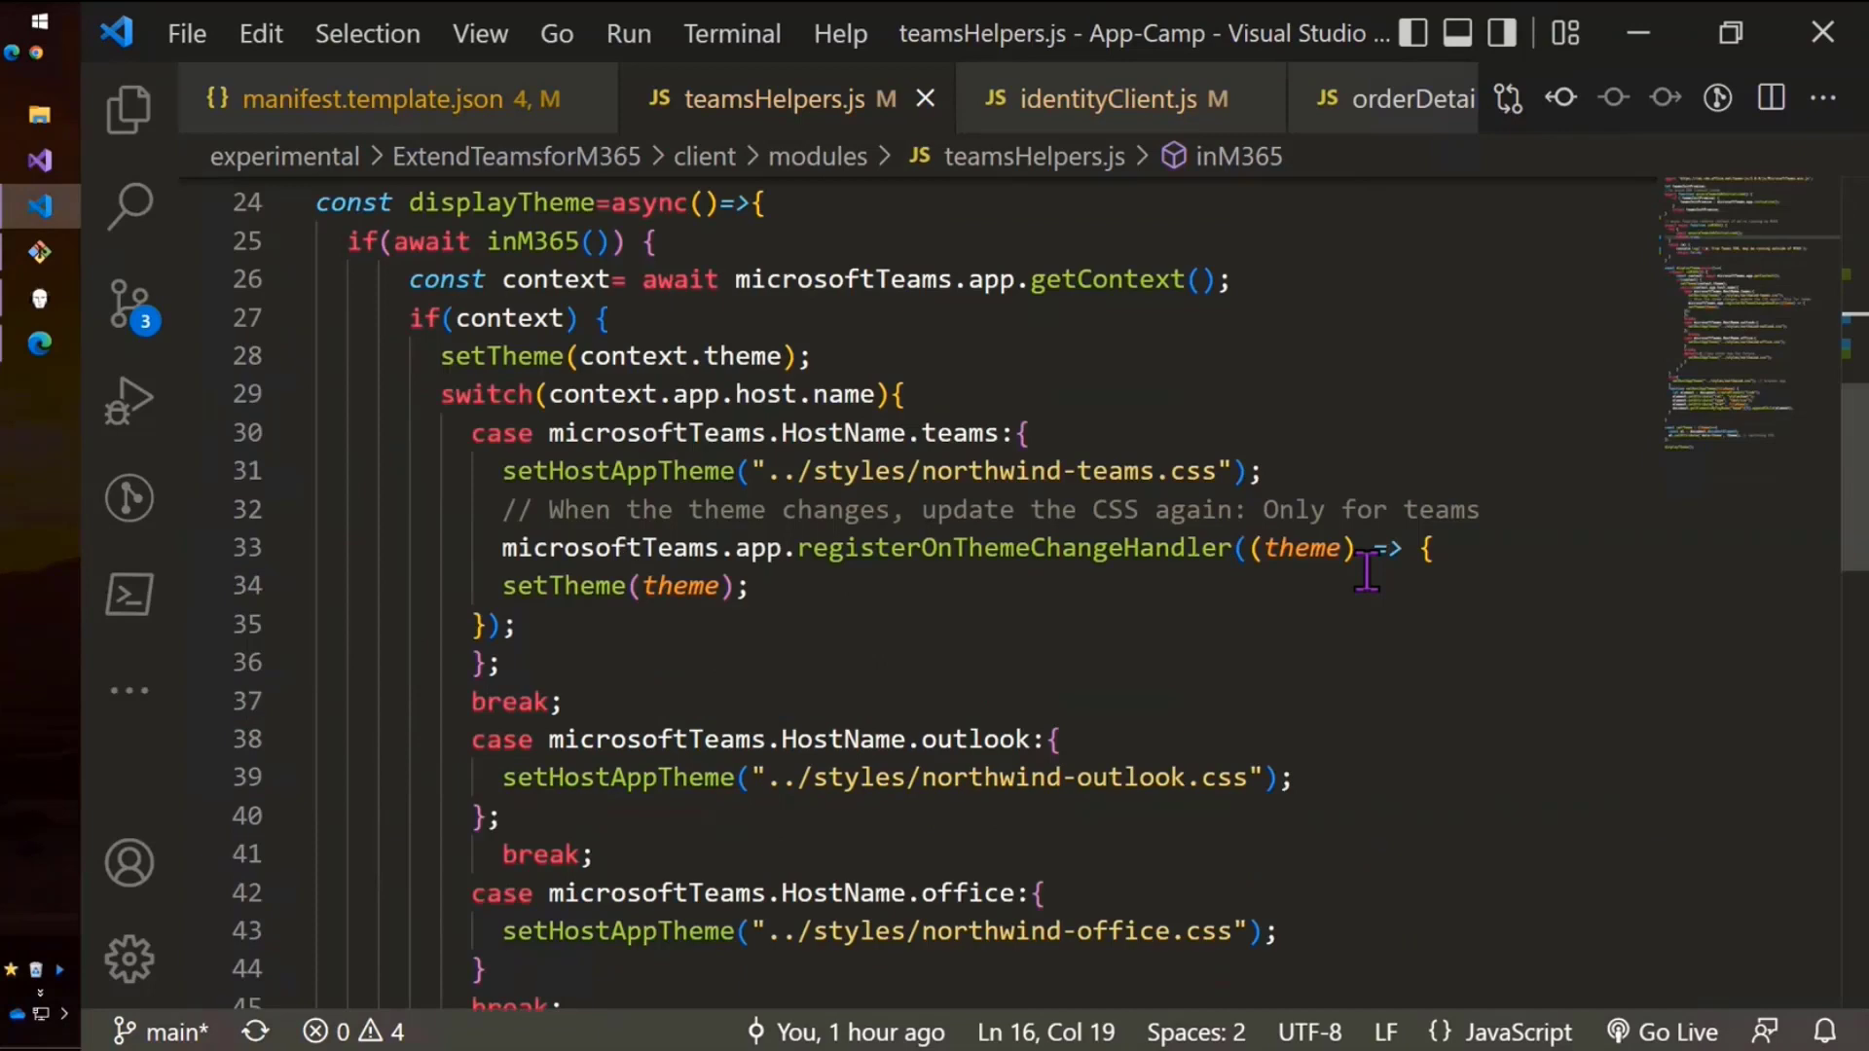
pyautogui.moveTo(674, 405)
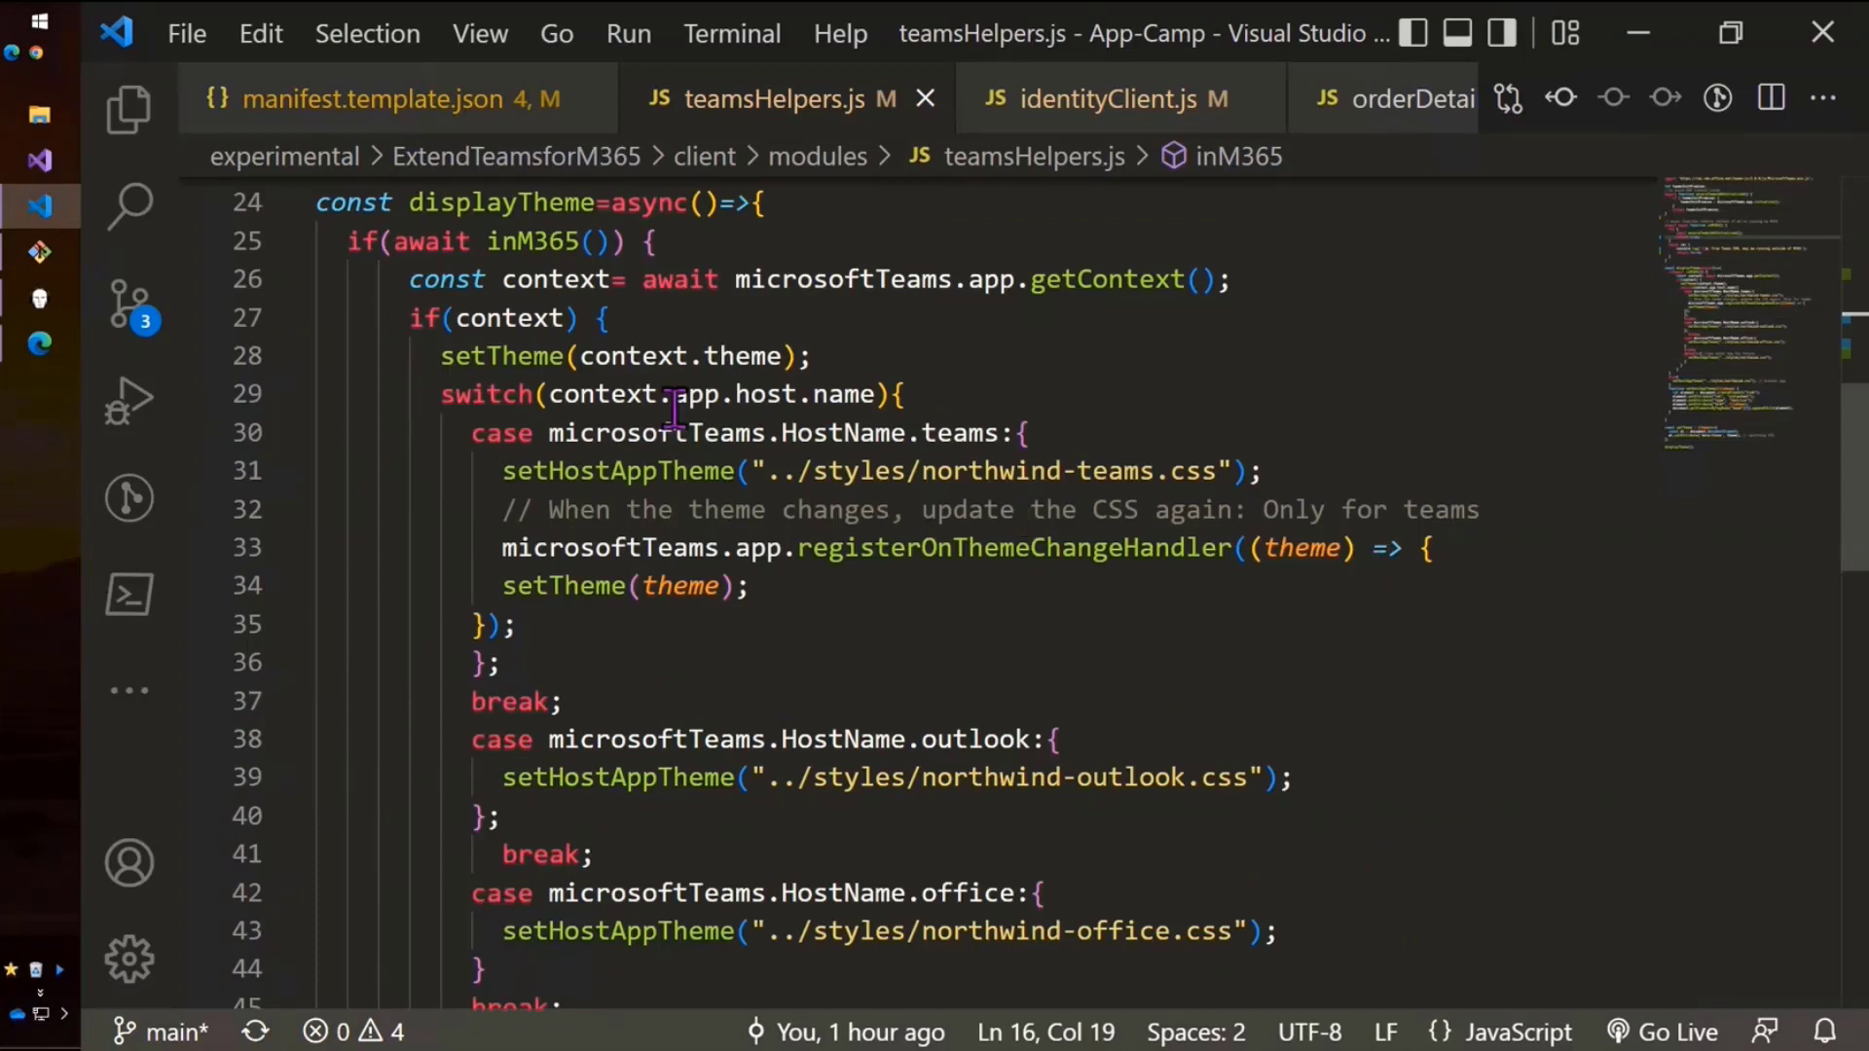
pyautogui.moveTo(748, 260)
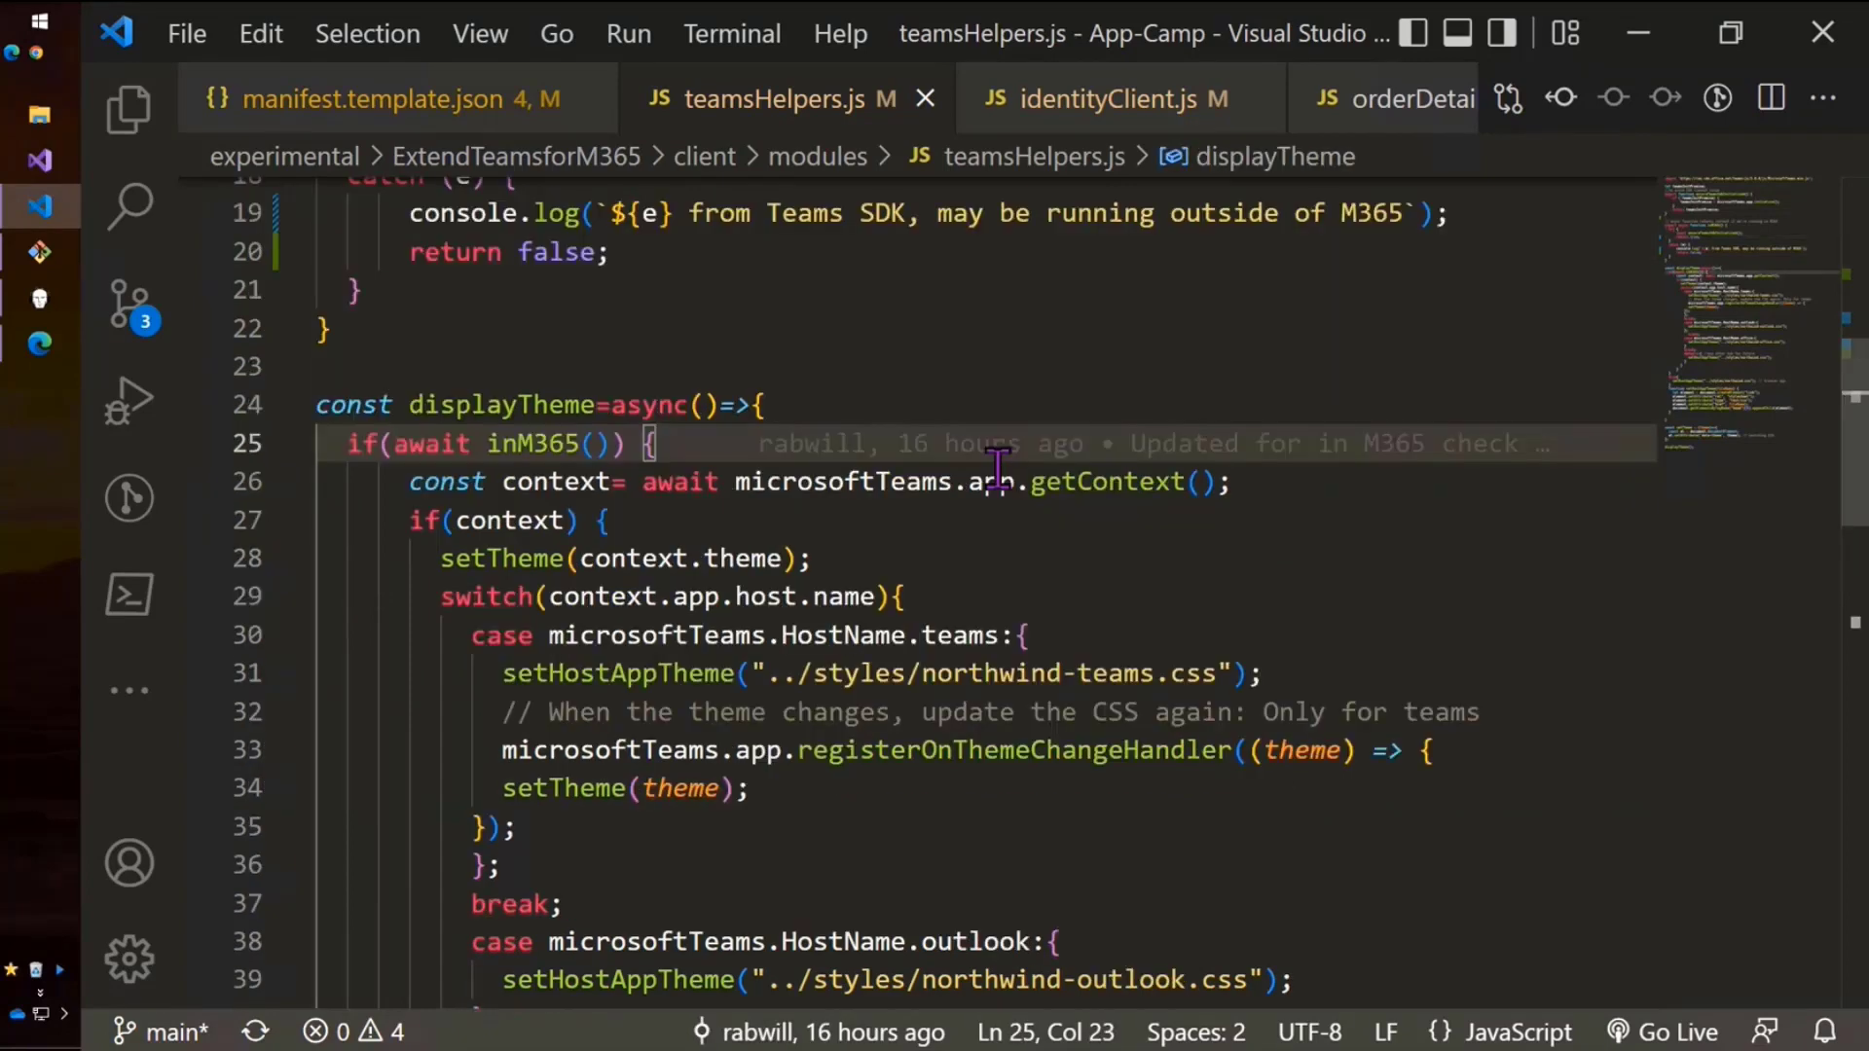
pyautogui.scroll(3)
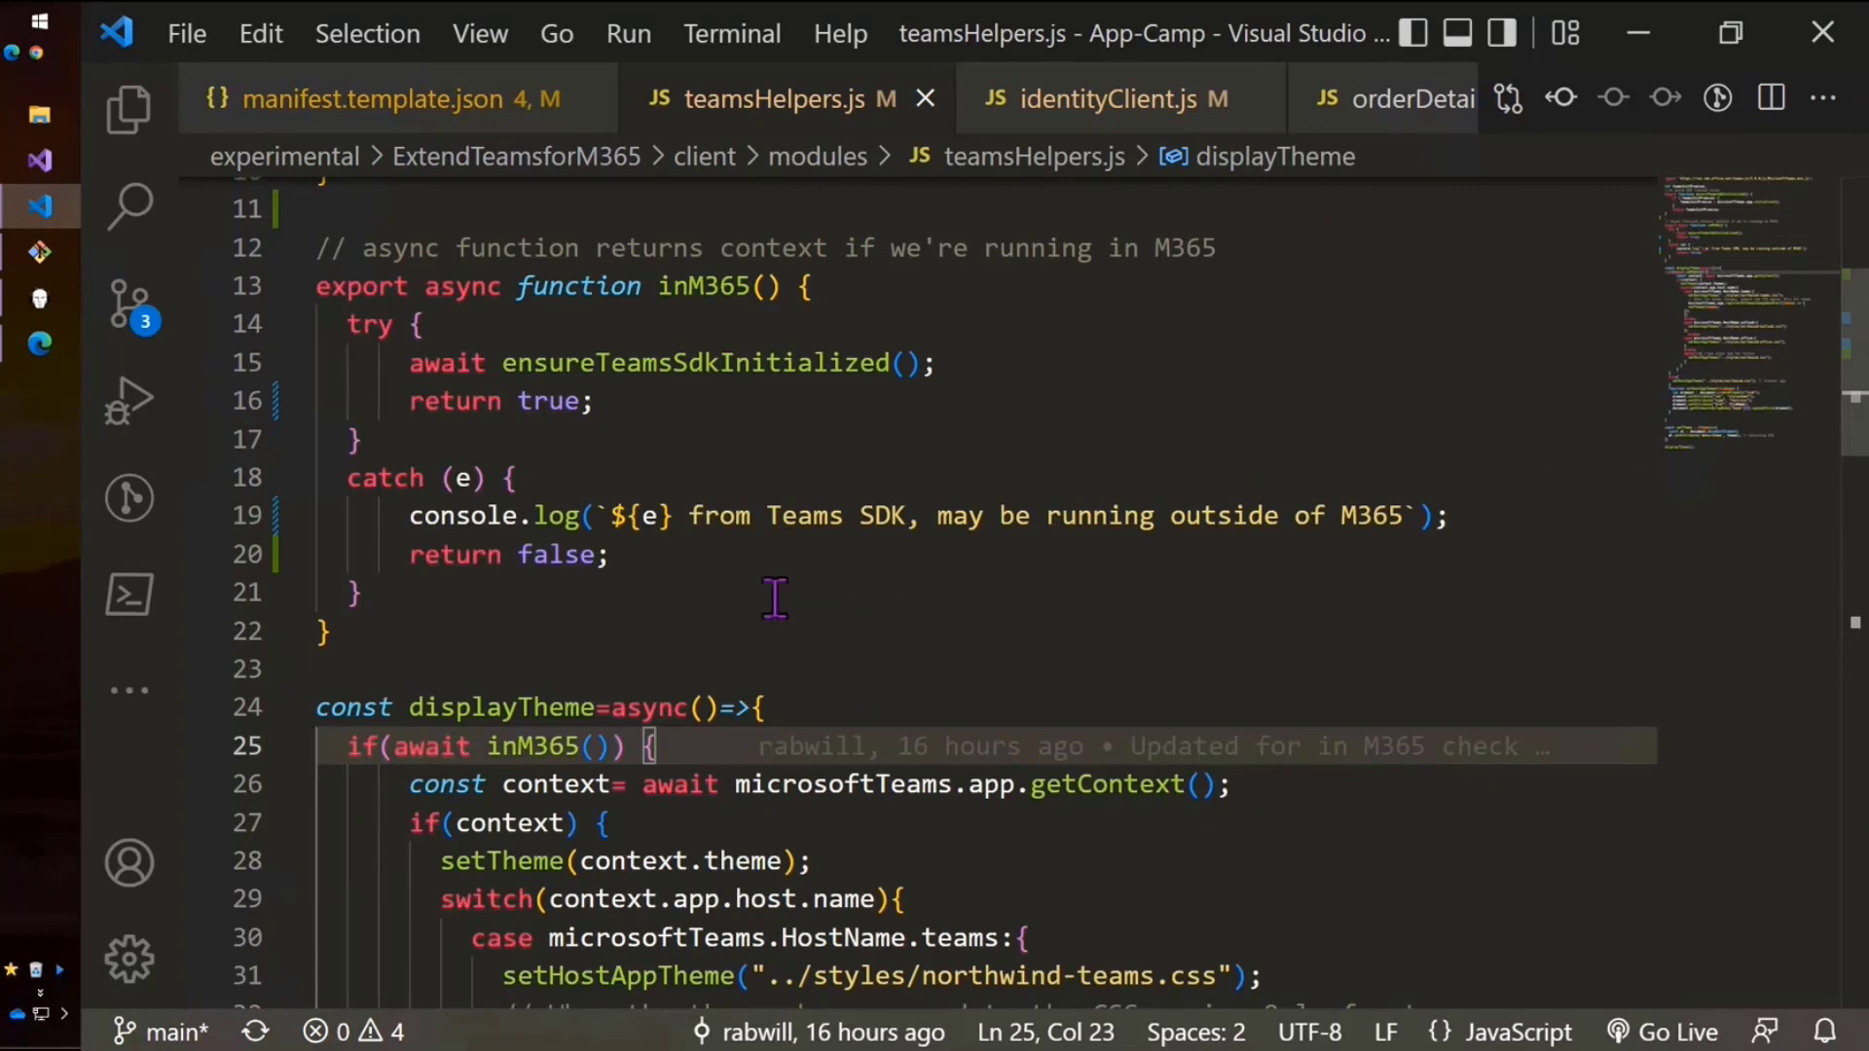
pyautogui.moveTo(870, 567)
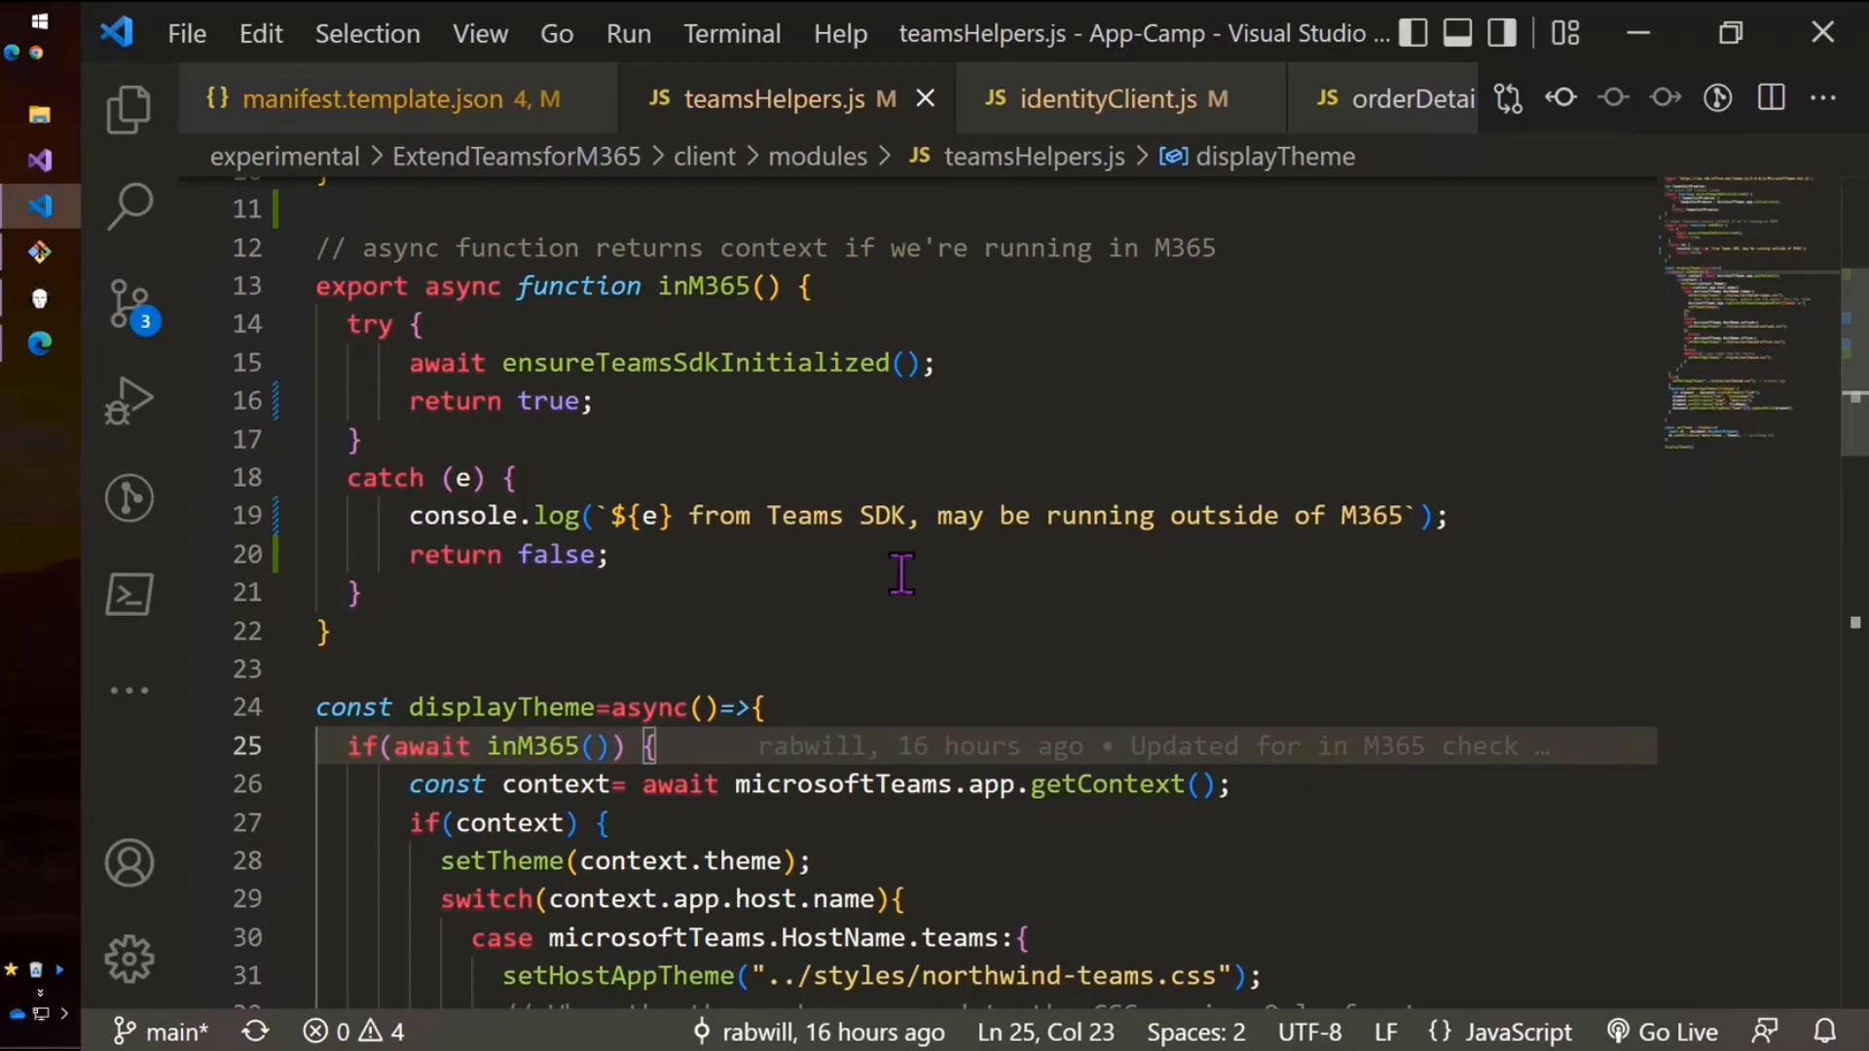
pyautogui.scroll(-3)
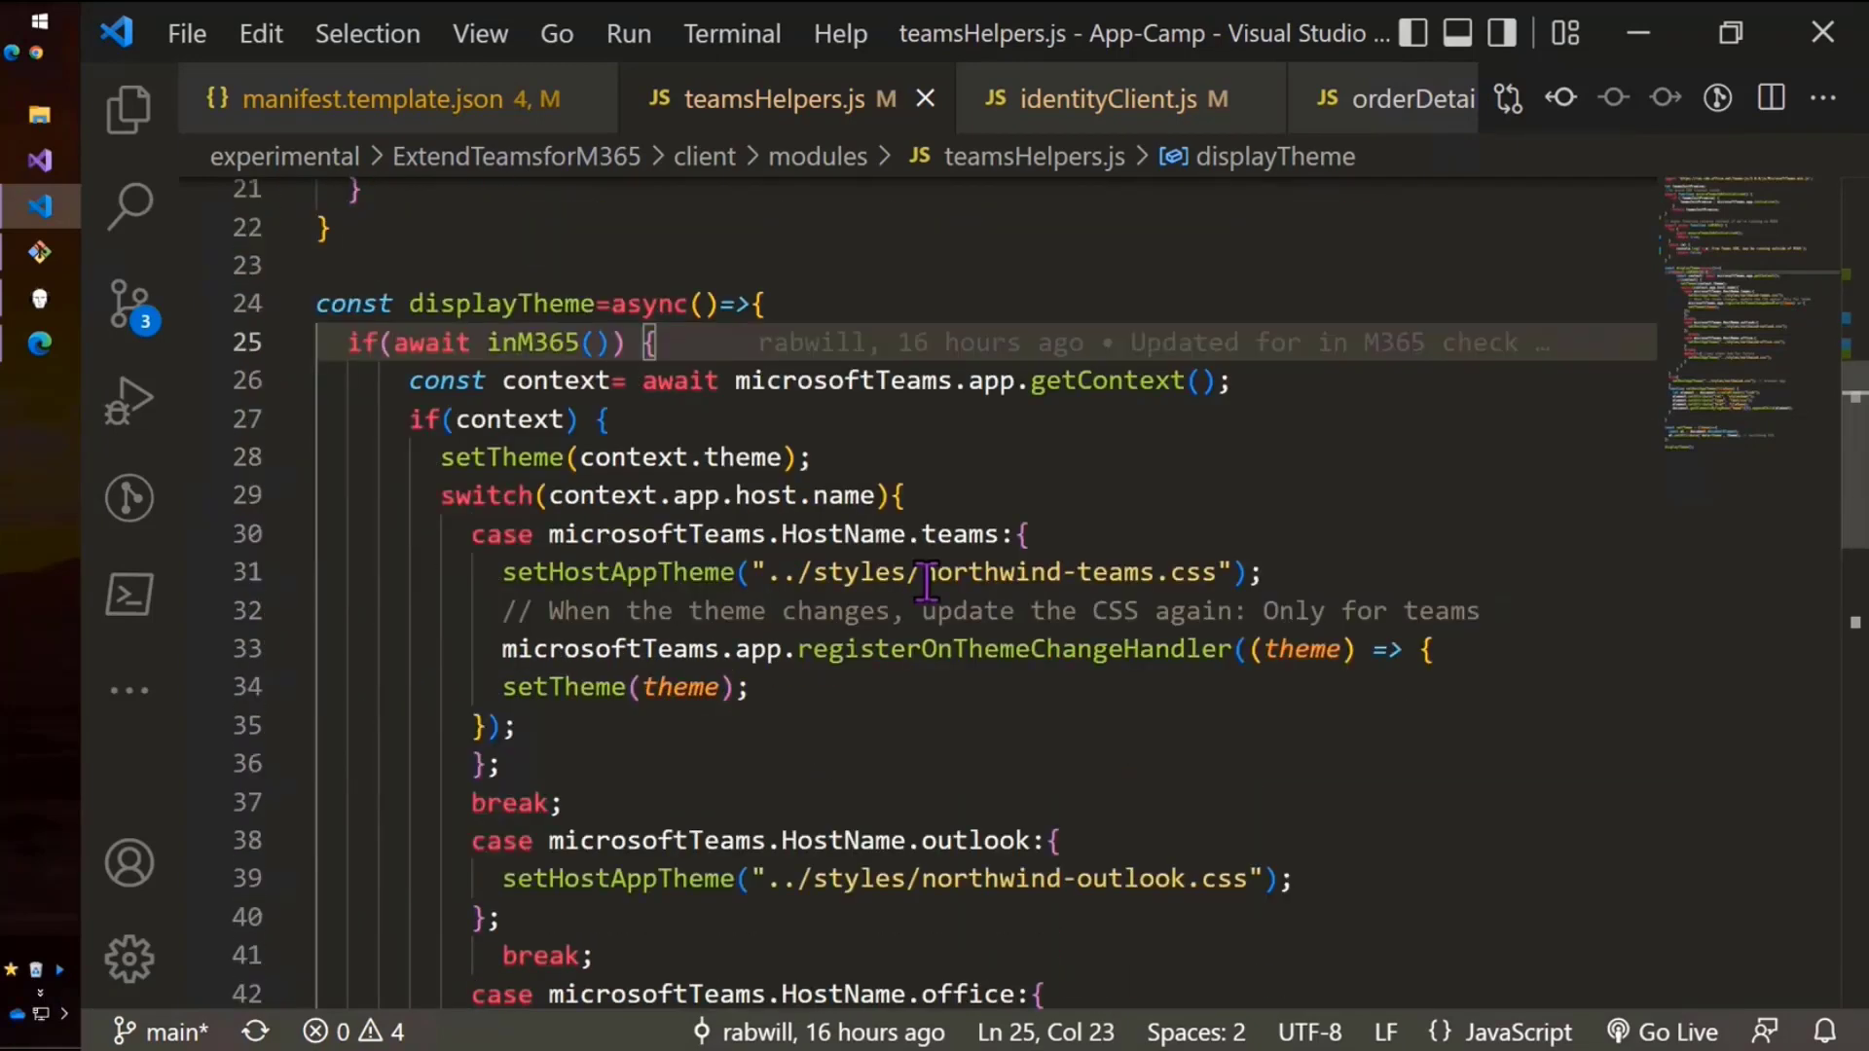
pyautogui.scroll(-3)
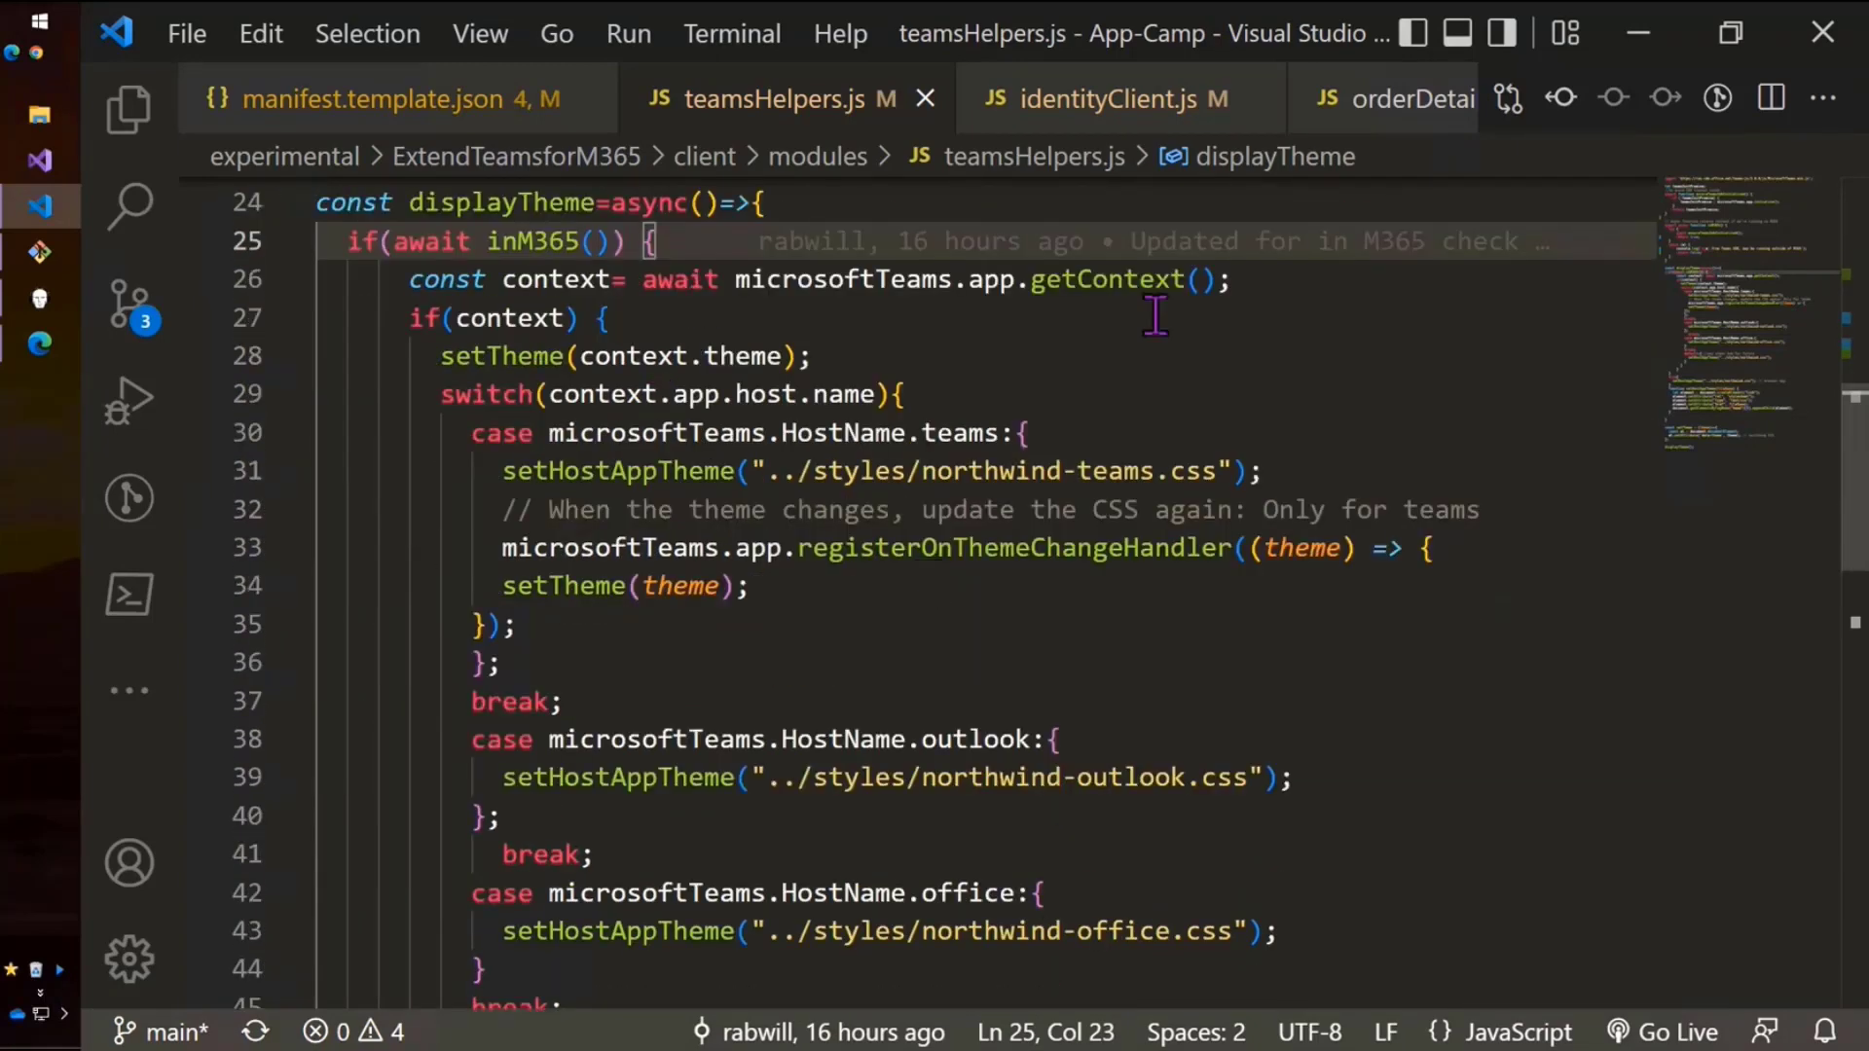
pyautogui.moveTo(620, 394)
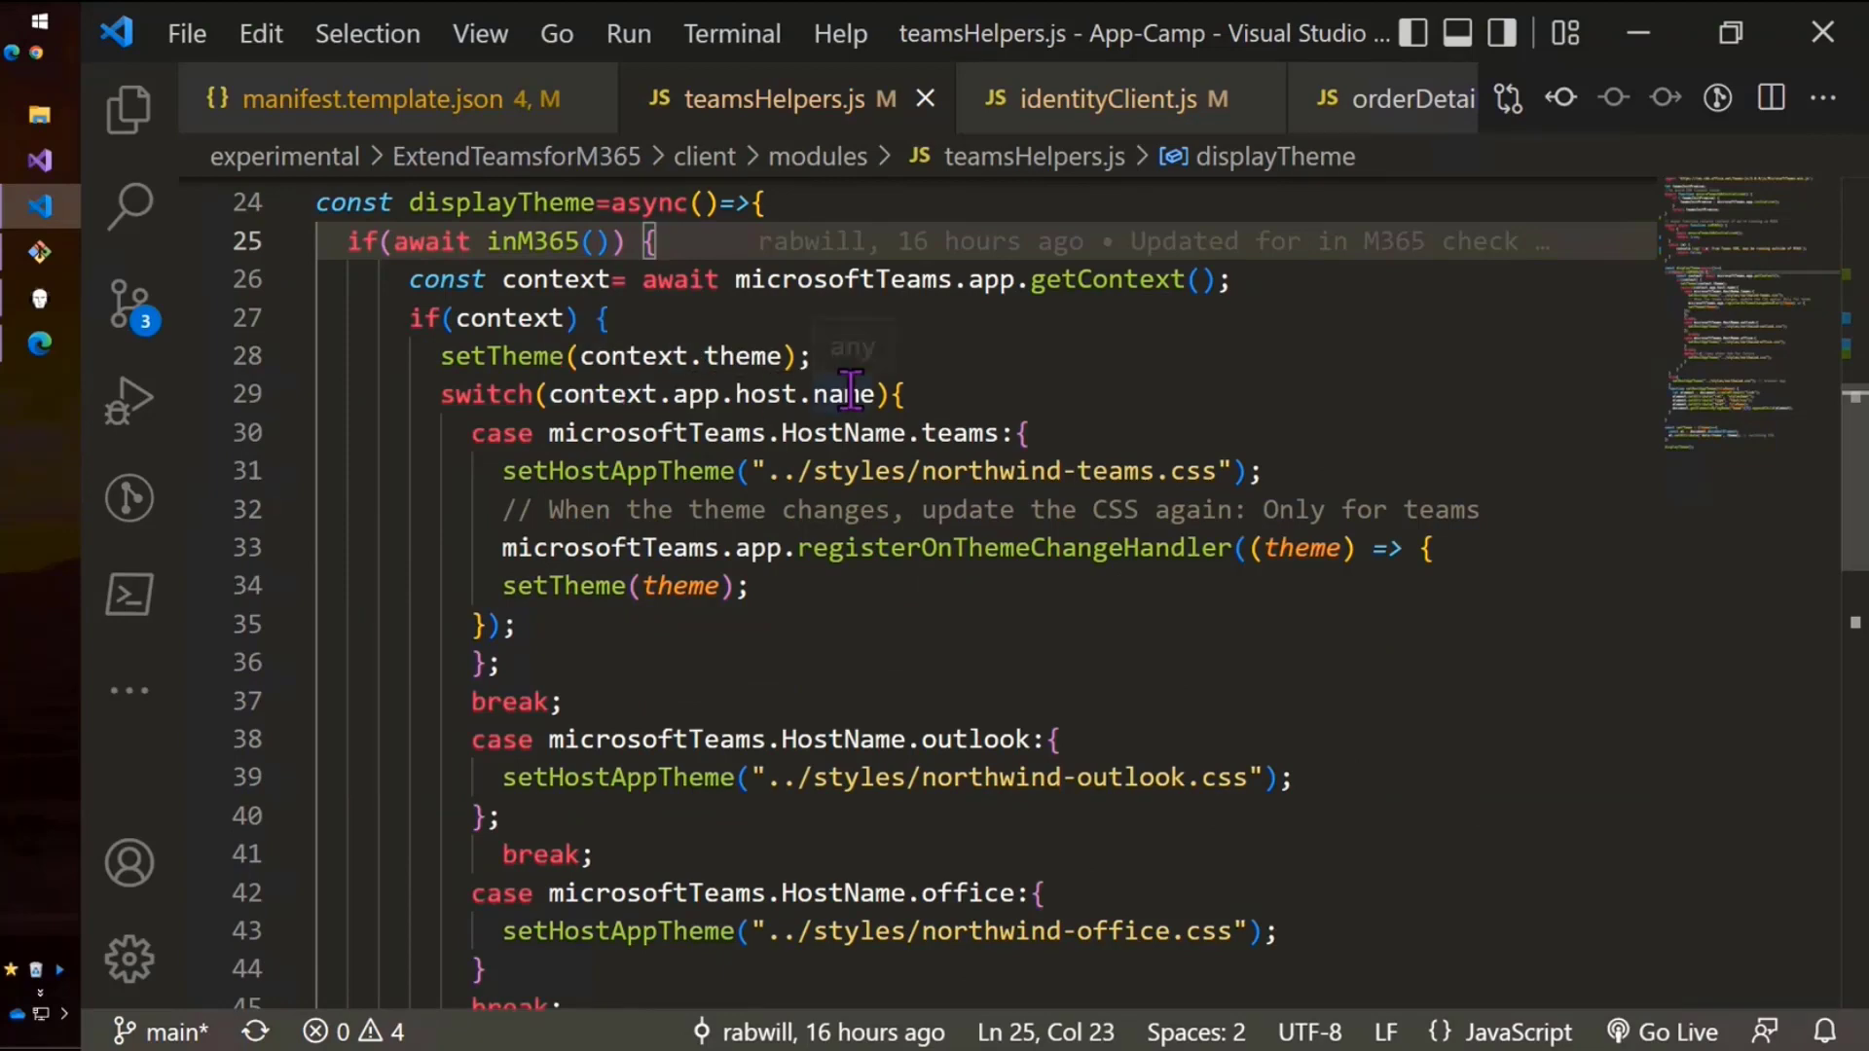
pyautogui.click(906, 394)
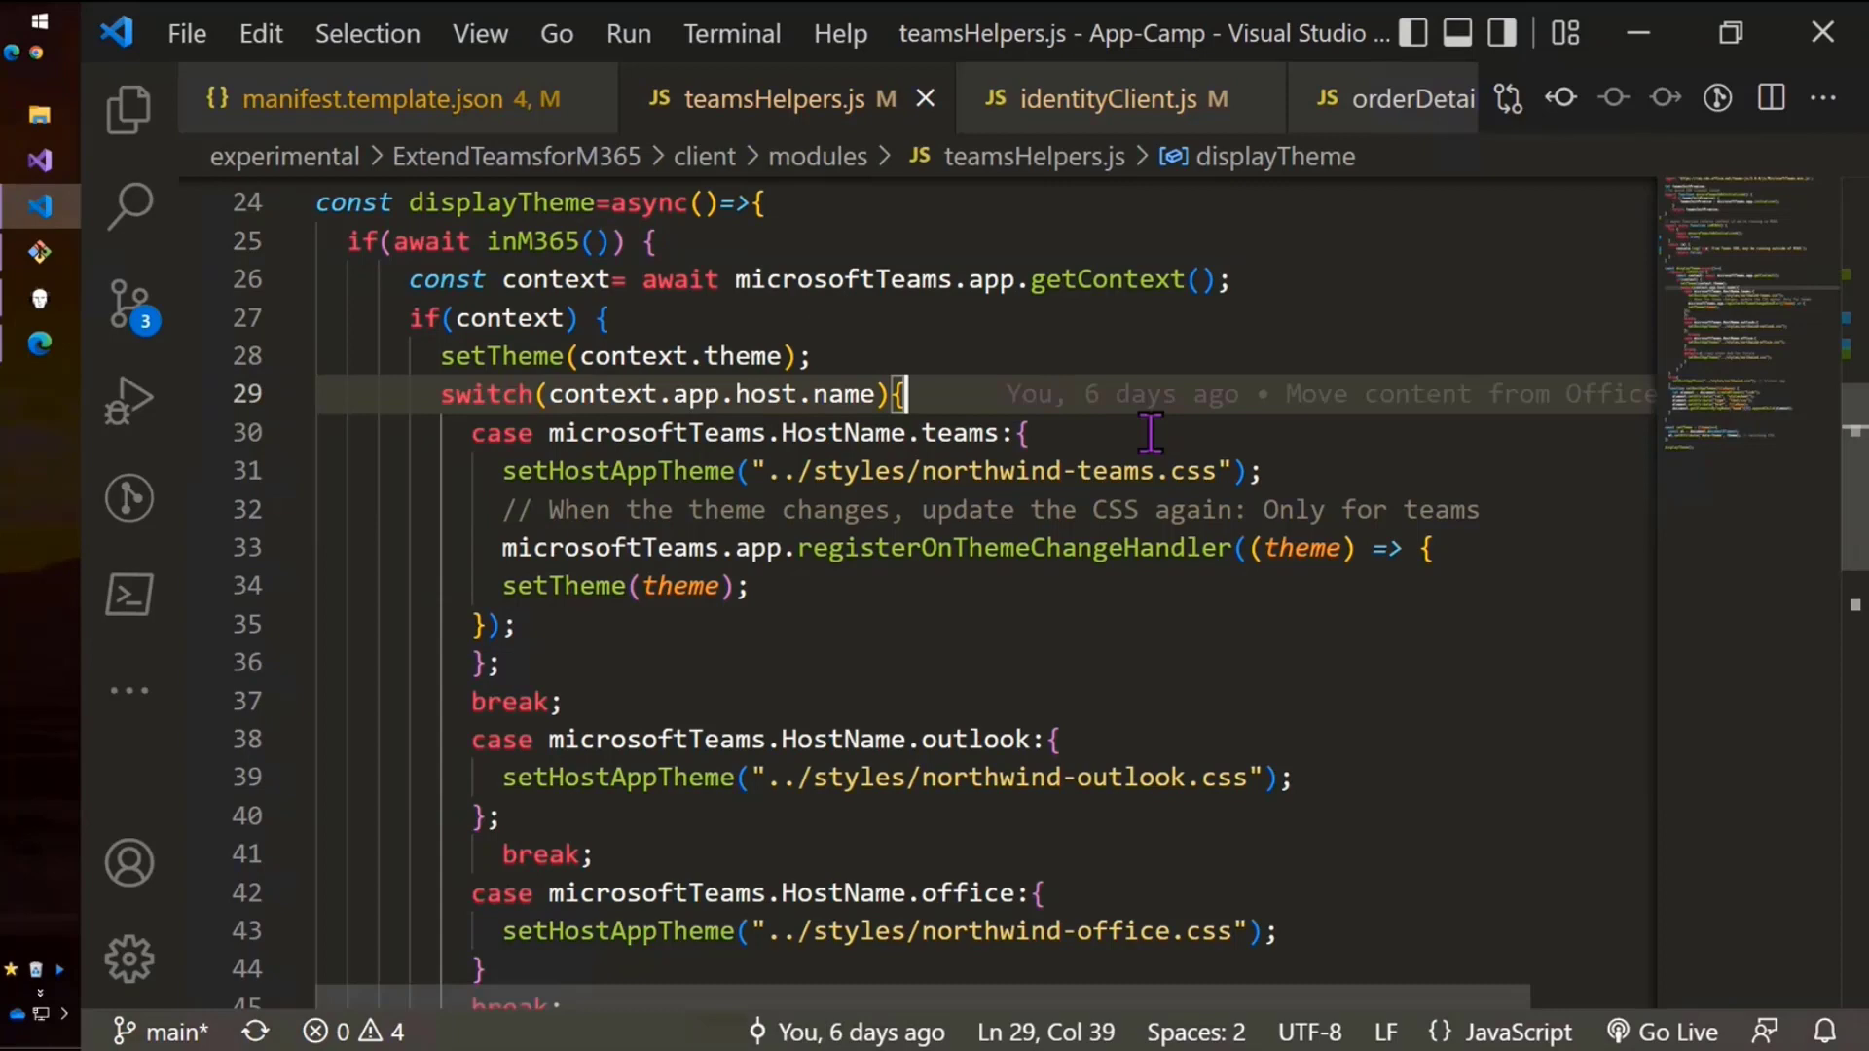
pyautogui.moveTo(1152, 883)
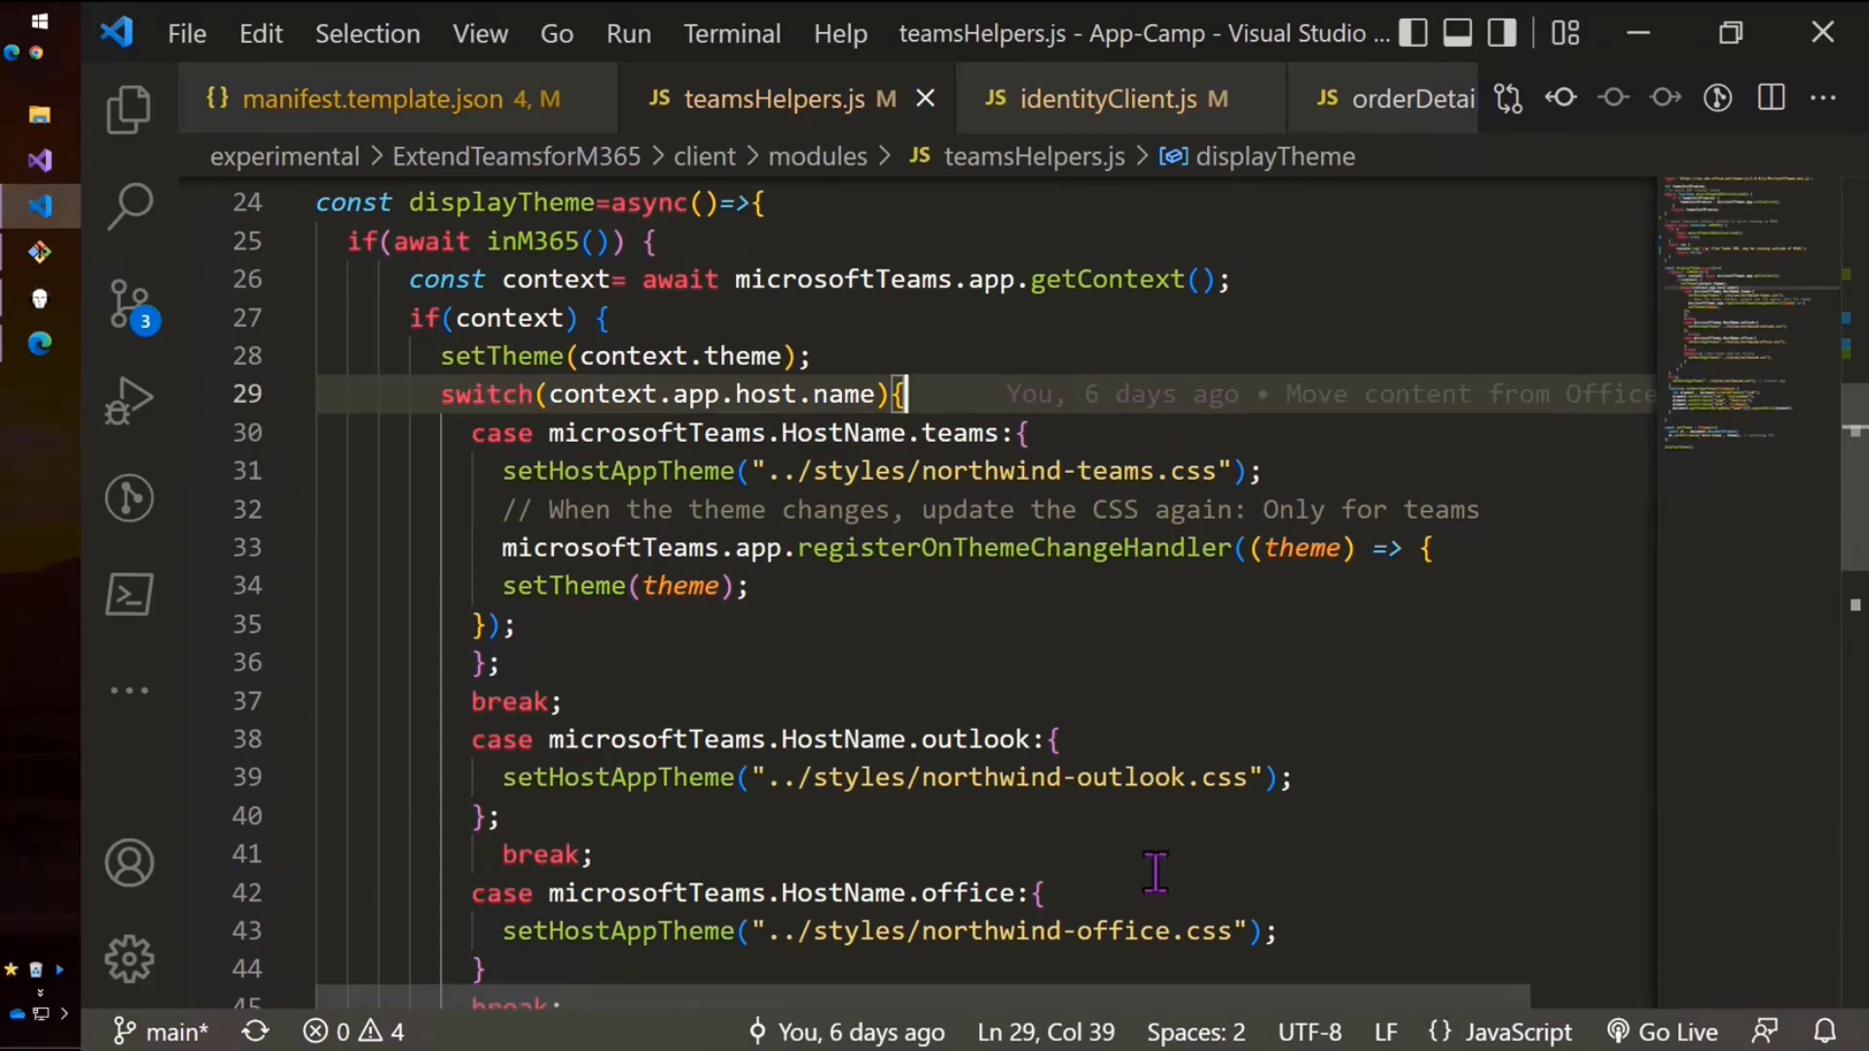
pyautogui.moveTo(798, 585)
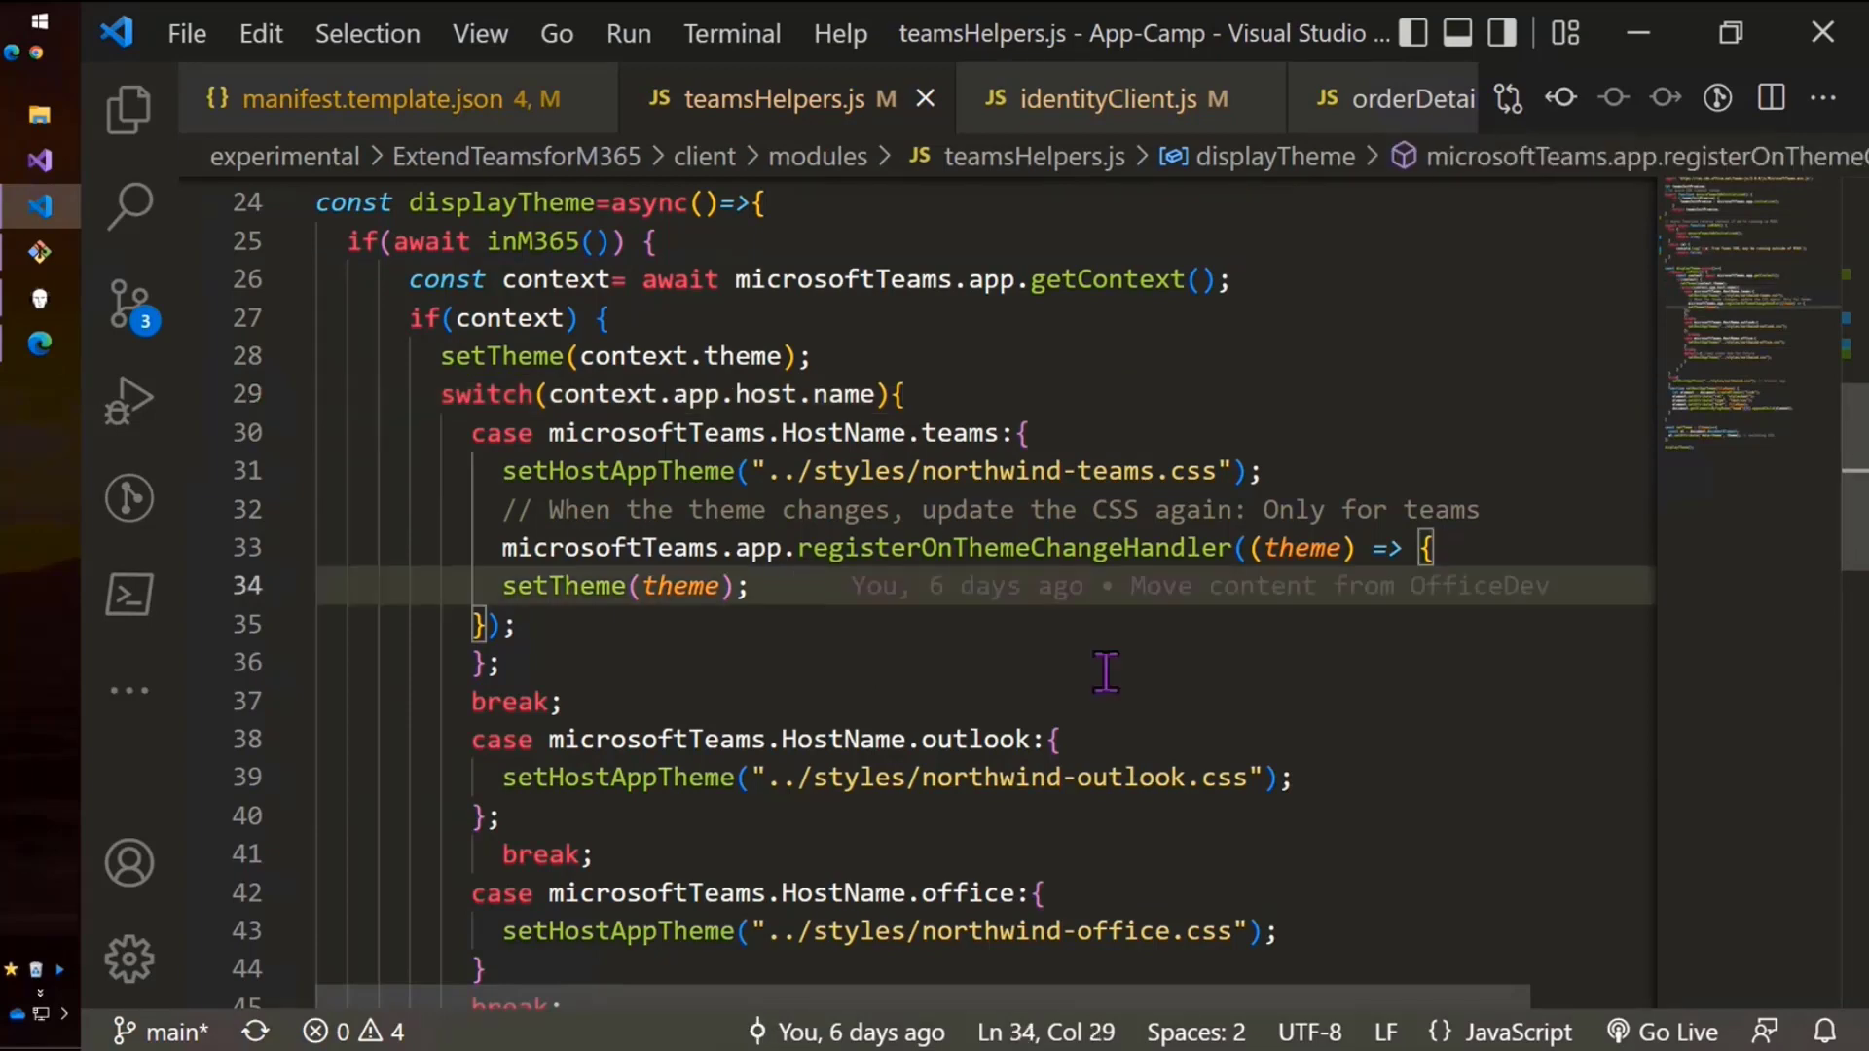
pyautogui.moveTo(1295, 670)
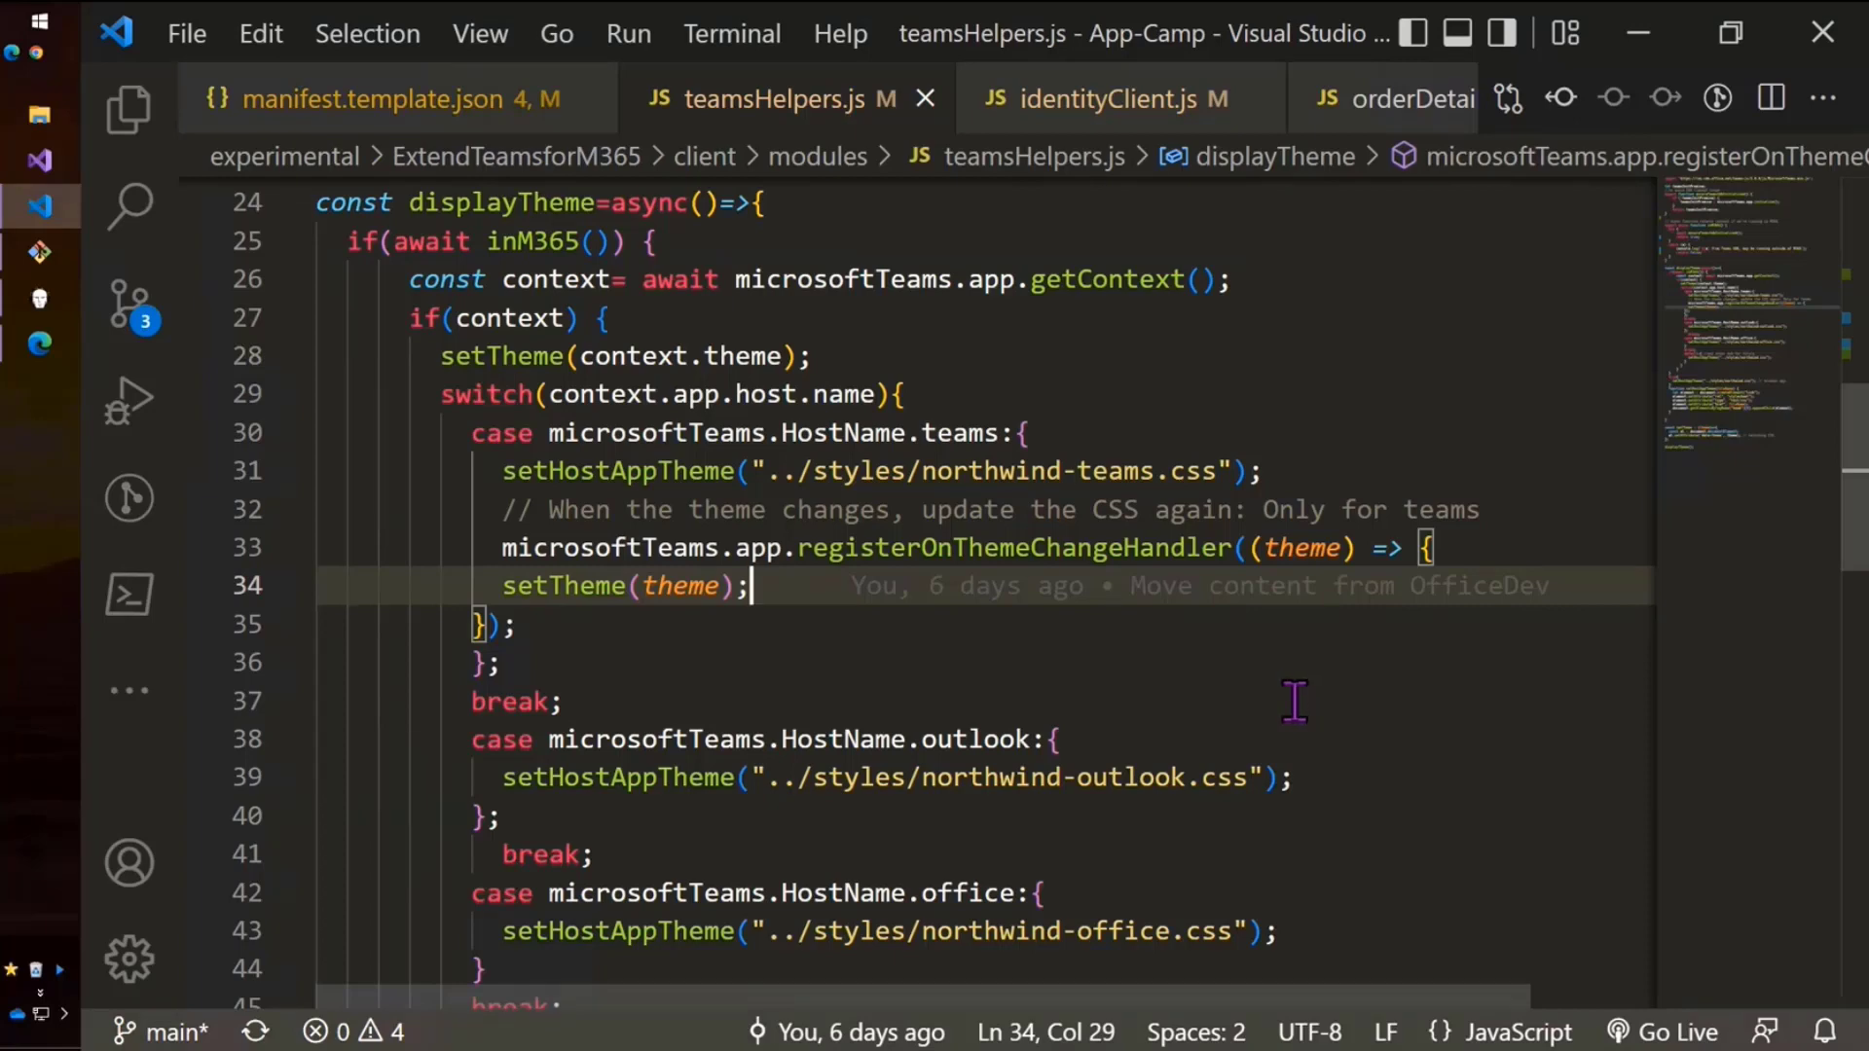
pyautogui.moveTo(1280, 675)
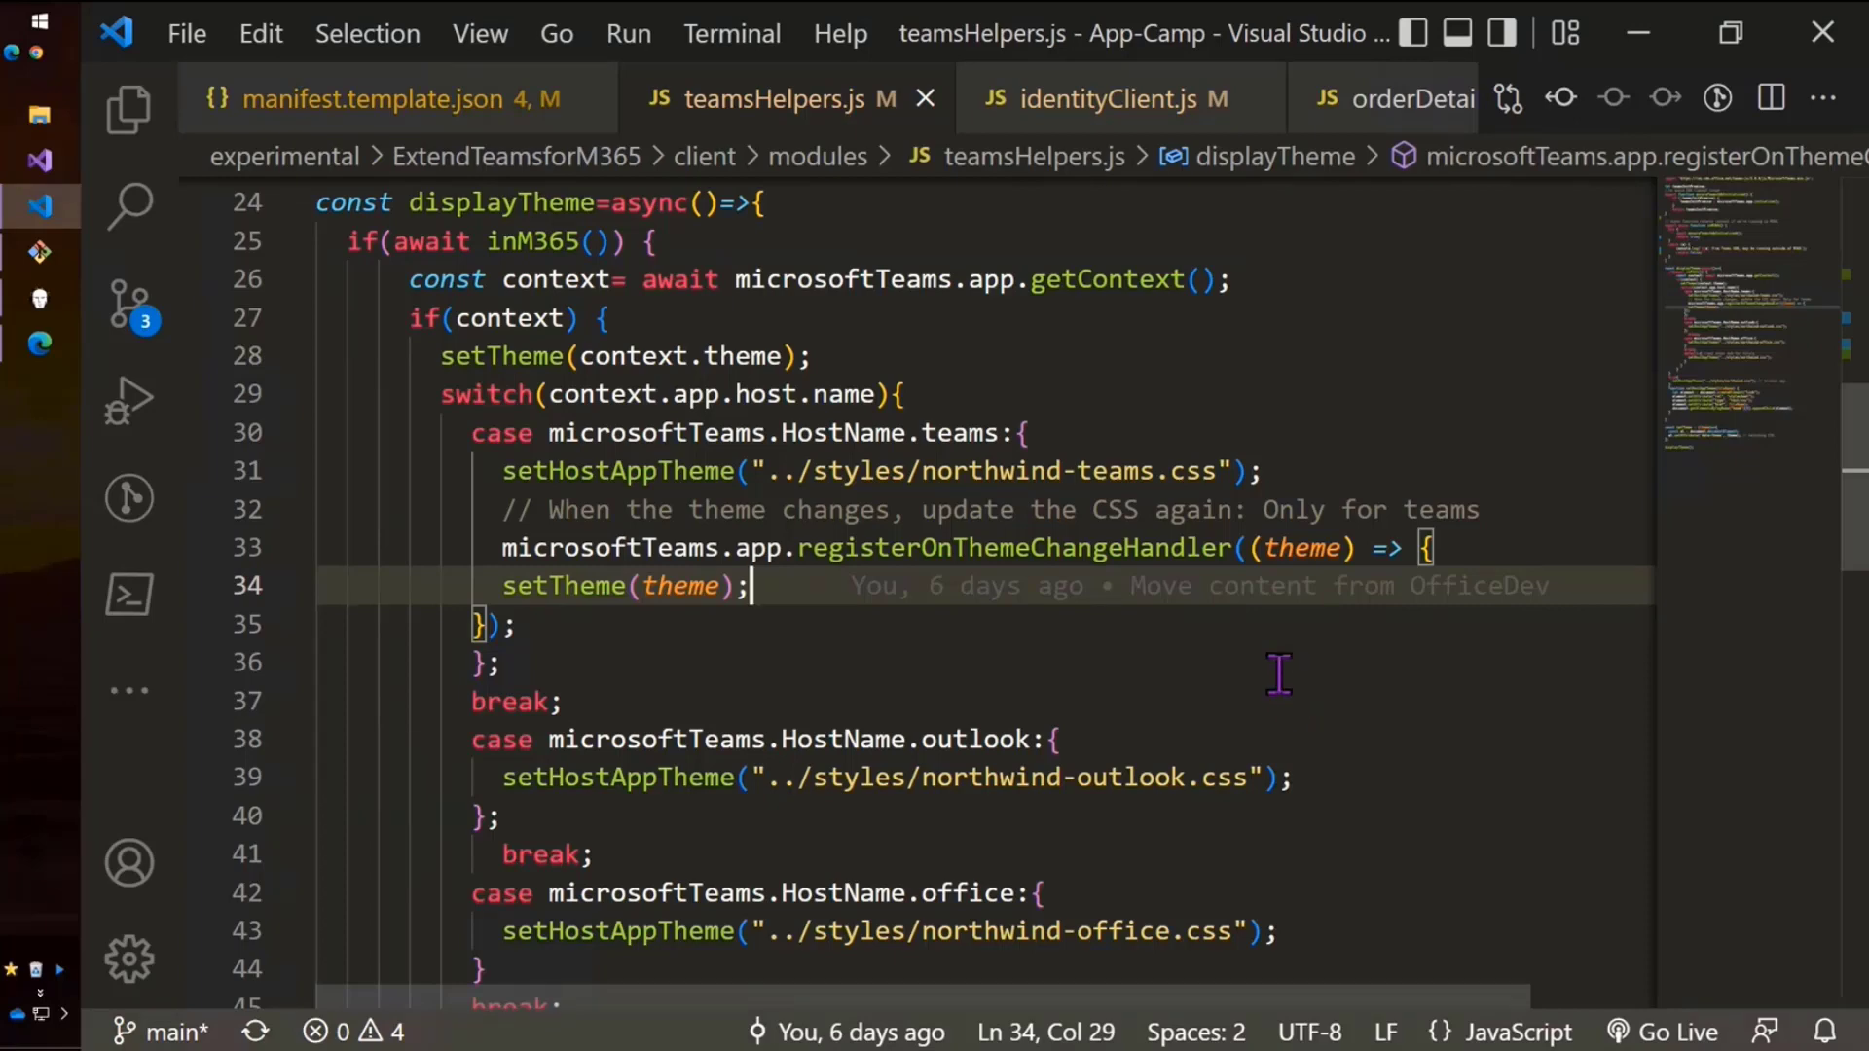
pyautogui.moveTo(1272, 668)
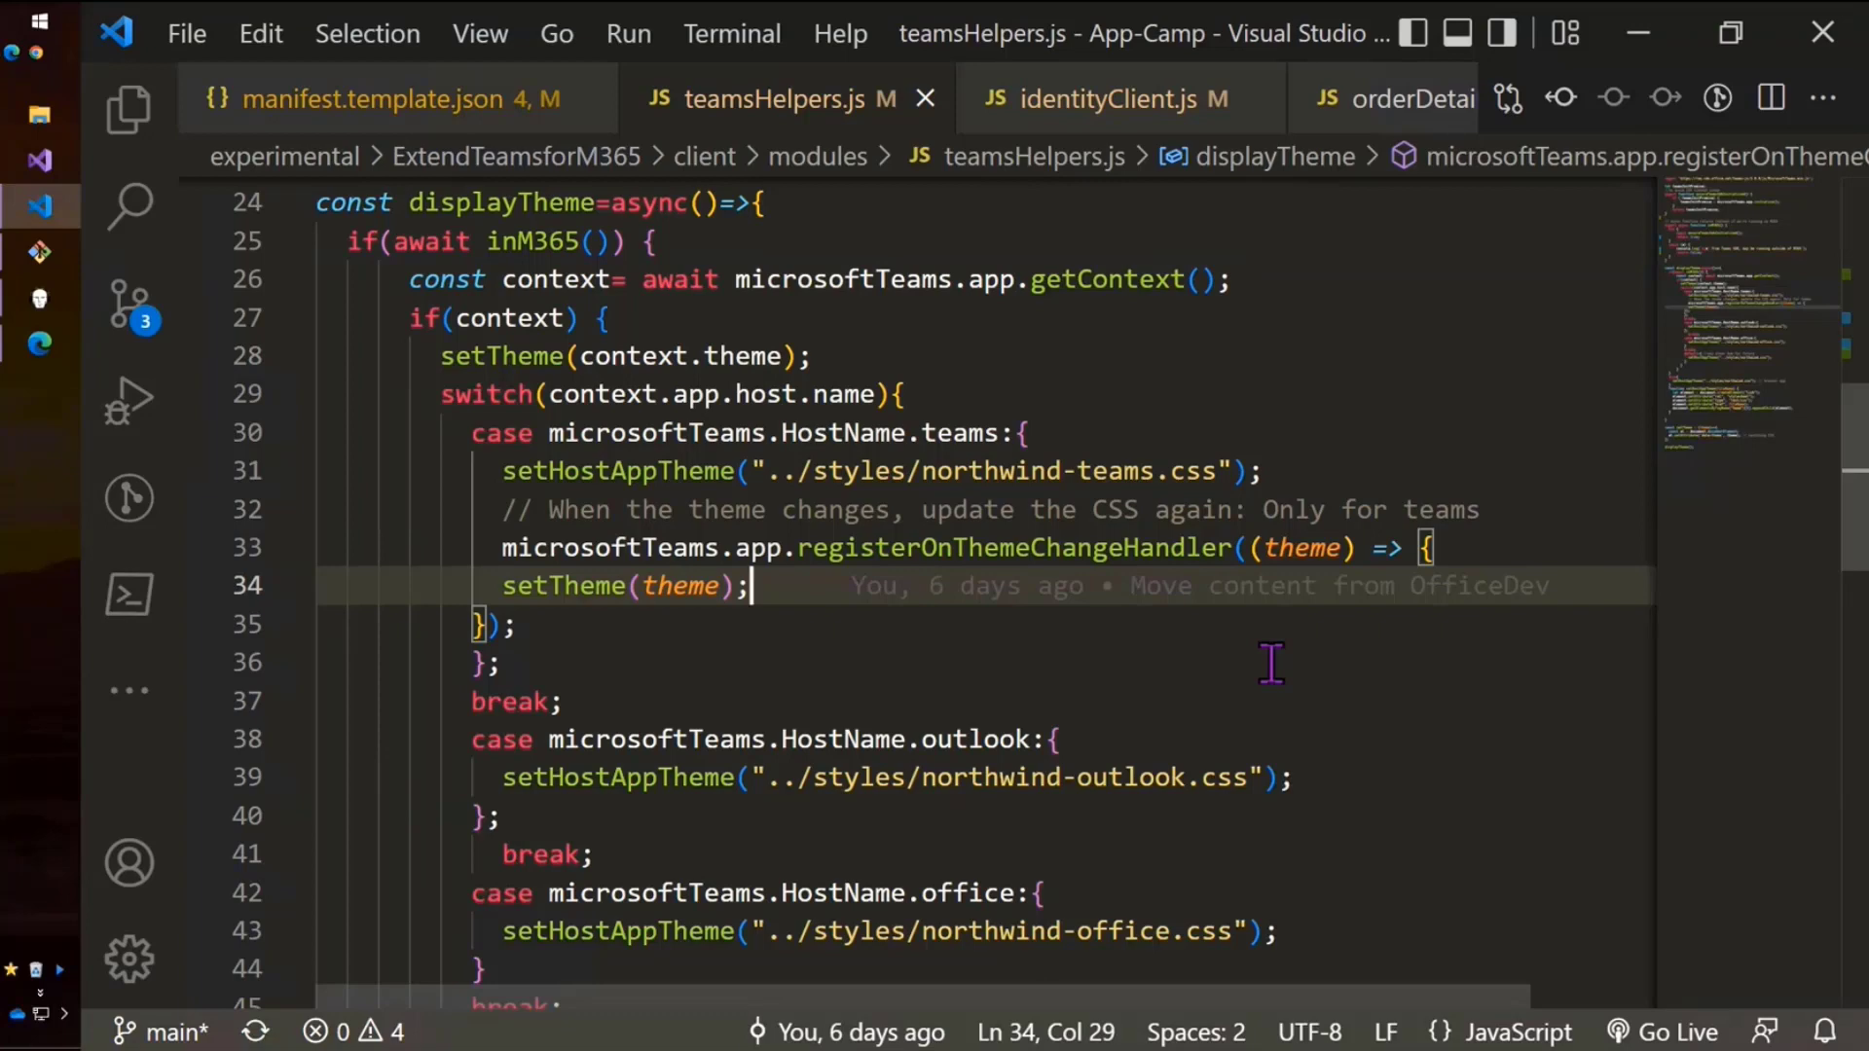
pyautogui.moveTo(1258, 650)
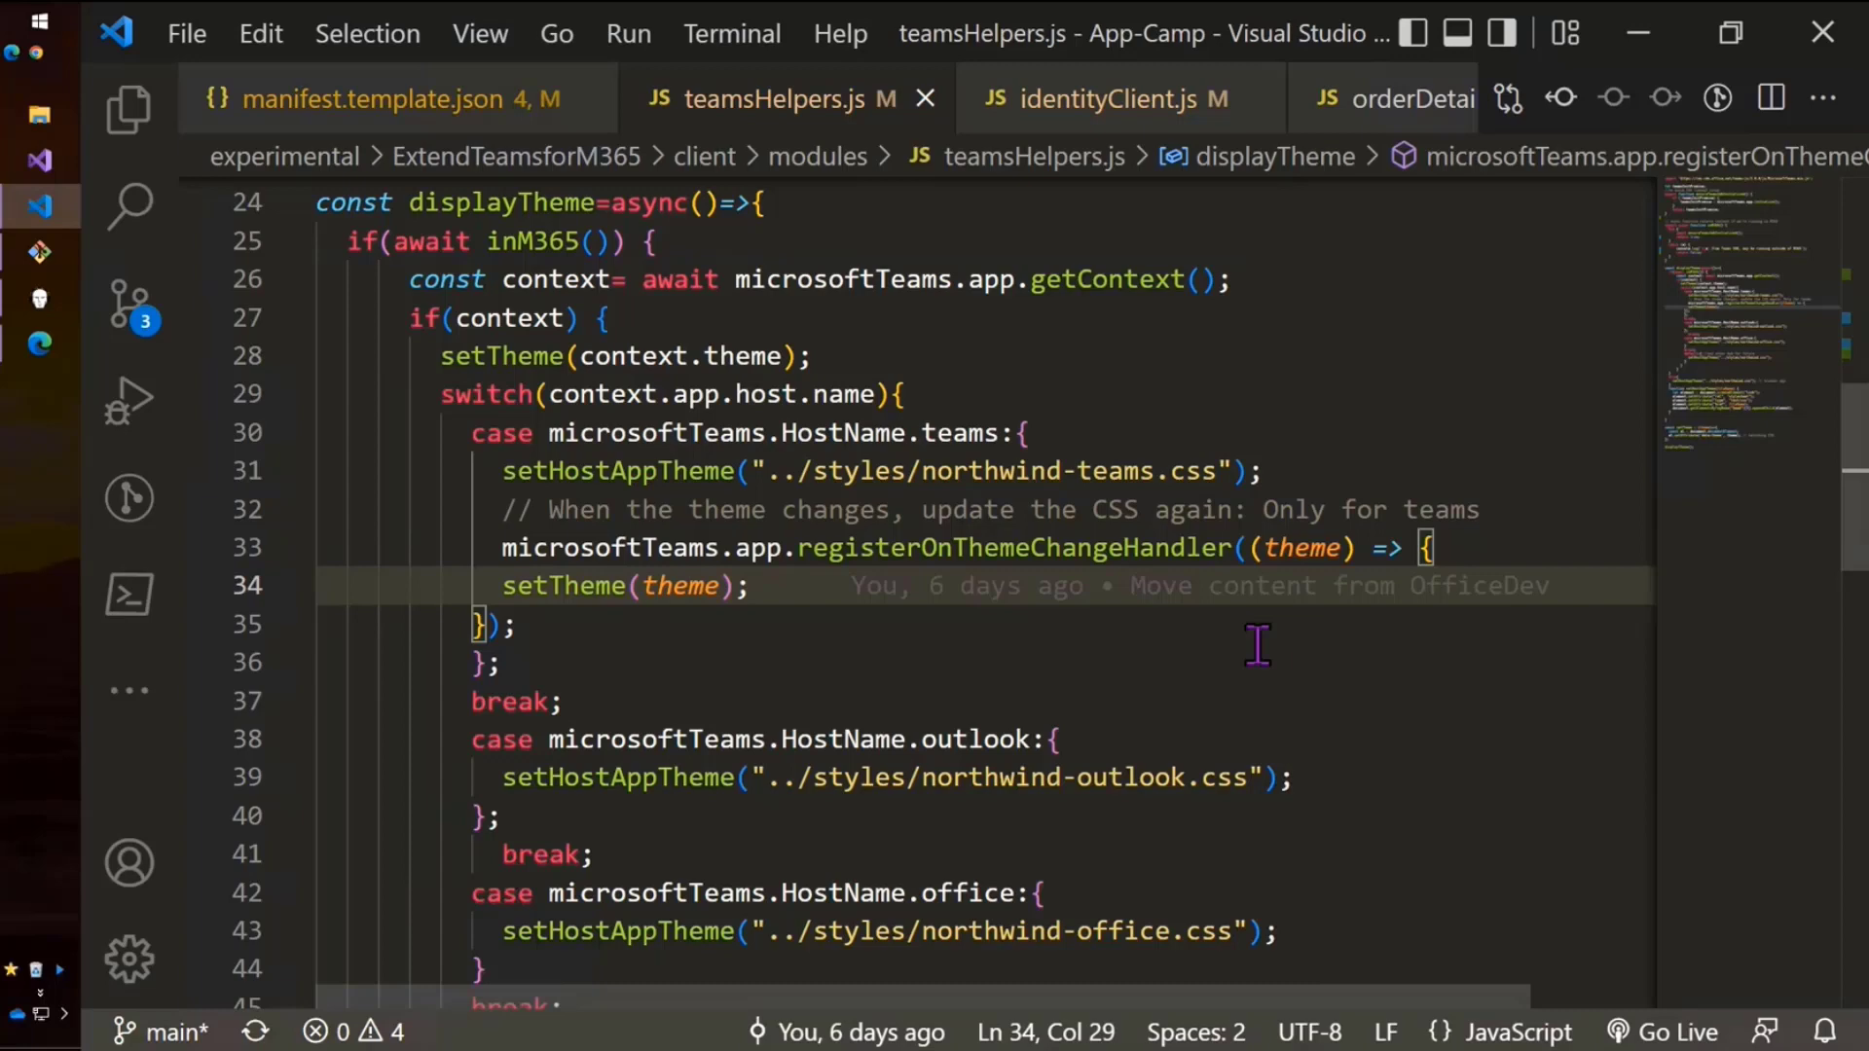
pyautogui.click(751, 585)
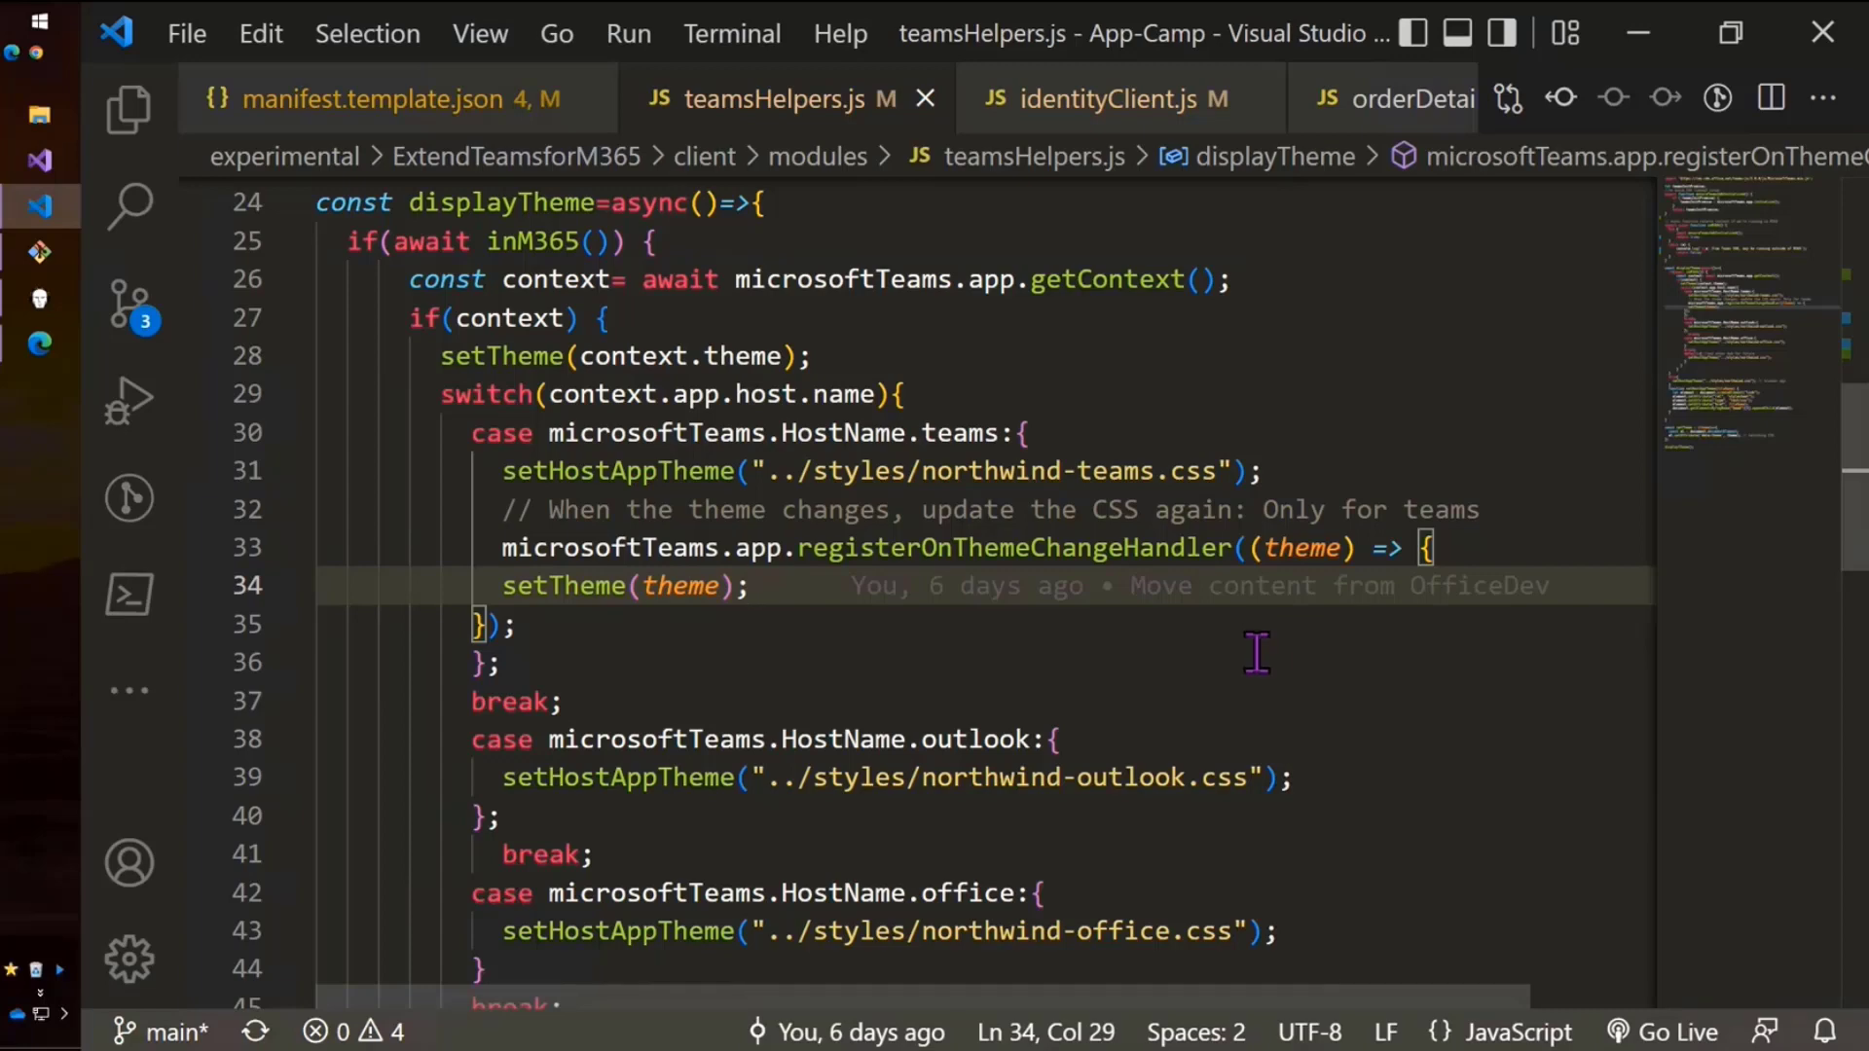
pyautogui.click(754, 585)
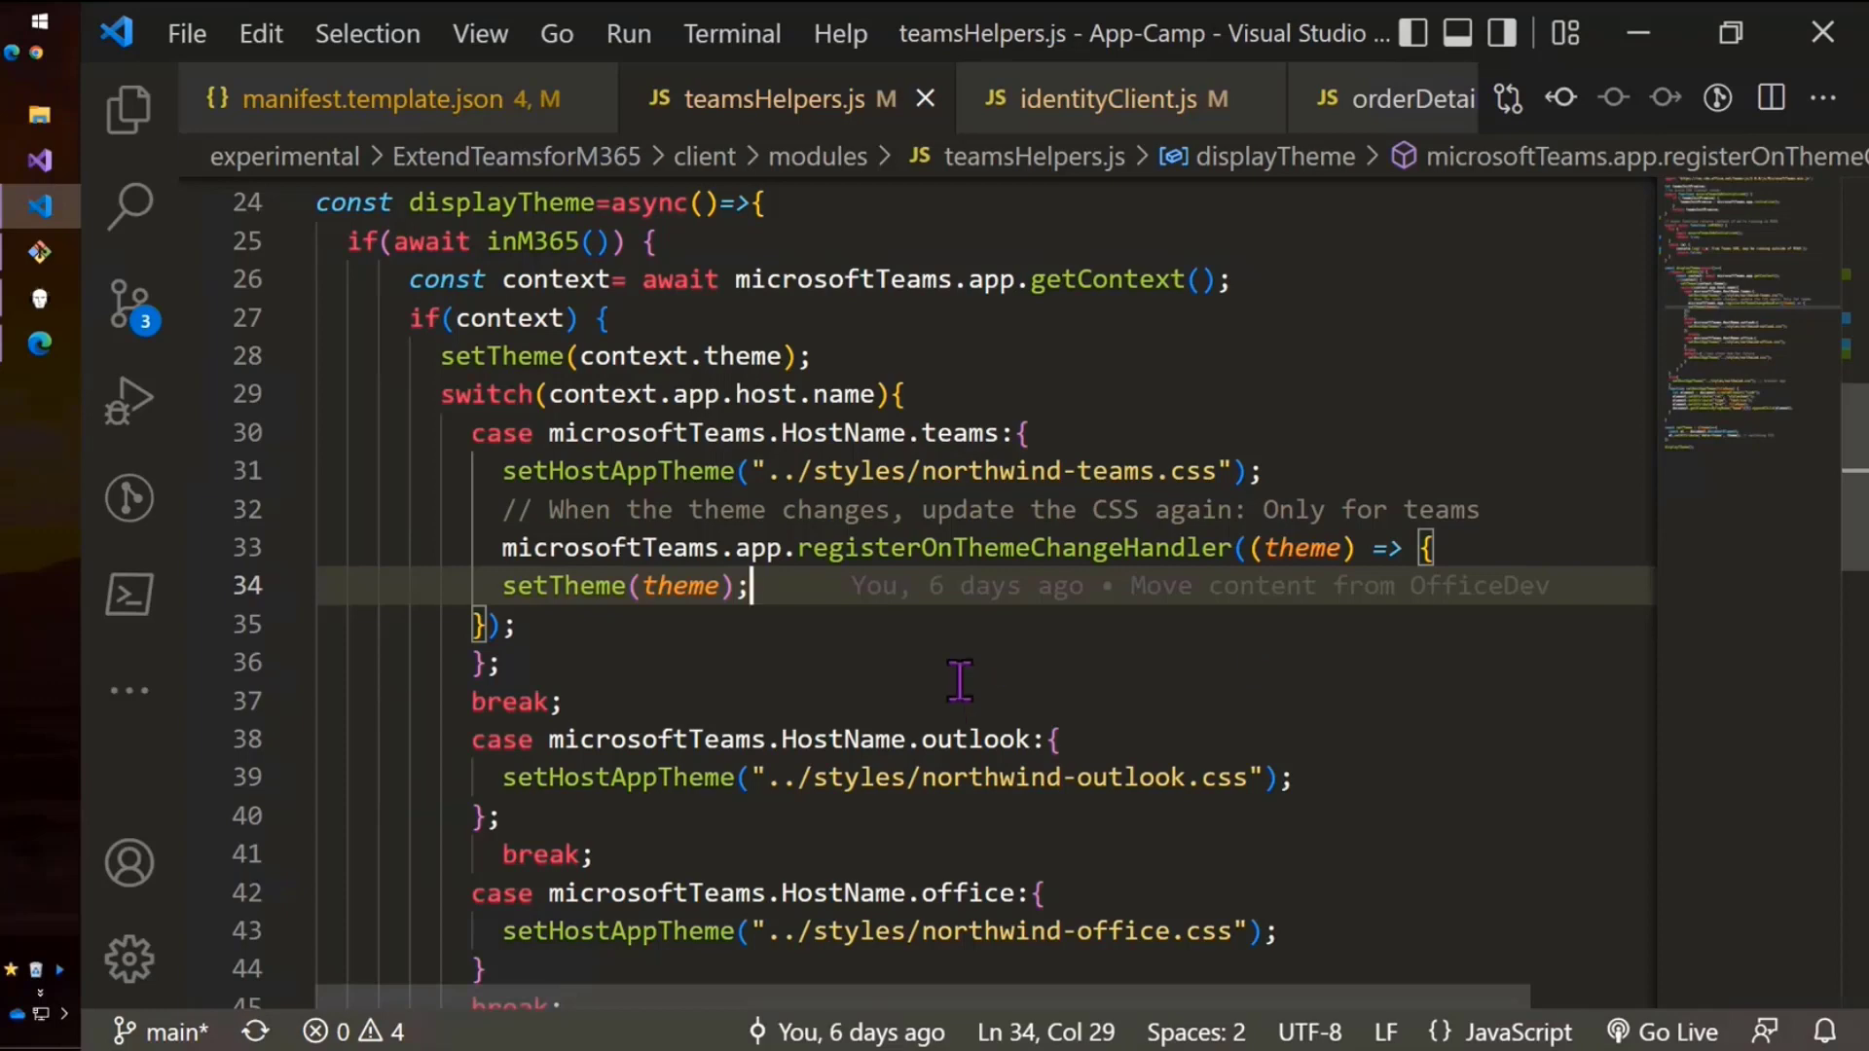
pyautogui.click(628, 662)
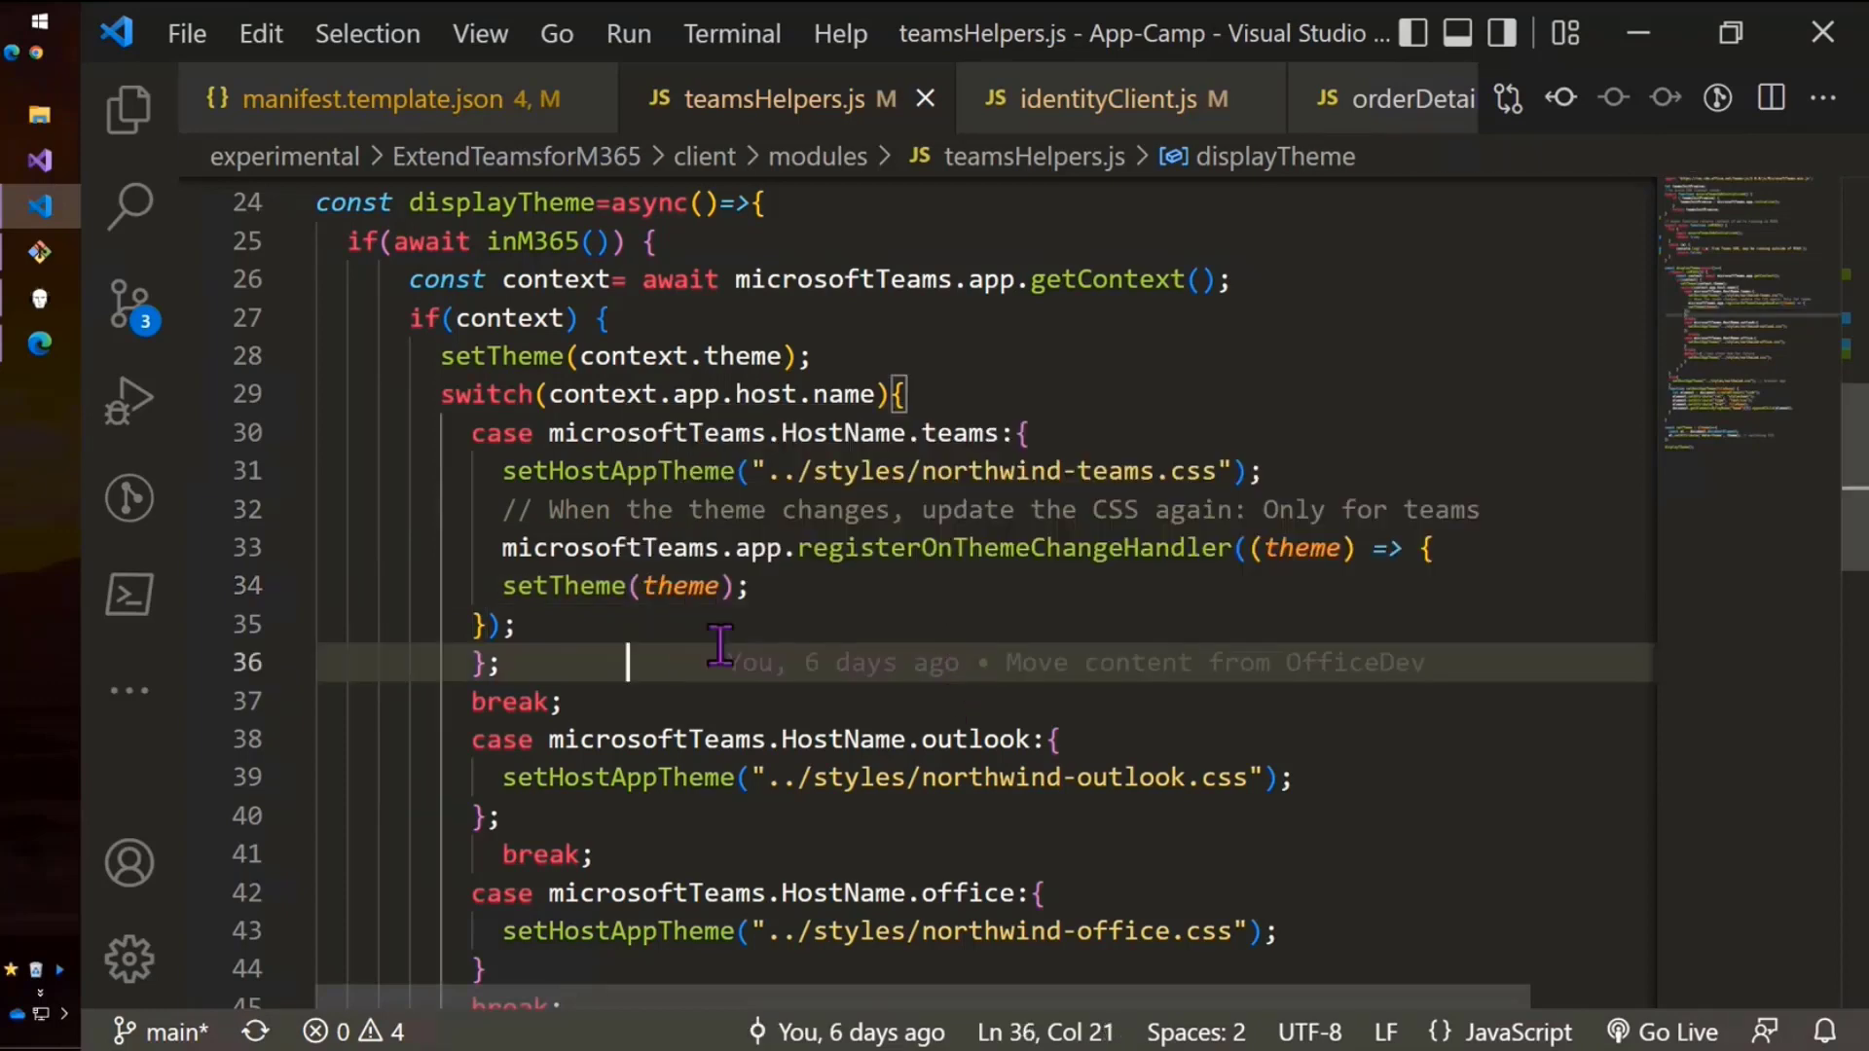
pyautogui.click(513, 623)
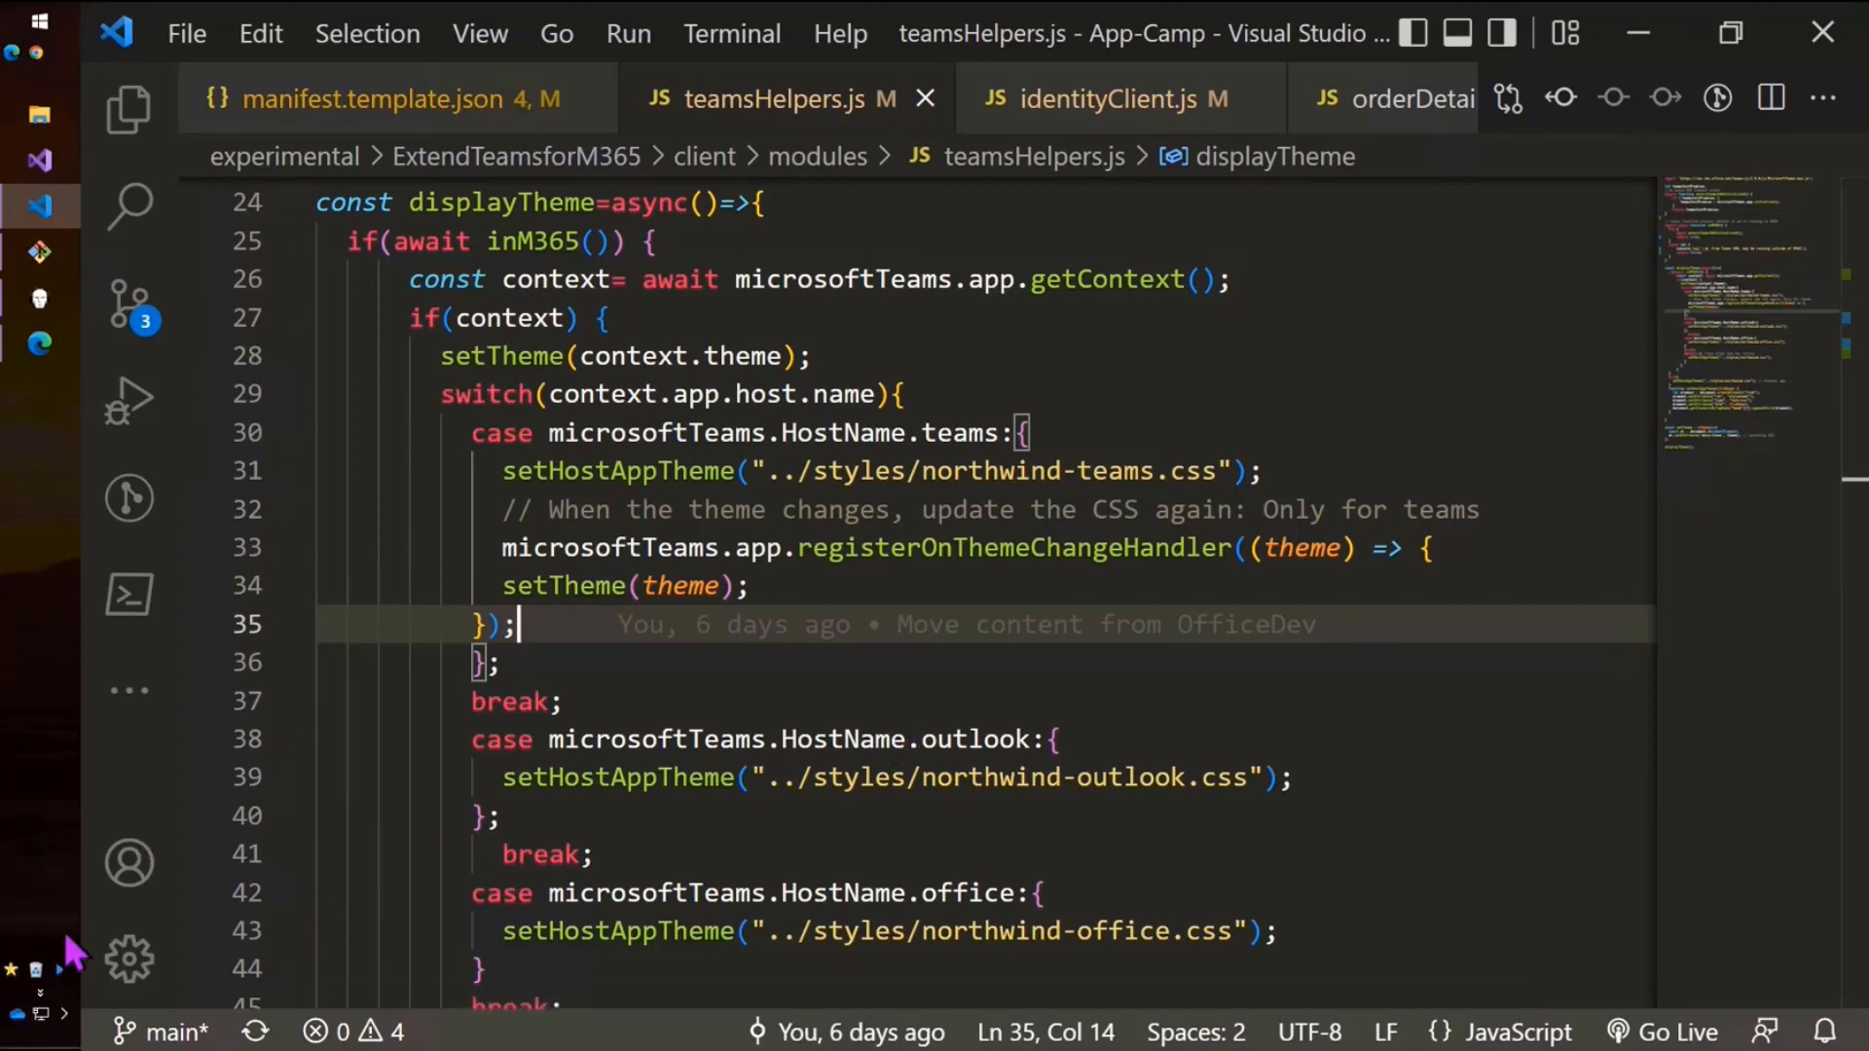
pyautogui.moveTo(30, 410)
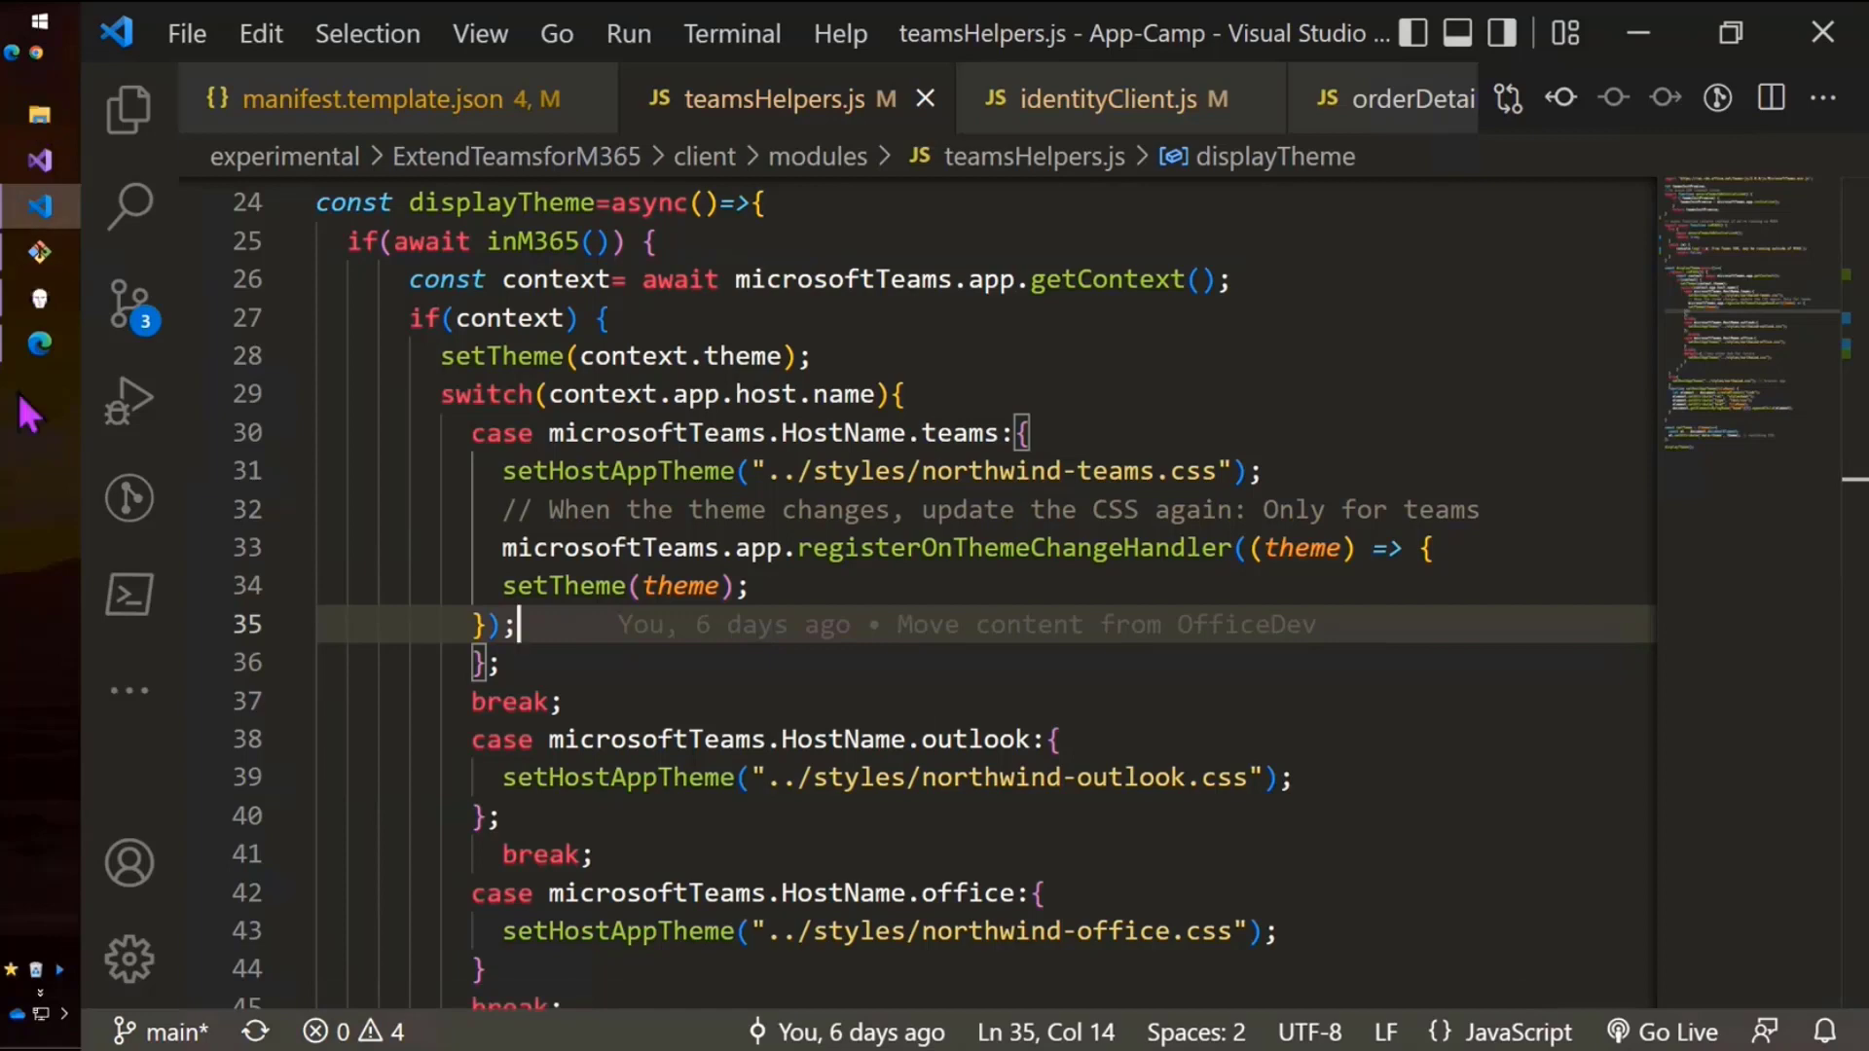
pyautogui.moveTo(42, 506)
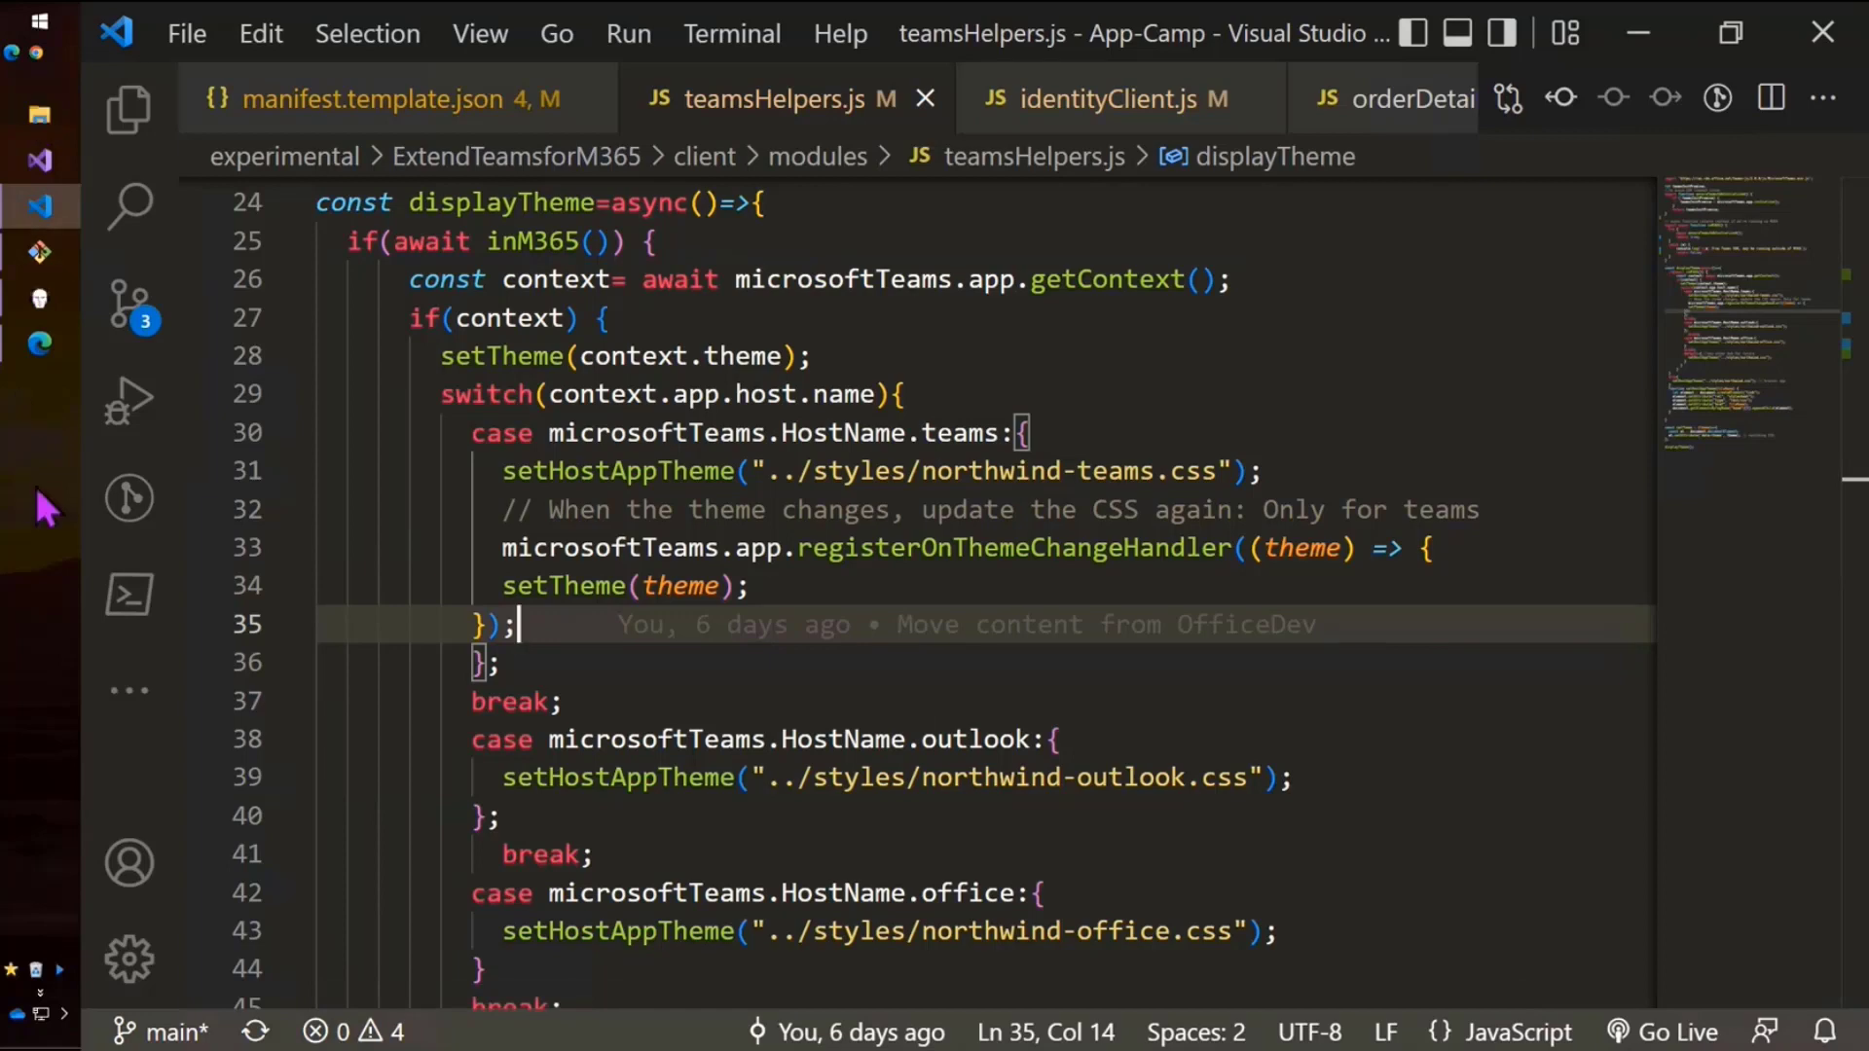
pyautogui.moveTo(849, 580)
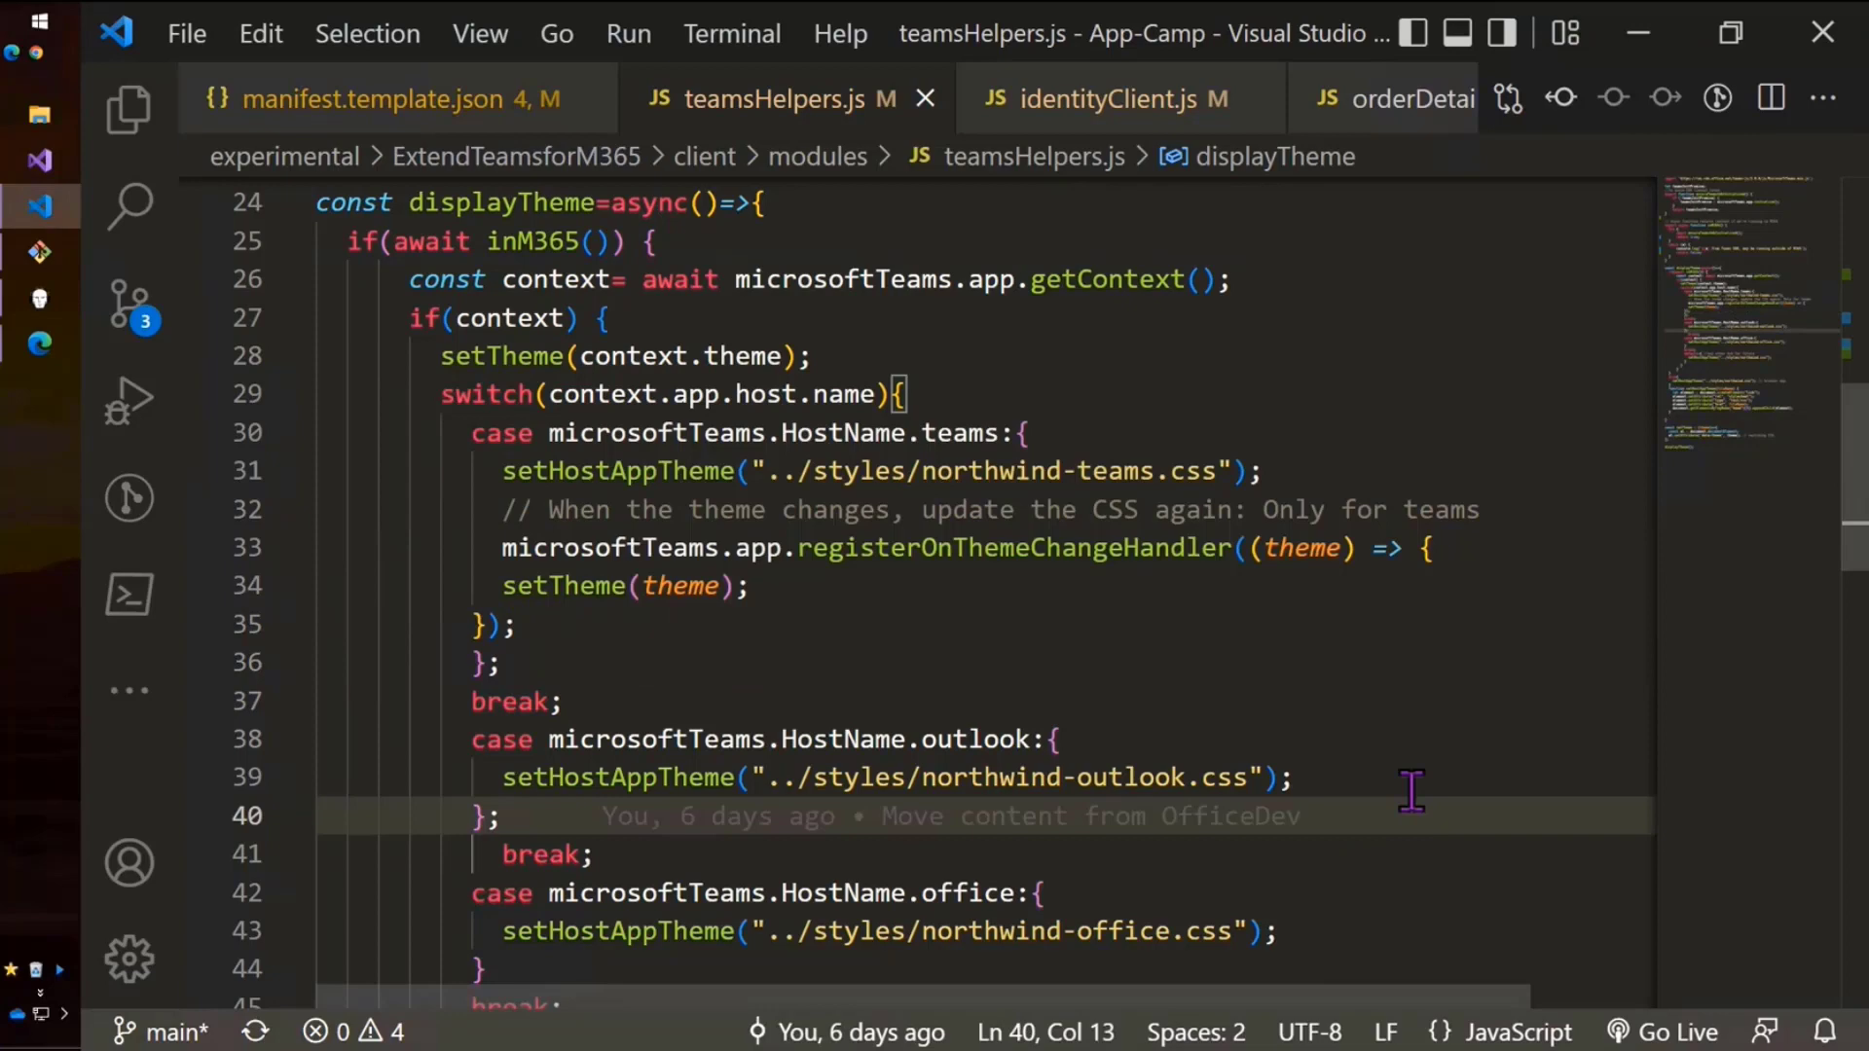
pyautogui.scroll(3)
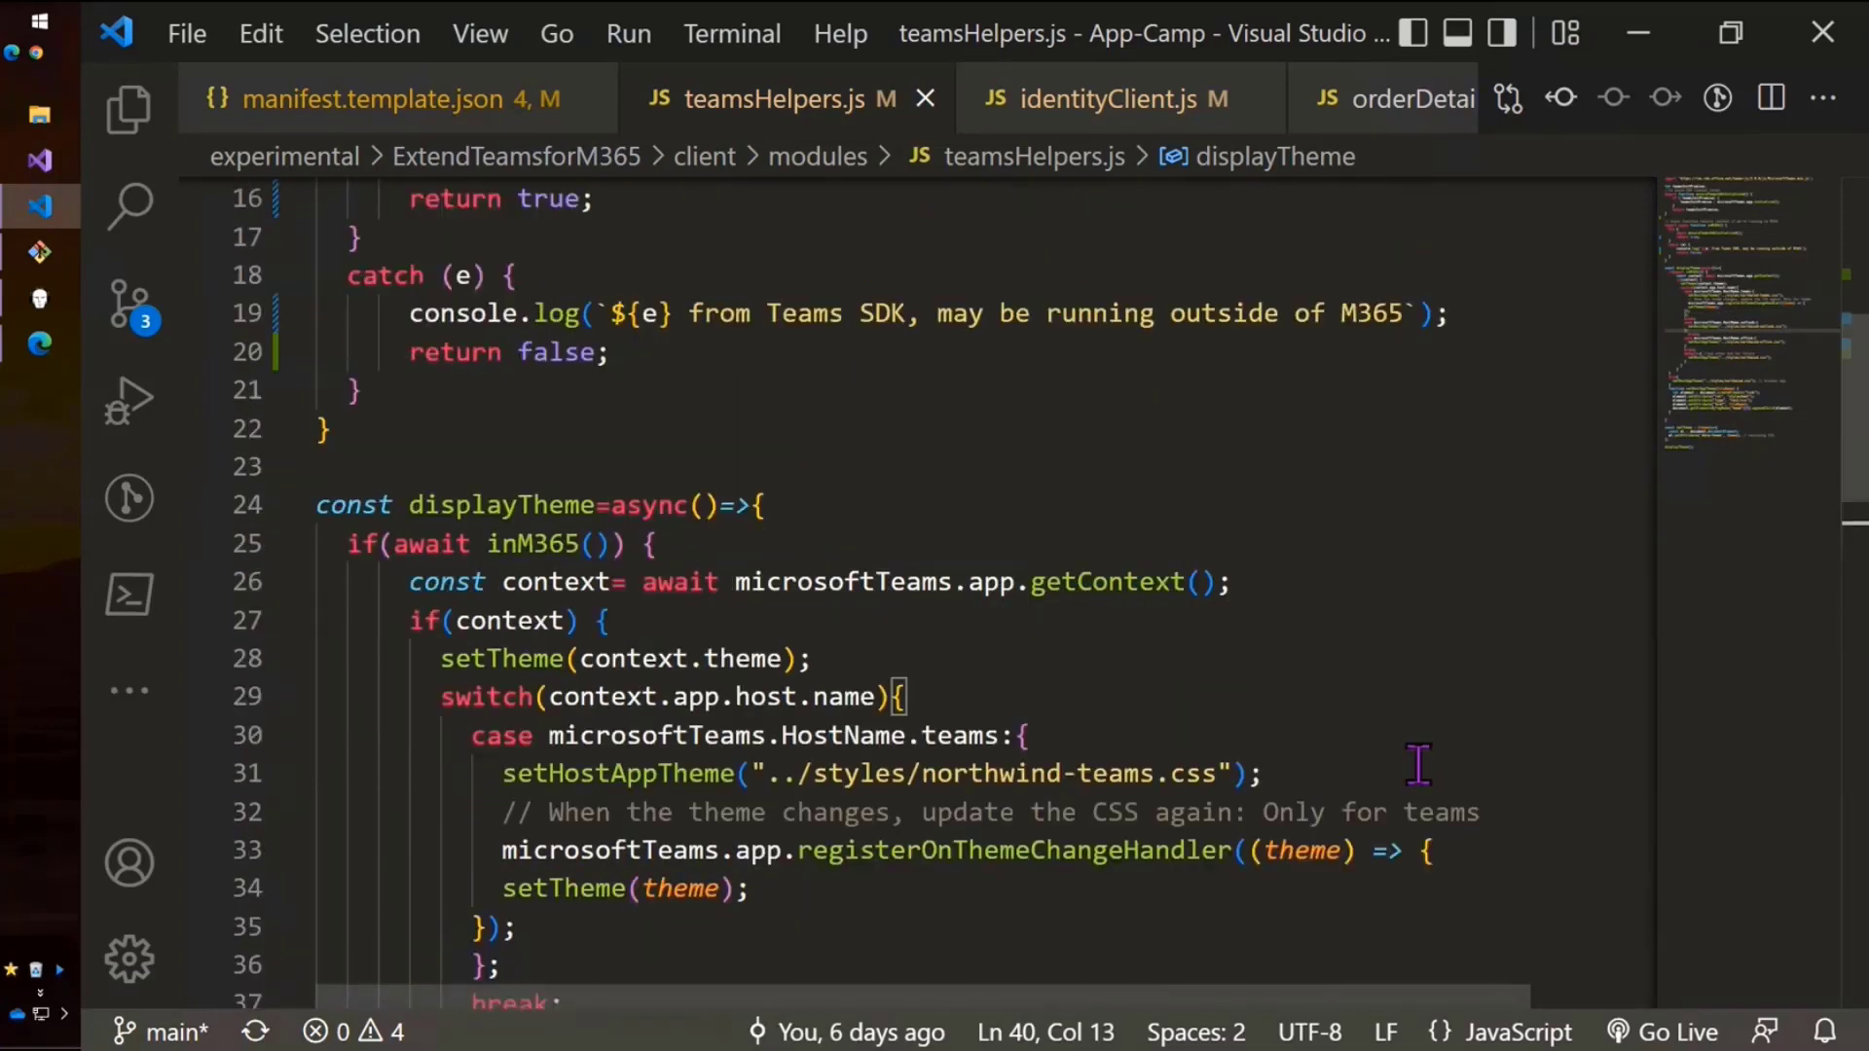
pyautogui.scroll(3)
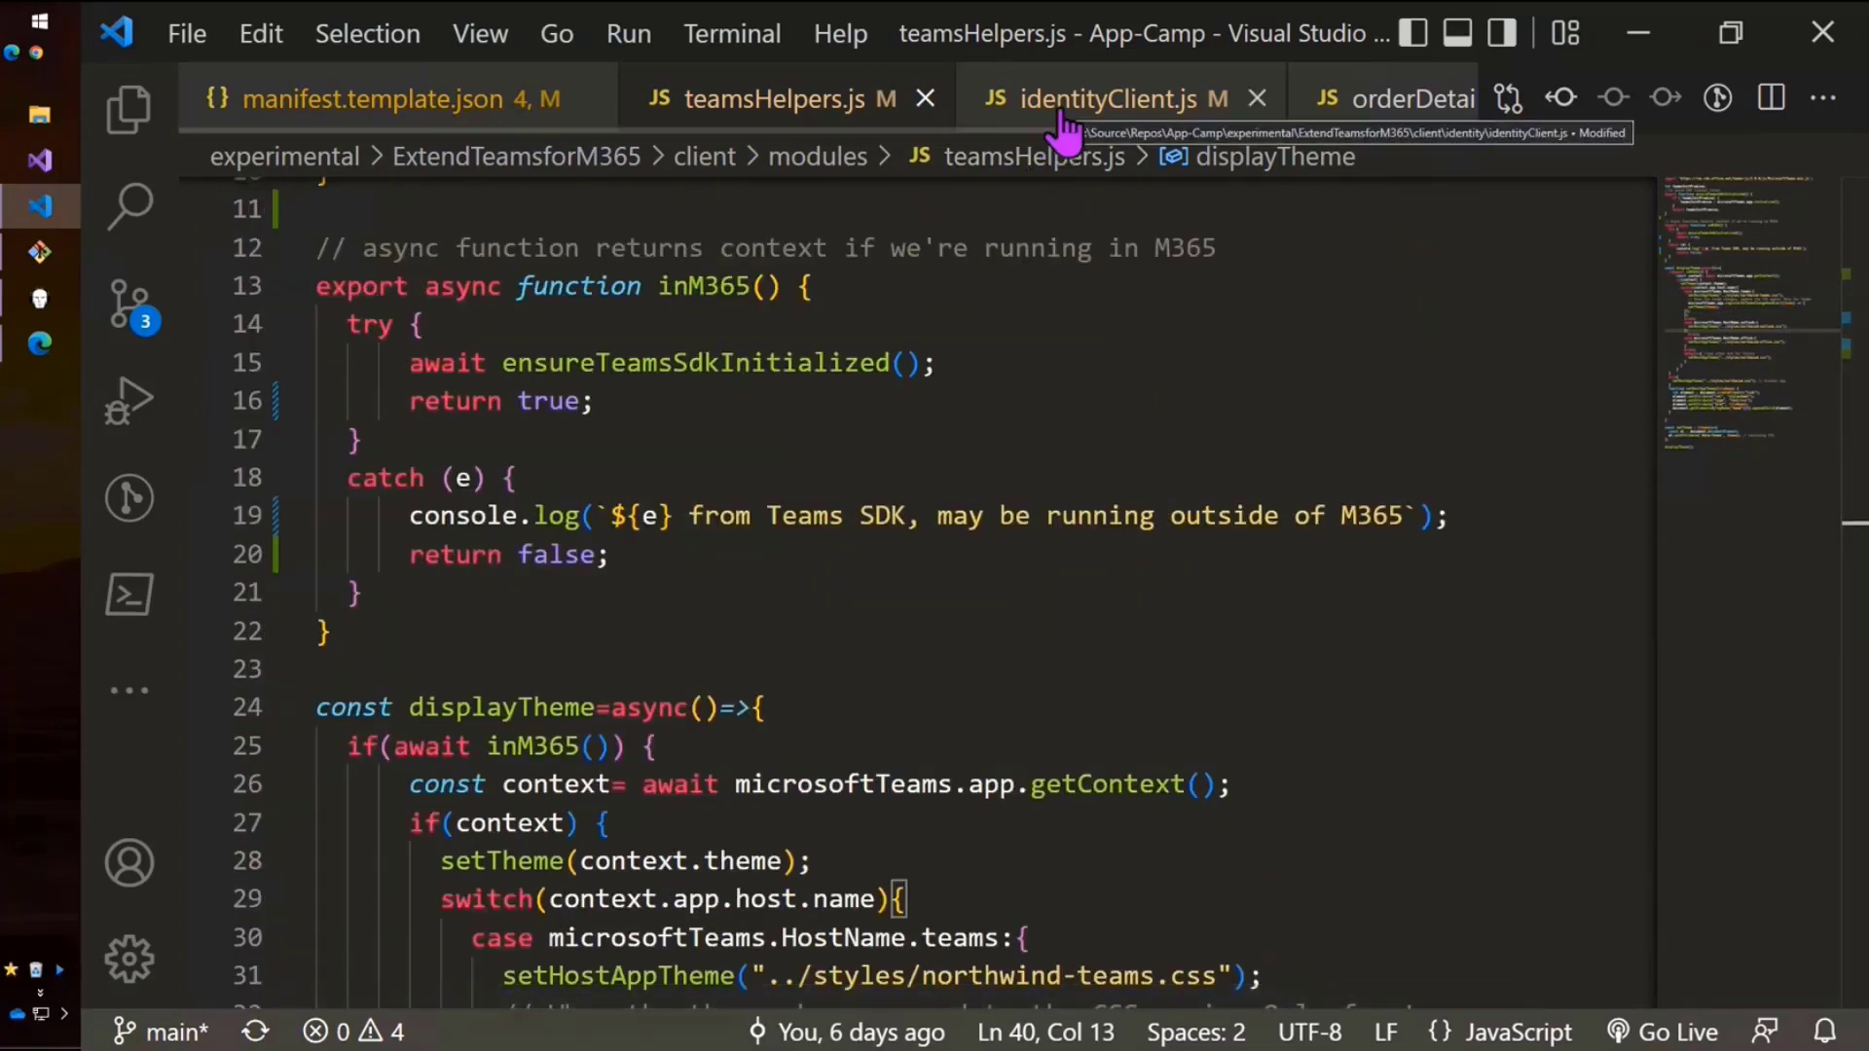
# Walk through the identity client code: cached token promise, getAccessToken, Teams SDK init, auth token request.
pyautogui.click(1116, 97)
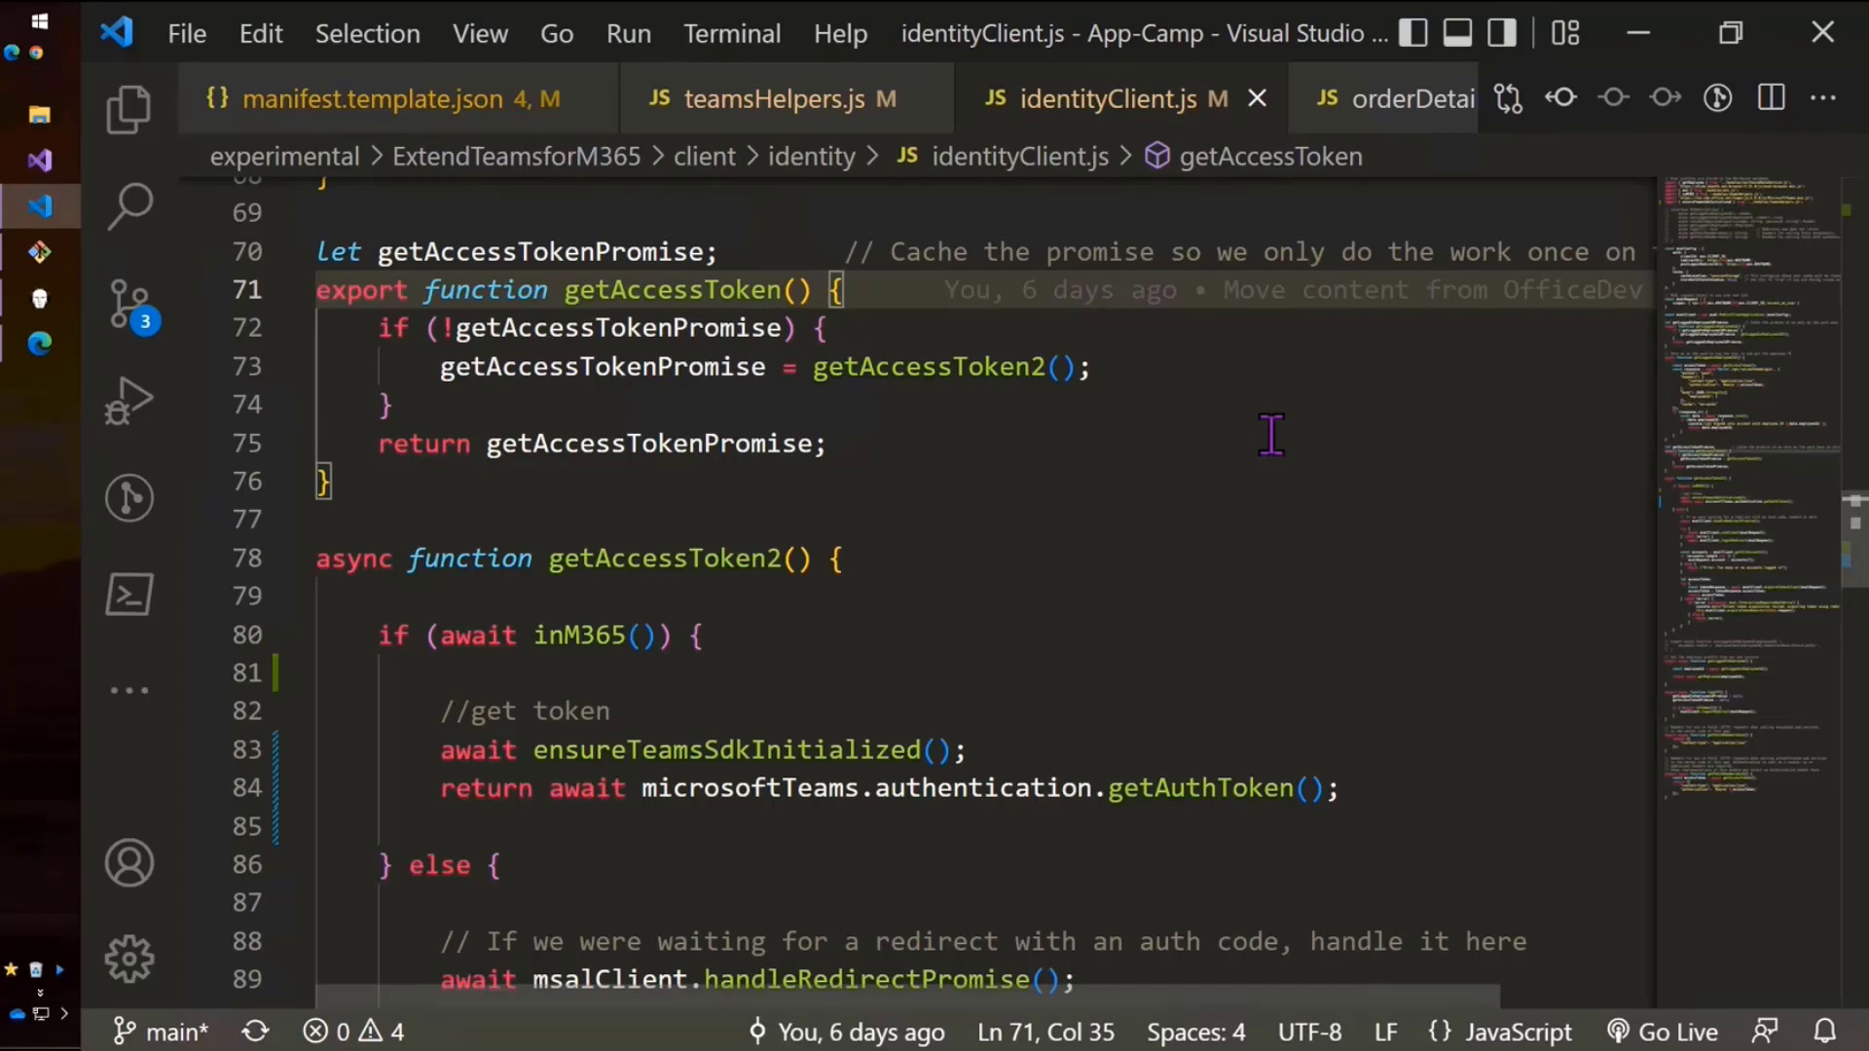
pyautogui.moveTo(465, 328)
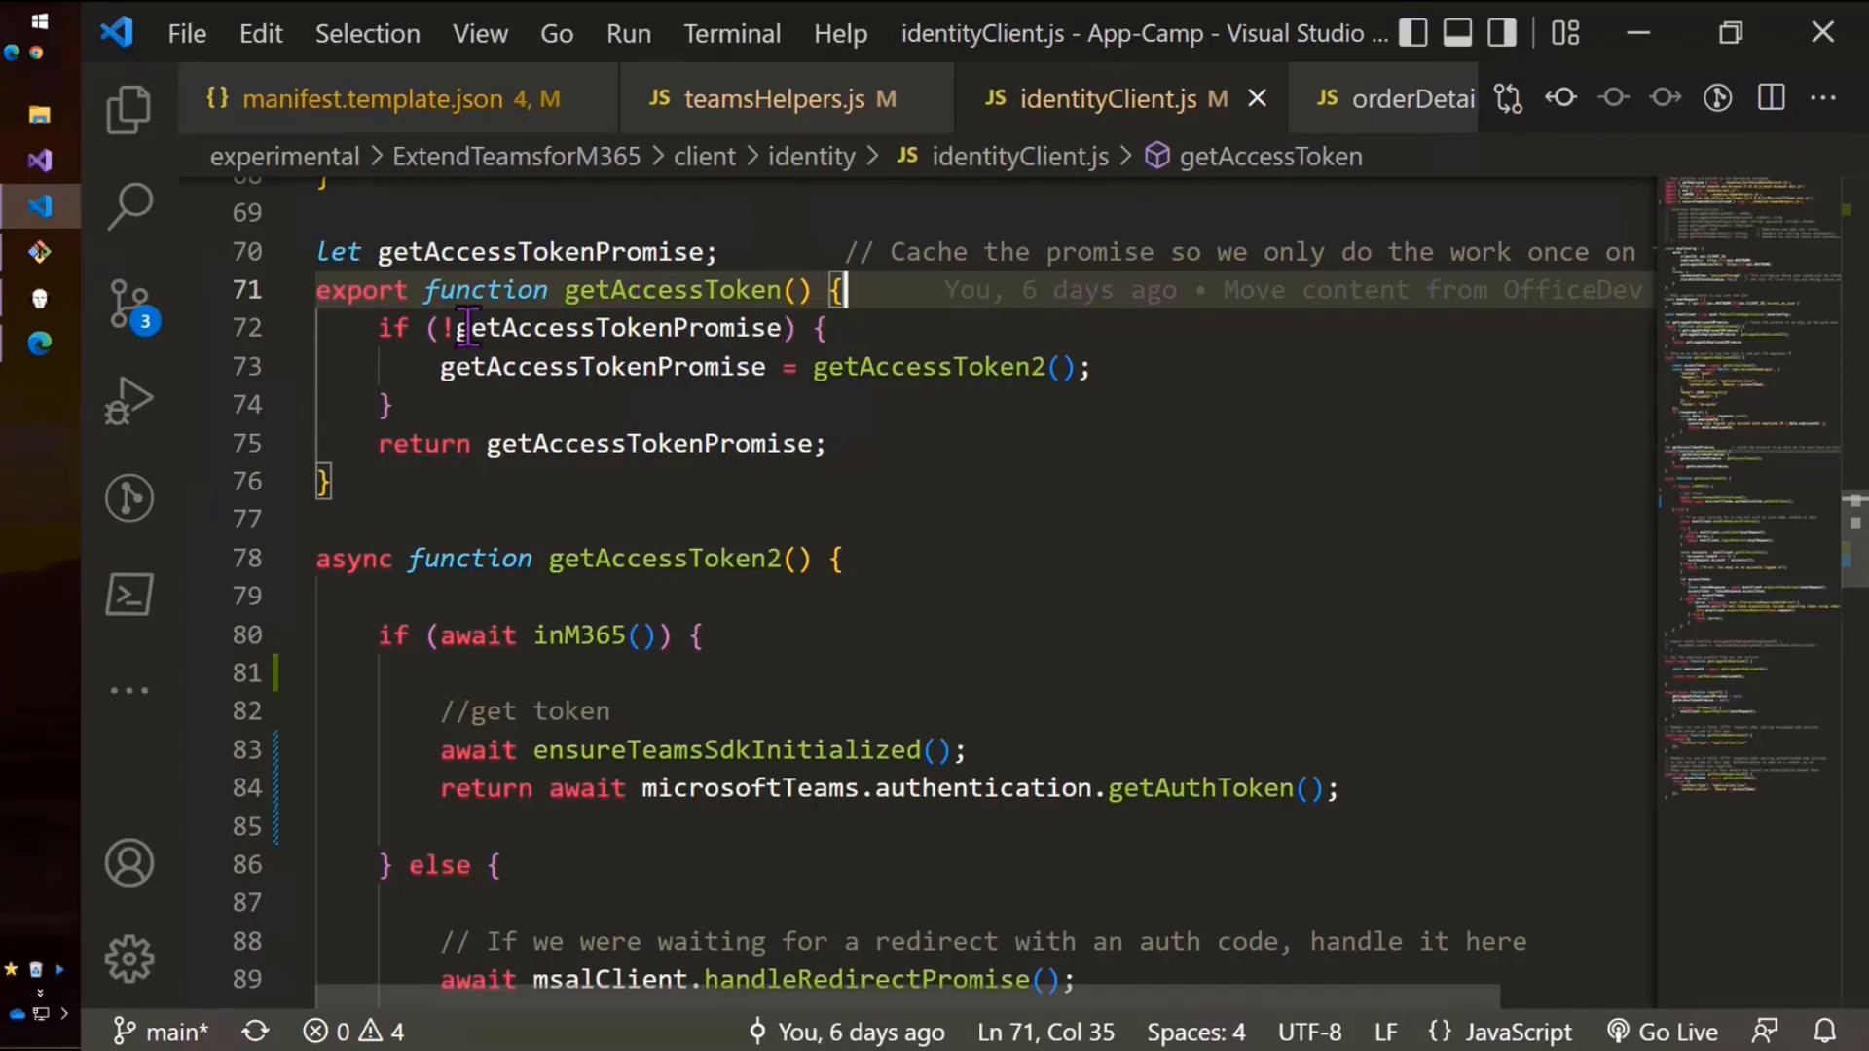
pyautogui.click(831, 442)
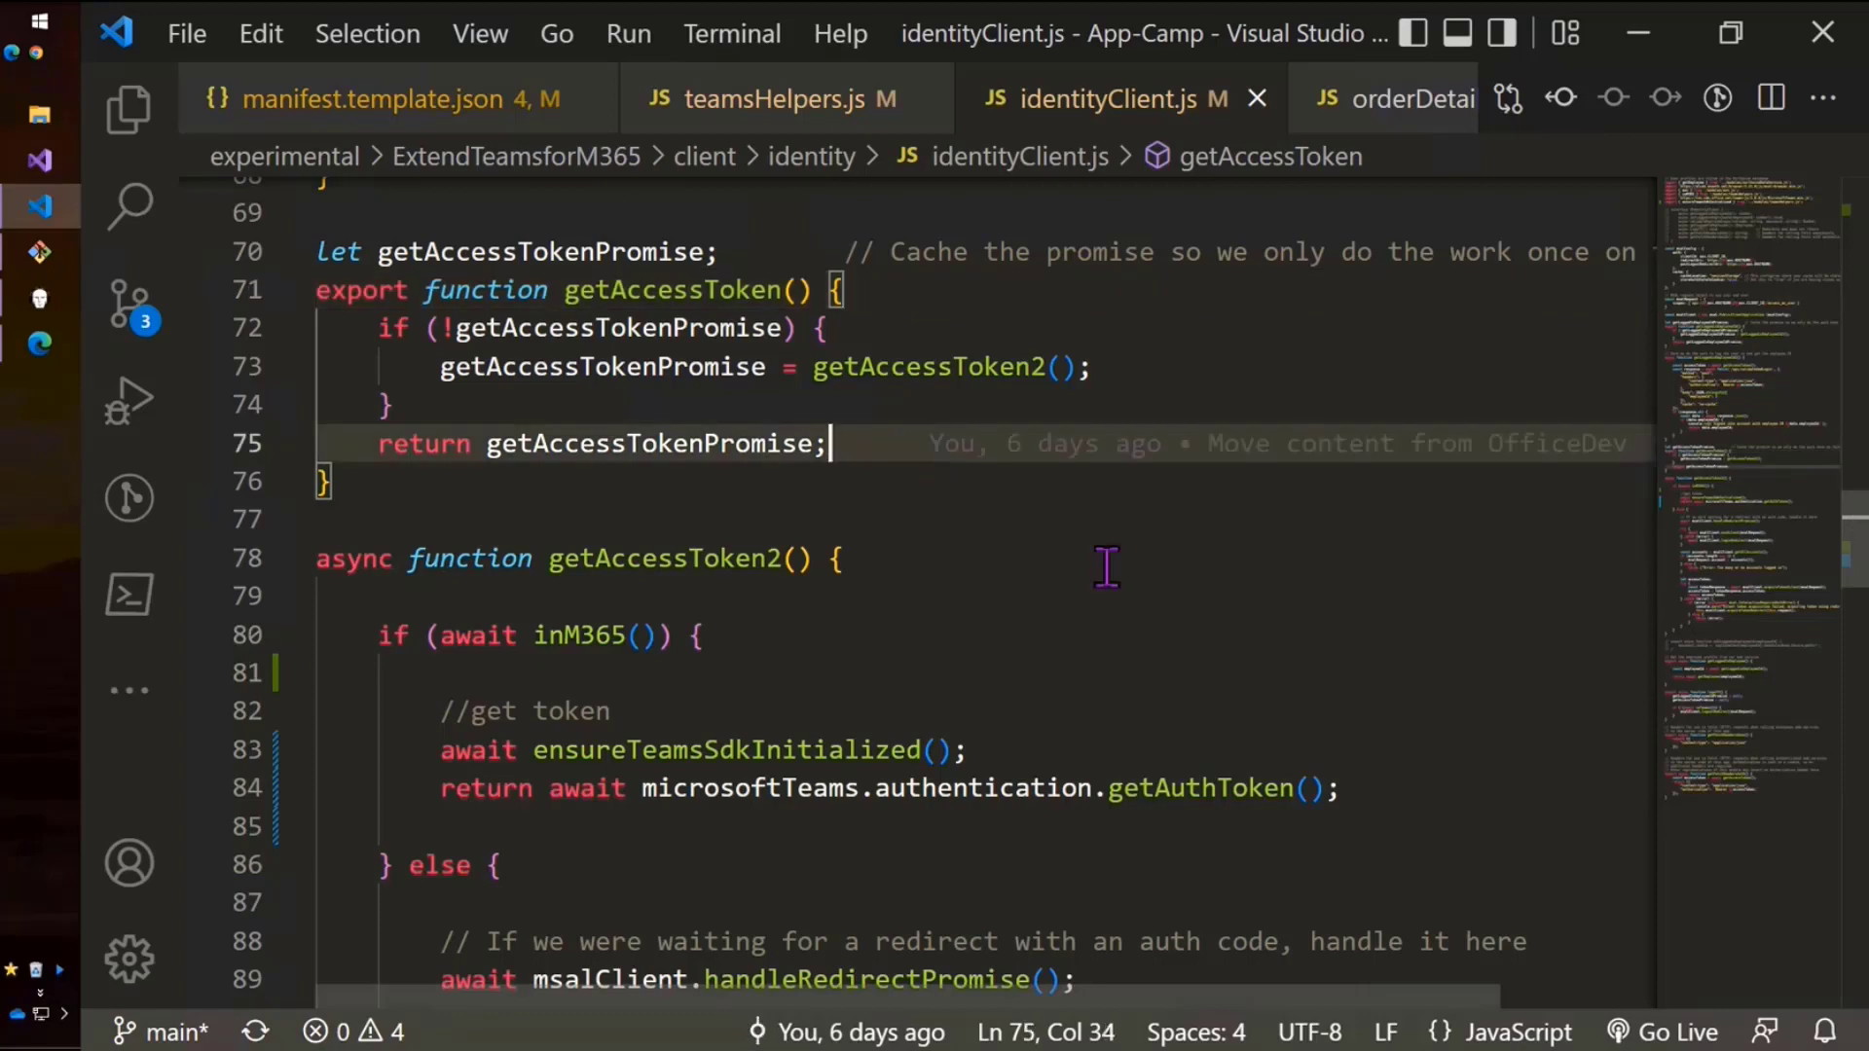
pyautogui.moveTo(1119, 585)
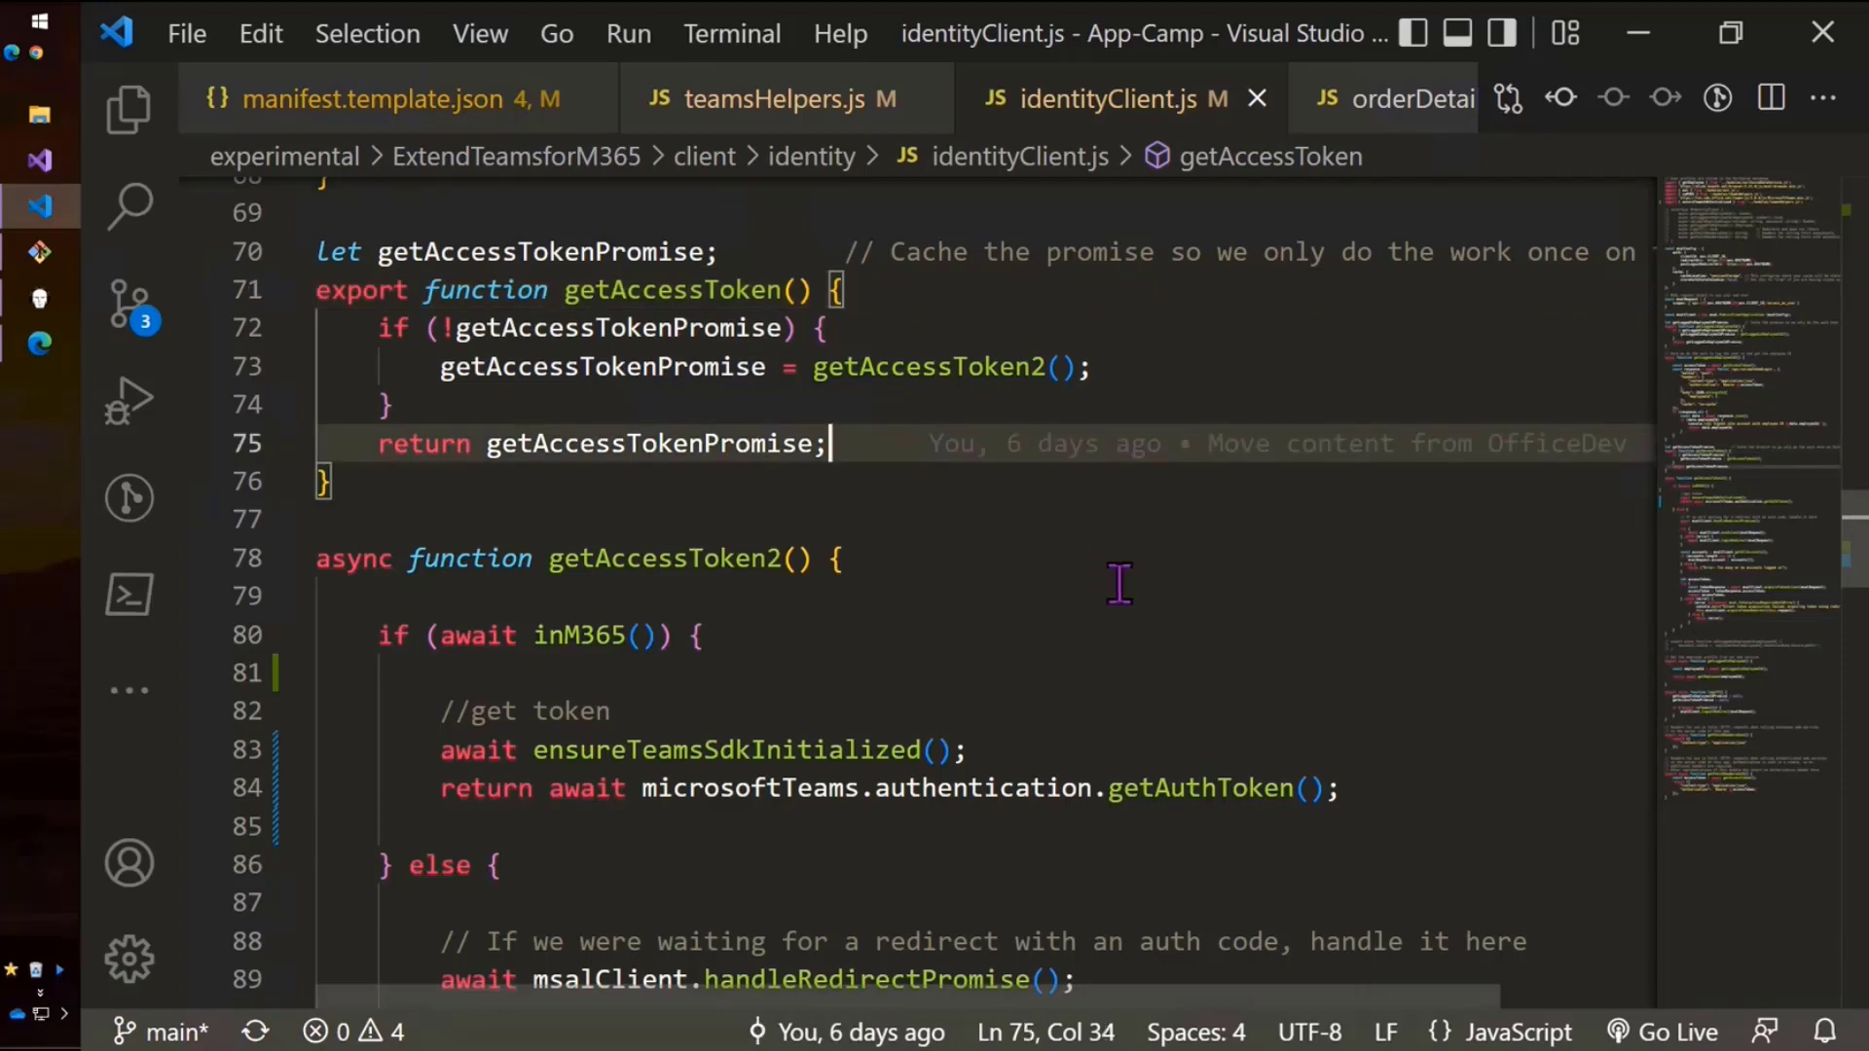
pyautogui.moveTo(501, 367)
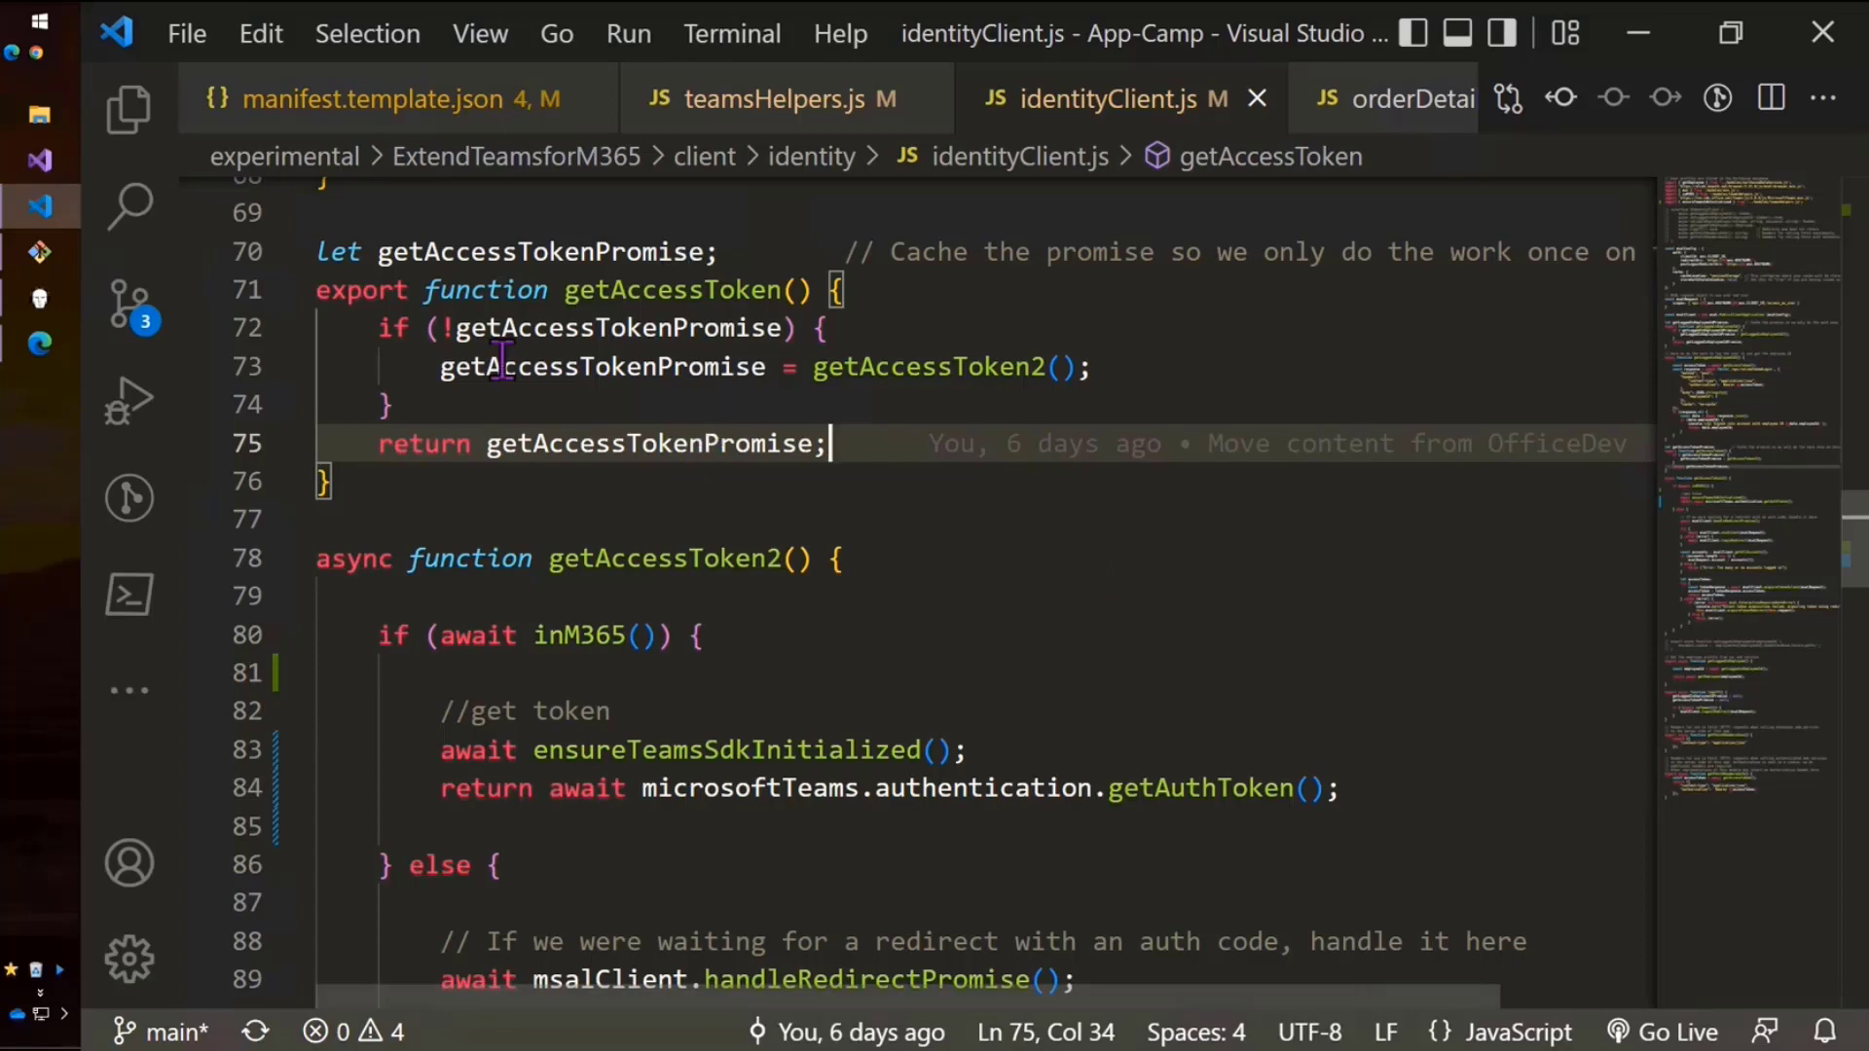
pyautogui.click(548, 519)
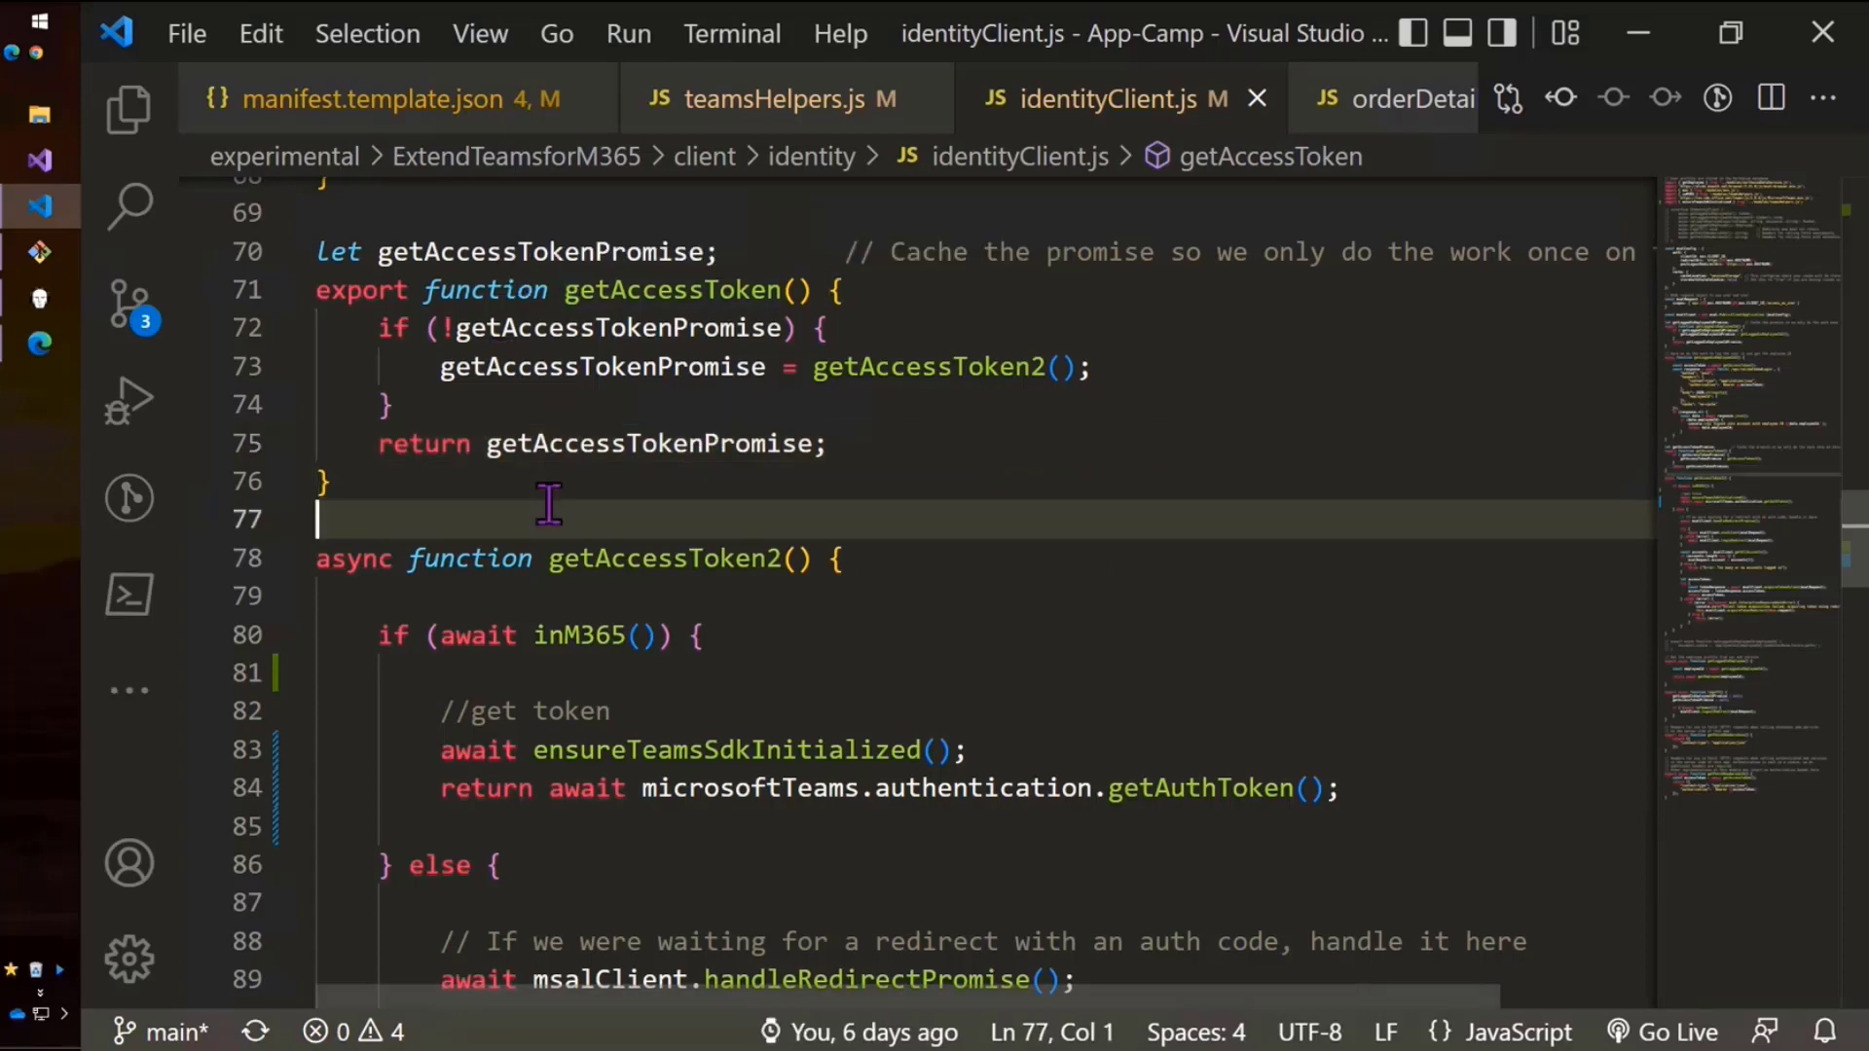
pyautogui.click(697, 432)
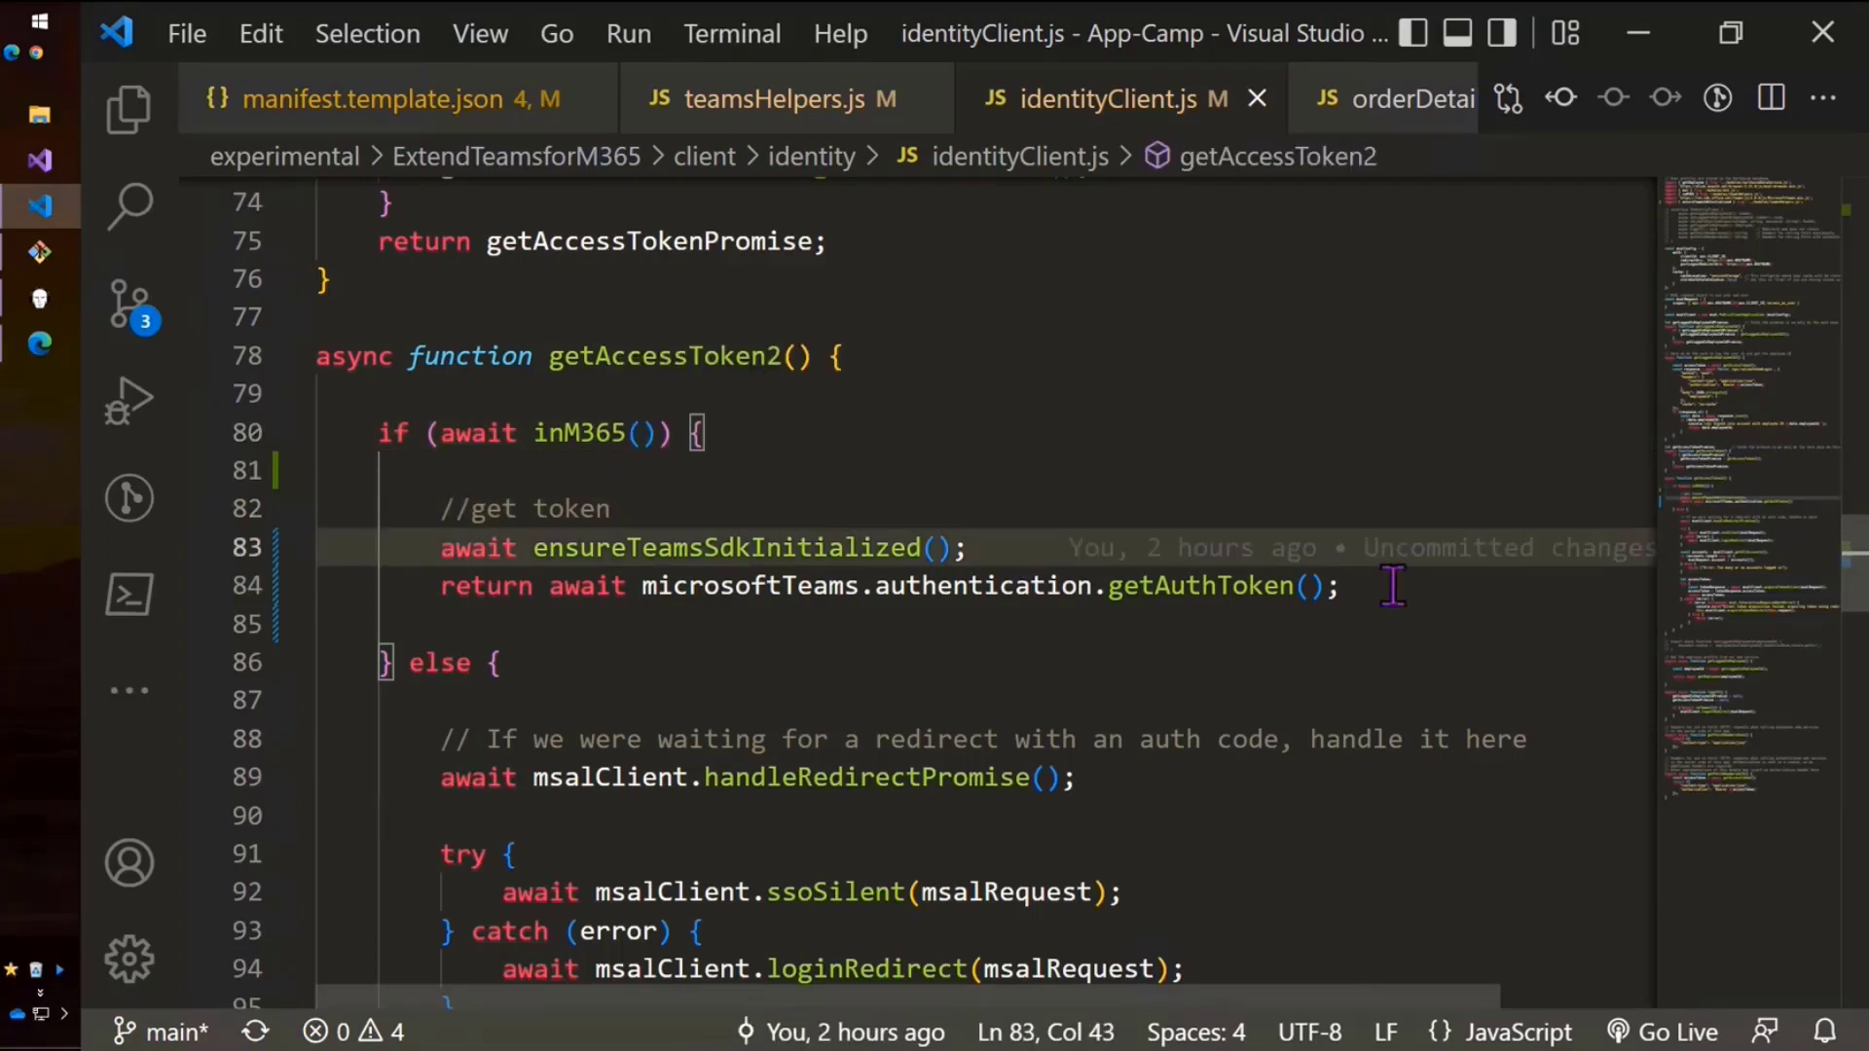
pyautogui.click(1370, 585)
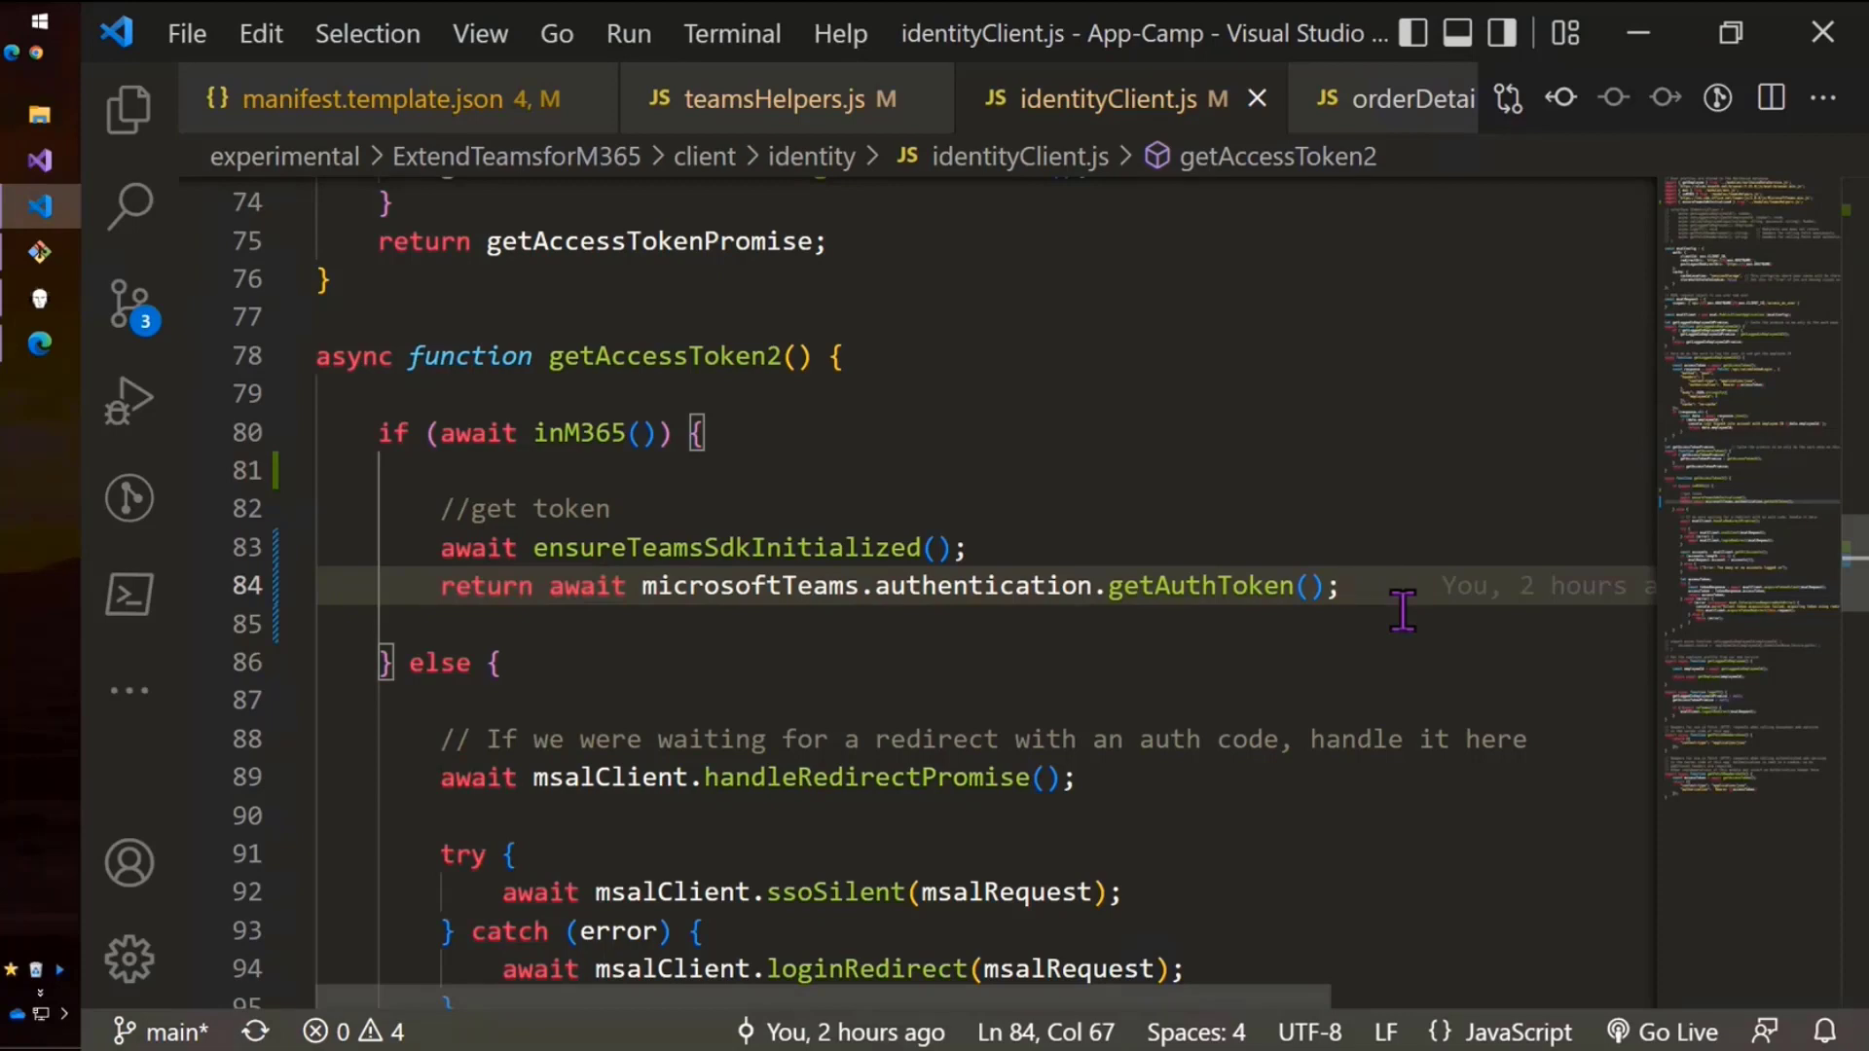
# Scroll the identity code, then open orderDetail.js at its chat support block.
pyautogui.scroll(-3)
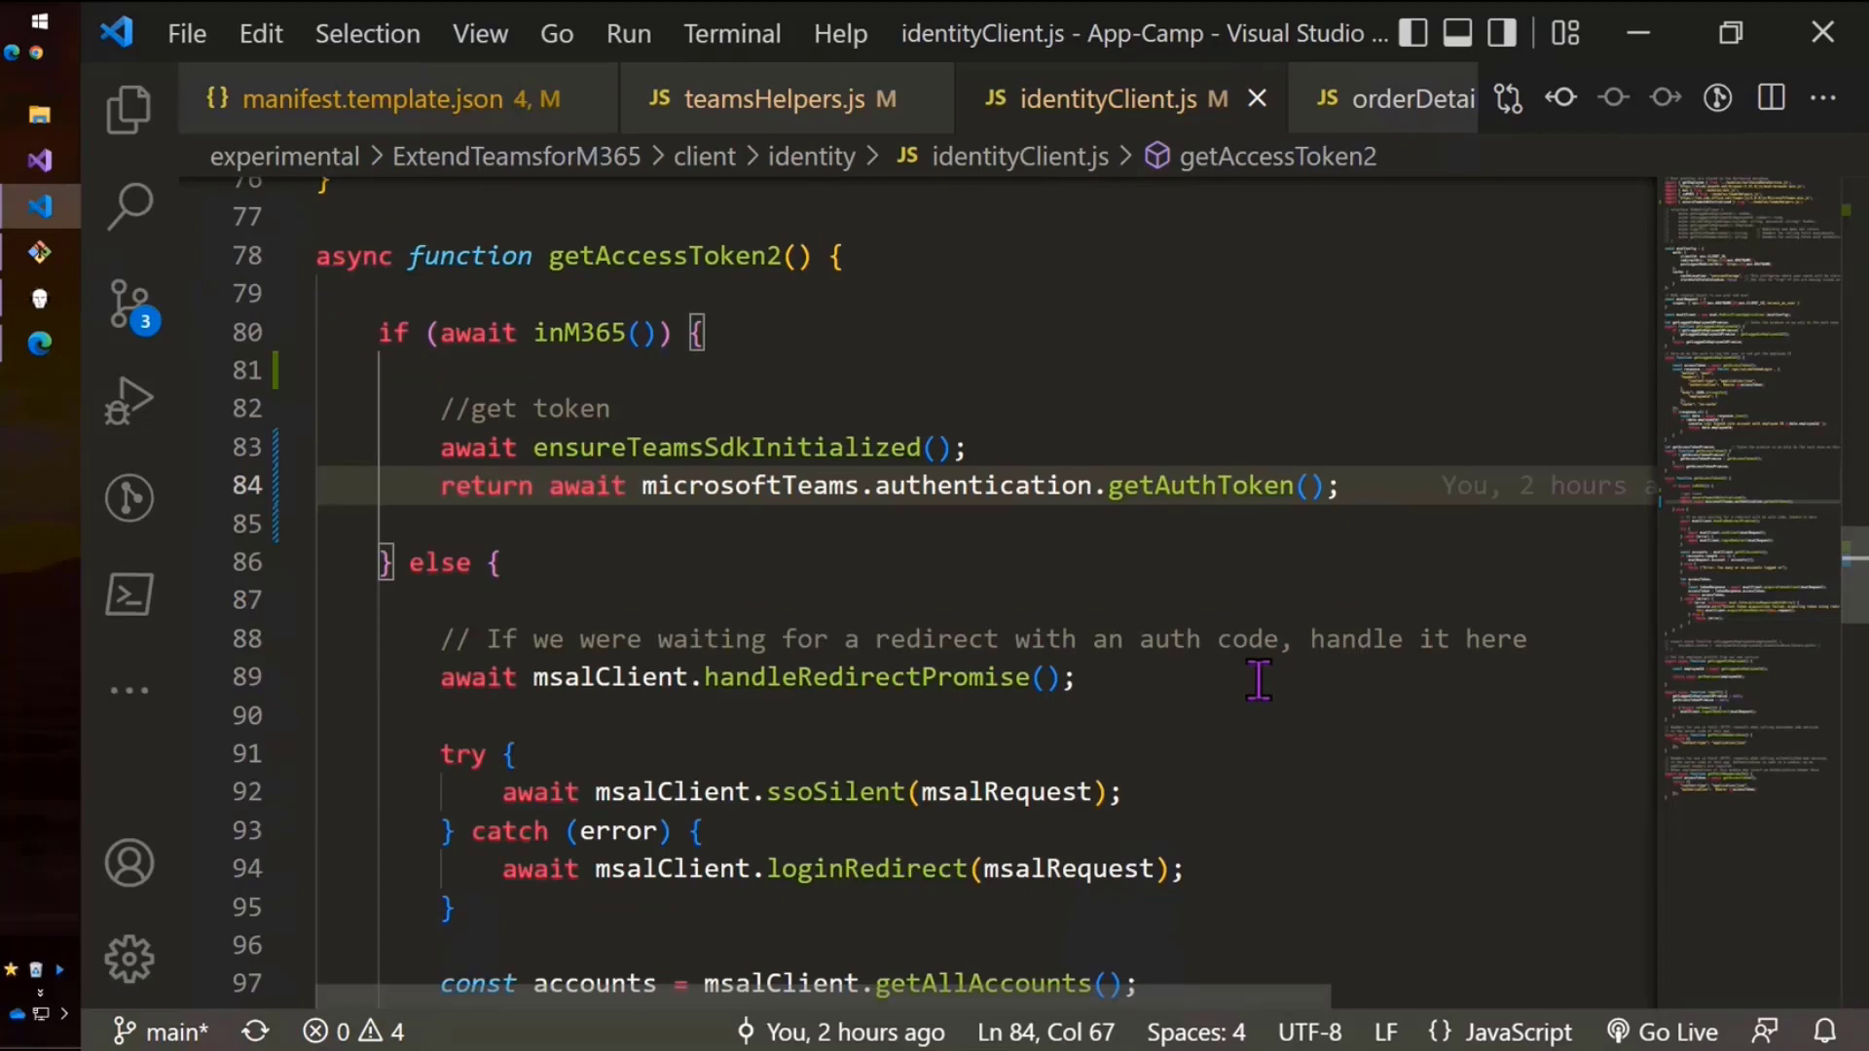
pyautogui.scroll(-3)
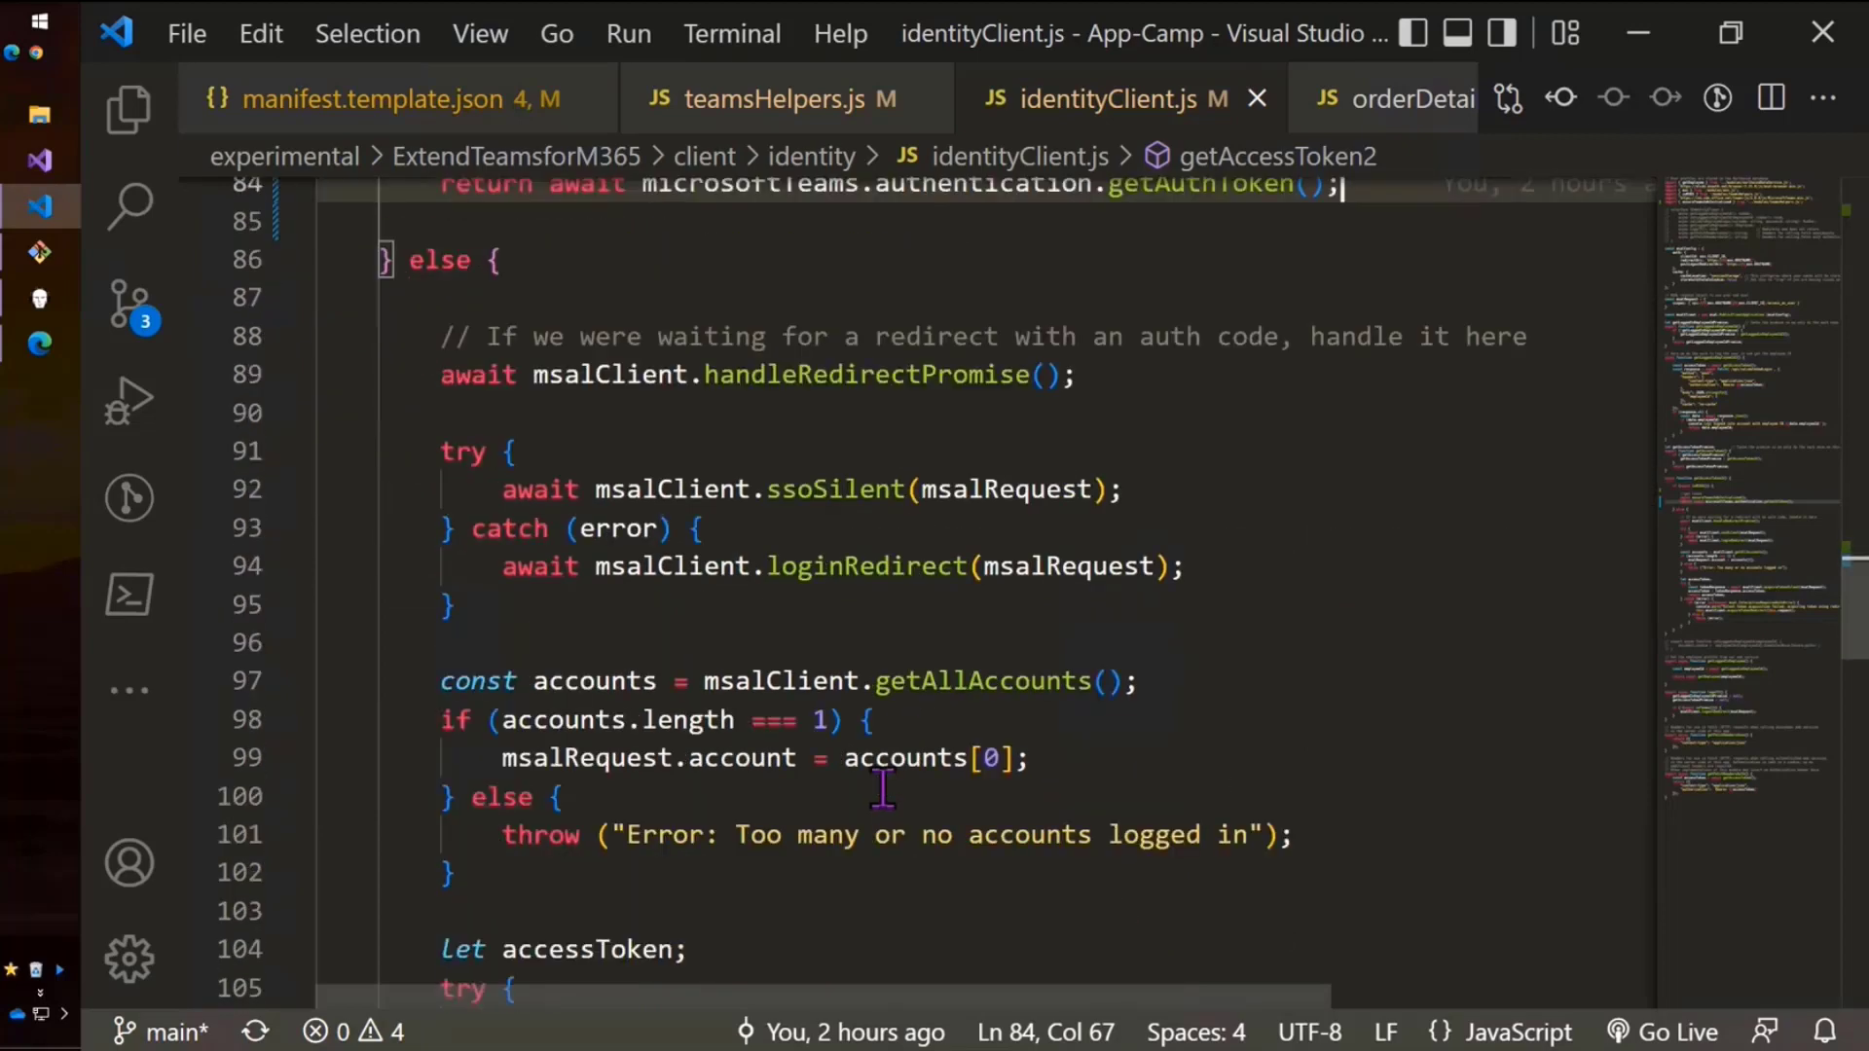
pyautogui.scroll(3)
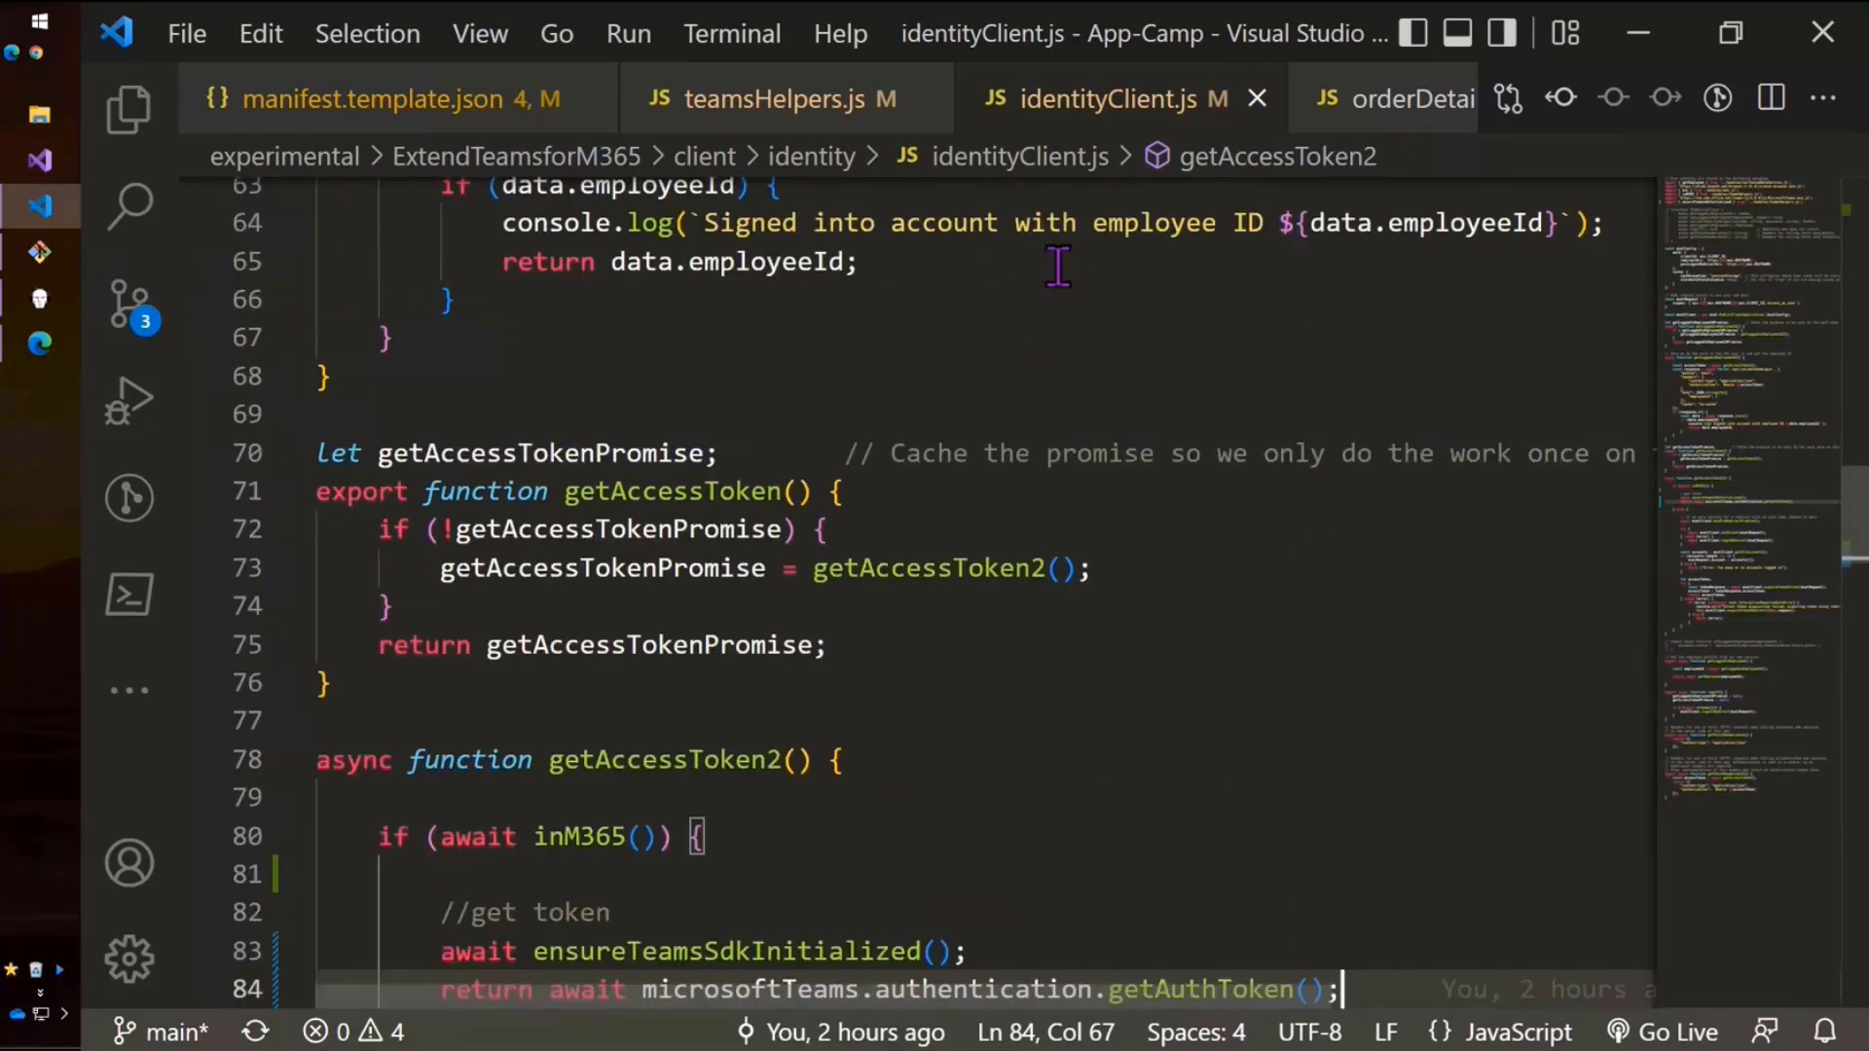
pyautogui.moveTo(1403, 113)
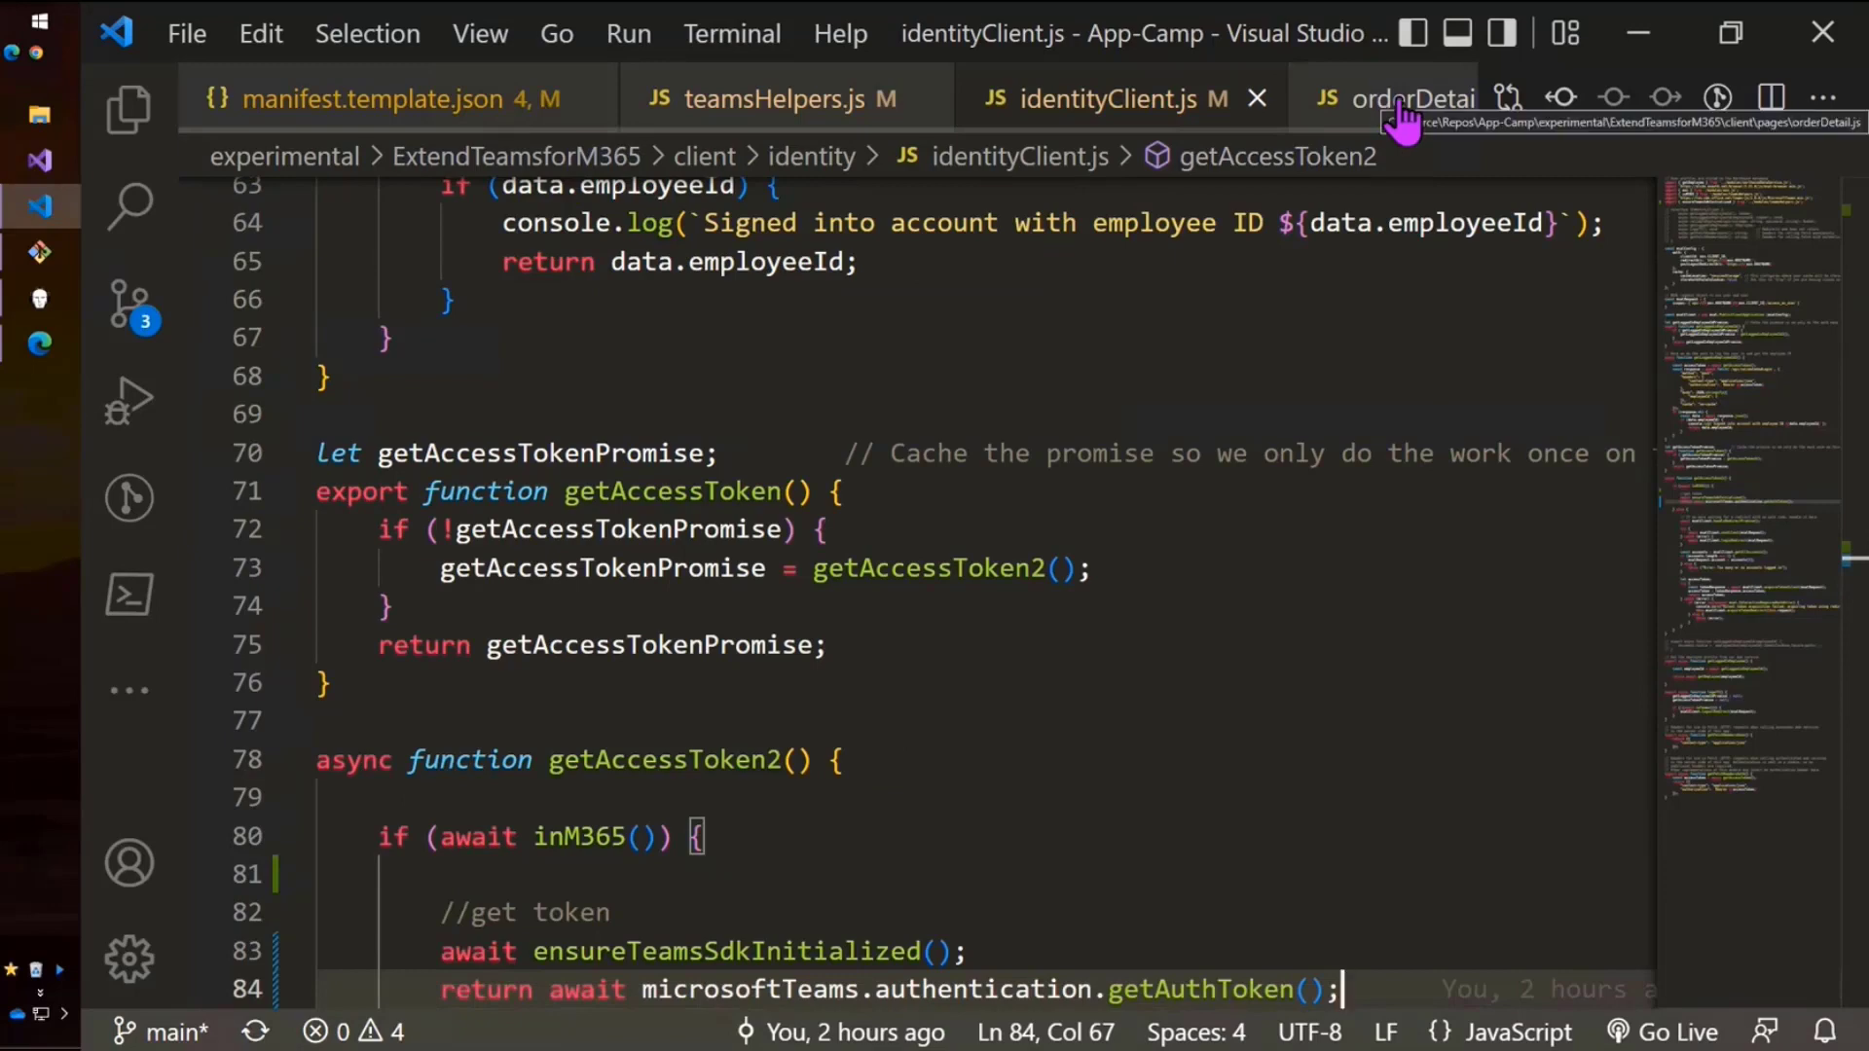
pyautogui.click(1395, 97)
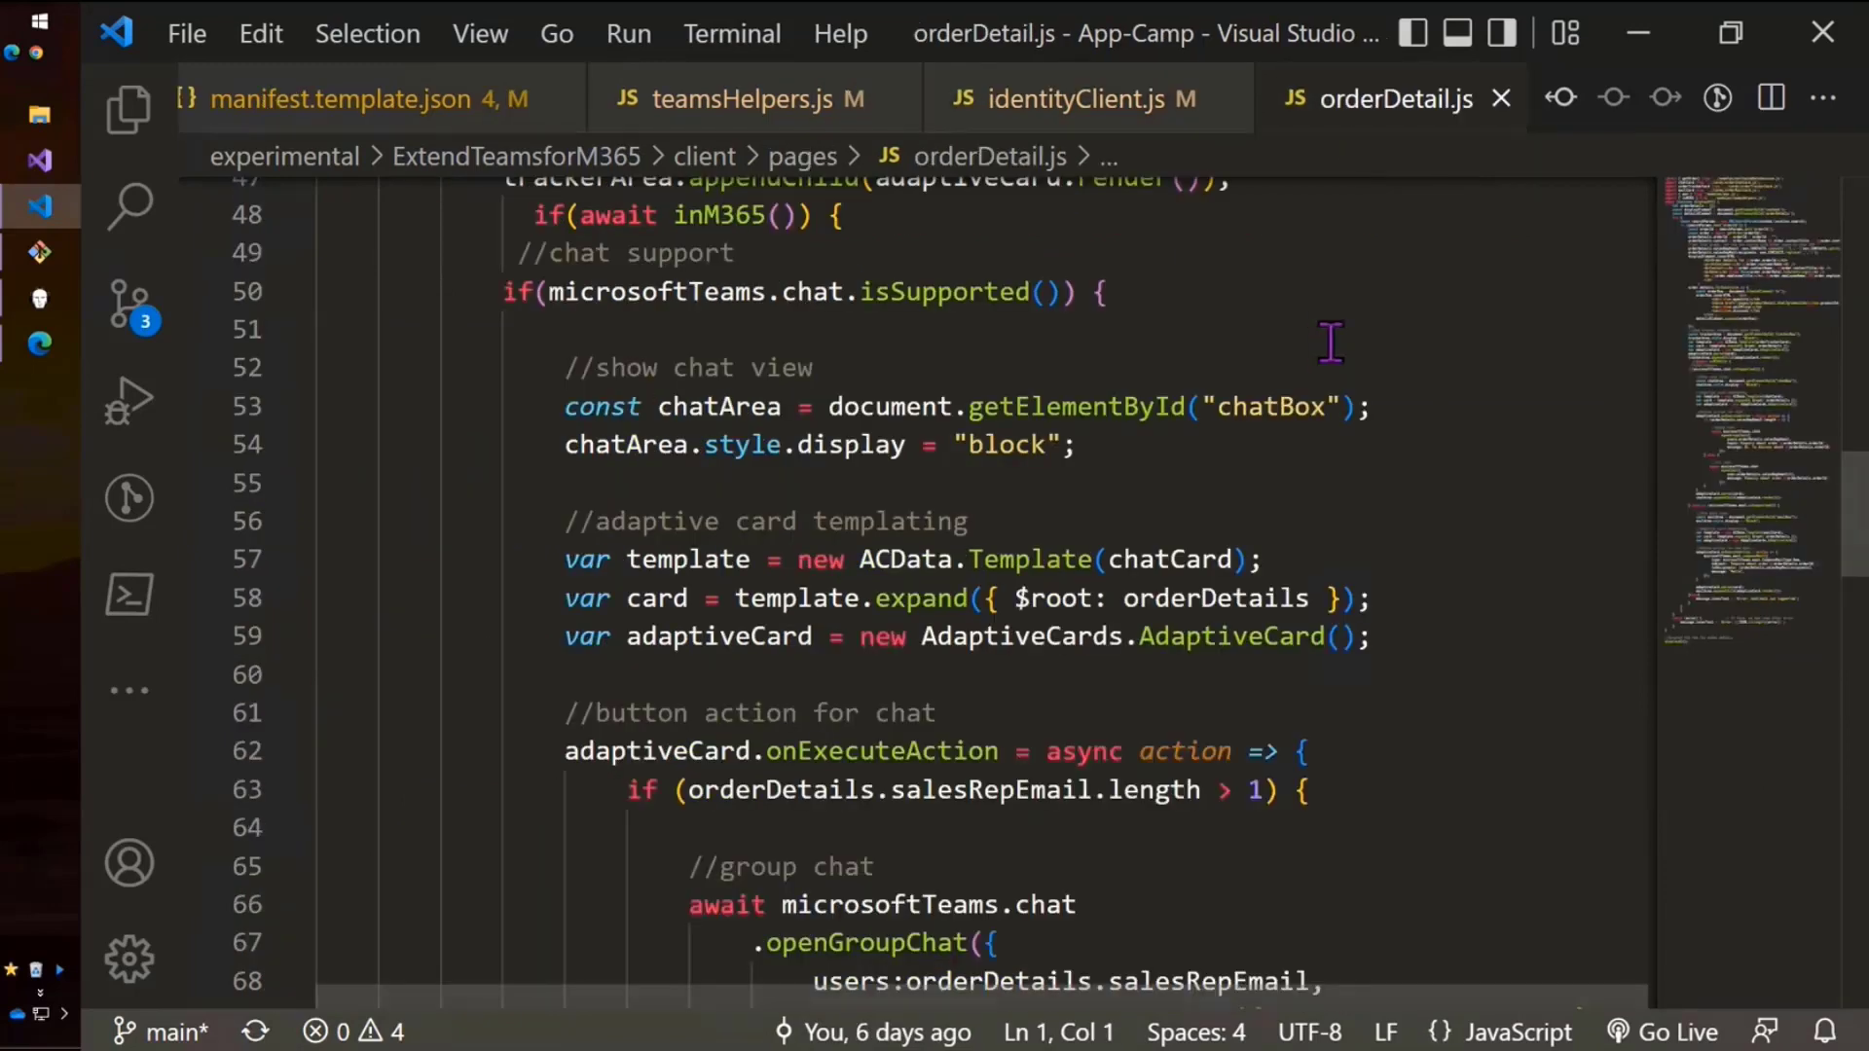
pyautogui.moveTo(38, 351)
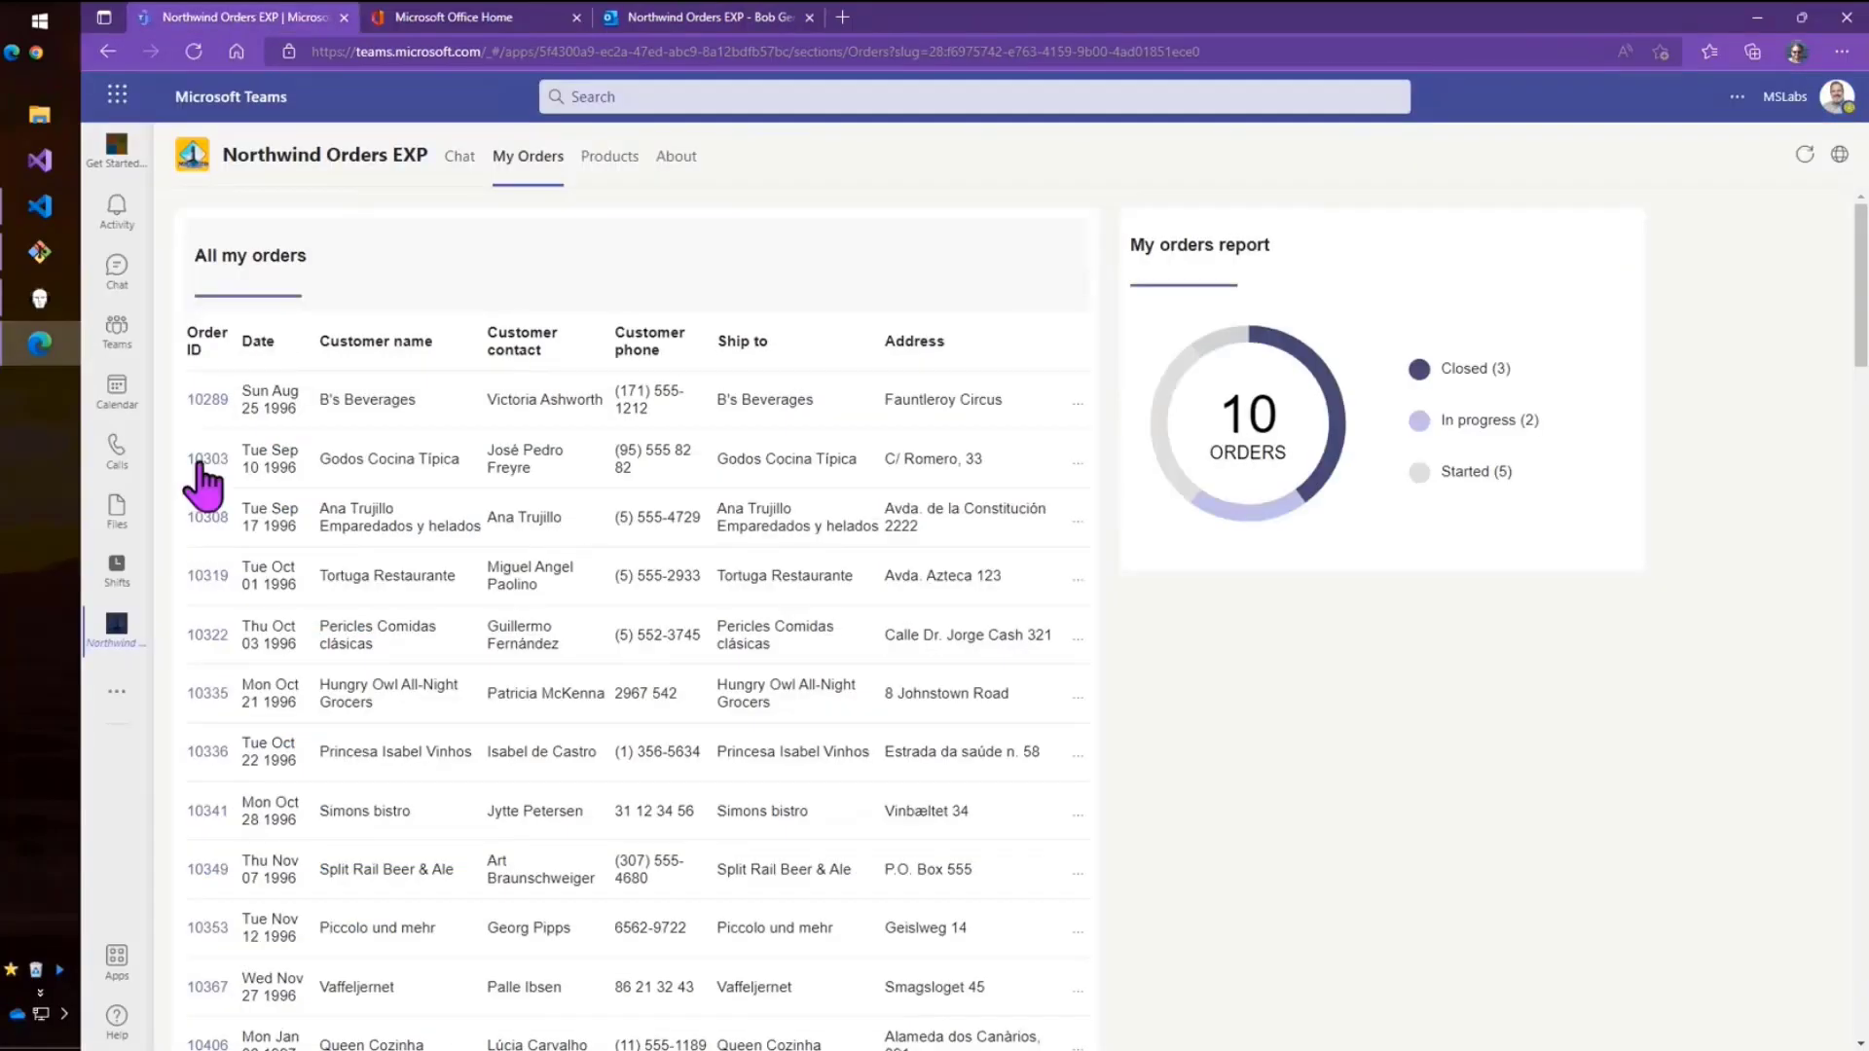
# Open order 10303 from the All my orders table.
pyautogui.click(207, 459)
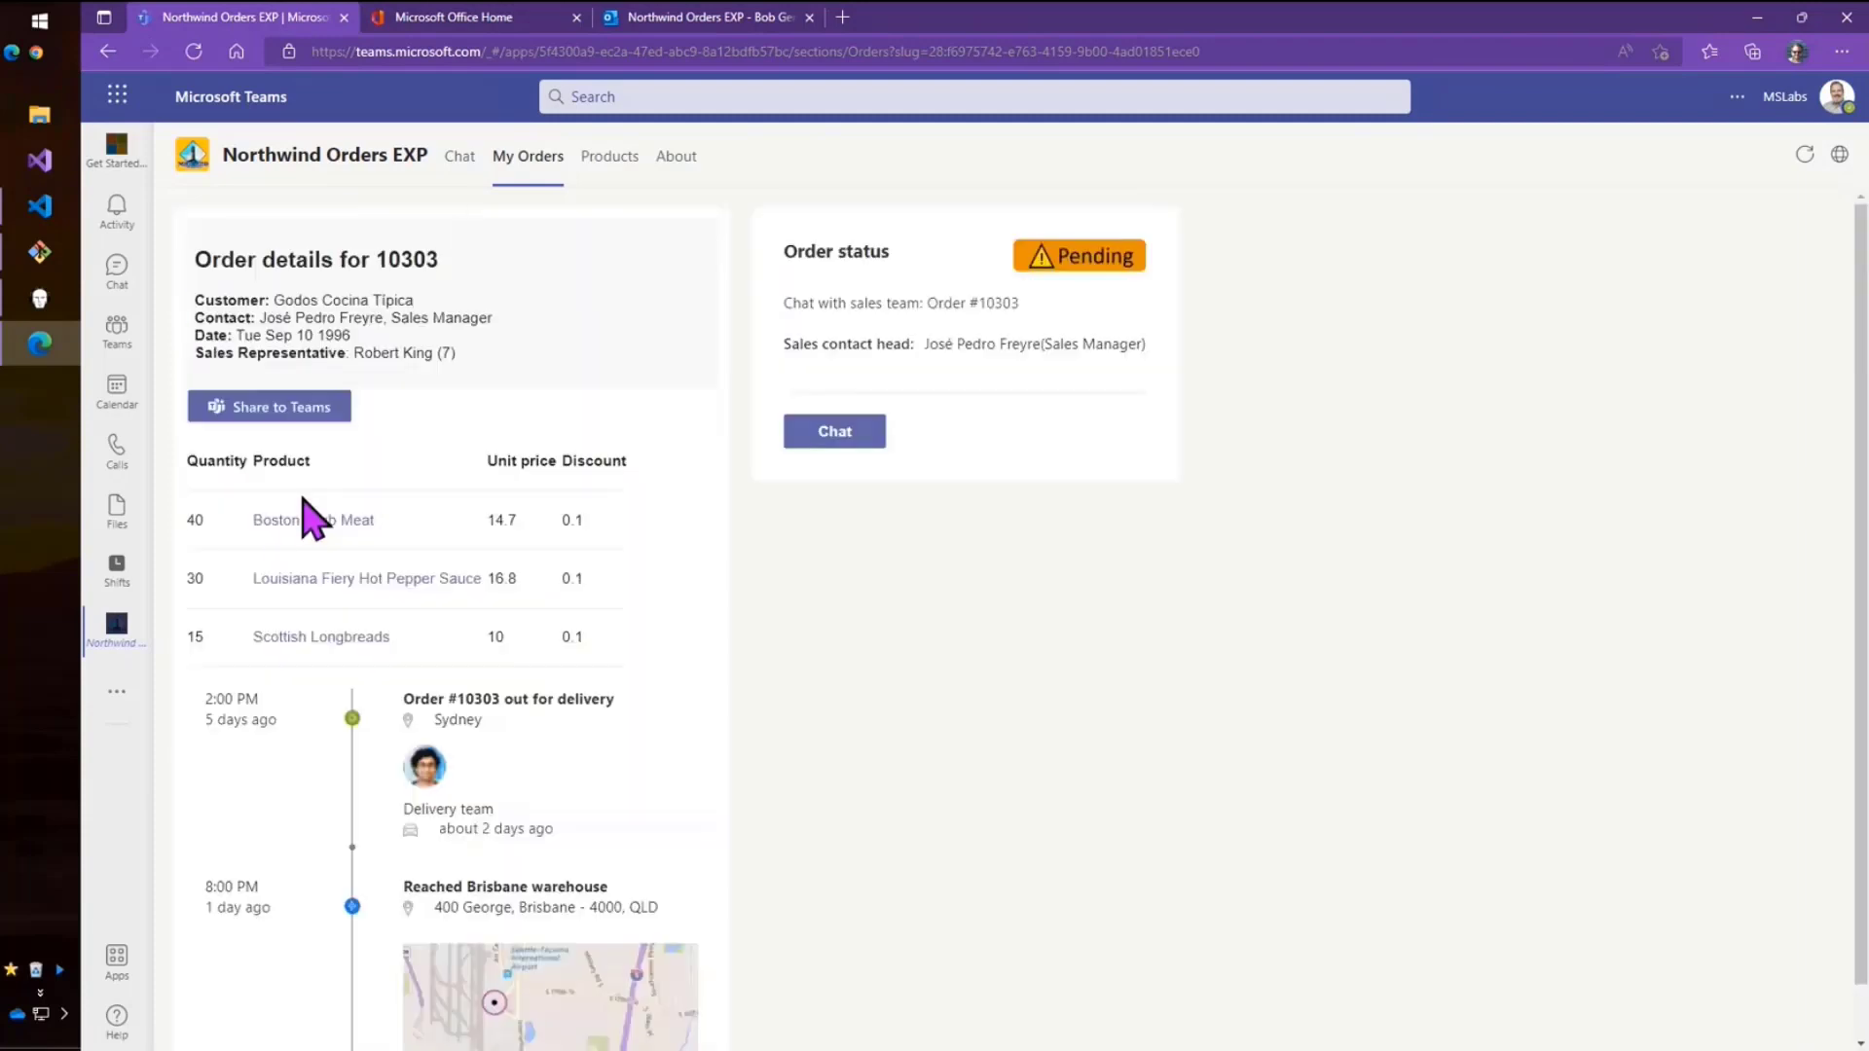
pyautogui.moveTo(459, 590)
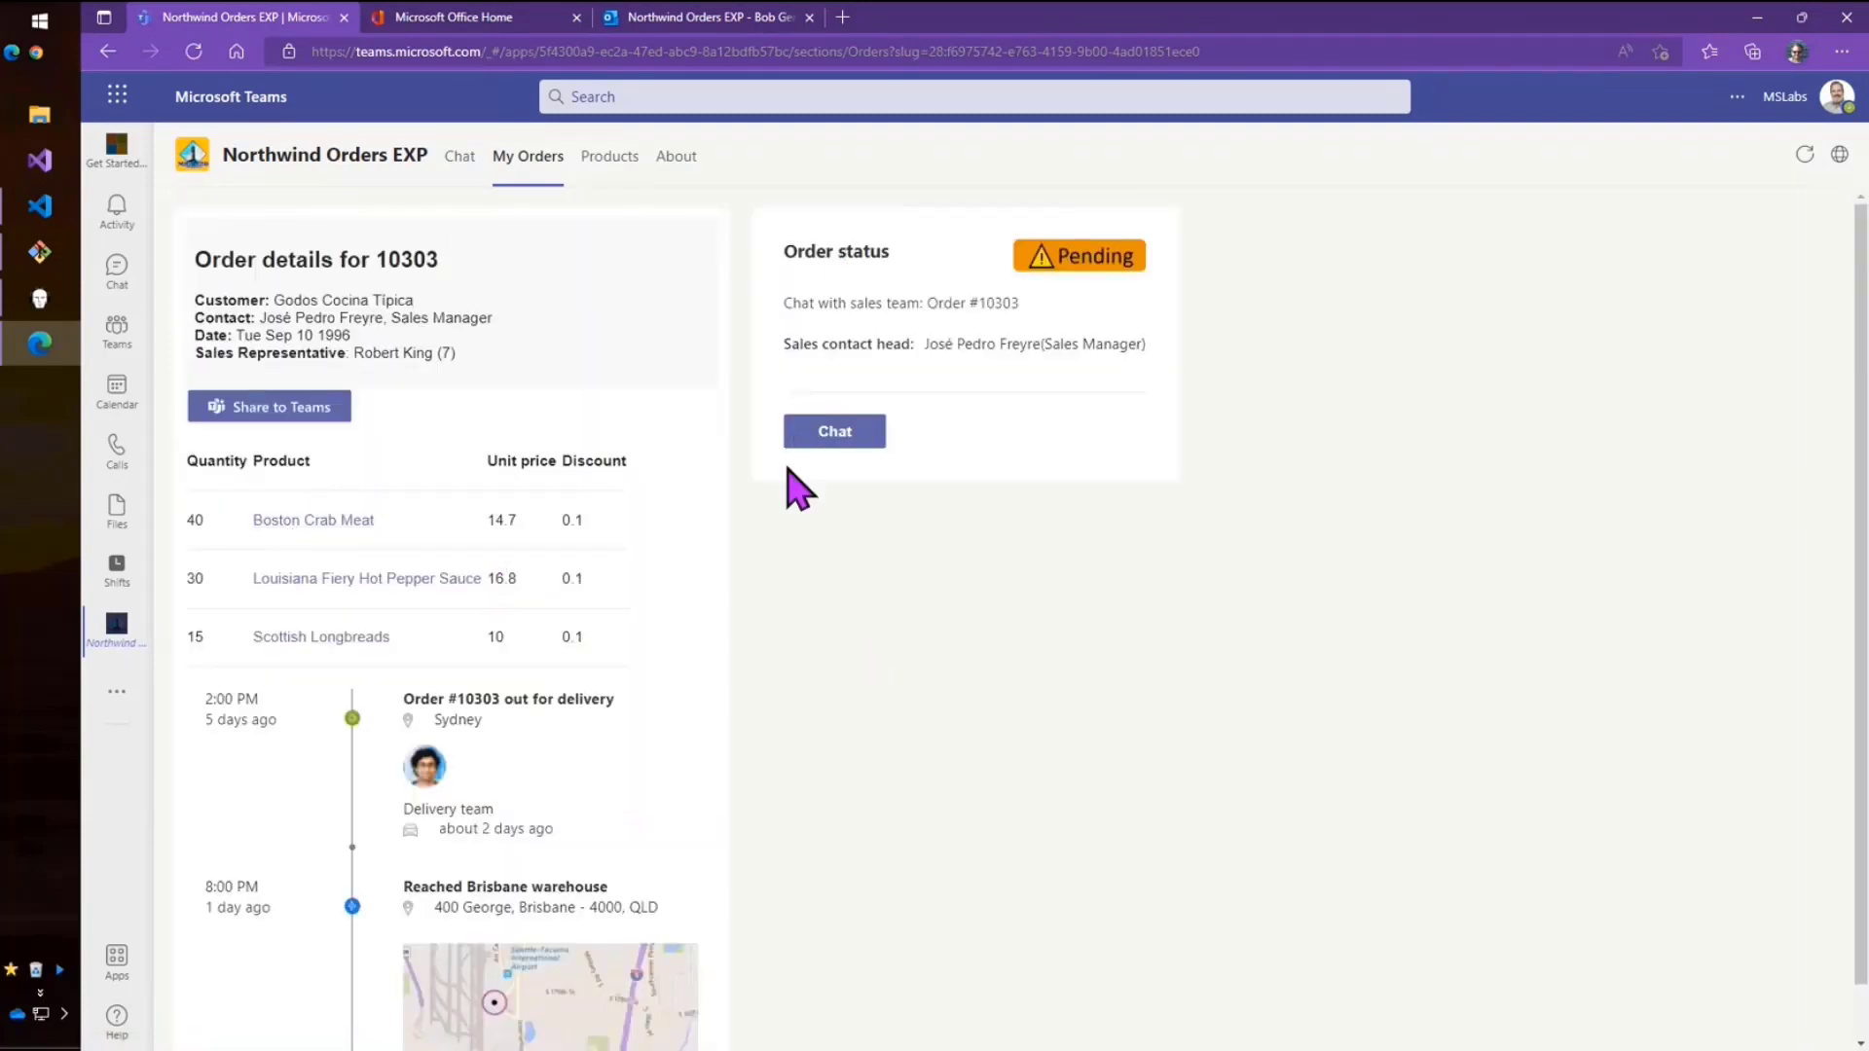
pyautogui.moveTo(946, 345)
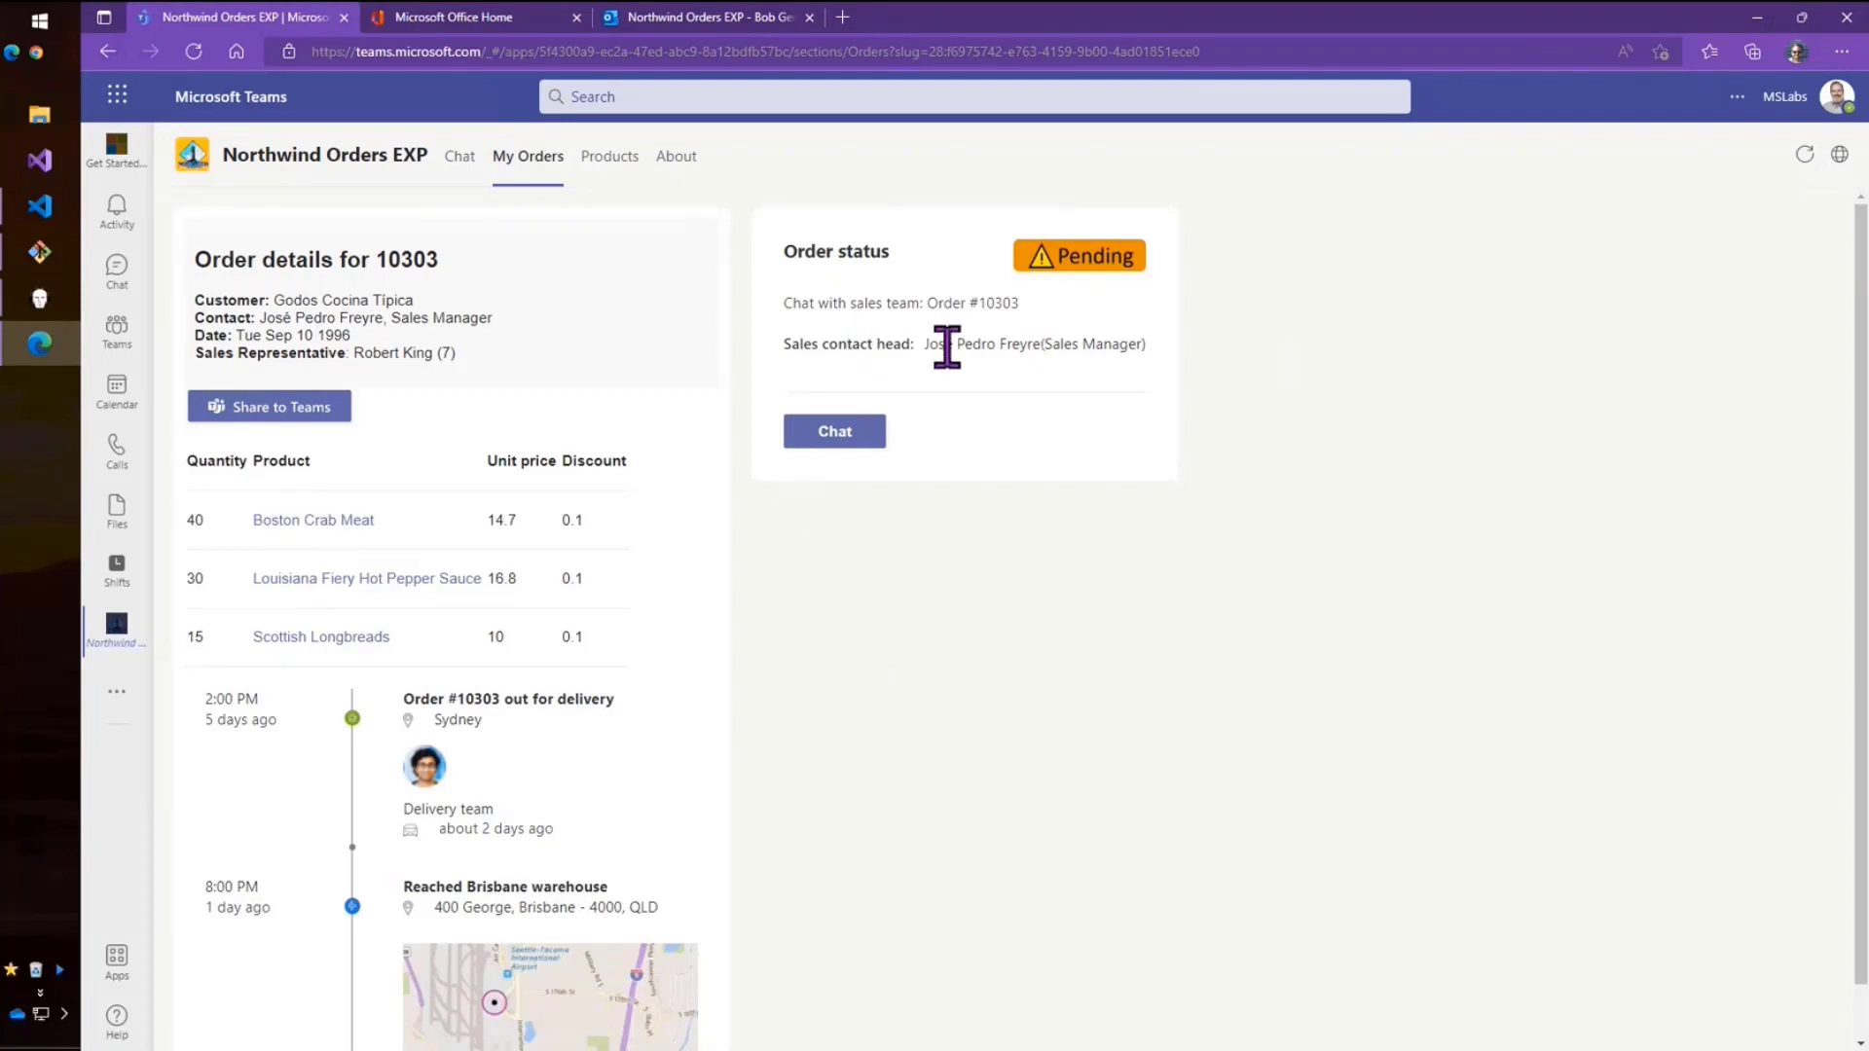
pyautogui.moveTo(1198, 370)
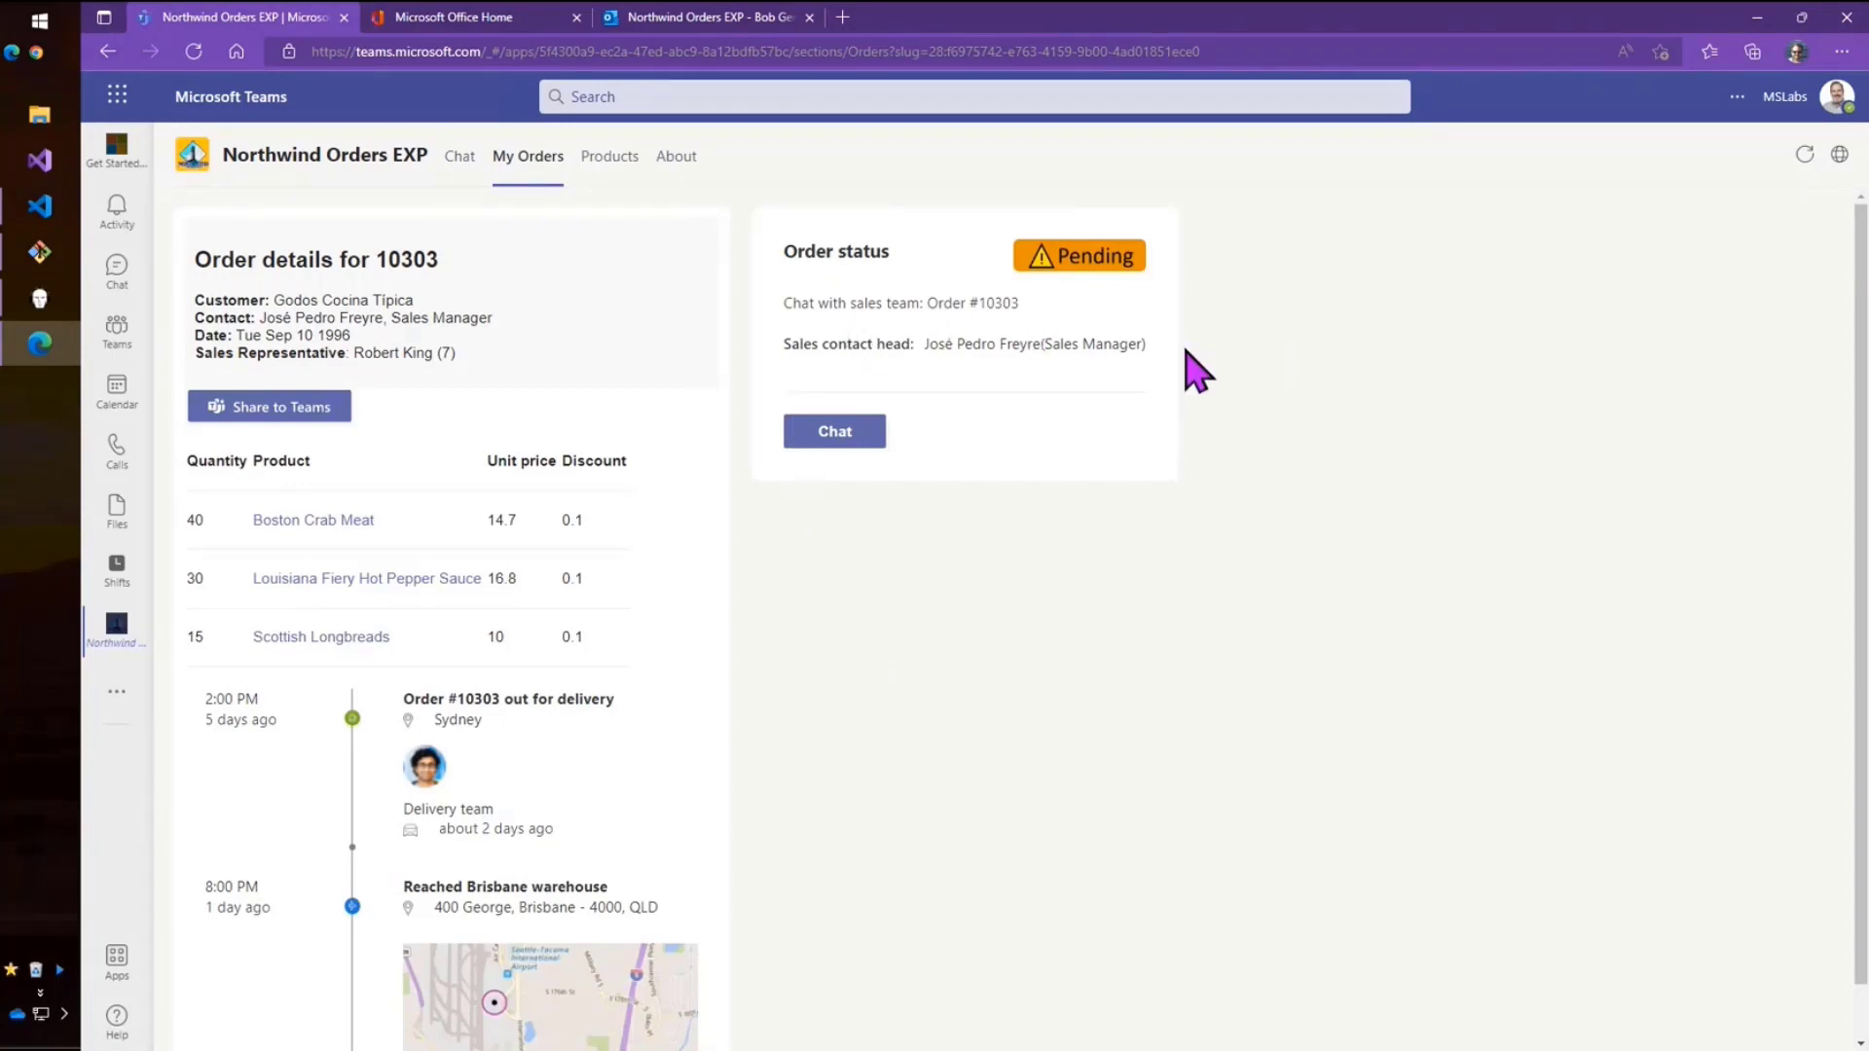
pyautogui.moveTo(1194, 408)
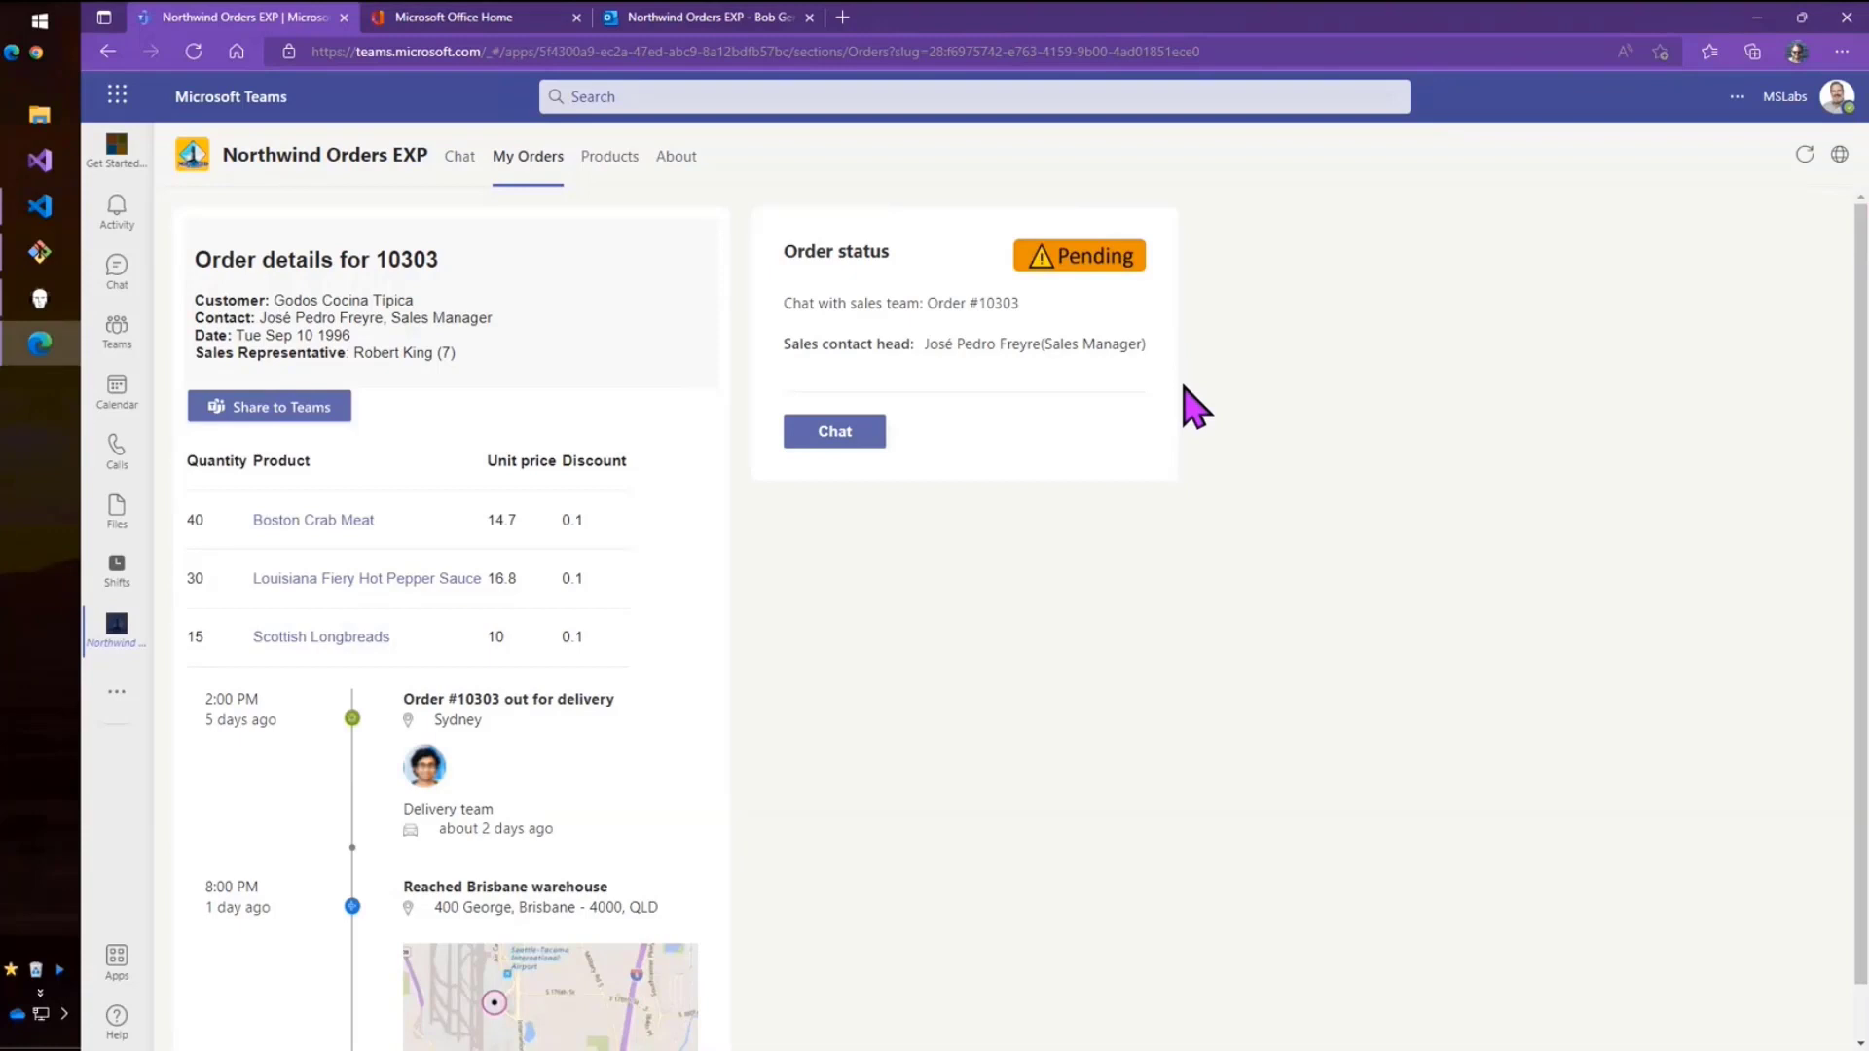
pyautogui.moveTo(1173, 461)
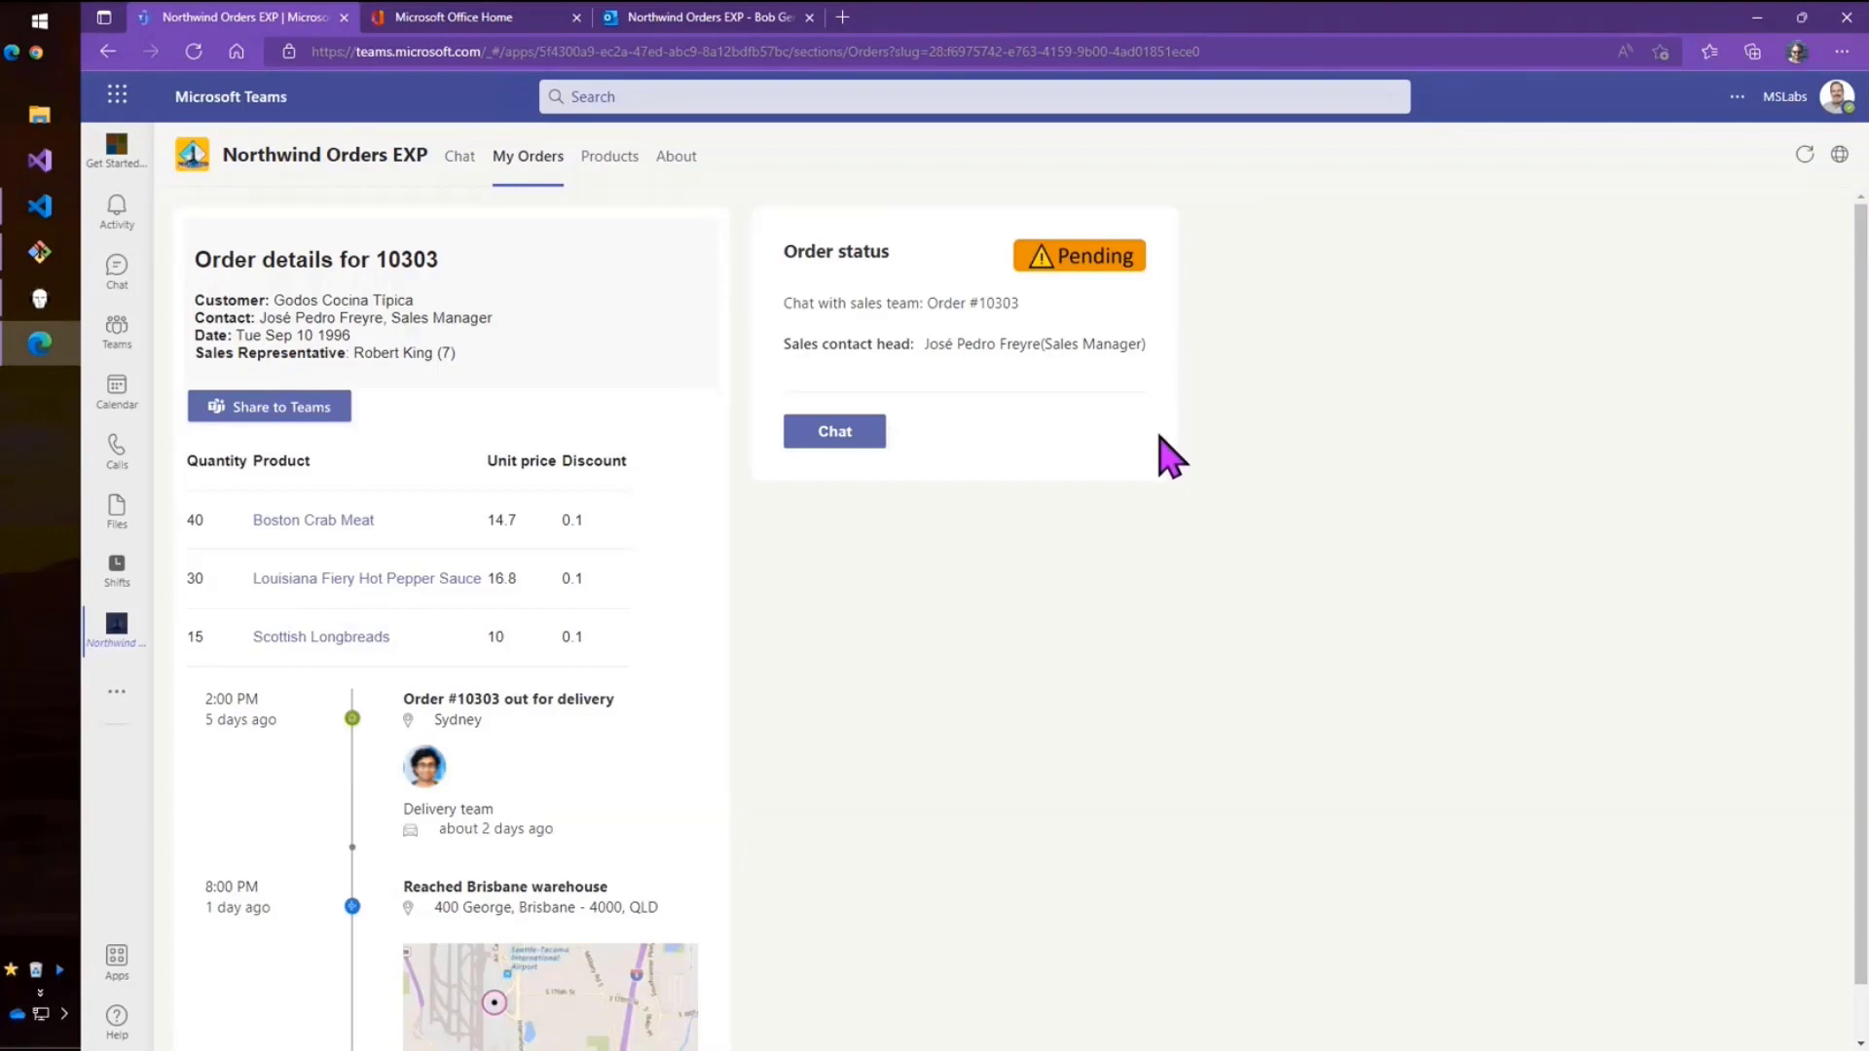
pyautogui.moveTo(1150, 525)
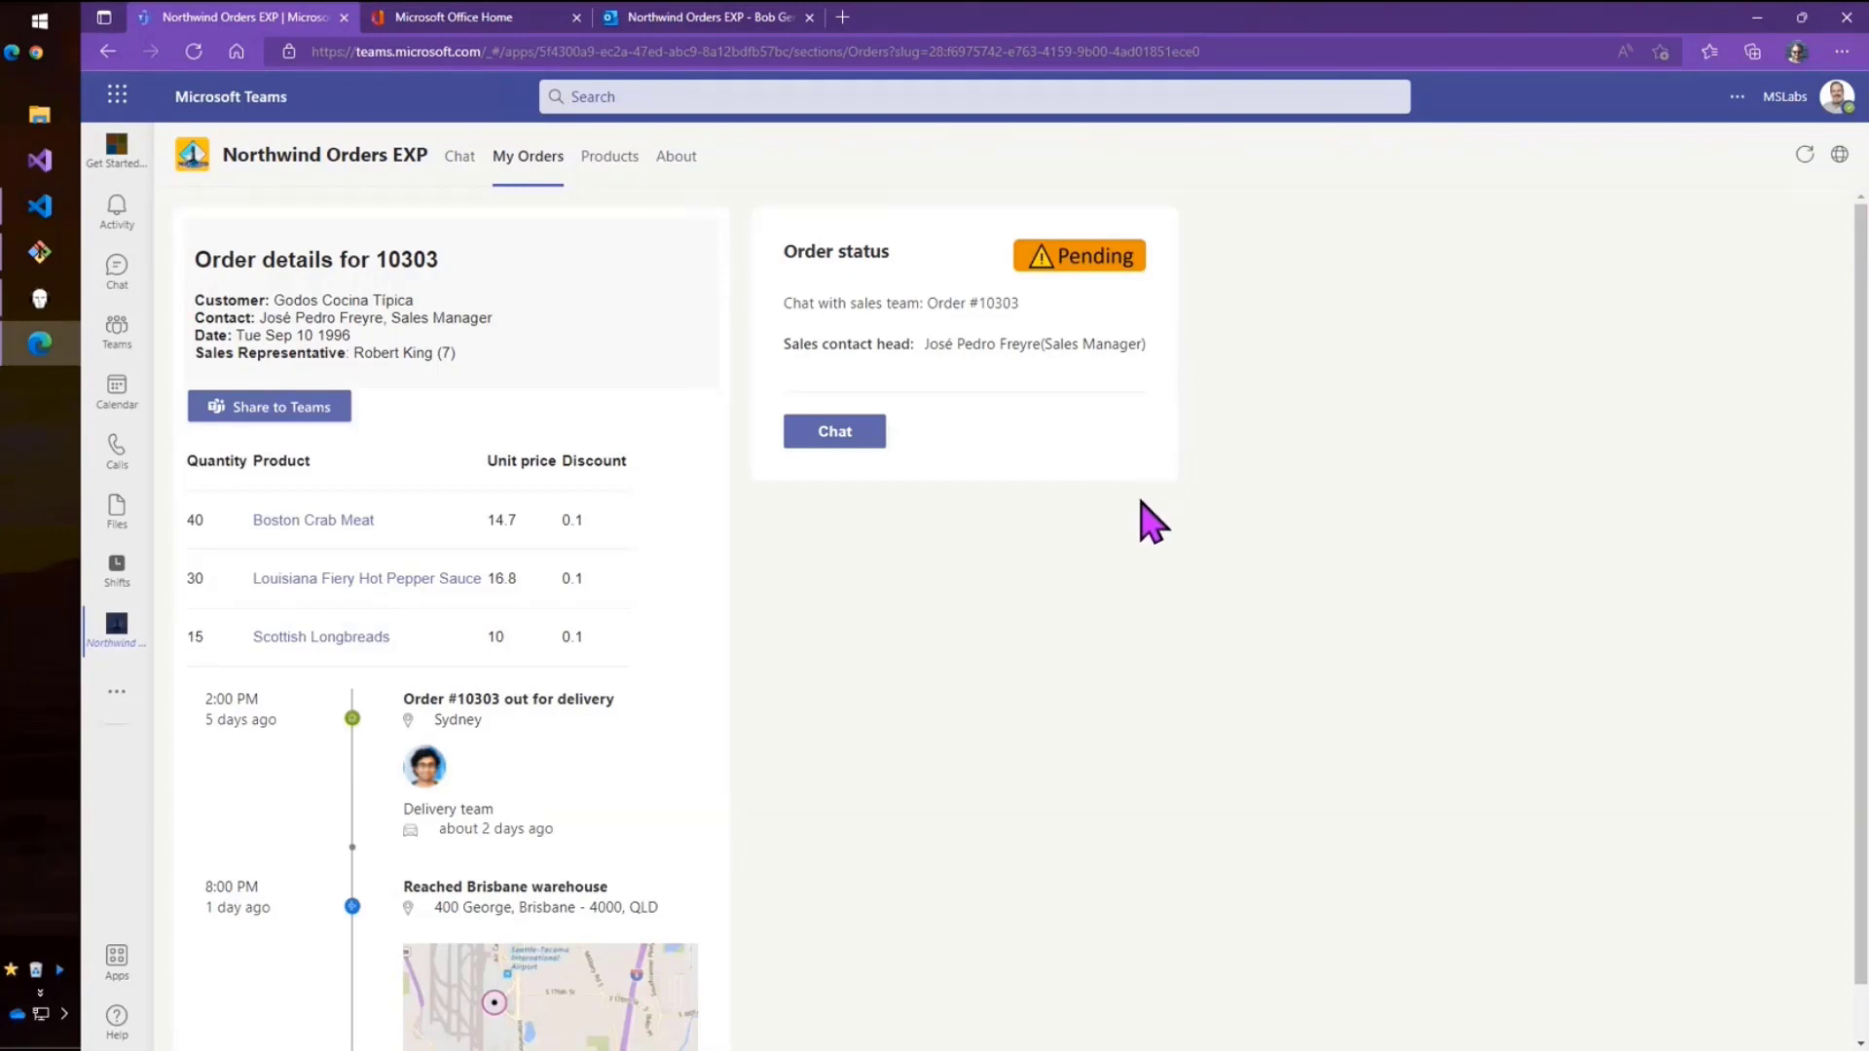
pyautogui.moveTo(876, 495)
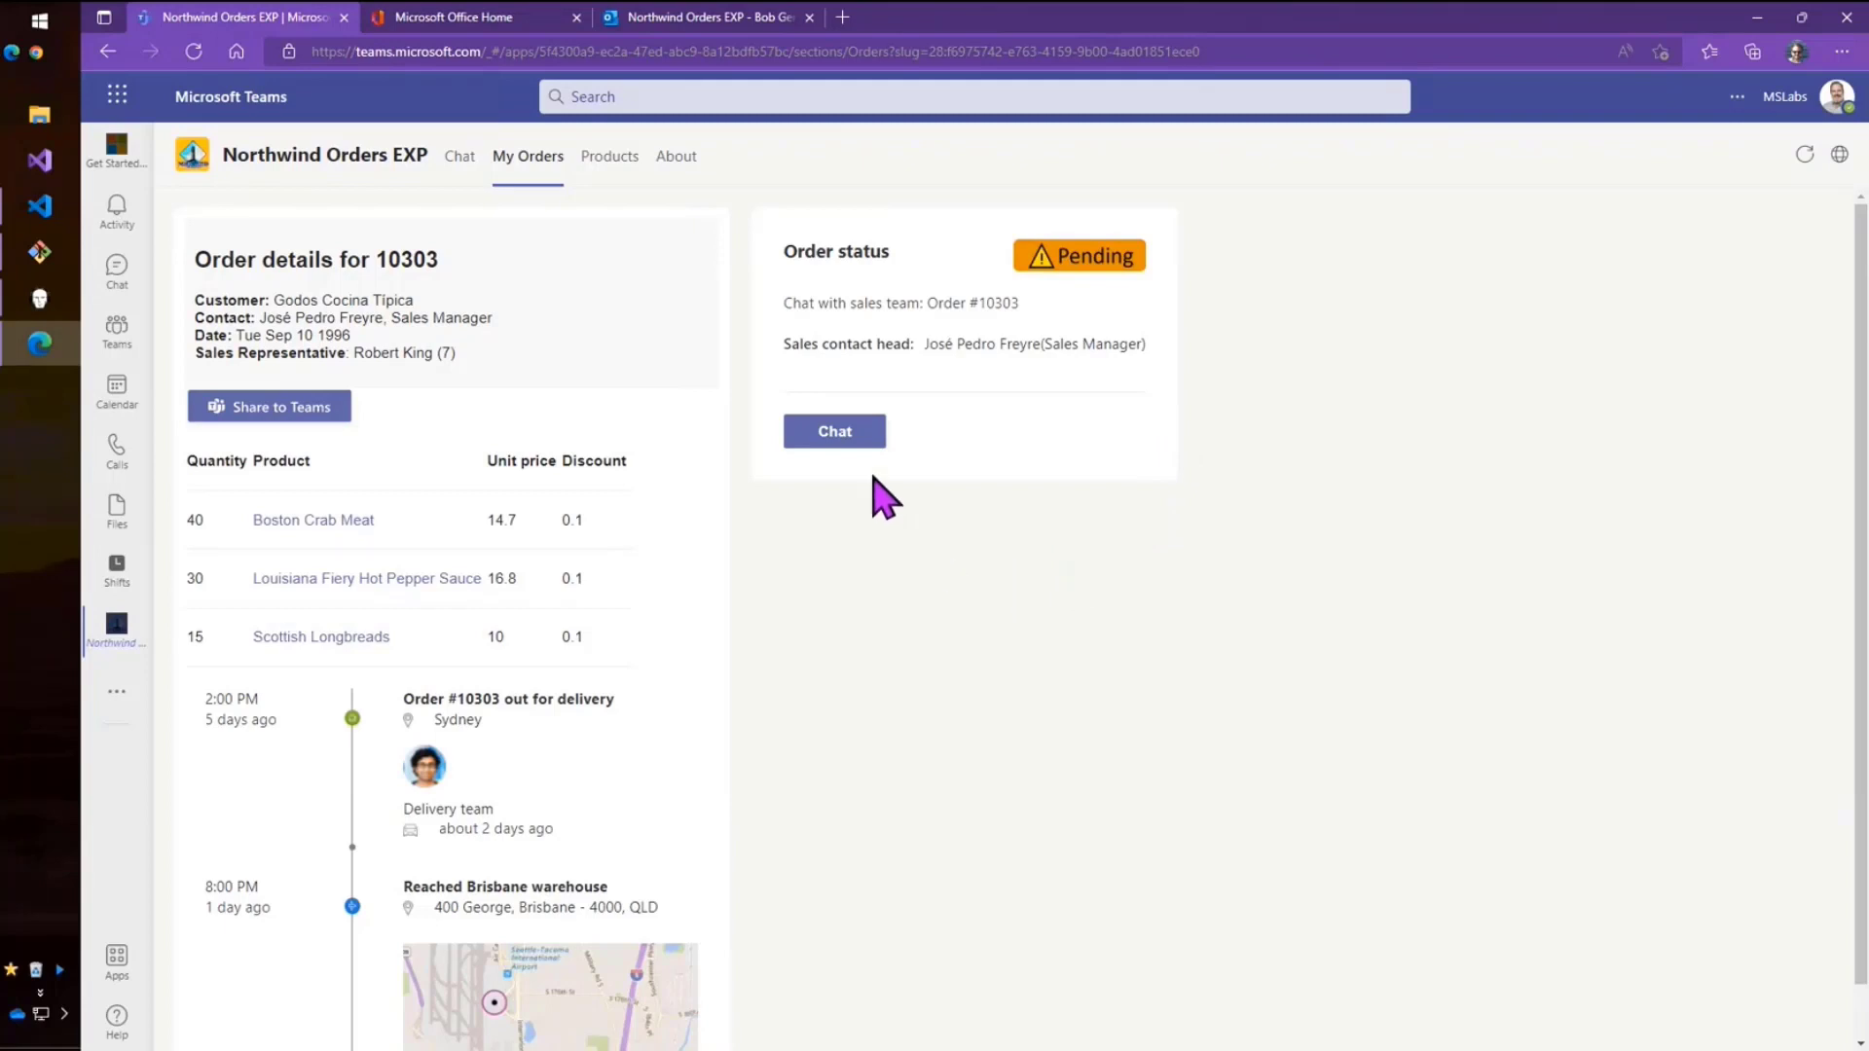
# Send the order 10303 enquiry to a new sales group chat, then reopen Northwind Orders EXP.
pyautogui.click(834, 431)
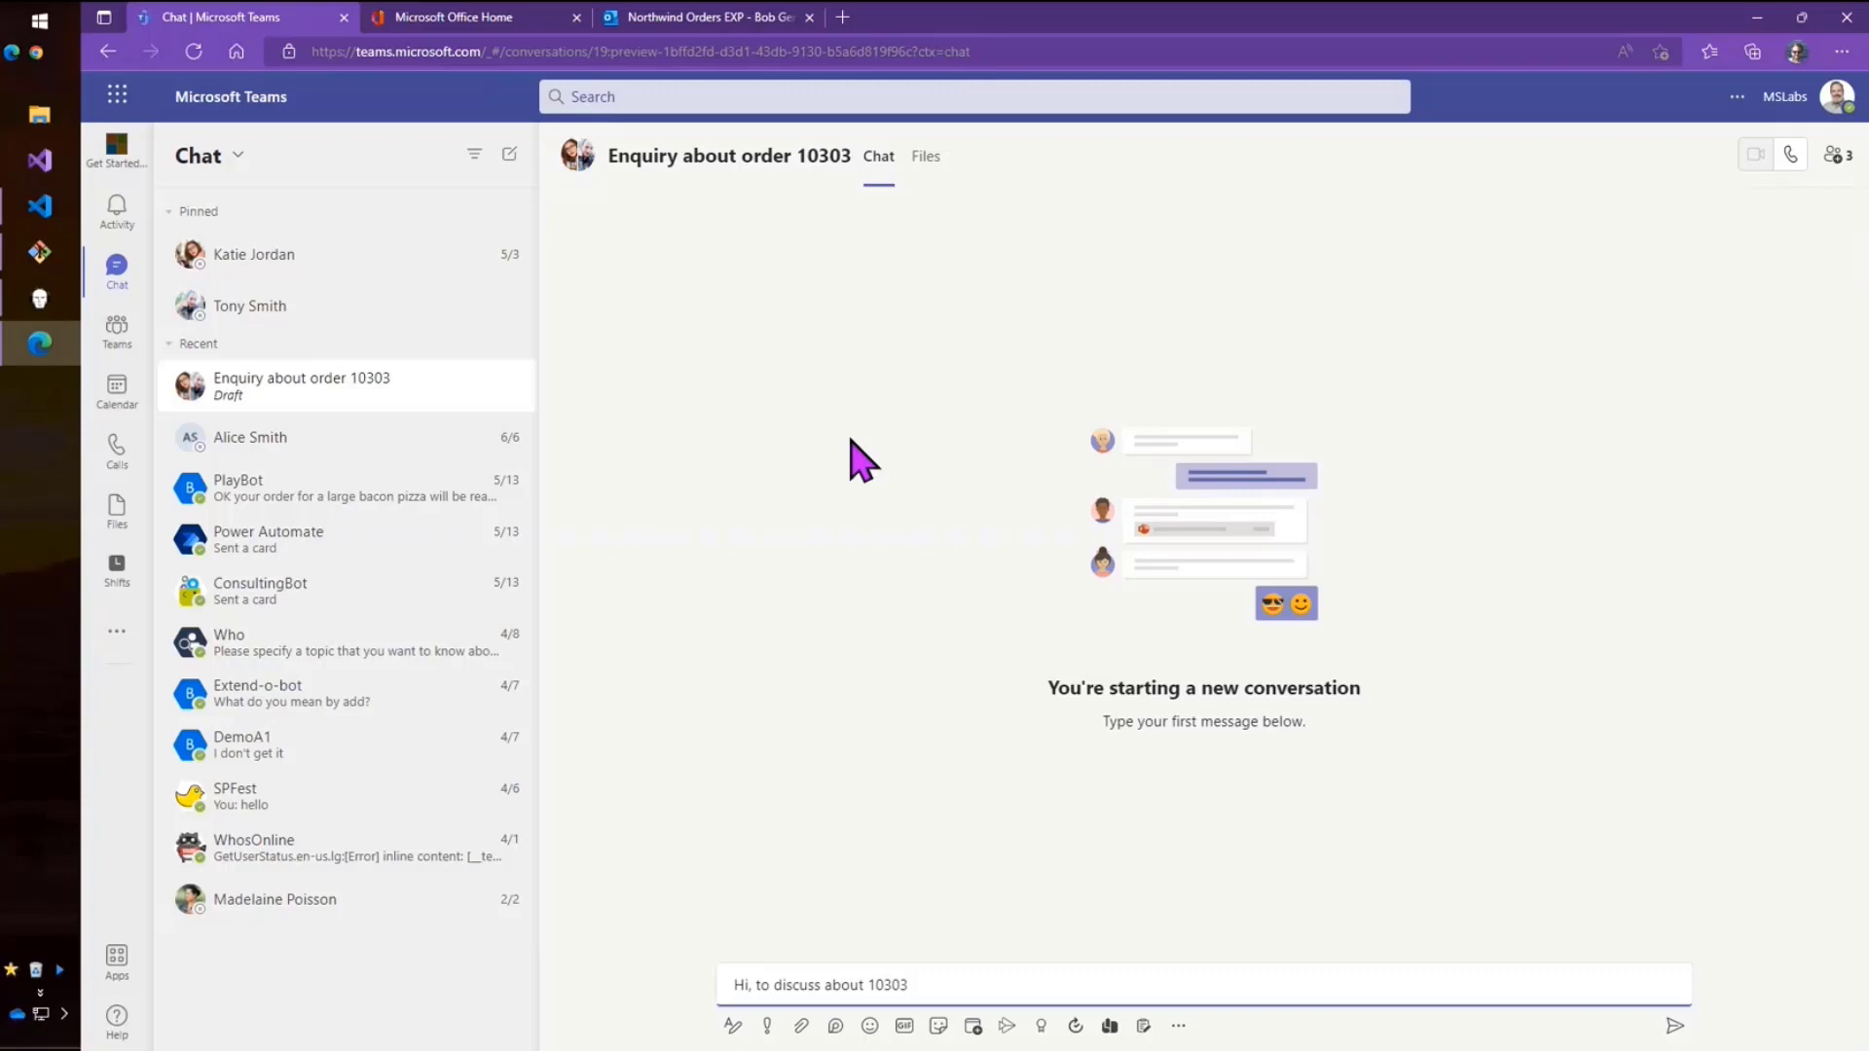
pyautogui.moveTo(1212, 737)
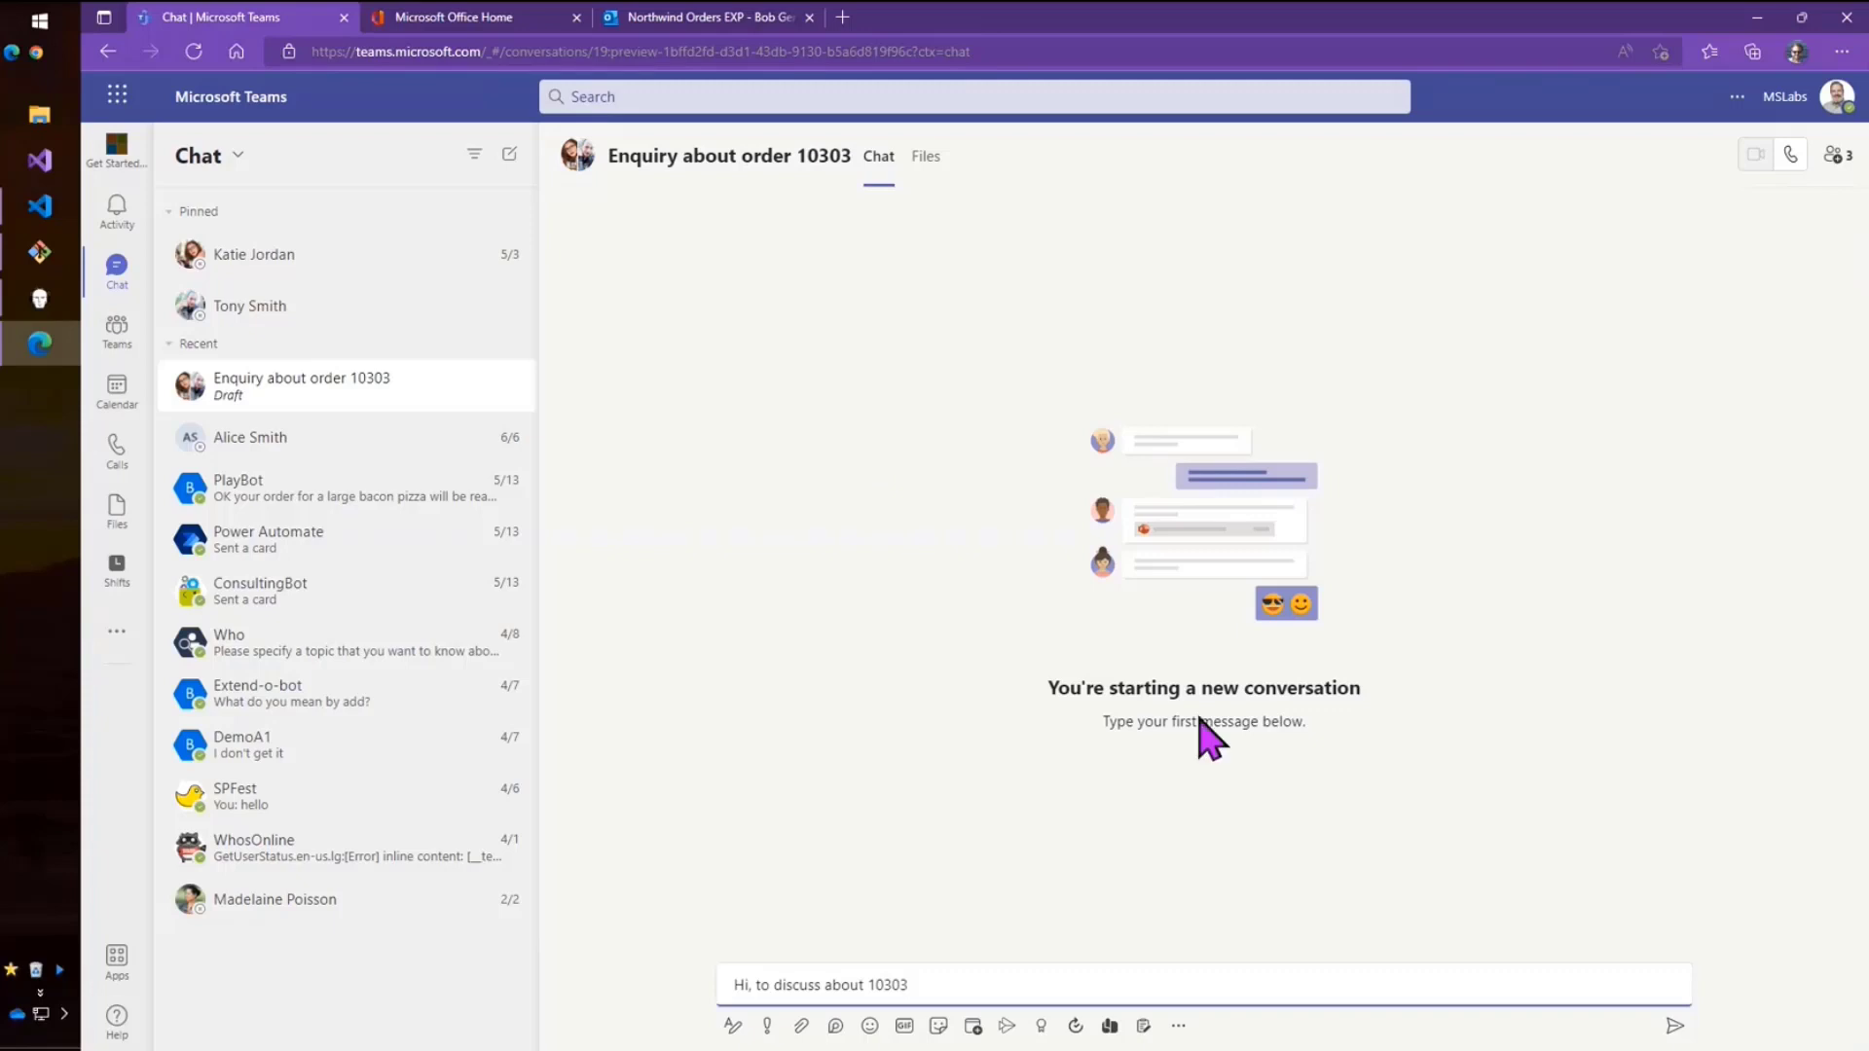
pyautogui.click(1674, 1027)
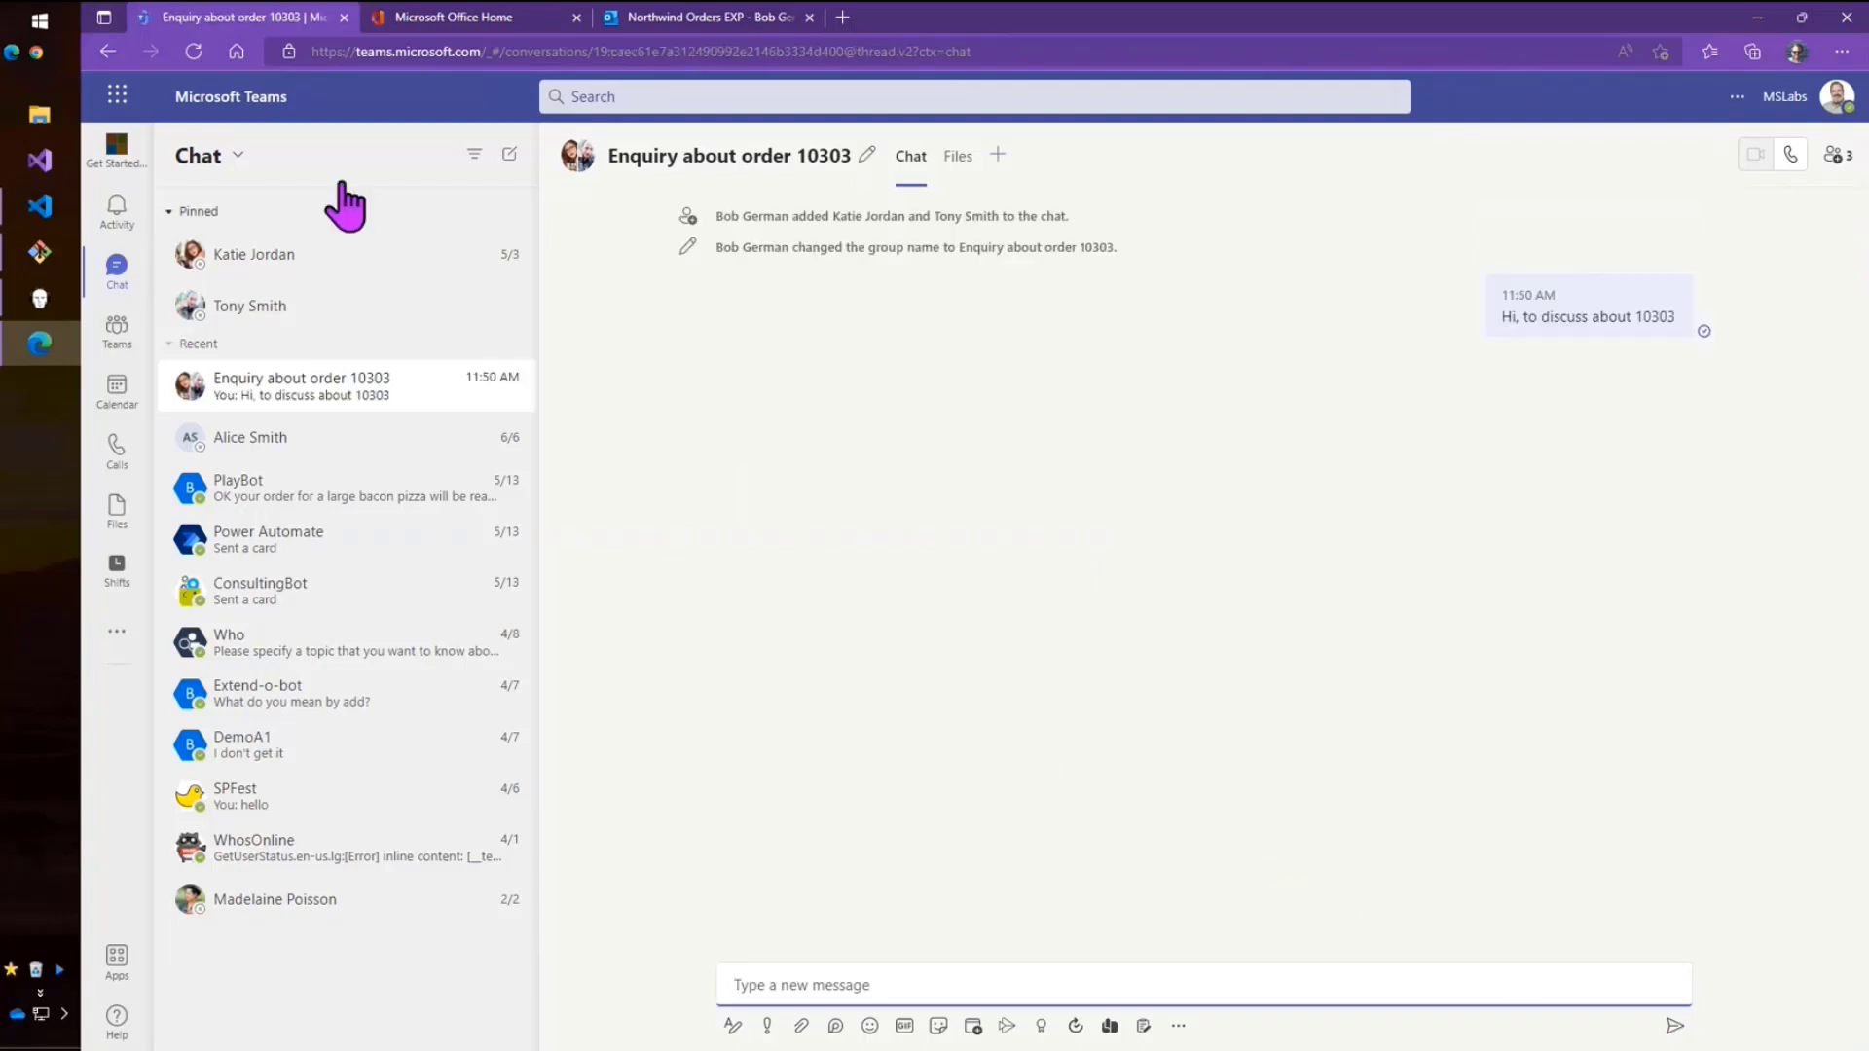
pyautogui.click(106, 52)
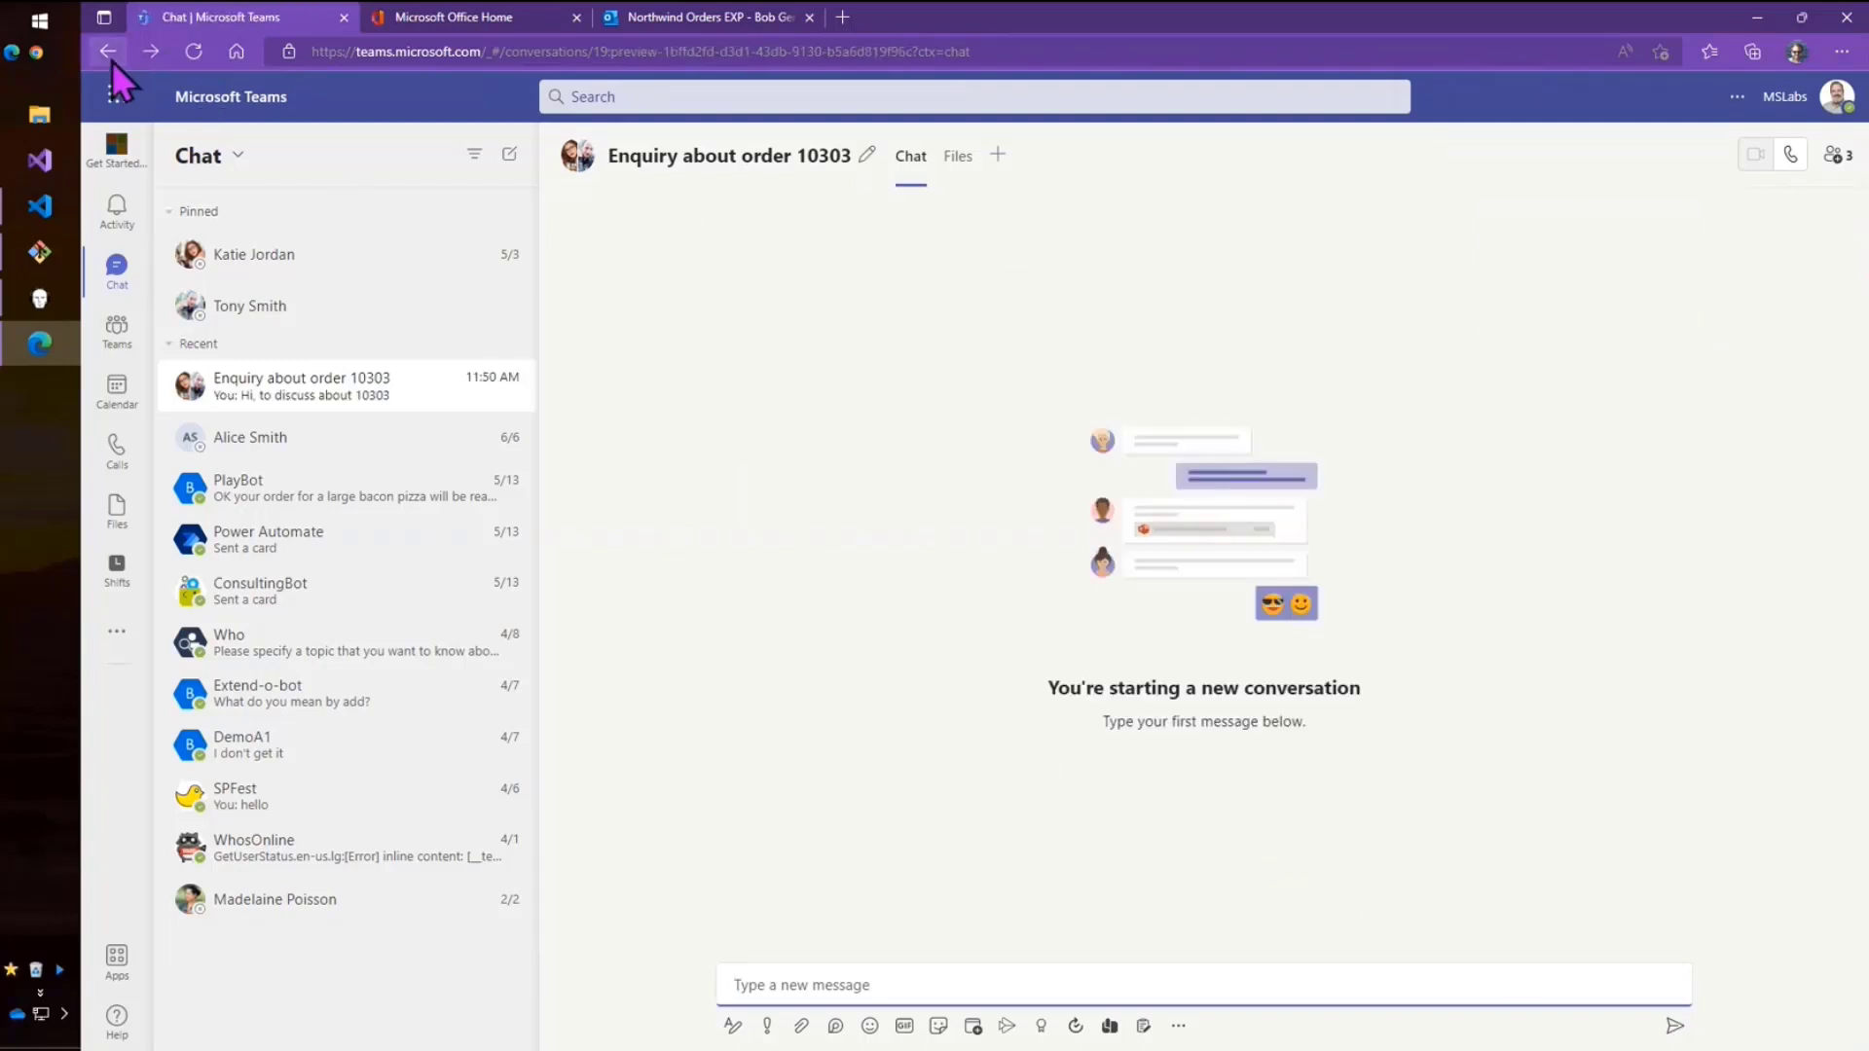
pyautogui.click(116, 632)
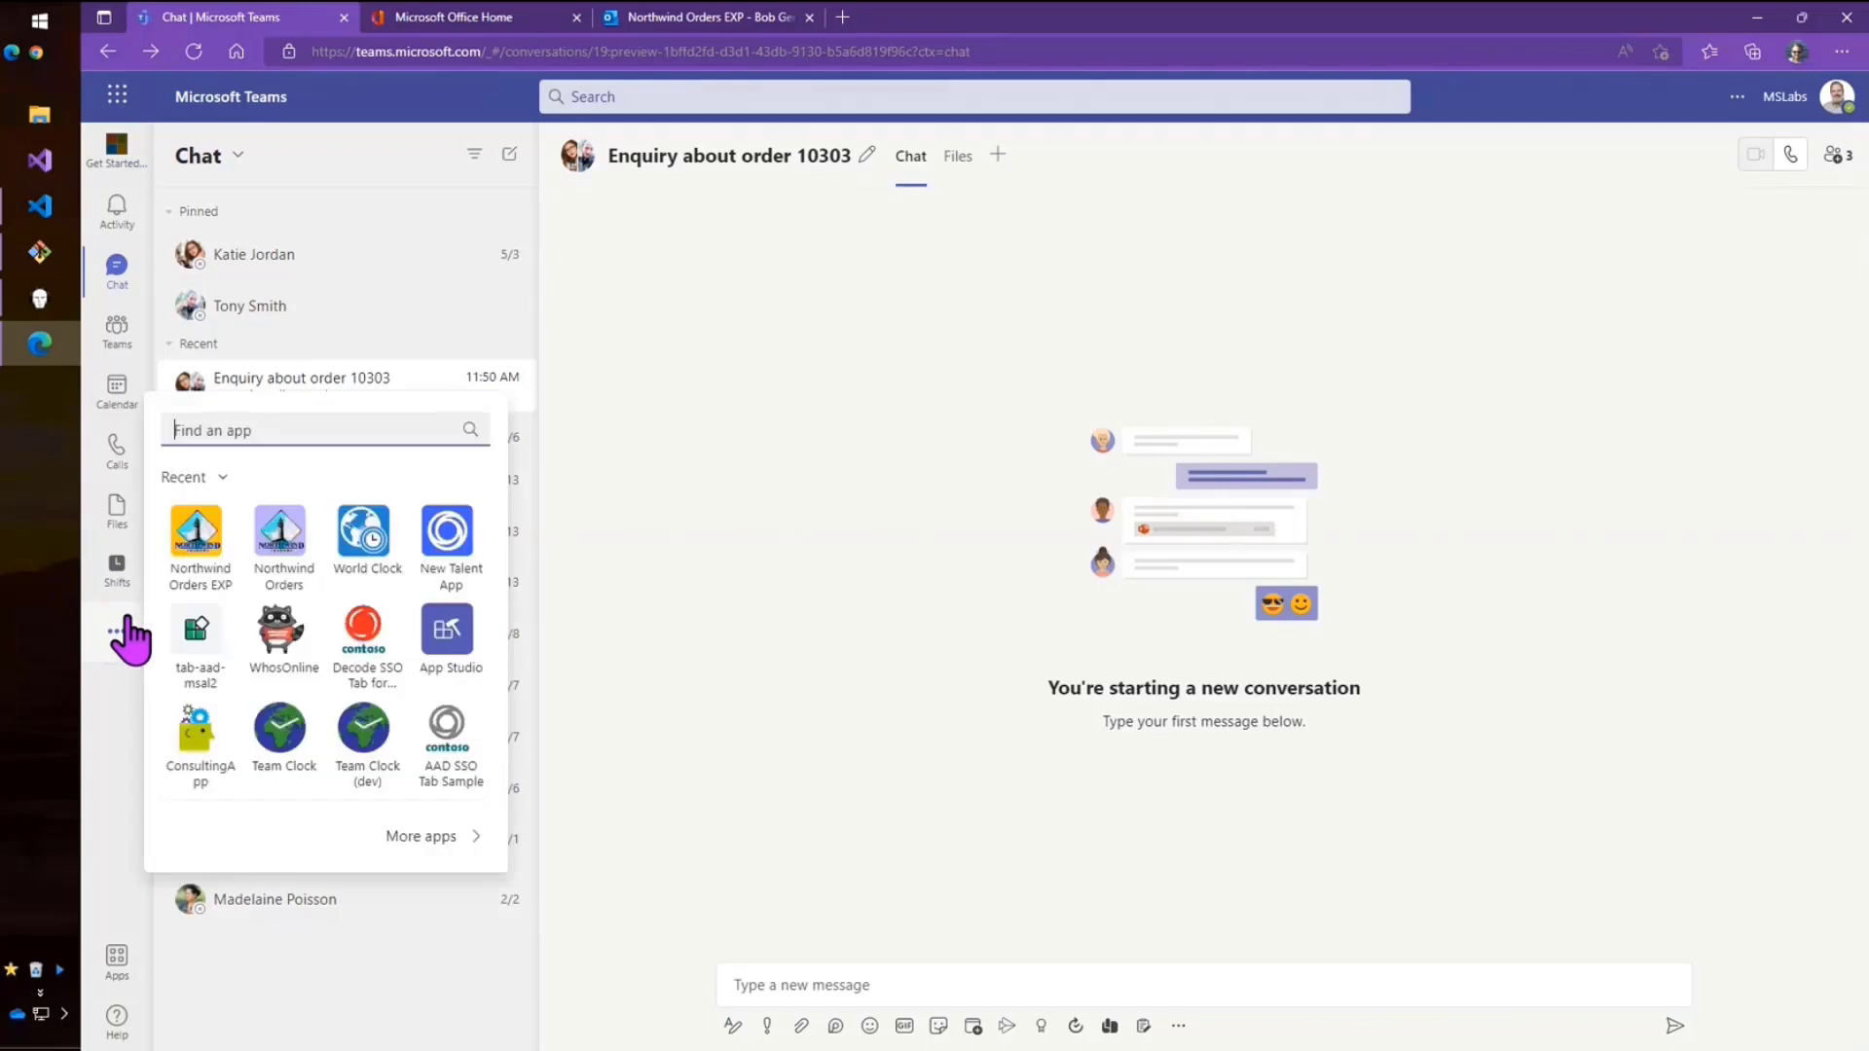
pyautogui.click(197, 537)
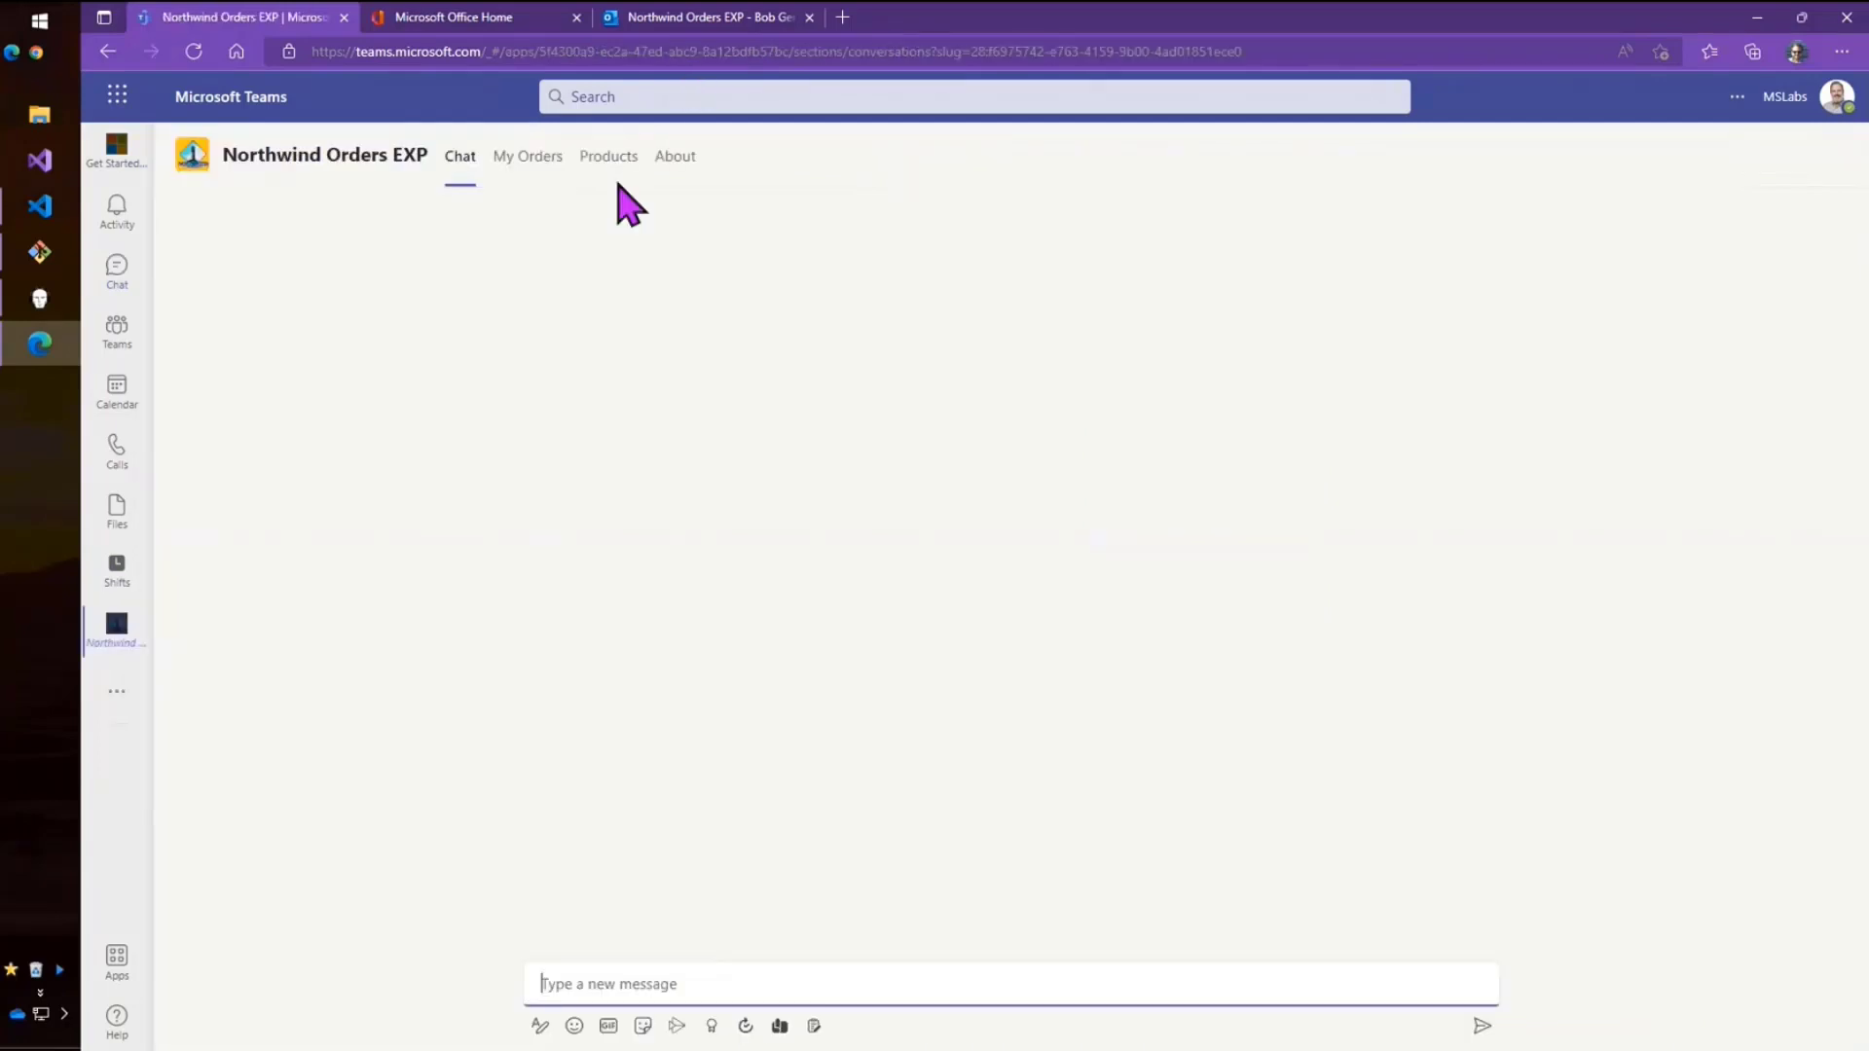
# In orderDetail.js, highlight the chat isSupported() check, then scroll to openGroupChat and openChat.
pyautogui.click(39, 205)
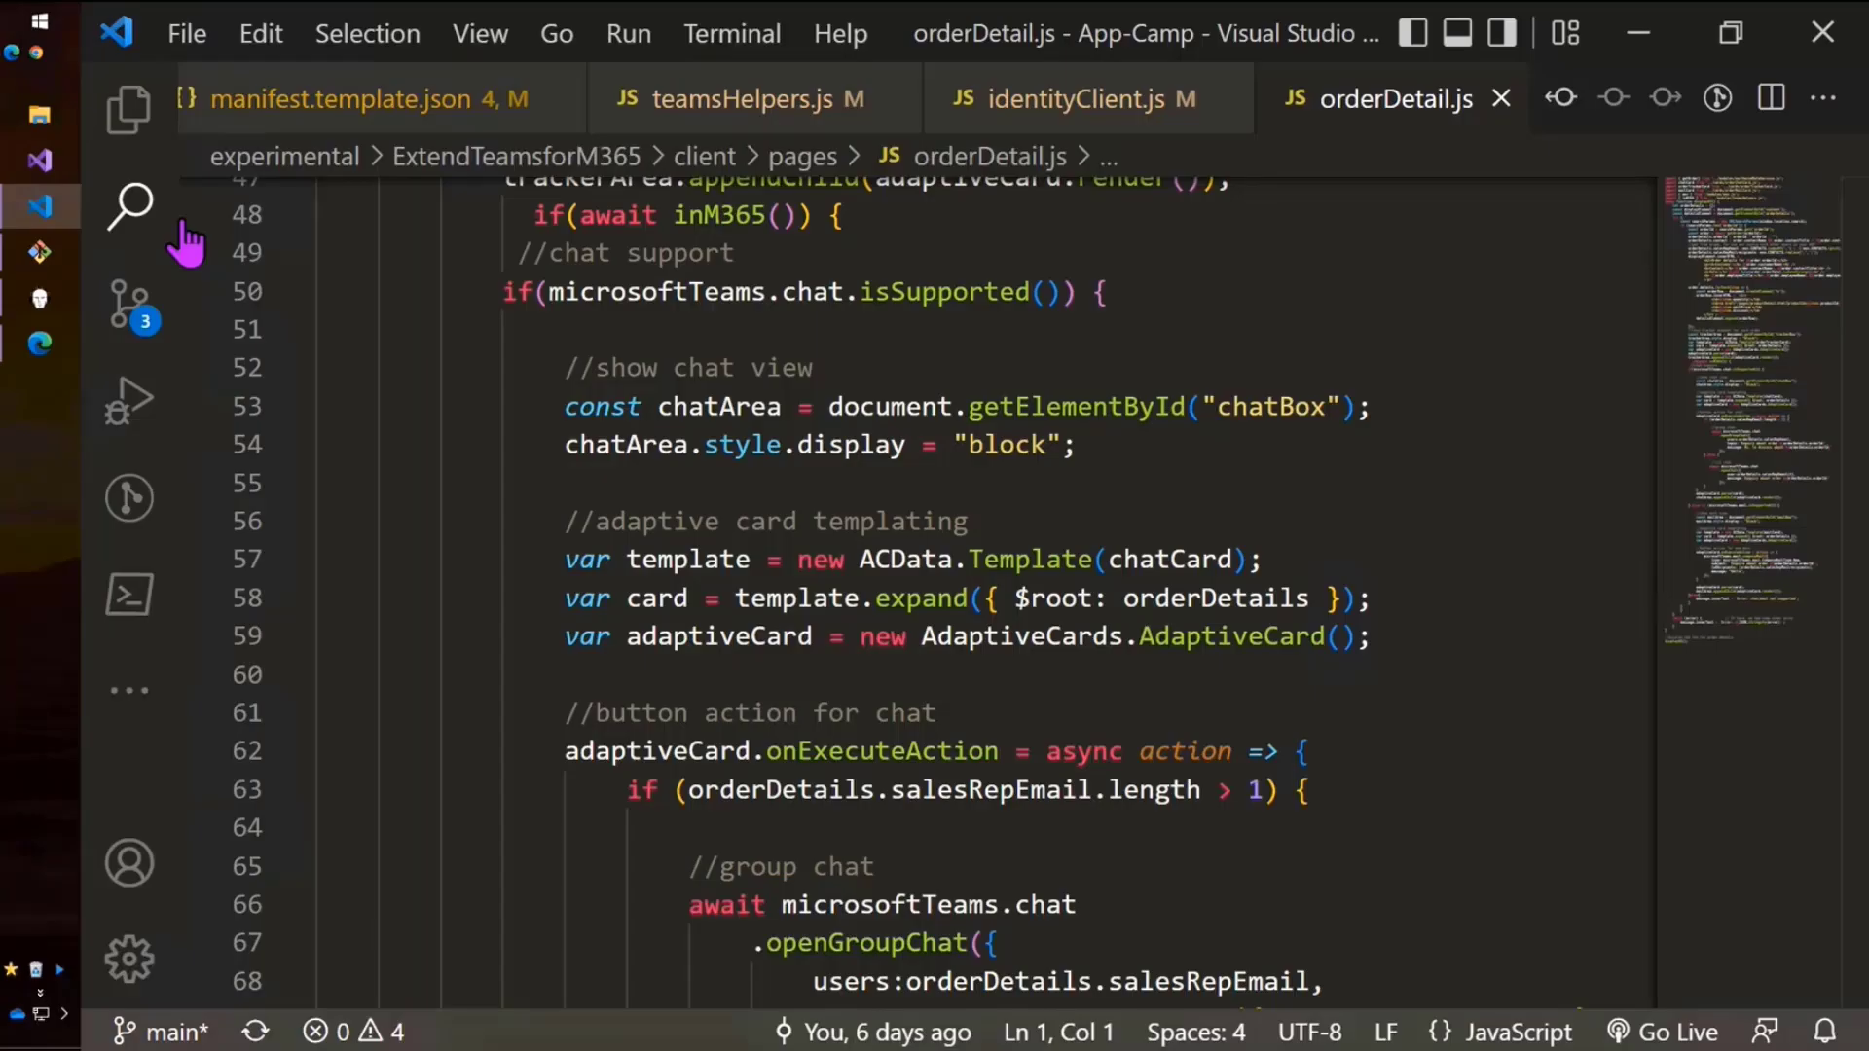
pyautogui.click(535, 329)
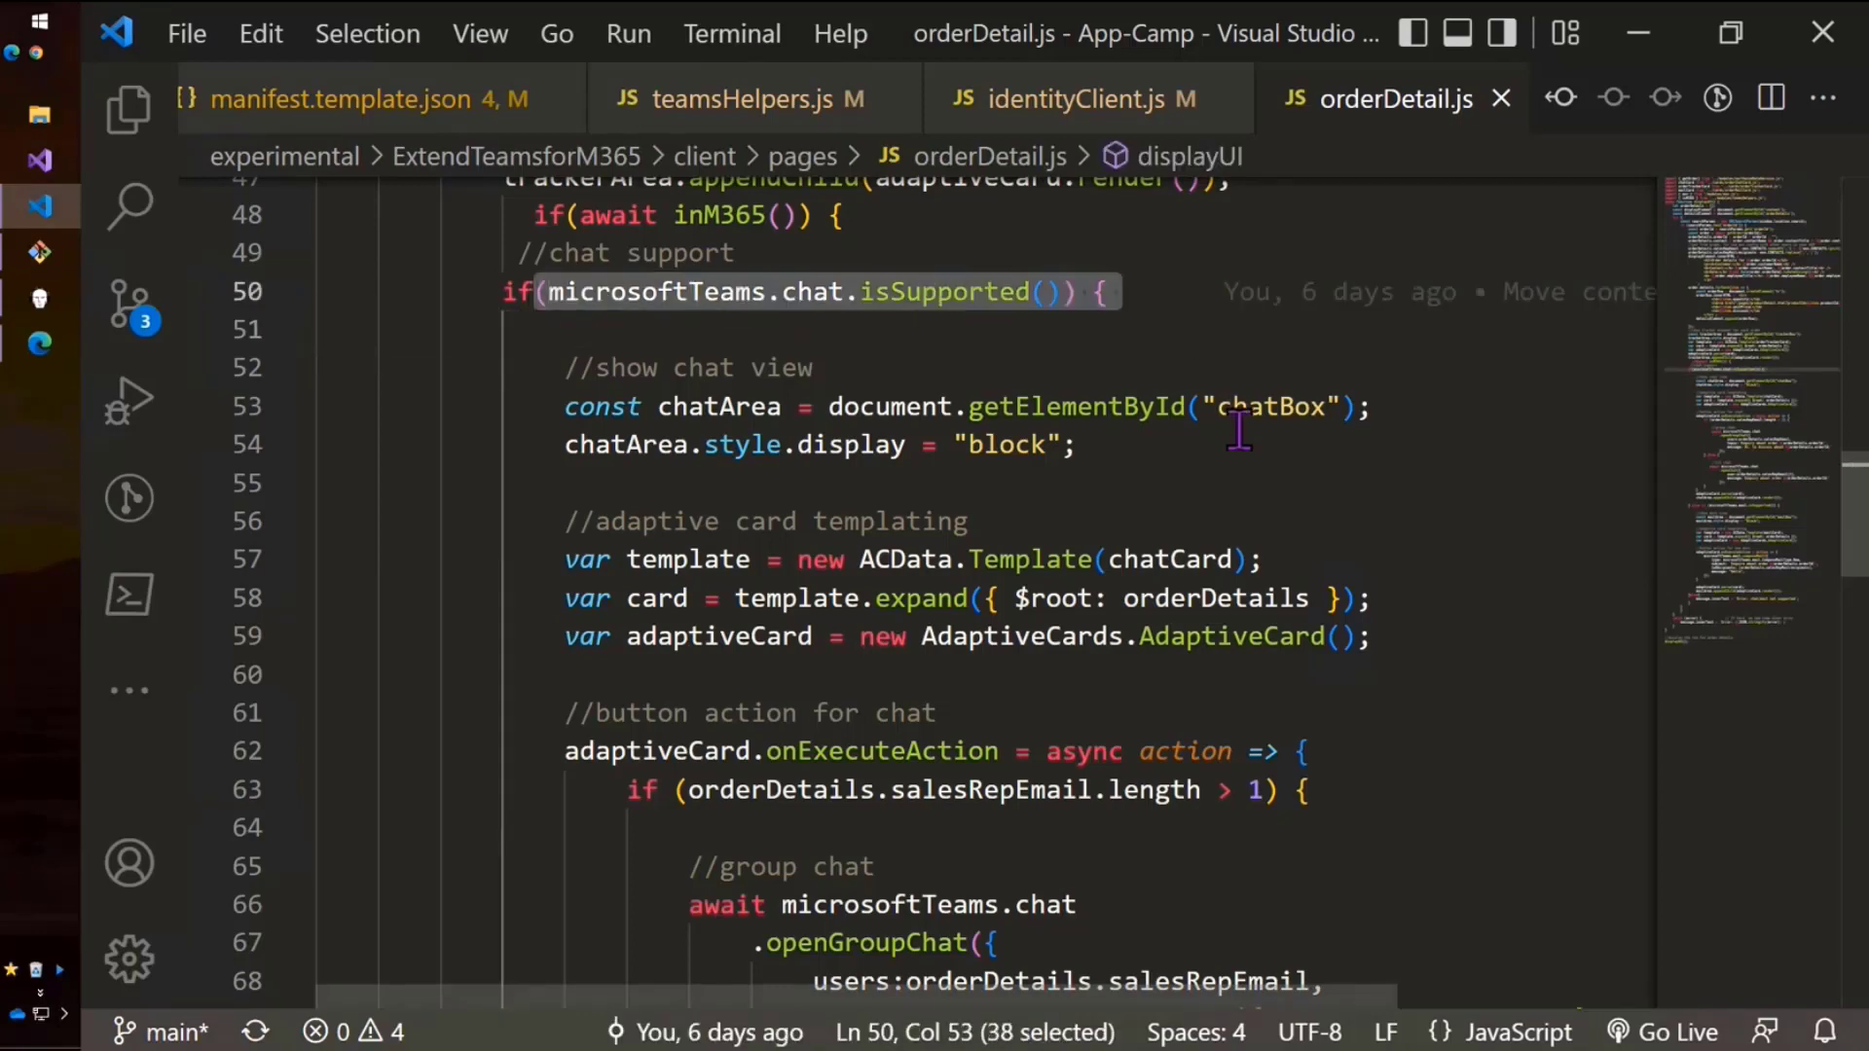
pyautogui.moveTo(1204, 447)
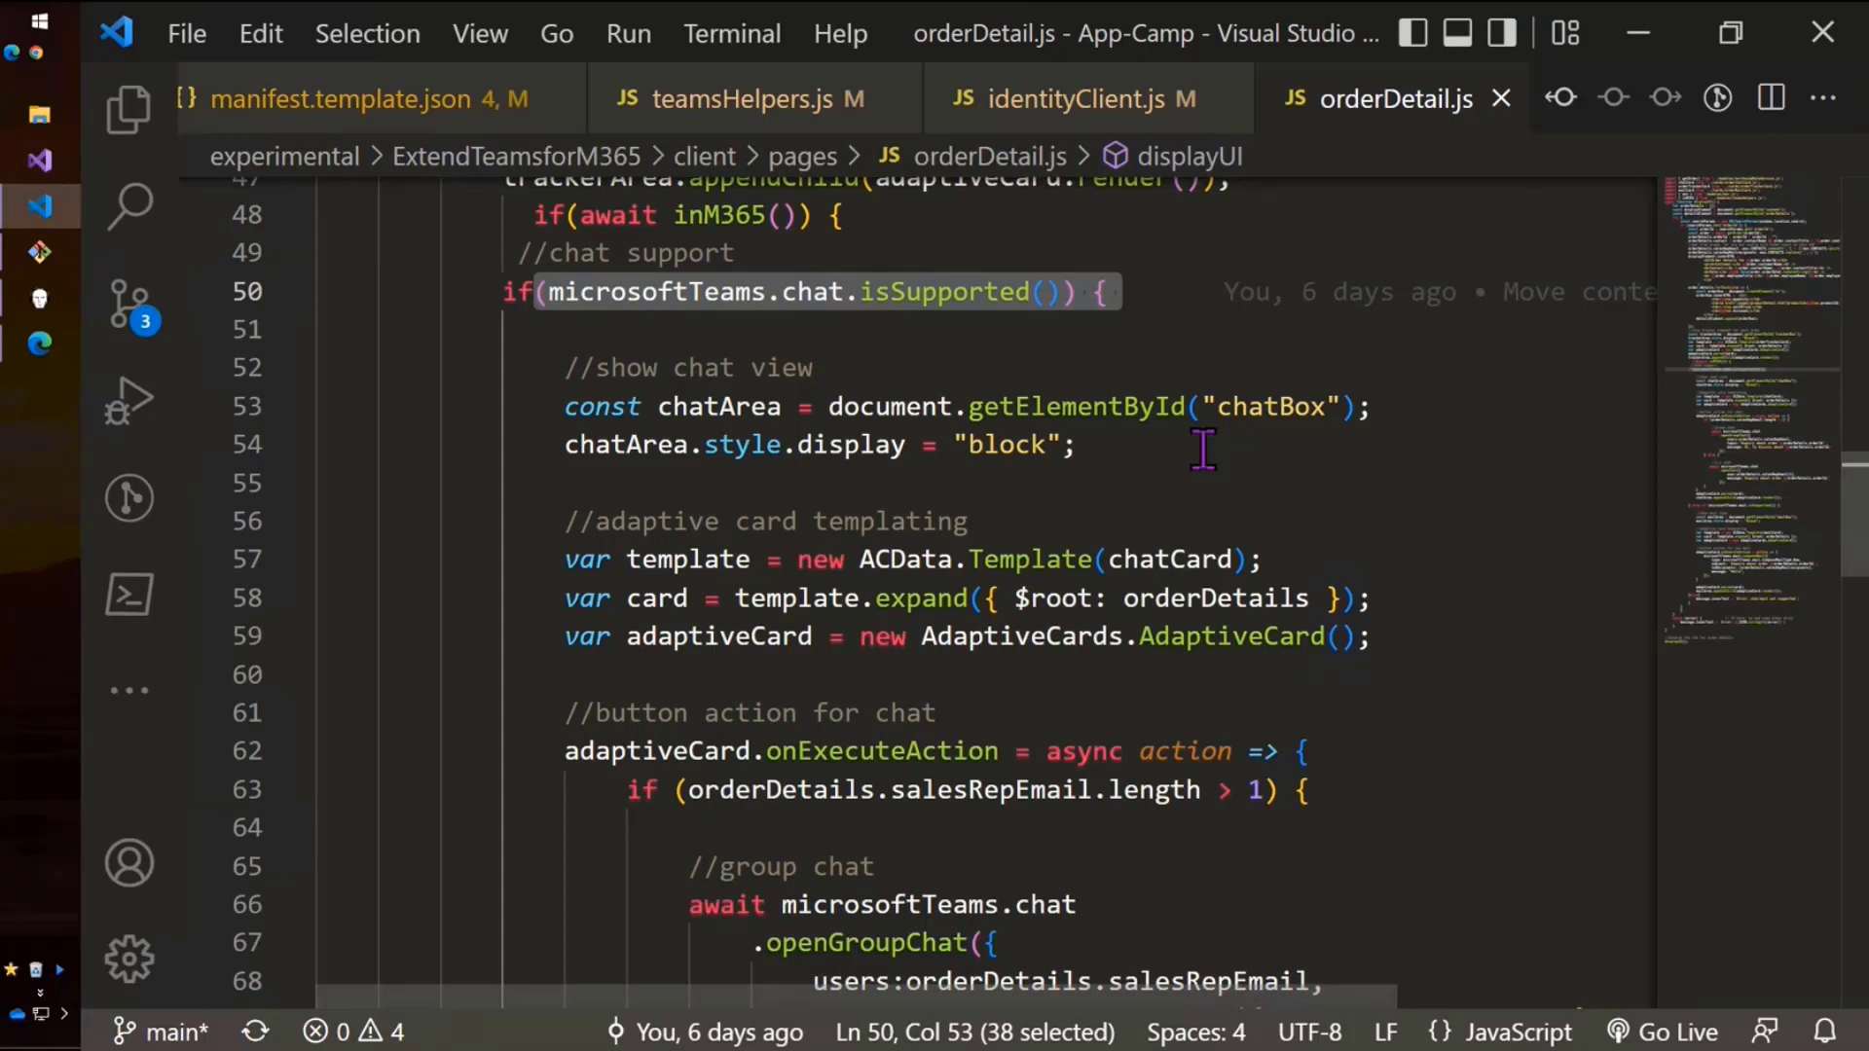
pyautogui.click(1202, 444)
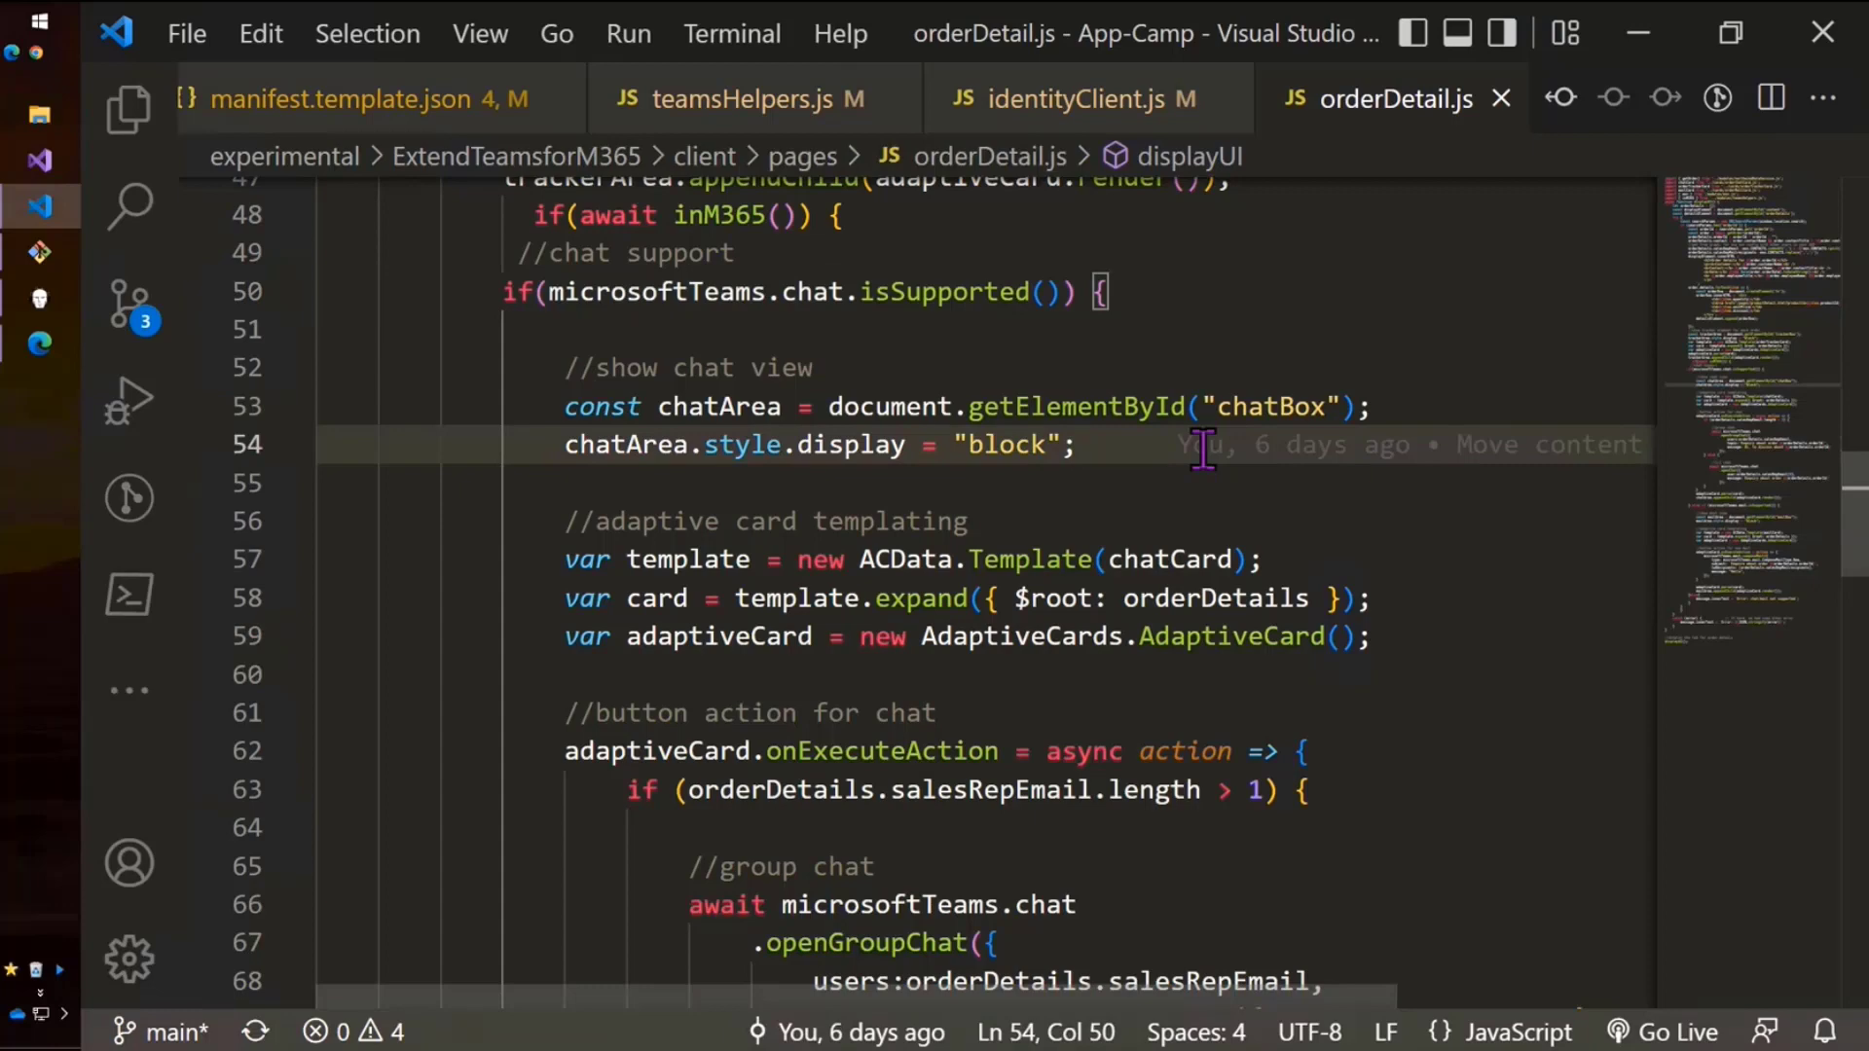
pyautogui.scroll(-3)
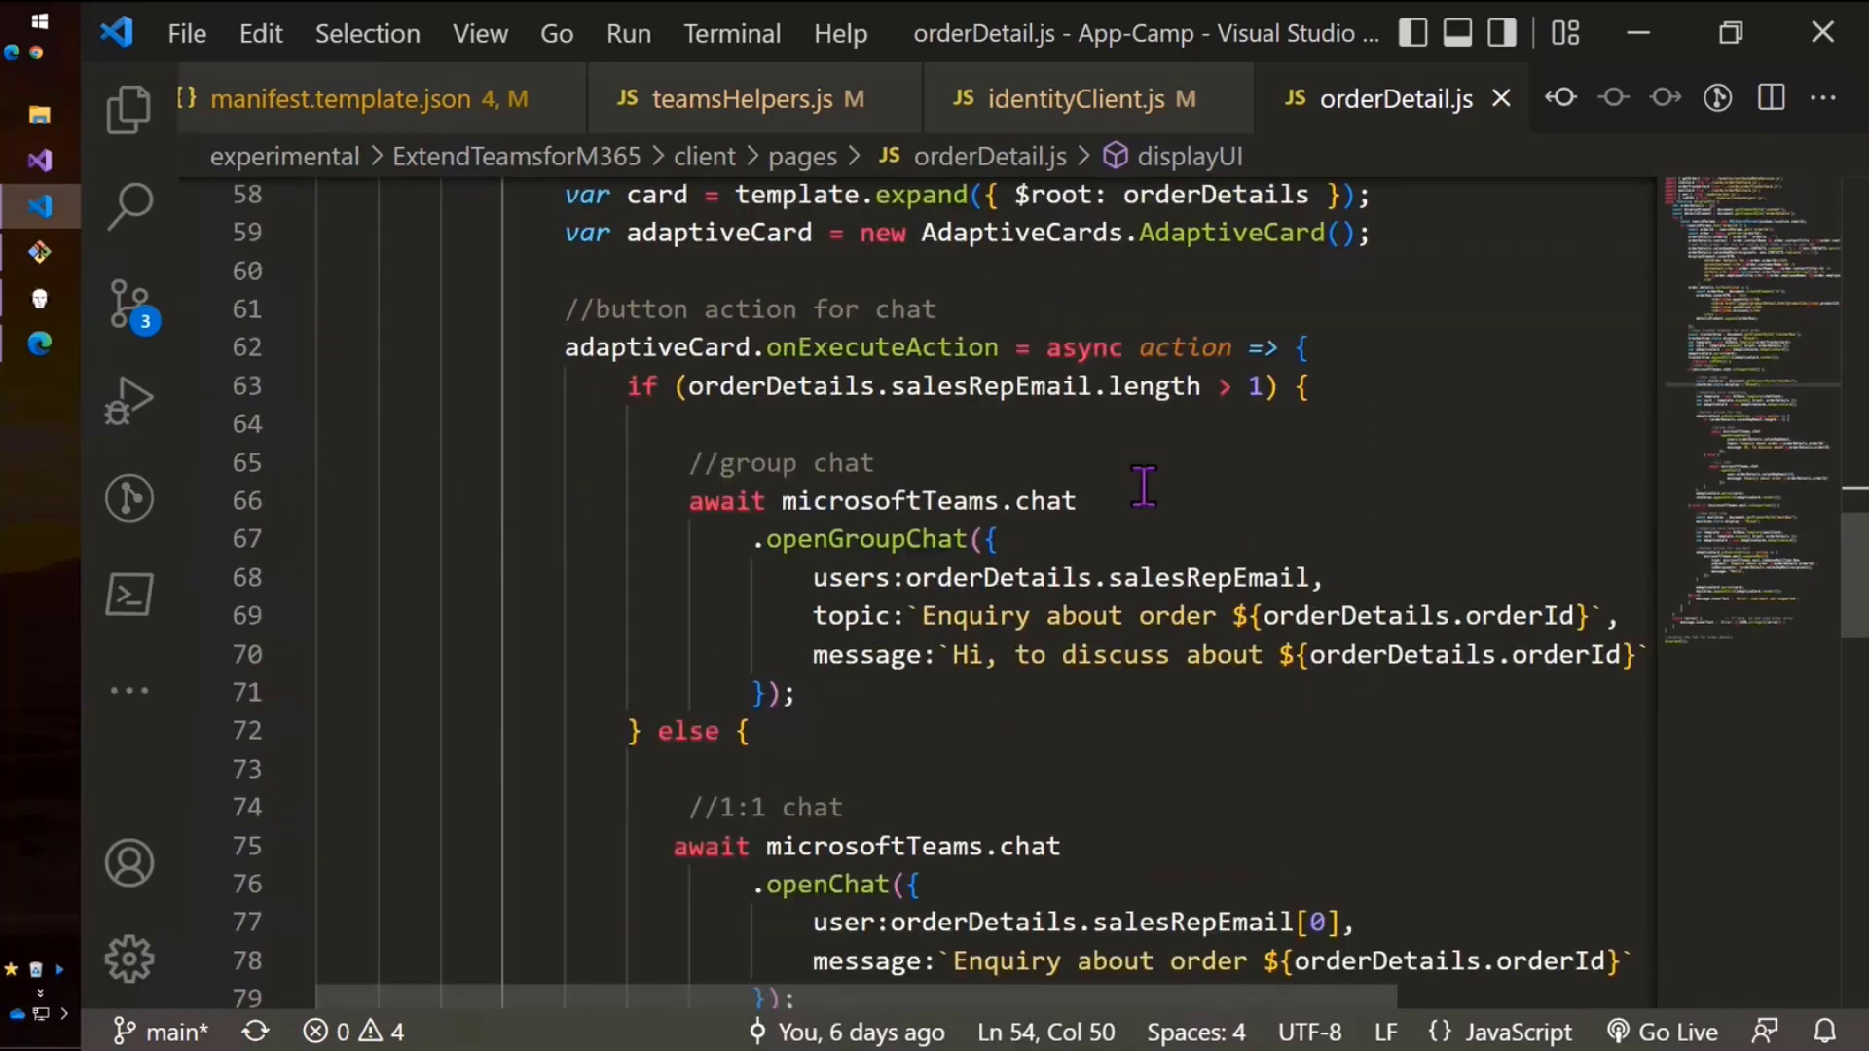
pyautogui.scroll(-3)
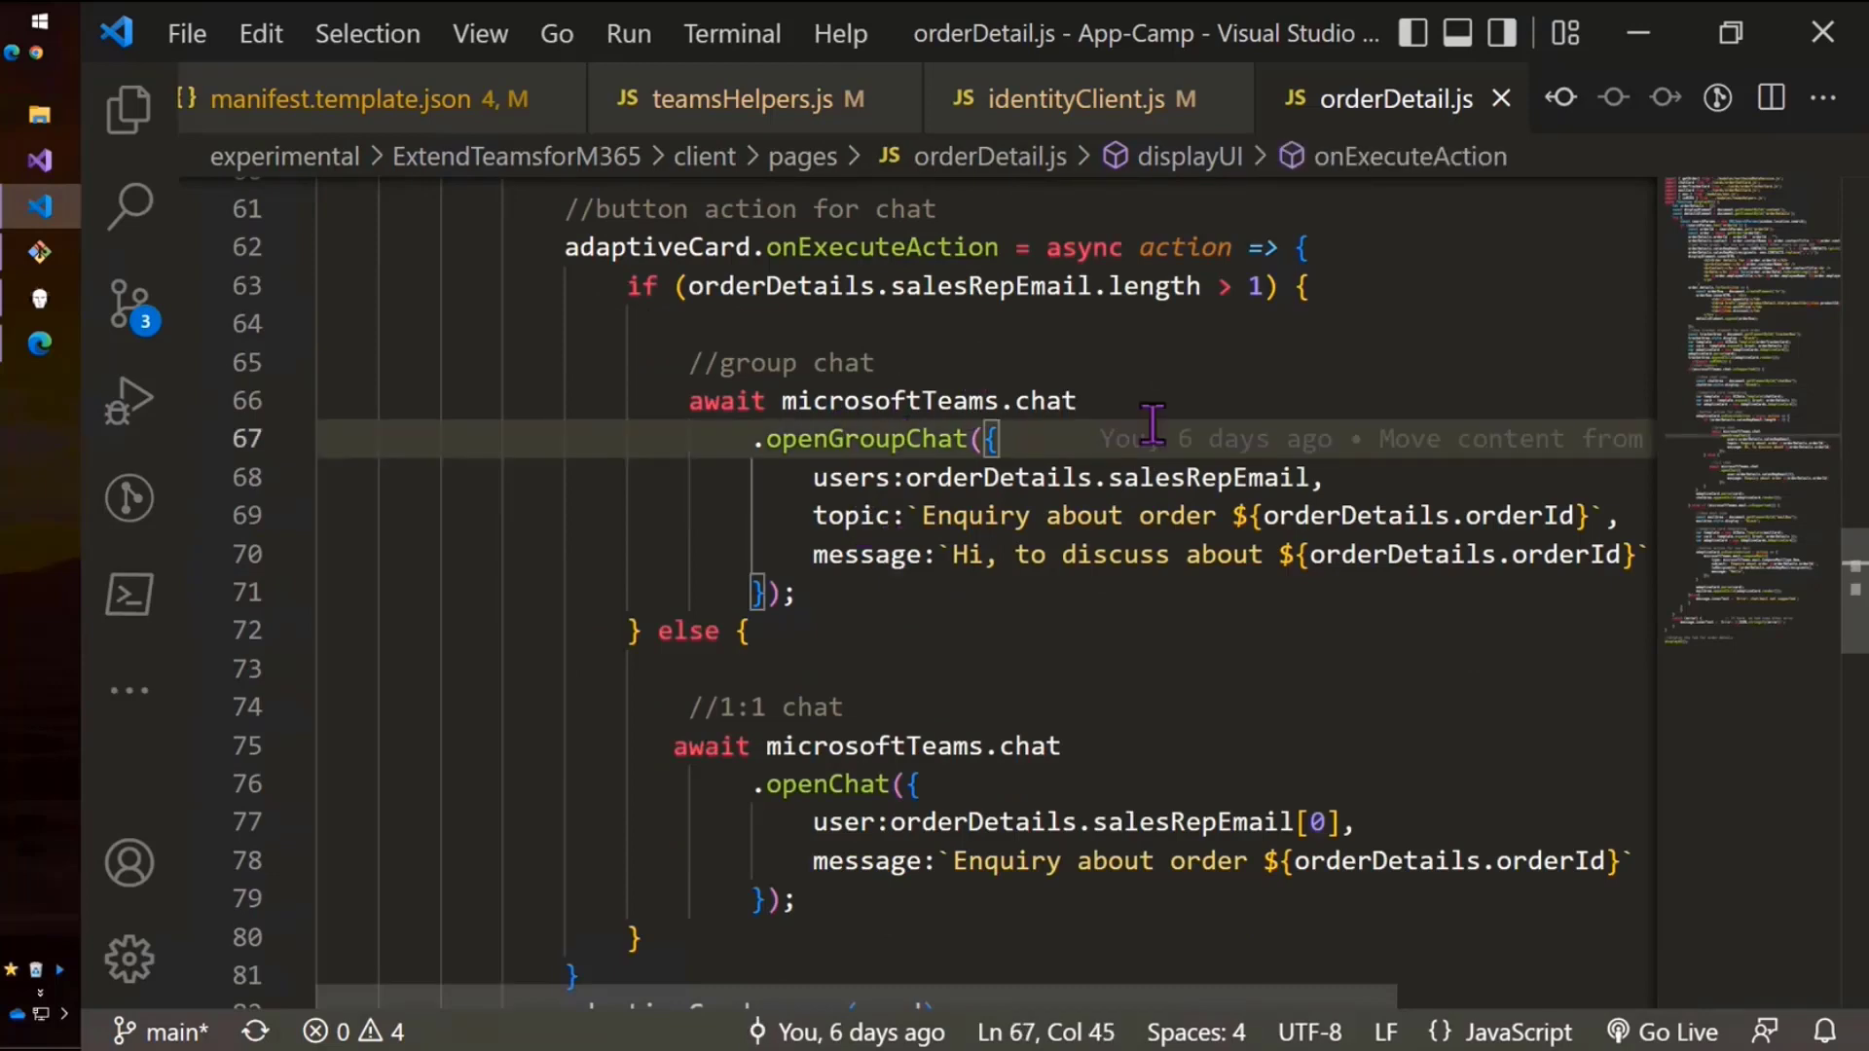
pyautogui.moveTo(900, 628)
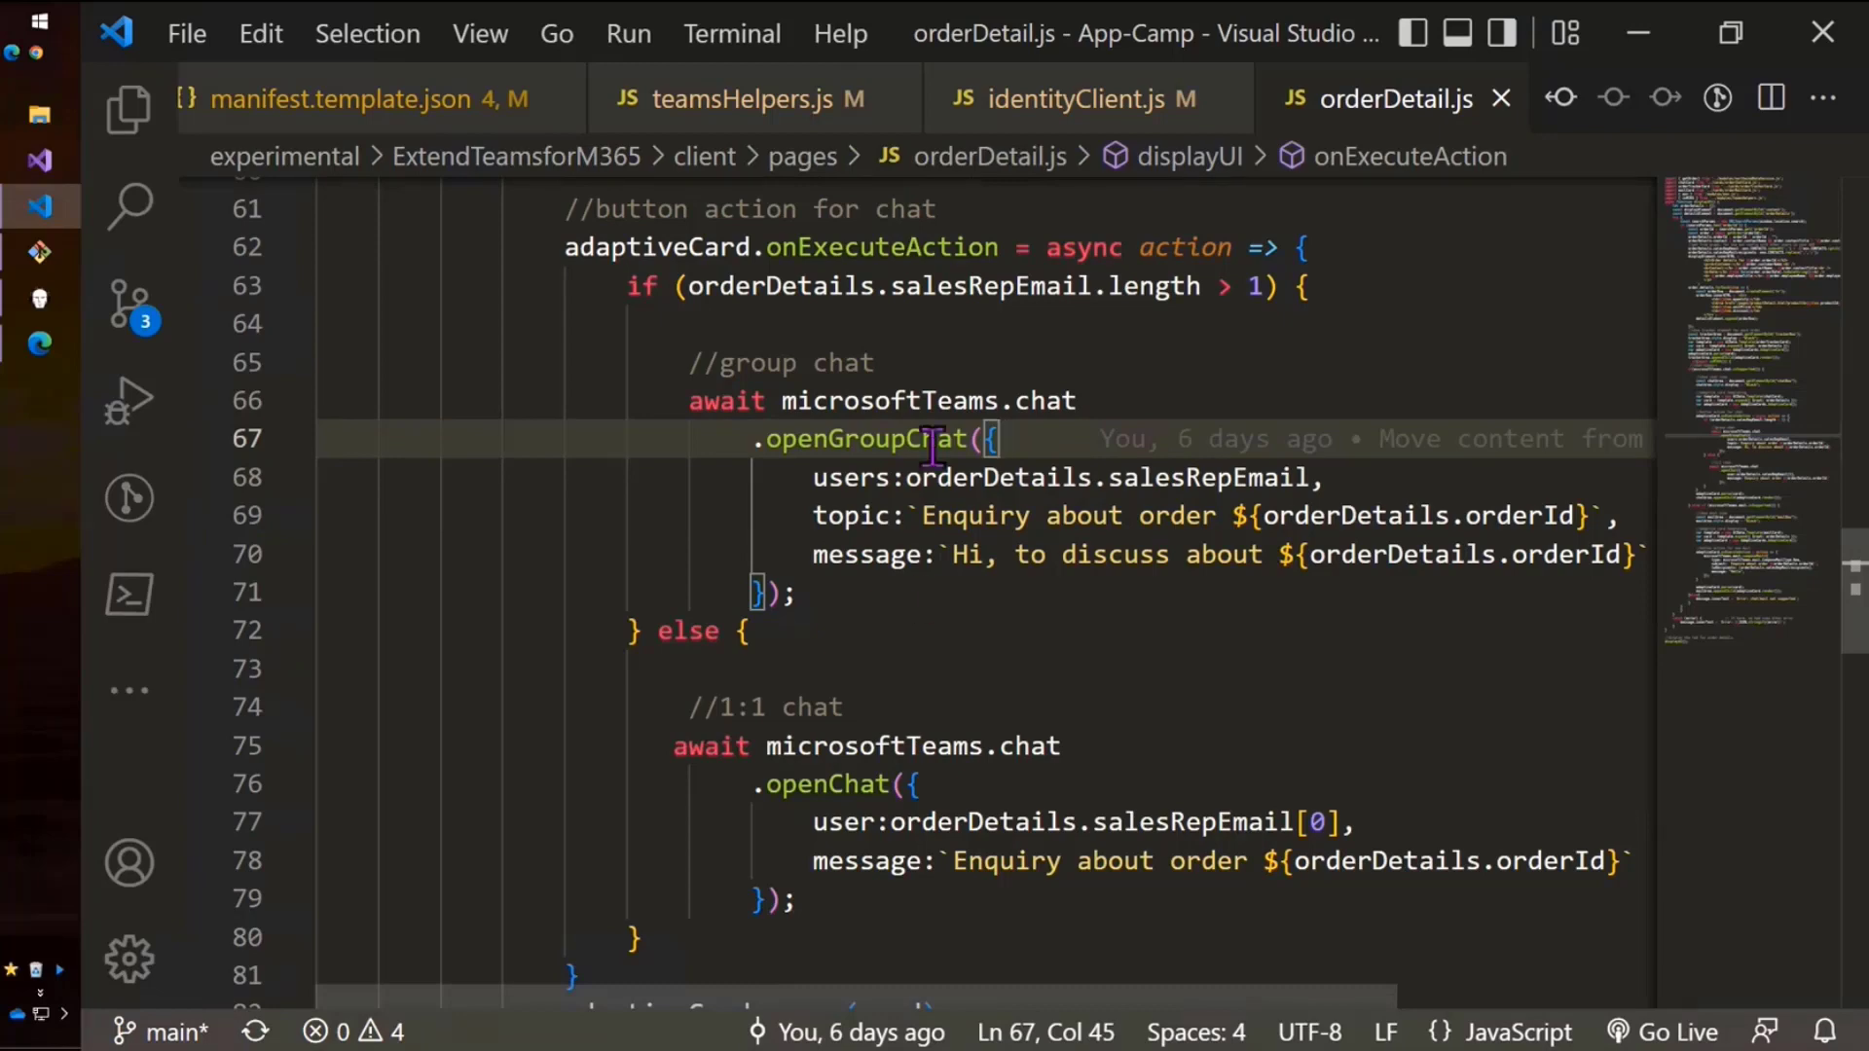
pyautogui.moveTo(1018, 640)
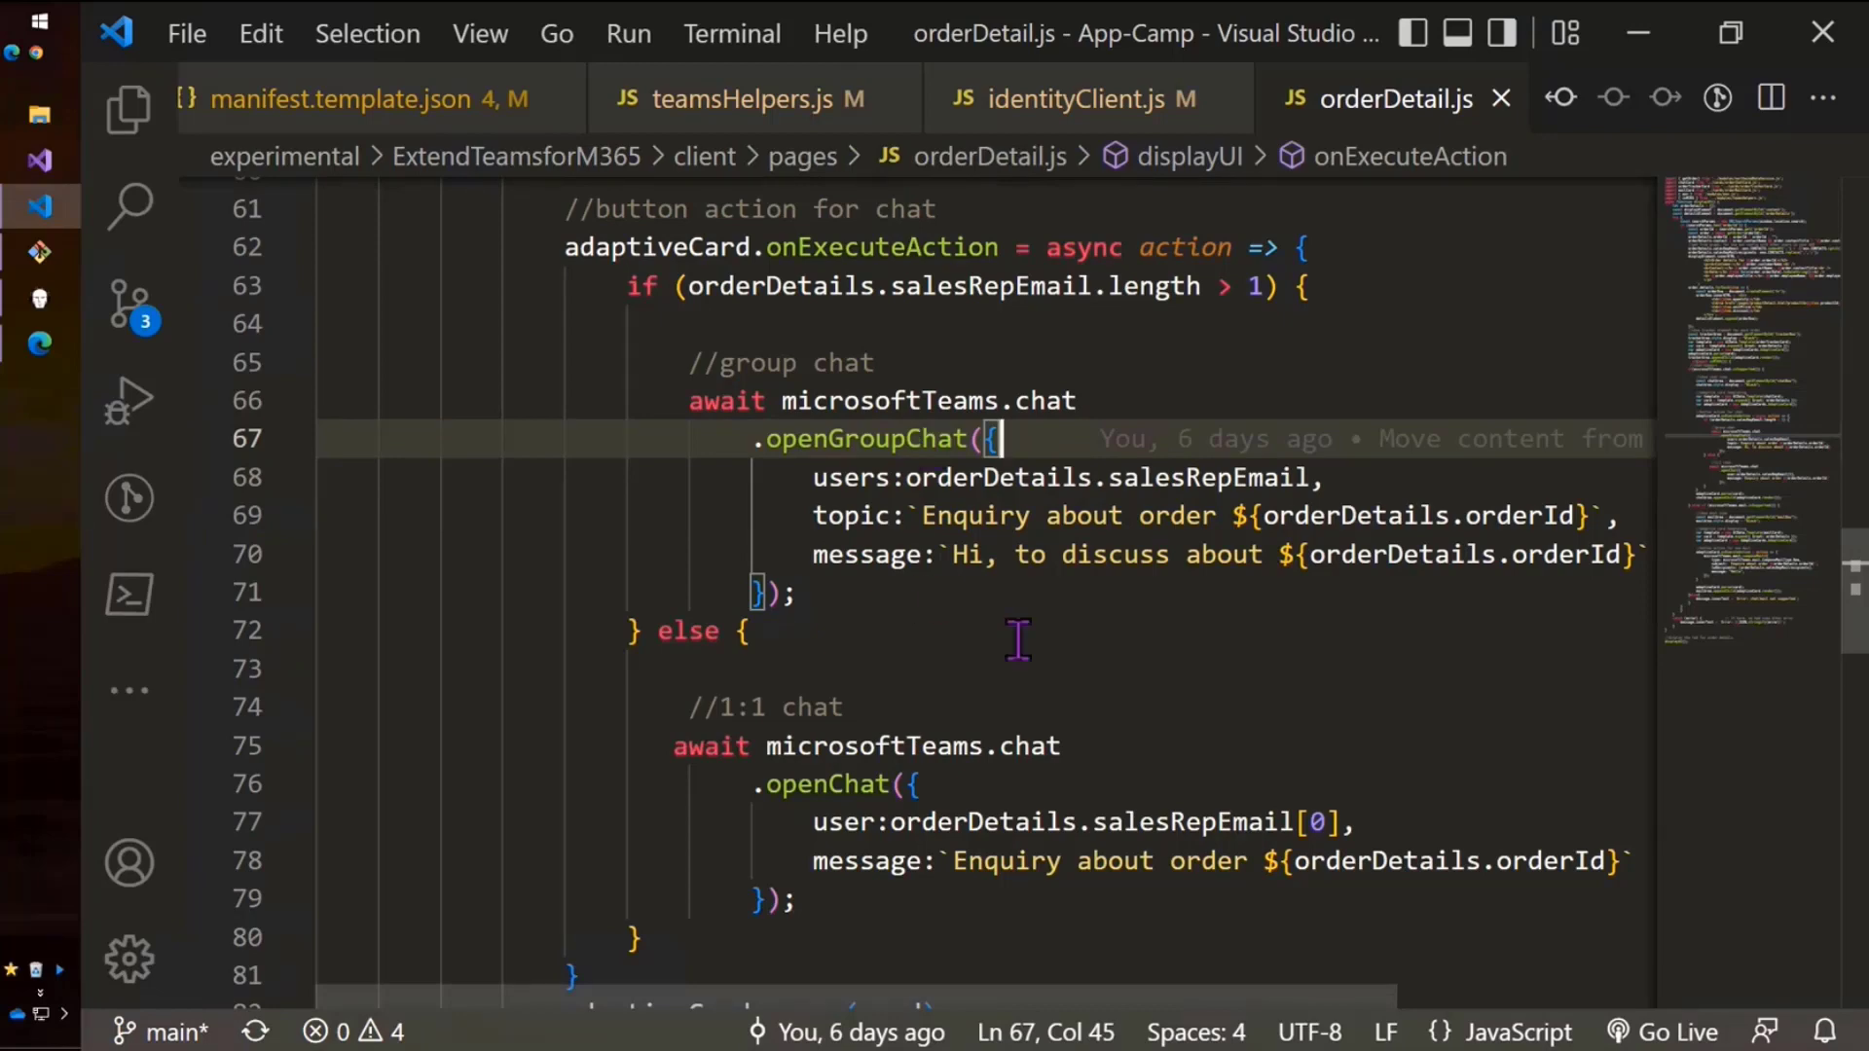